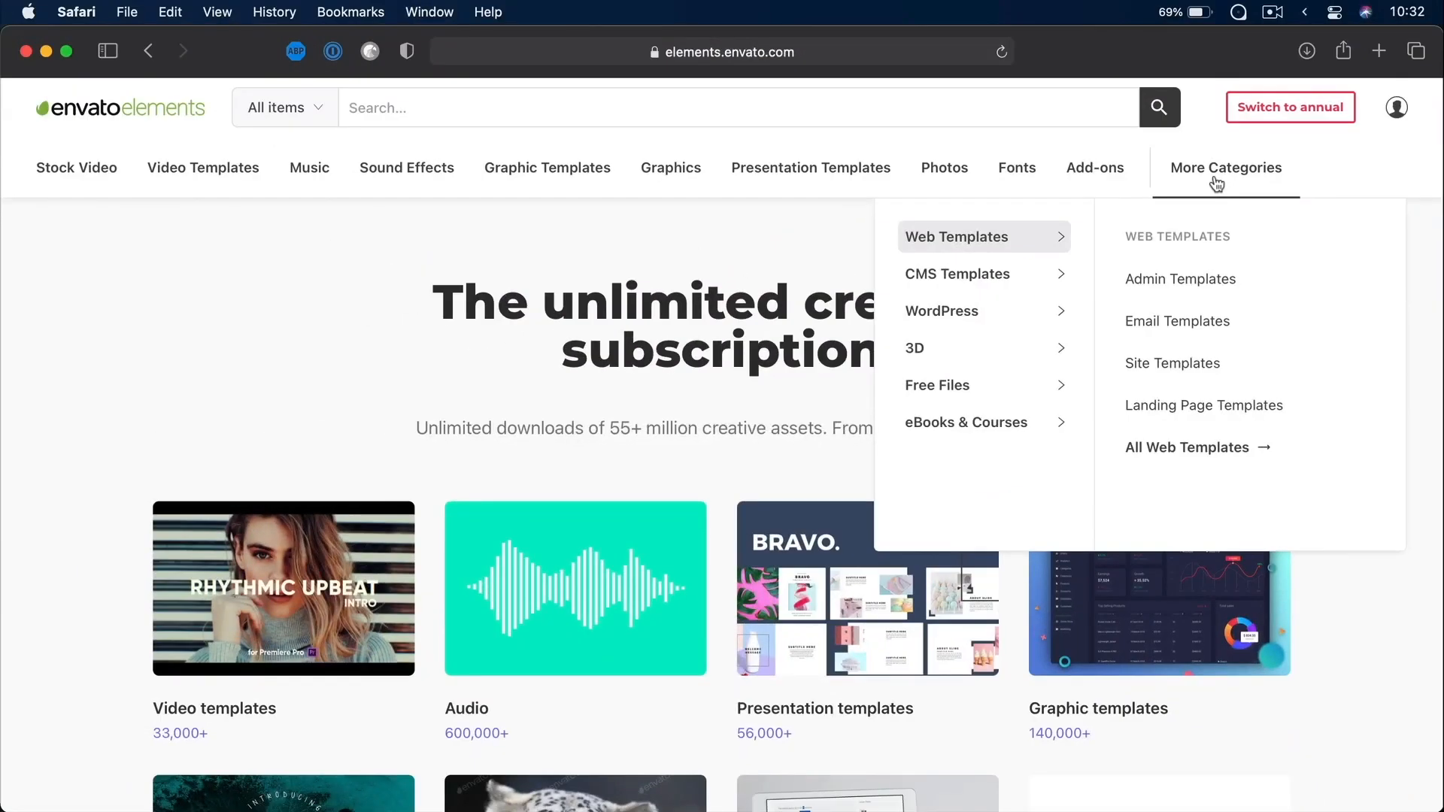
{"action": "mouse_move", "coordinate": [942, 310]}
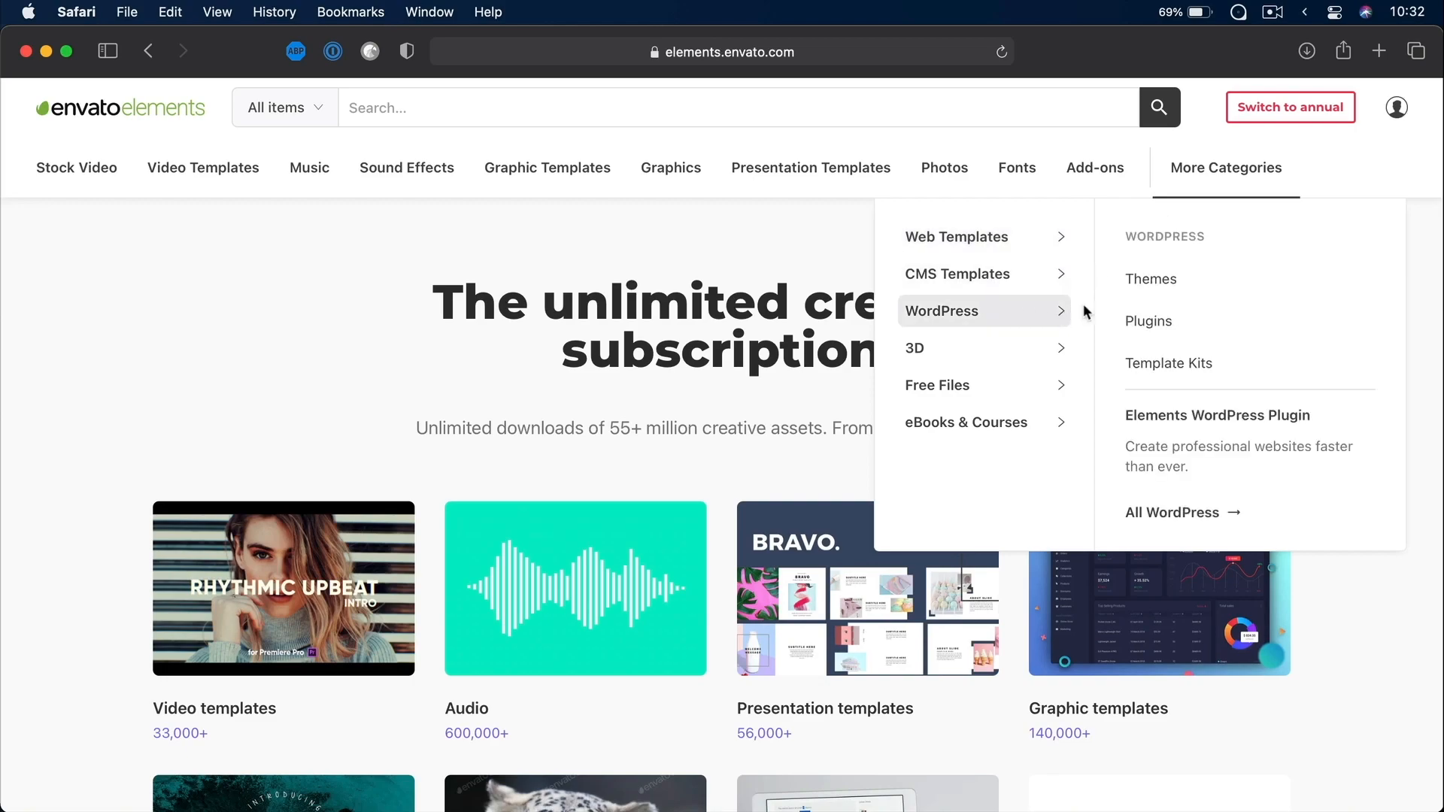
{"action": "mouse_move", "coordinate": [1167, 362]}
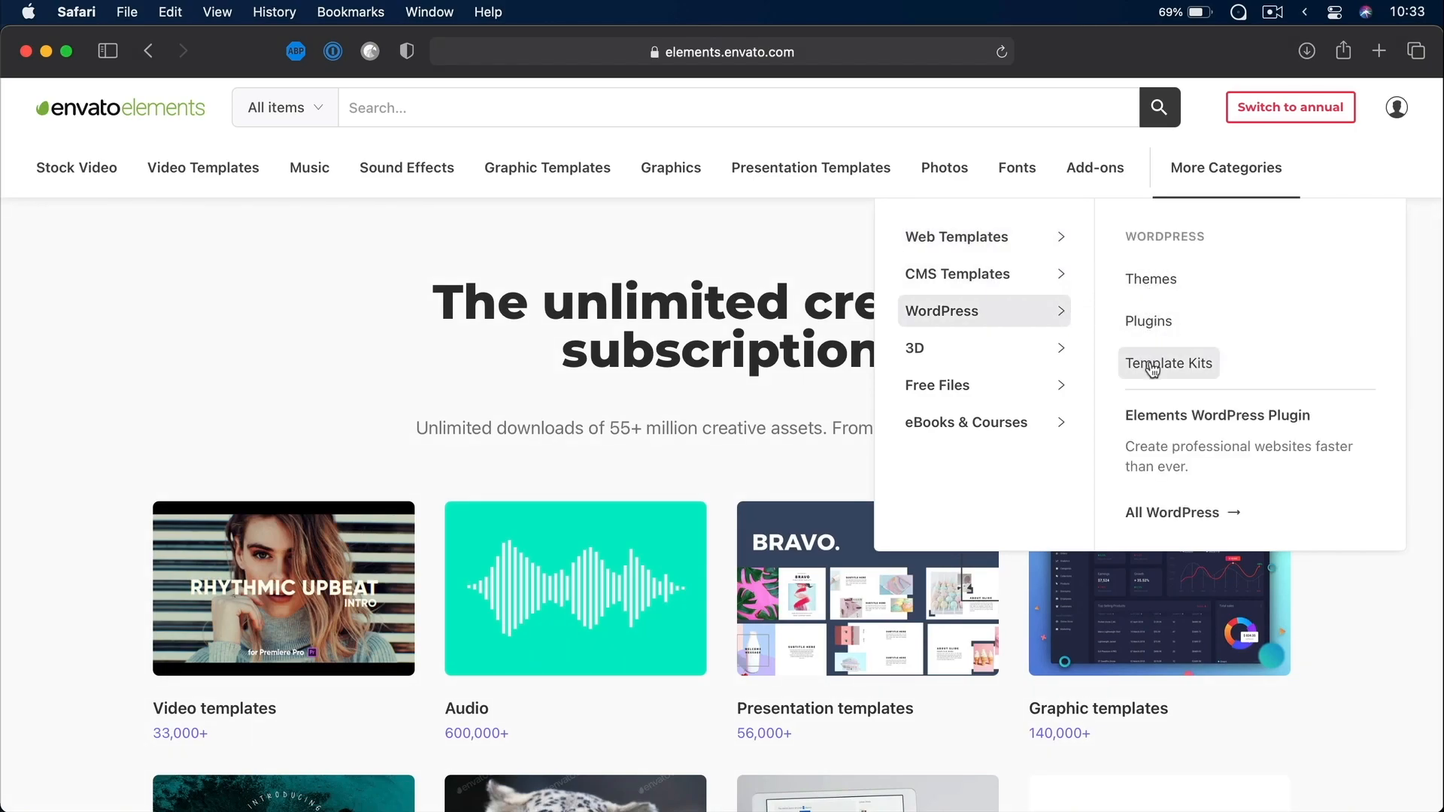
Browse the WordPress themes listing and land on the Munfarid theme's details page.
{"action": "left_click", "coordinate": [1151, 280]}
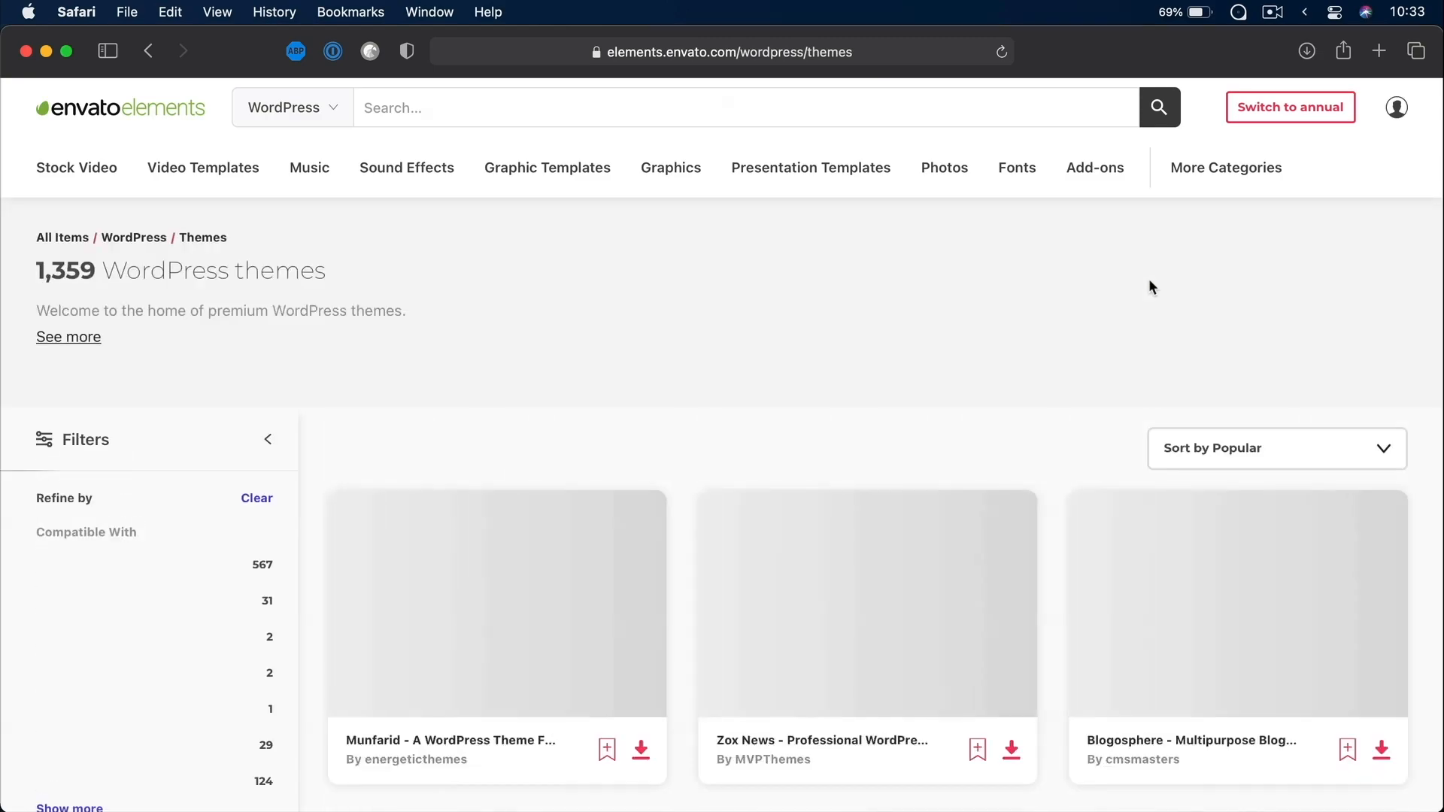
{"action": "scroll", "scroll_direction": "down", "scroll_amount": 3}
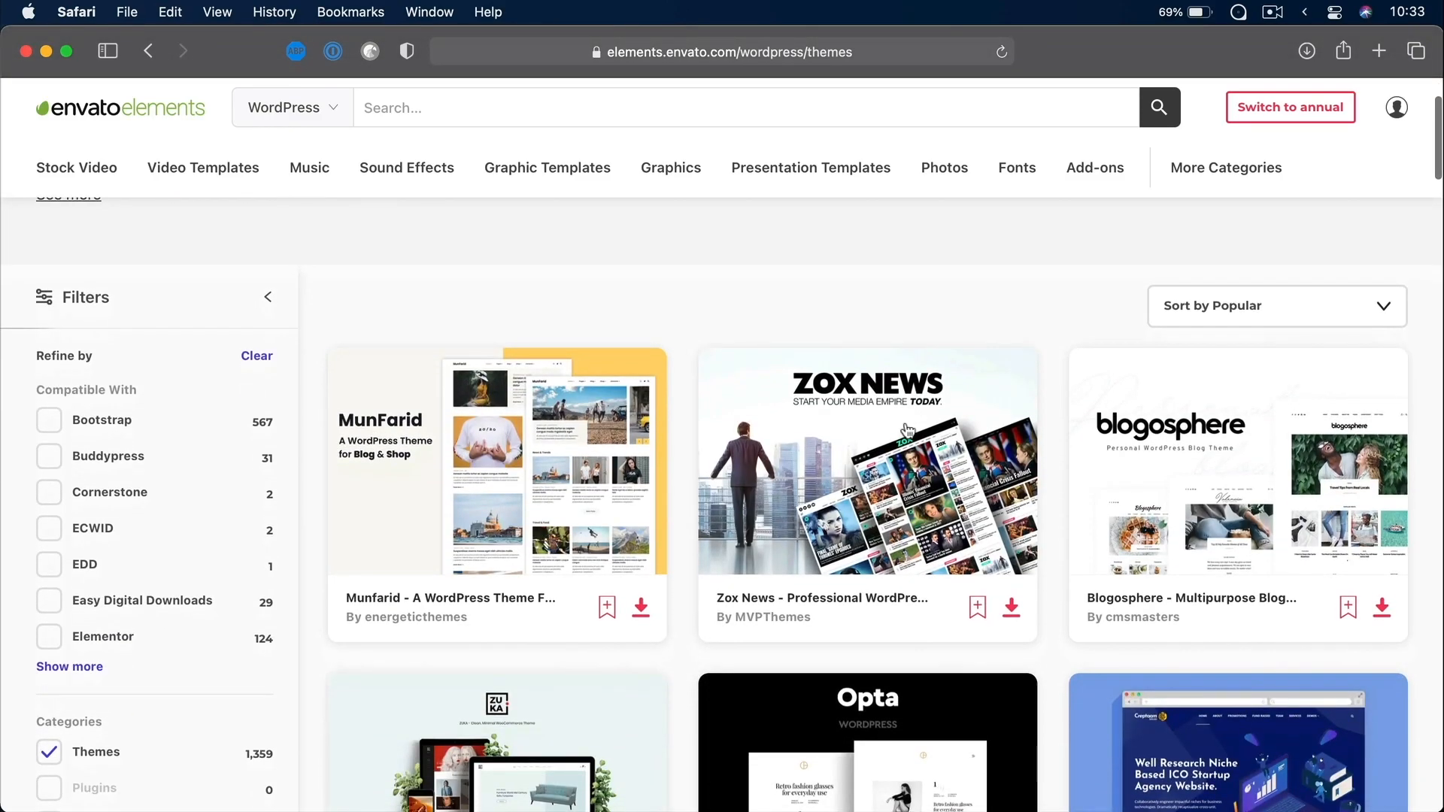
{"action": "left_click", "coordinate": [497, 465]}
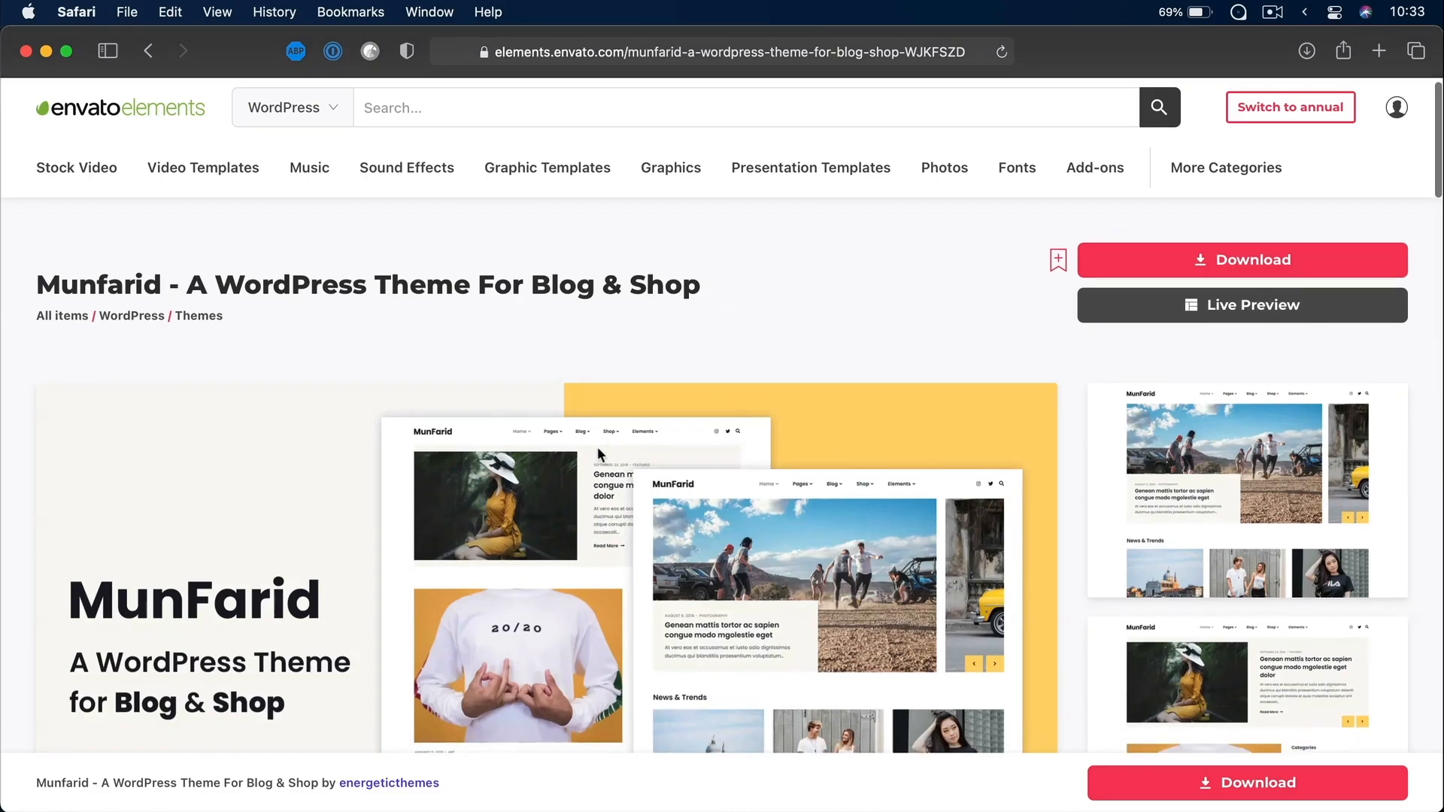
{"action": "scroll", "scroll_direction": "down", "scroll_amount": 3}
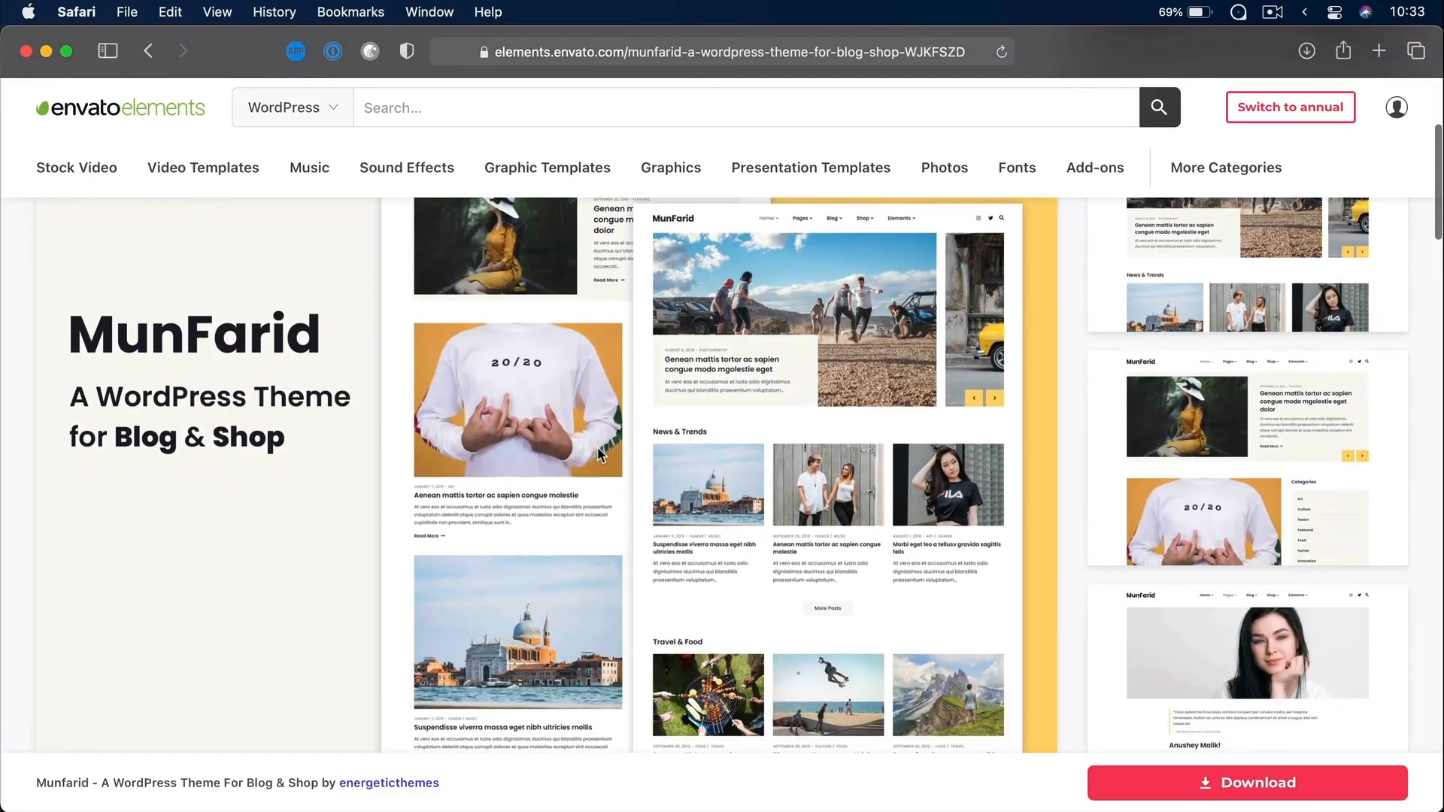
{"action": "mouse_move", "coordinate": [993, 441]}
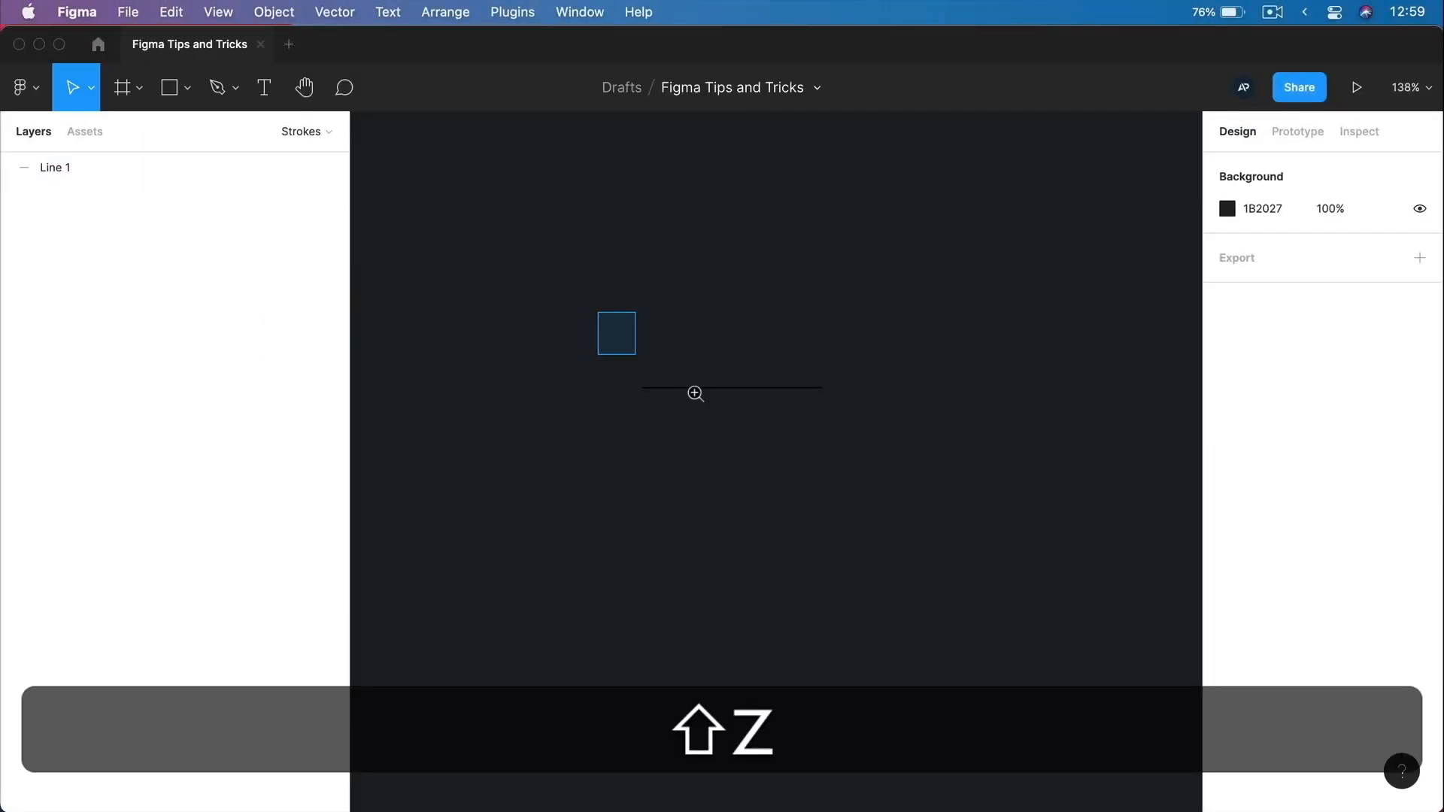
Give Line 1 a white FFFFFF stroke, keeping its alignment on Center.
{"action": "key", "text": "cmd+v"}
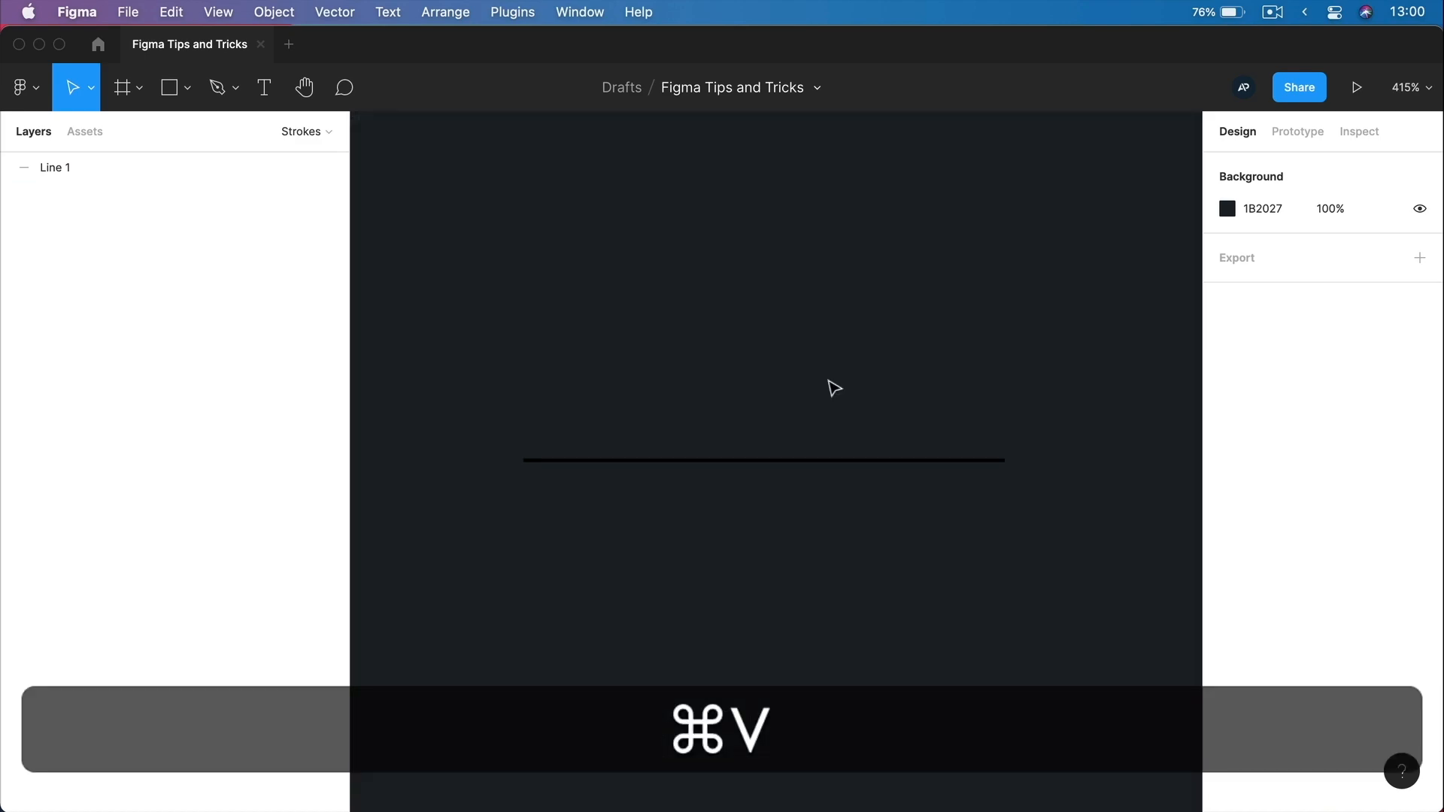
{"action": "key", "text": "cmd+v"}
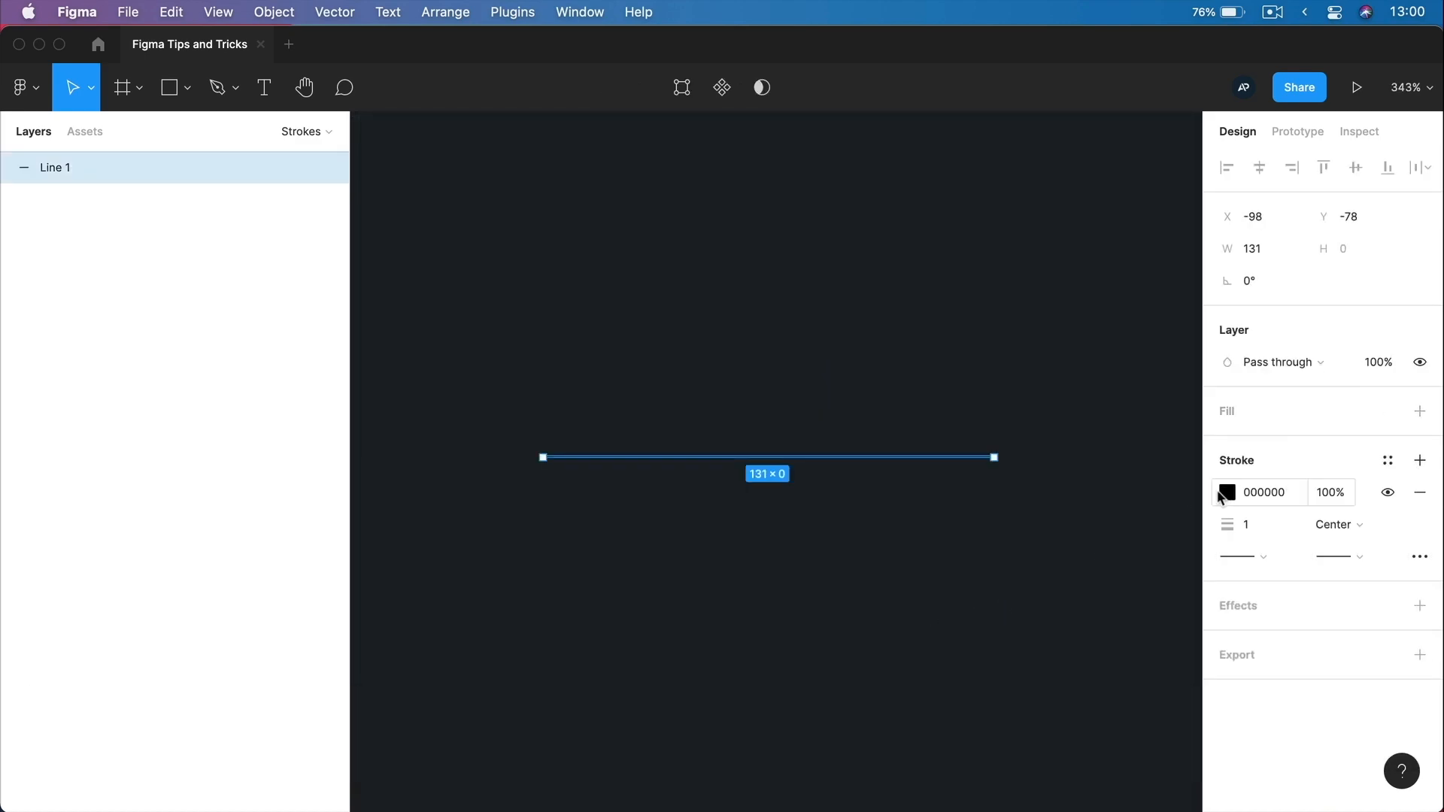
{"action": "left_click", "coordinate": [1228, 492]}
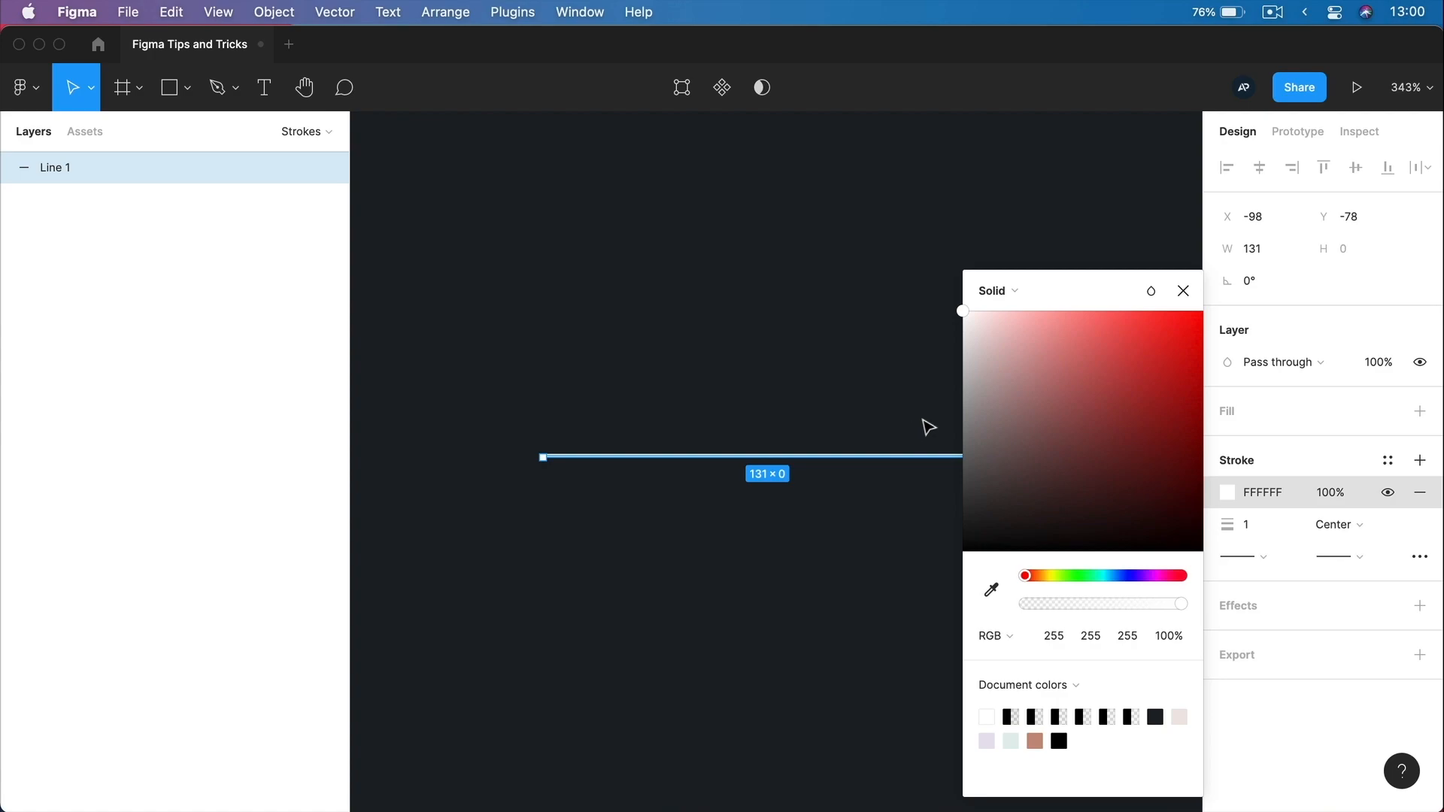
{"action": "mouse_move", "coordinate": [1384, 526]}
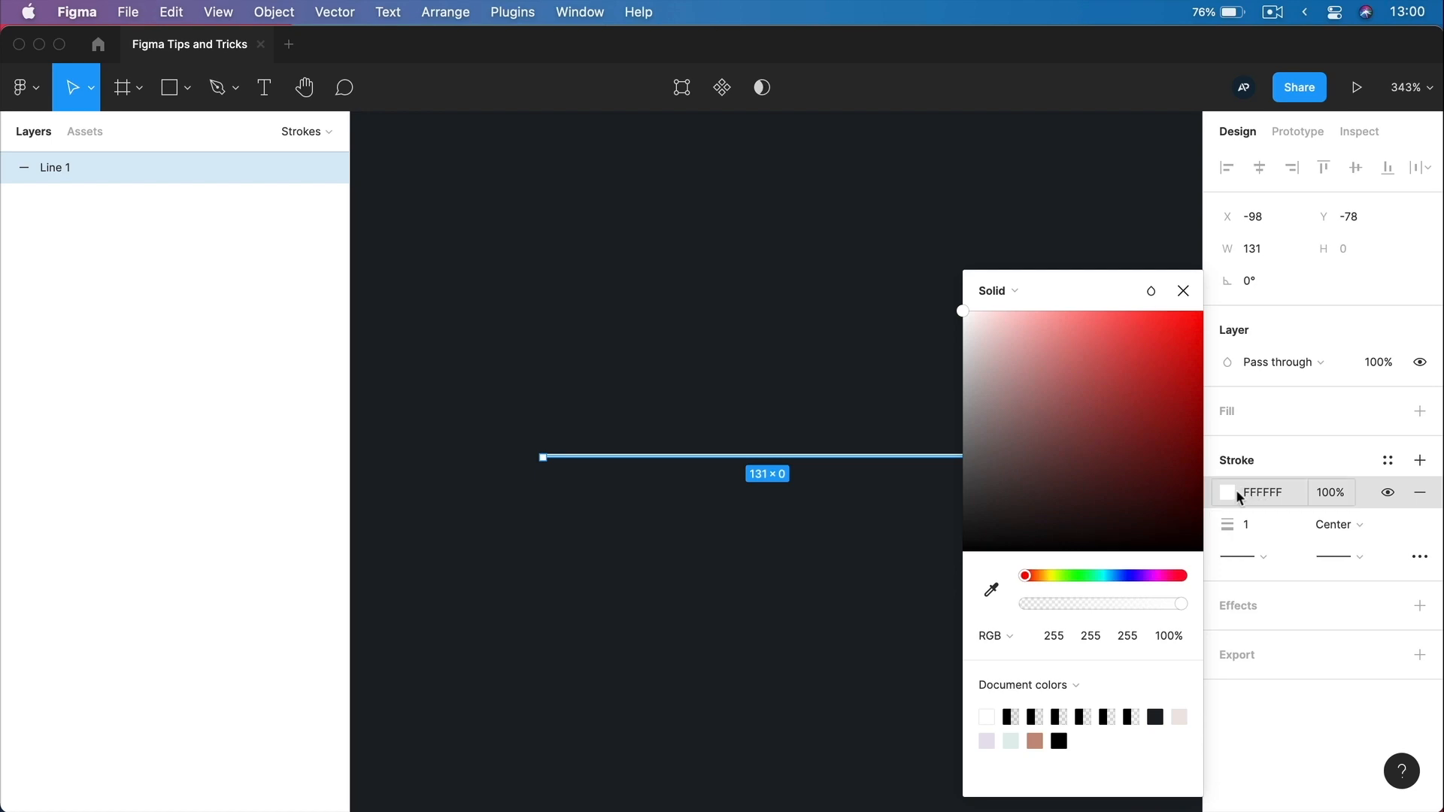
{"action": "mouse_move", "coordinate": [1261, 525]}
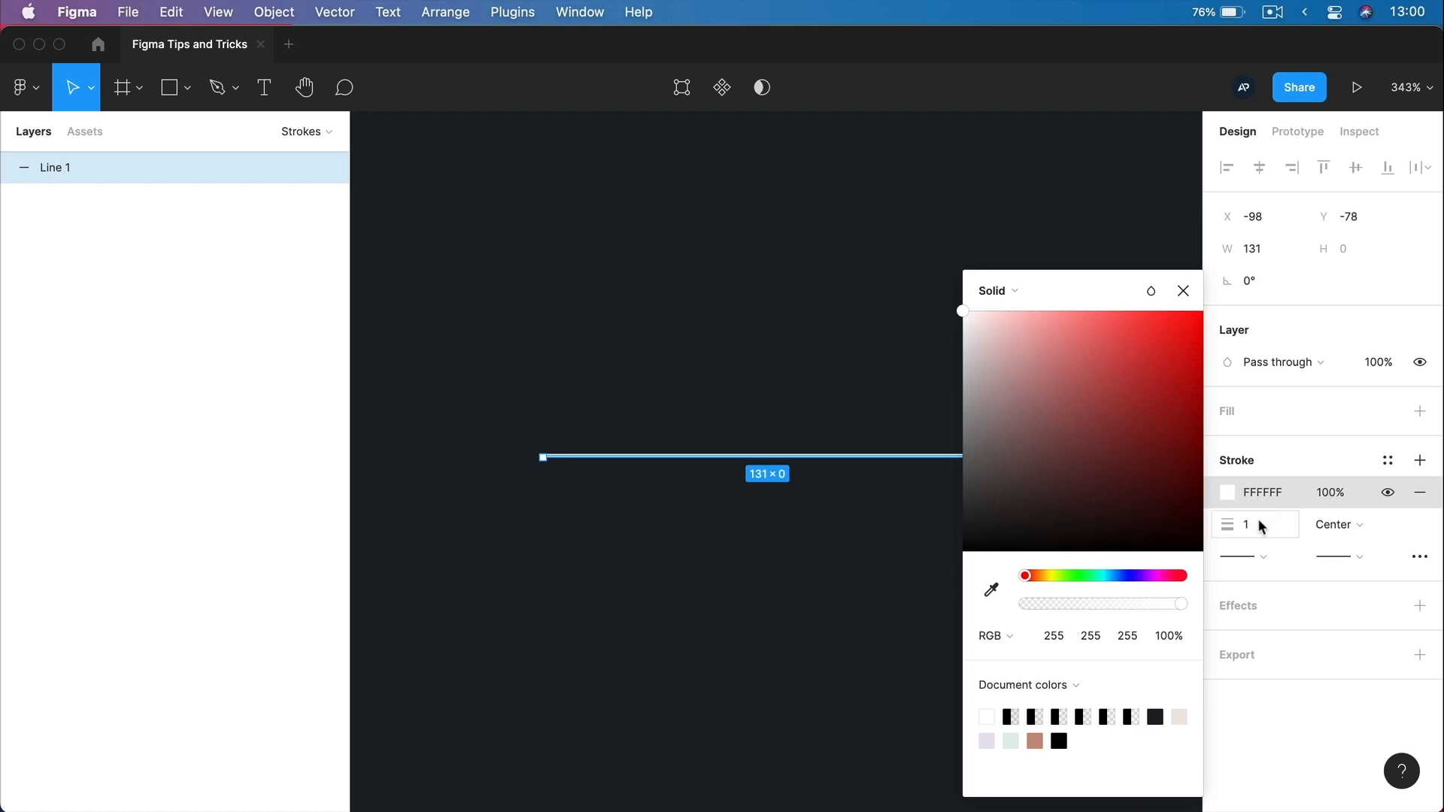
{"action": "left_click", "coordinate": [1339, 524]}
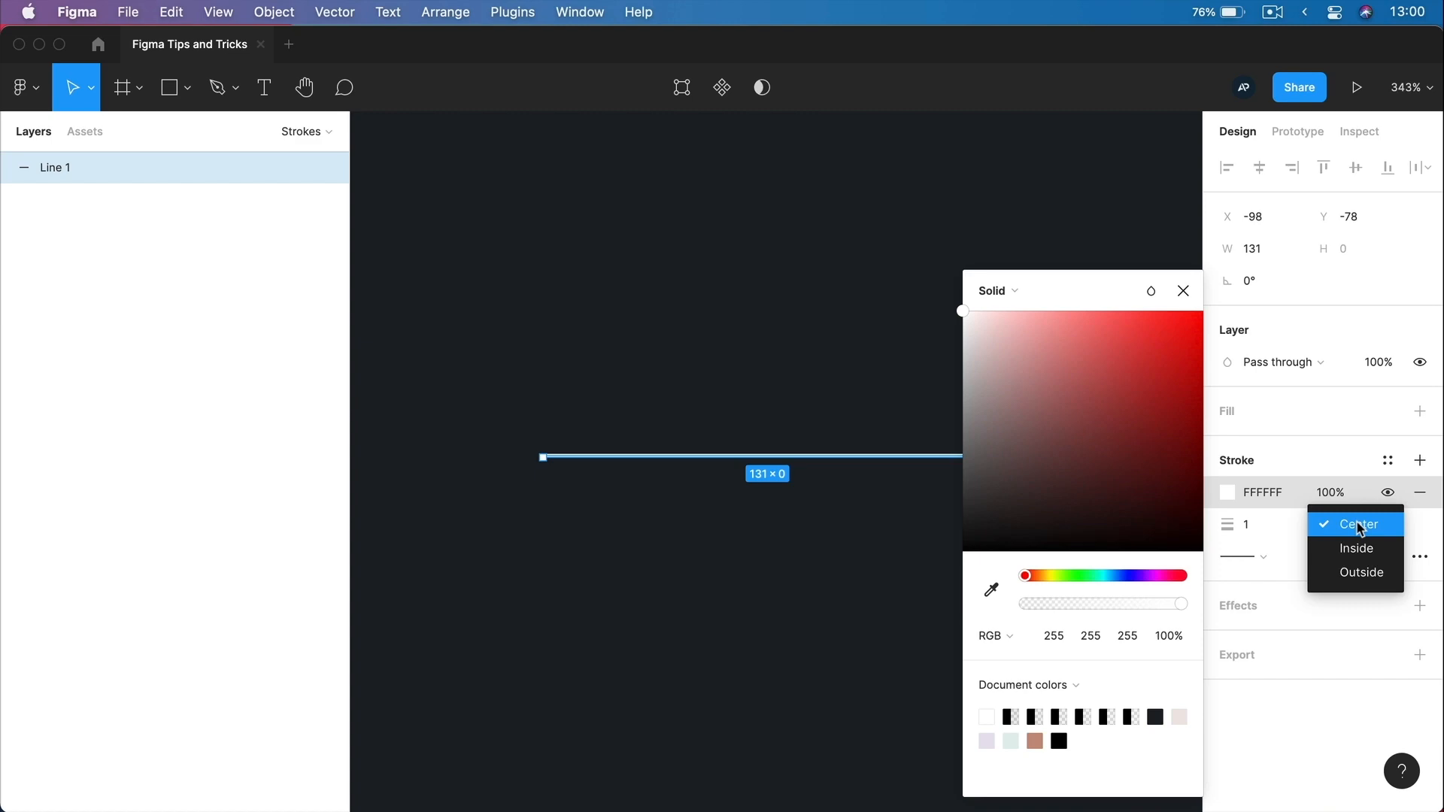
{"action": "mouse_move", "coordinate": [1360, 571]}
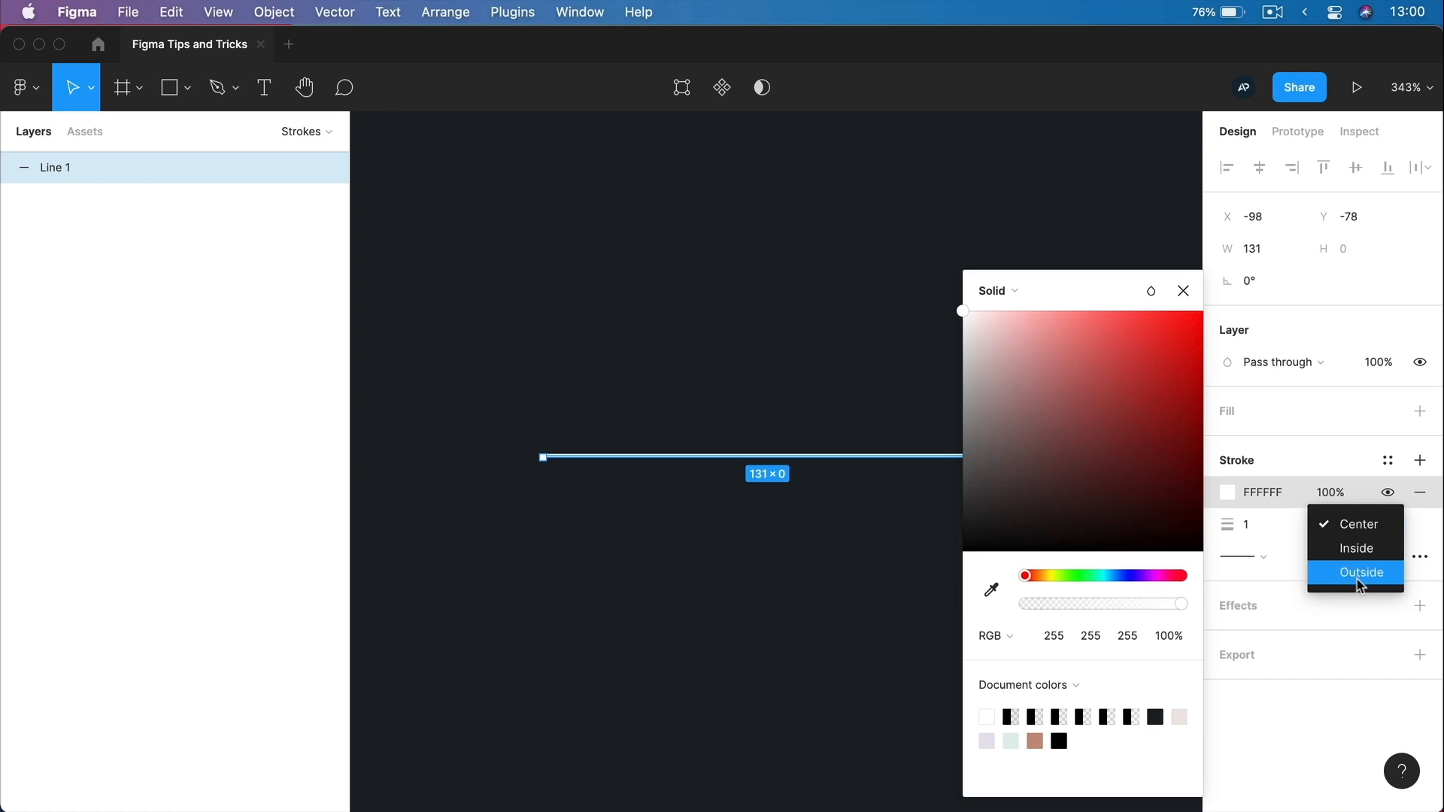
{"action": "mouse_move", "coordinate": [1344, 707]}
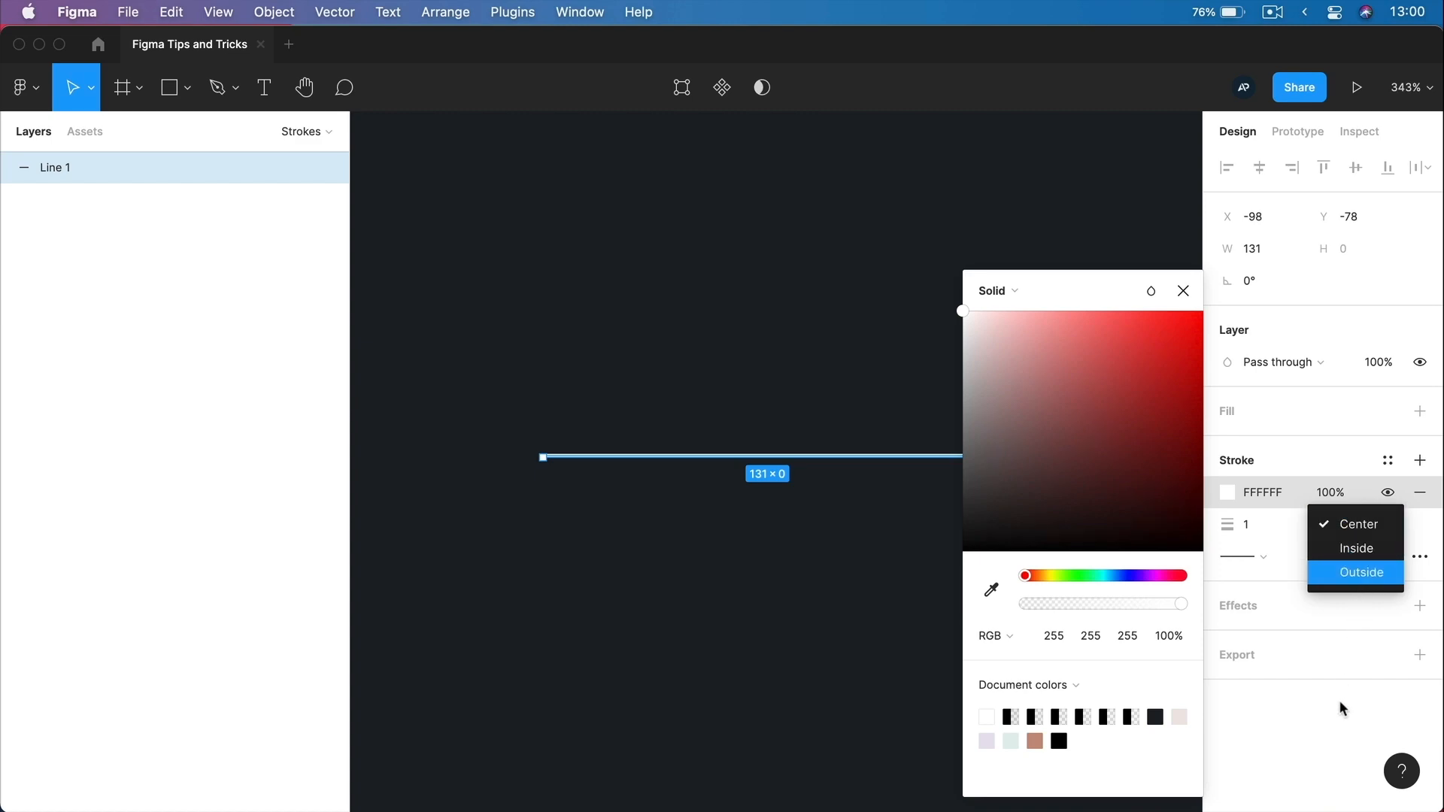
{"action": "left_click", "coordinate": [1242, 557]}
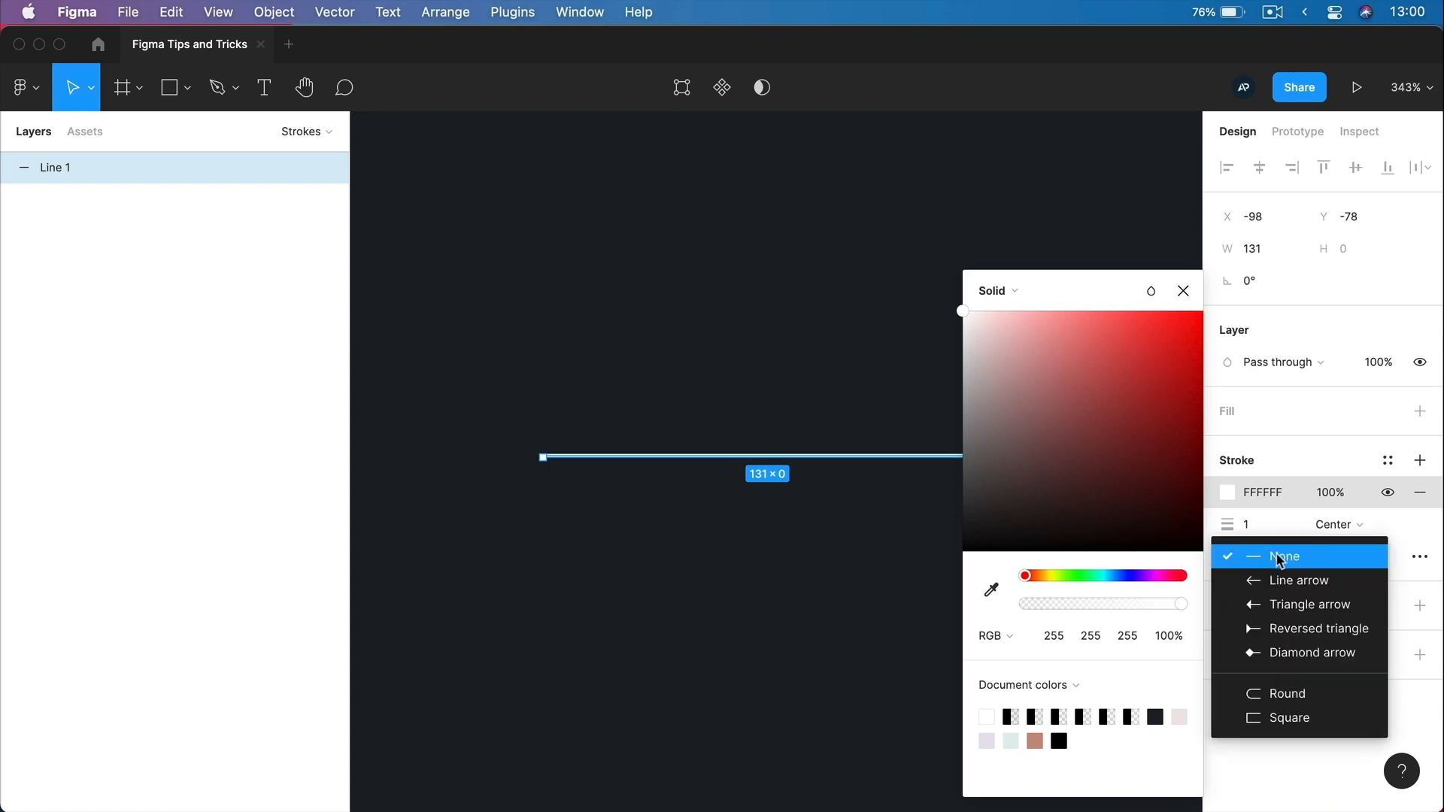
{"action": "mouse_move", "coordinate": [1288, 717]}
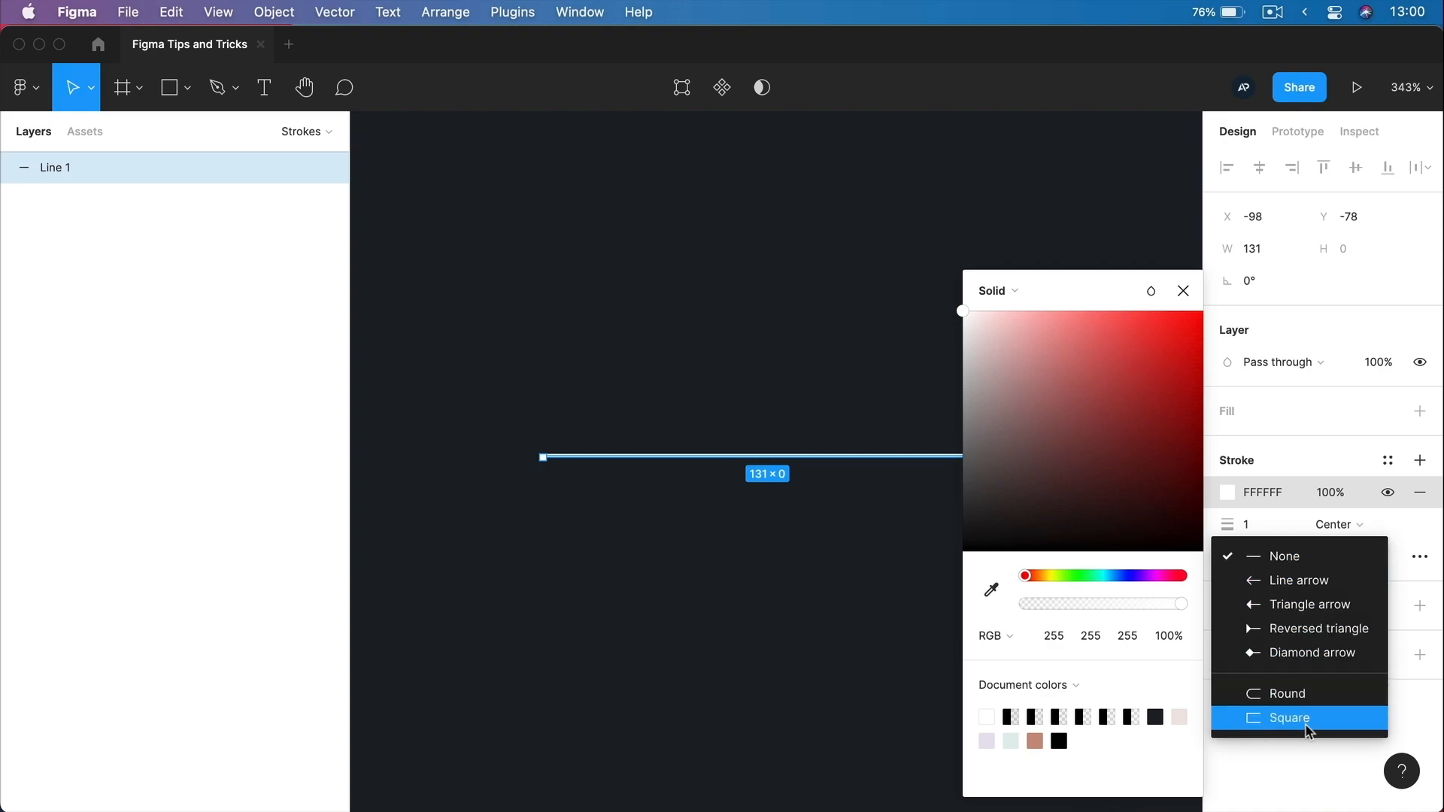
{"action": "mouse_move", "coordinate": [1299, 581]}
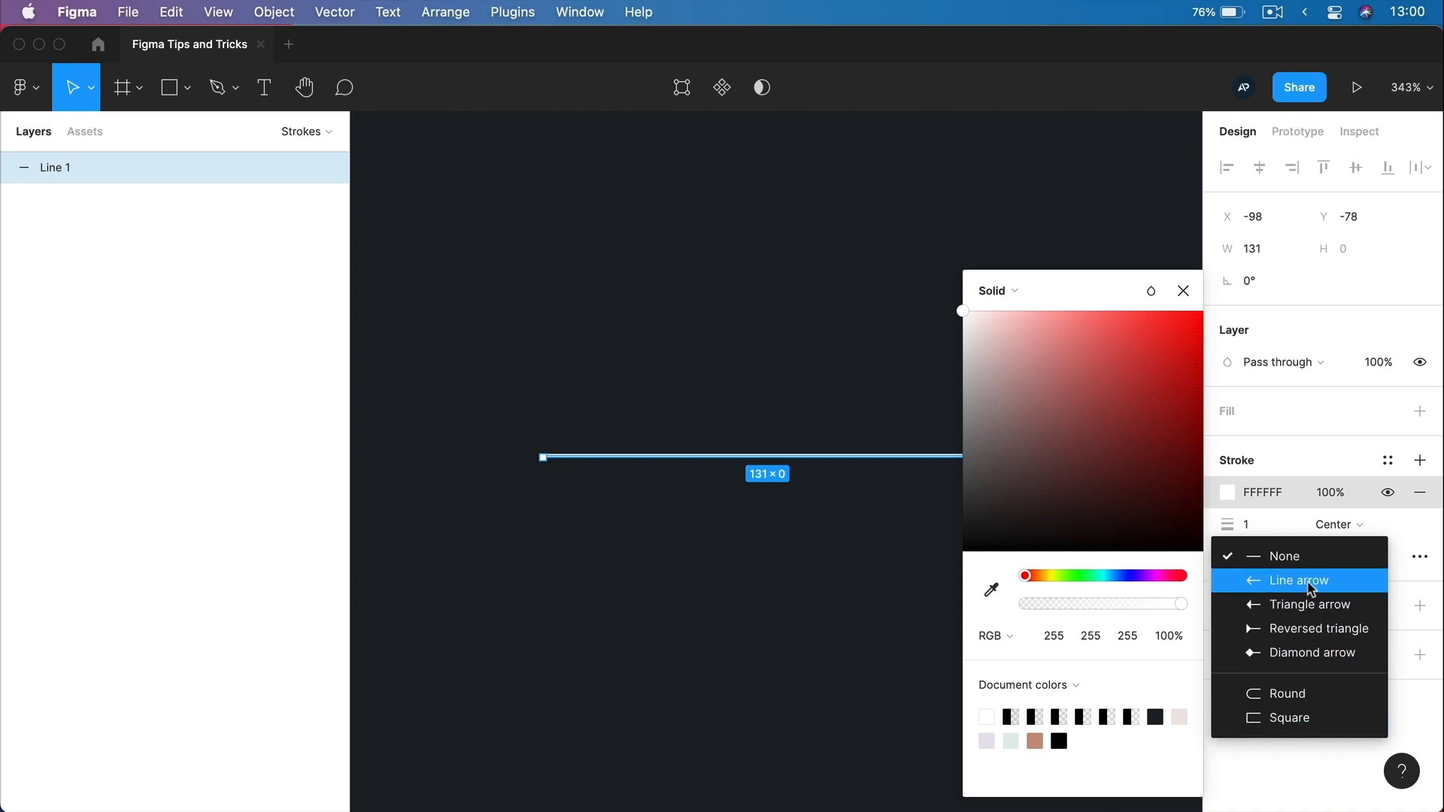
Set the left end to Line arrow and cycle the right end through arrowheads to Diamond.
{"action": "left_click", "coordinate": [1298, 581]}
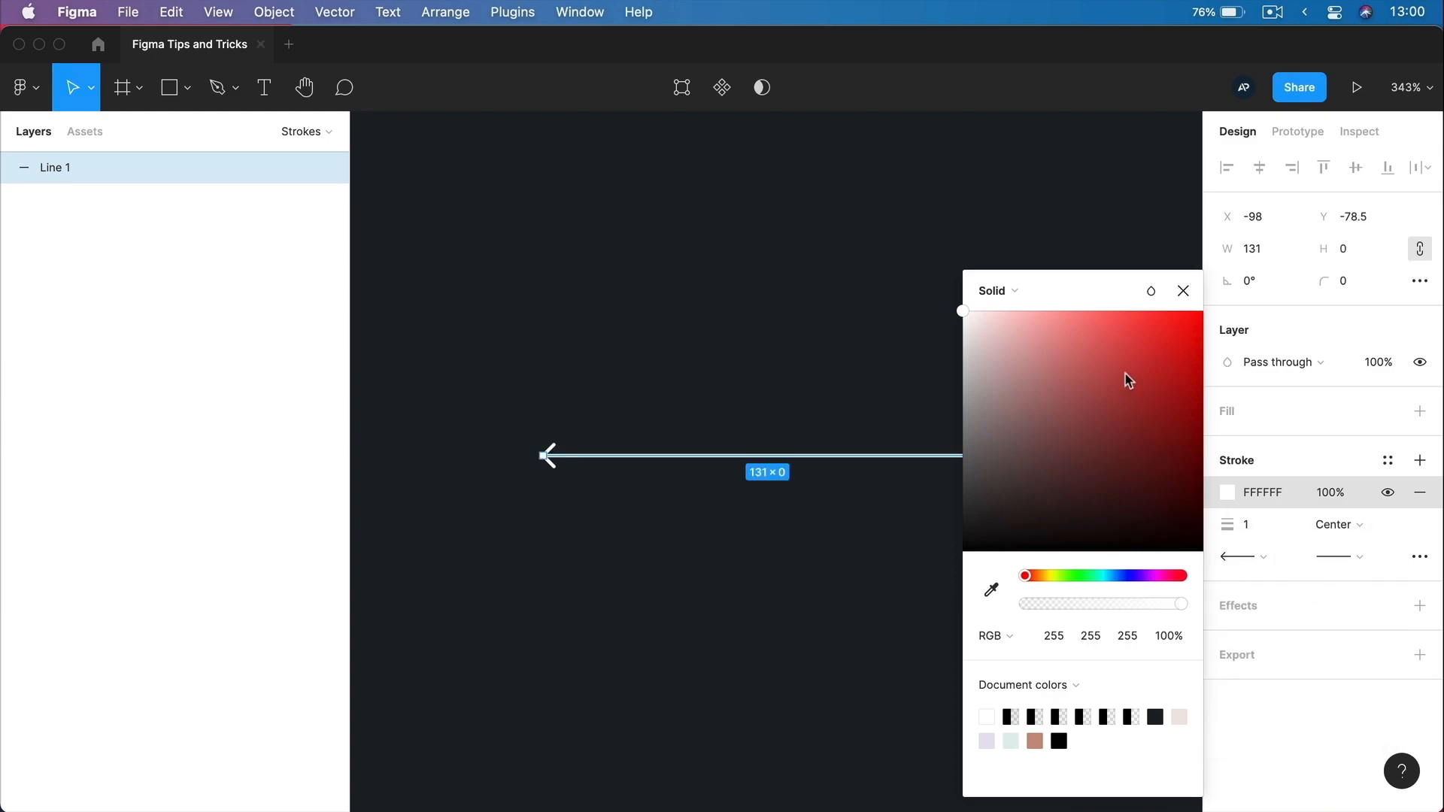
{"action": "left_click", "coordinate": [1184, 290]}
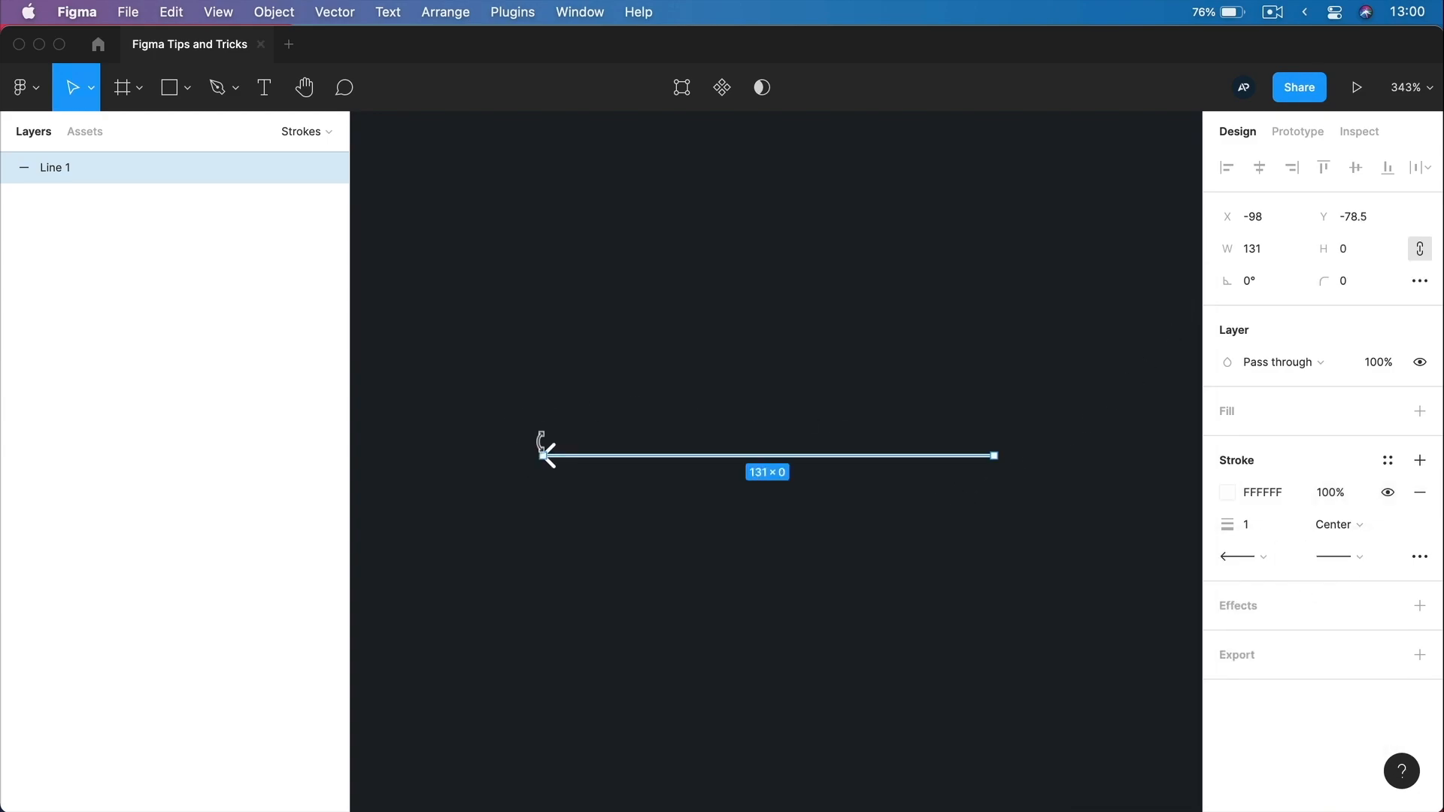
{"action": "left_click", "coordinate": [1238, 557]}
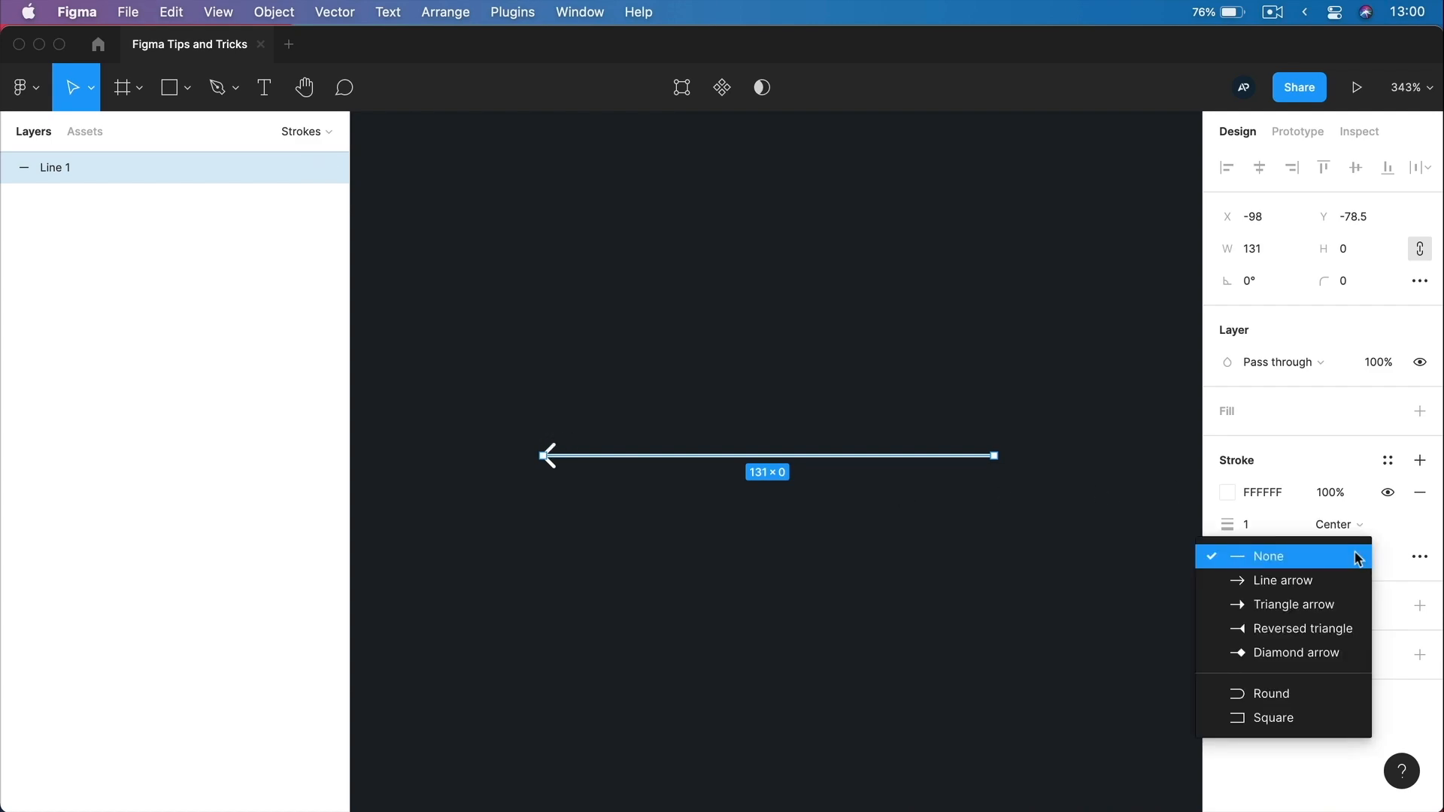
{"action": "left_click", "coordinate": [1282, 581]}
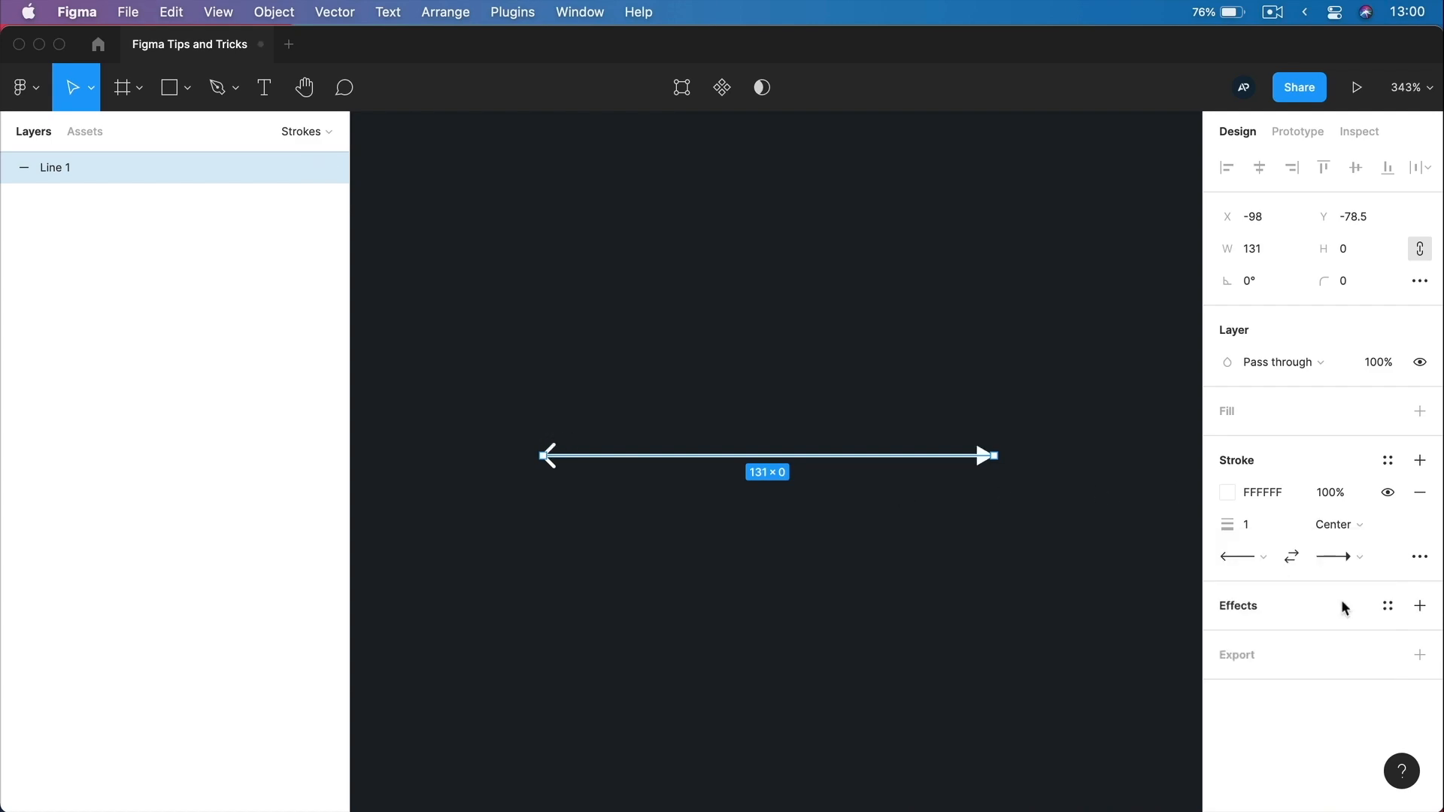
{"action": "left_click", "coordinate": [1336, 556]}
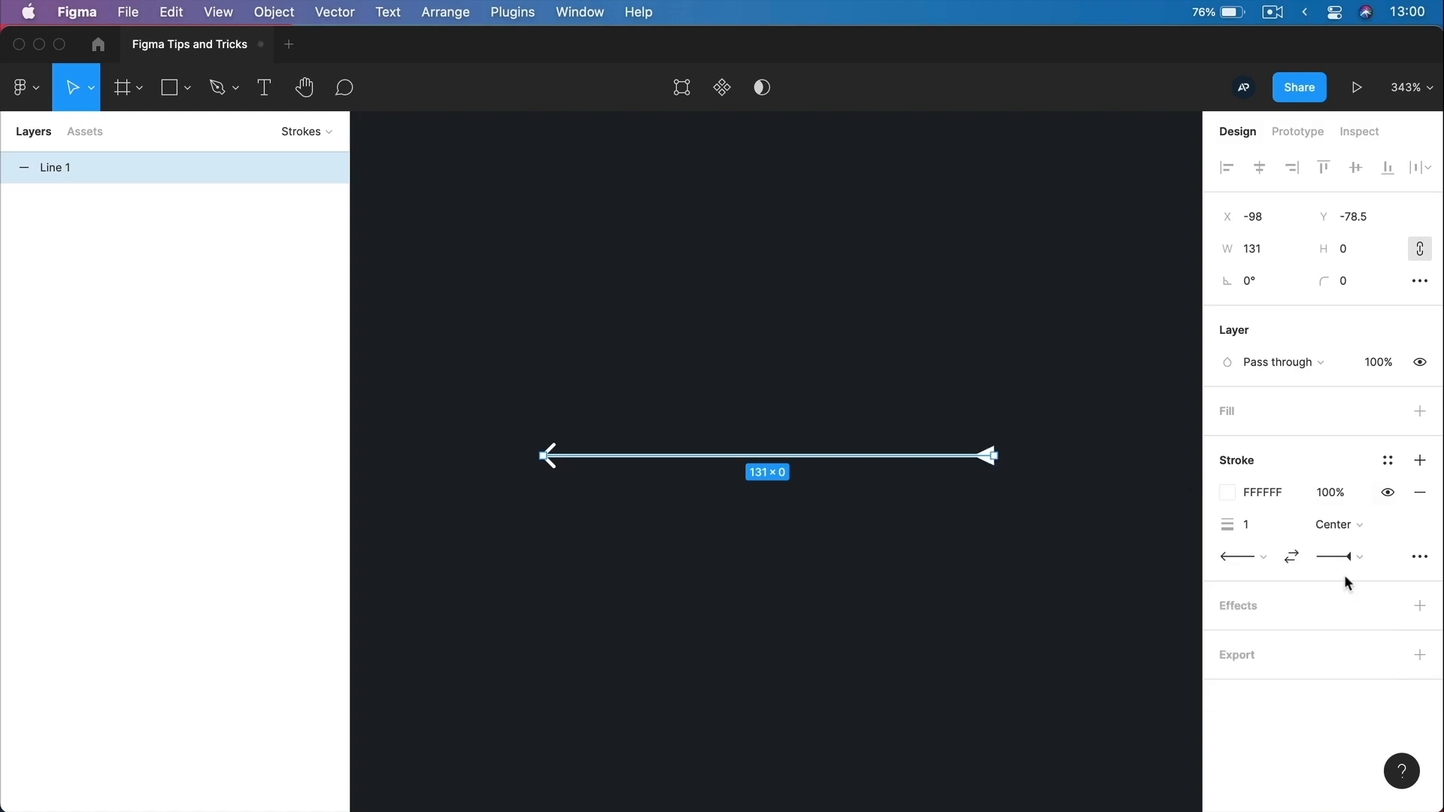
{"action": "left_click", "coordinate": [1336, 557]}
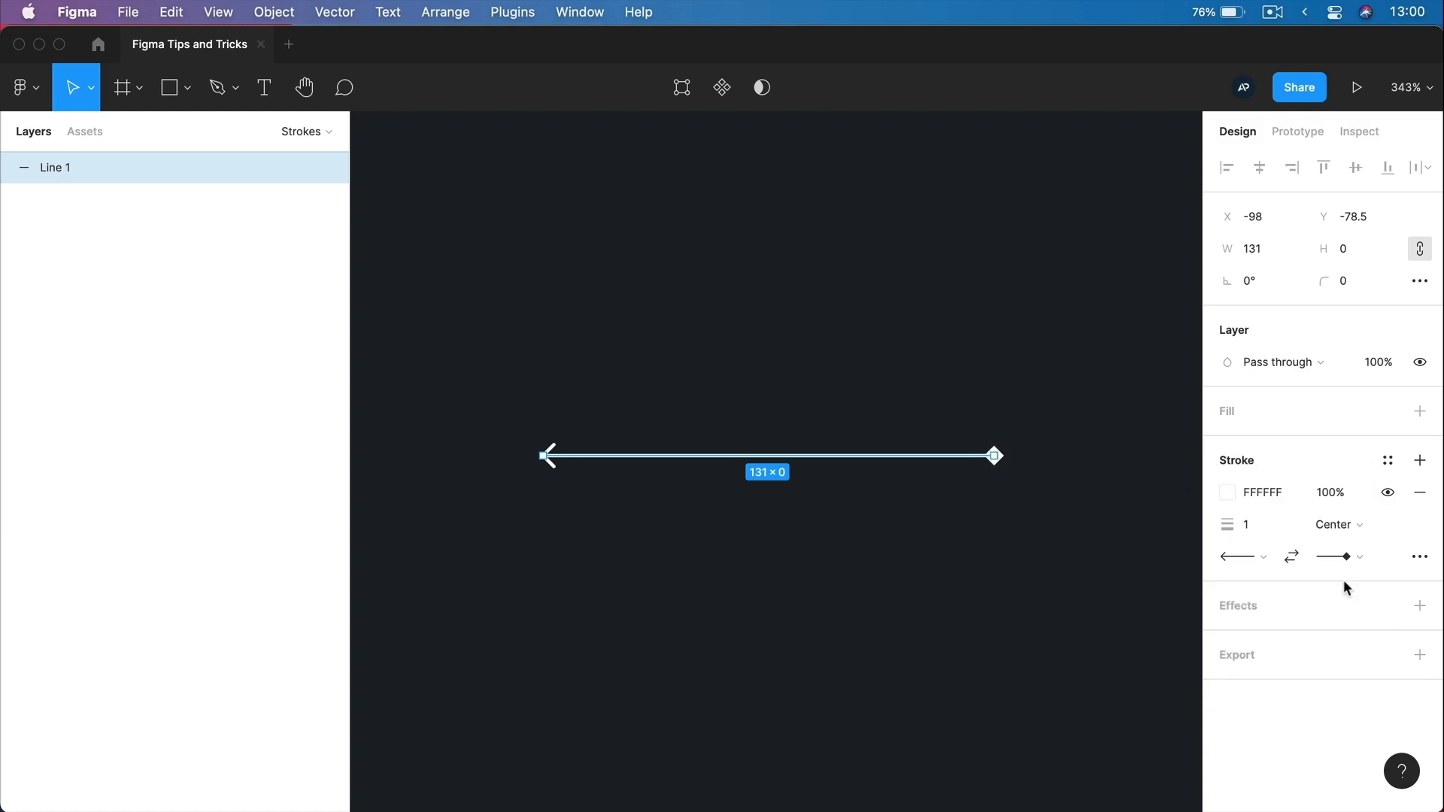
{"action": "left_click", "coordinate": [883, 507]}
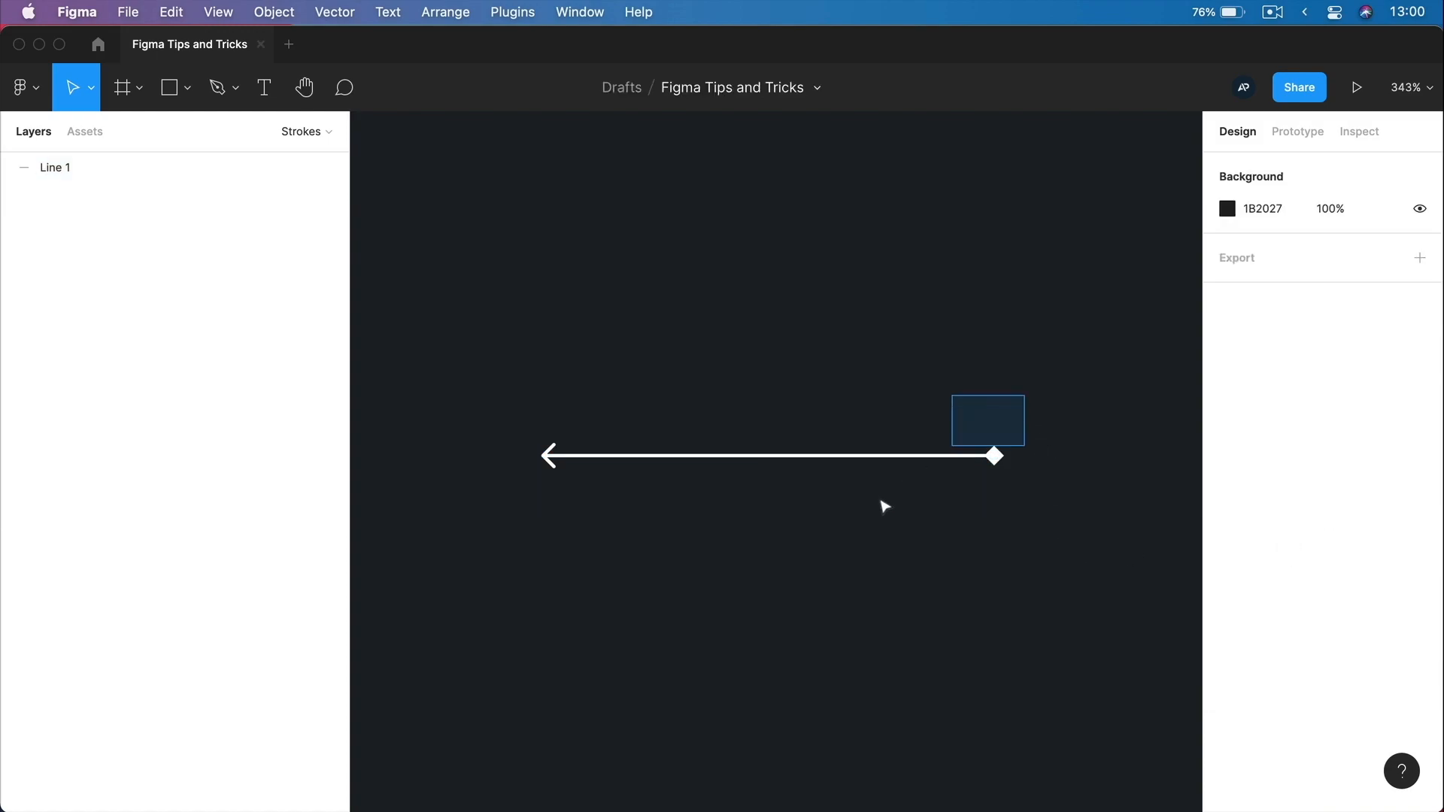
Duplicate the line as Line 2 and swap the plain copy's start and end points.
{"action": "key", "text": "cmd+d"}
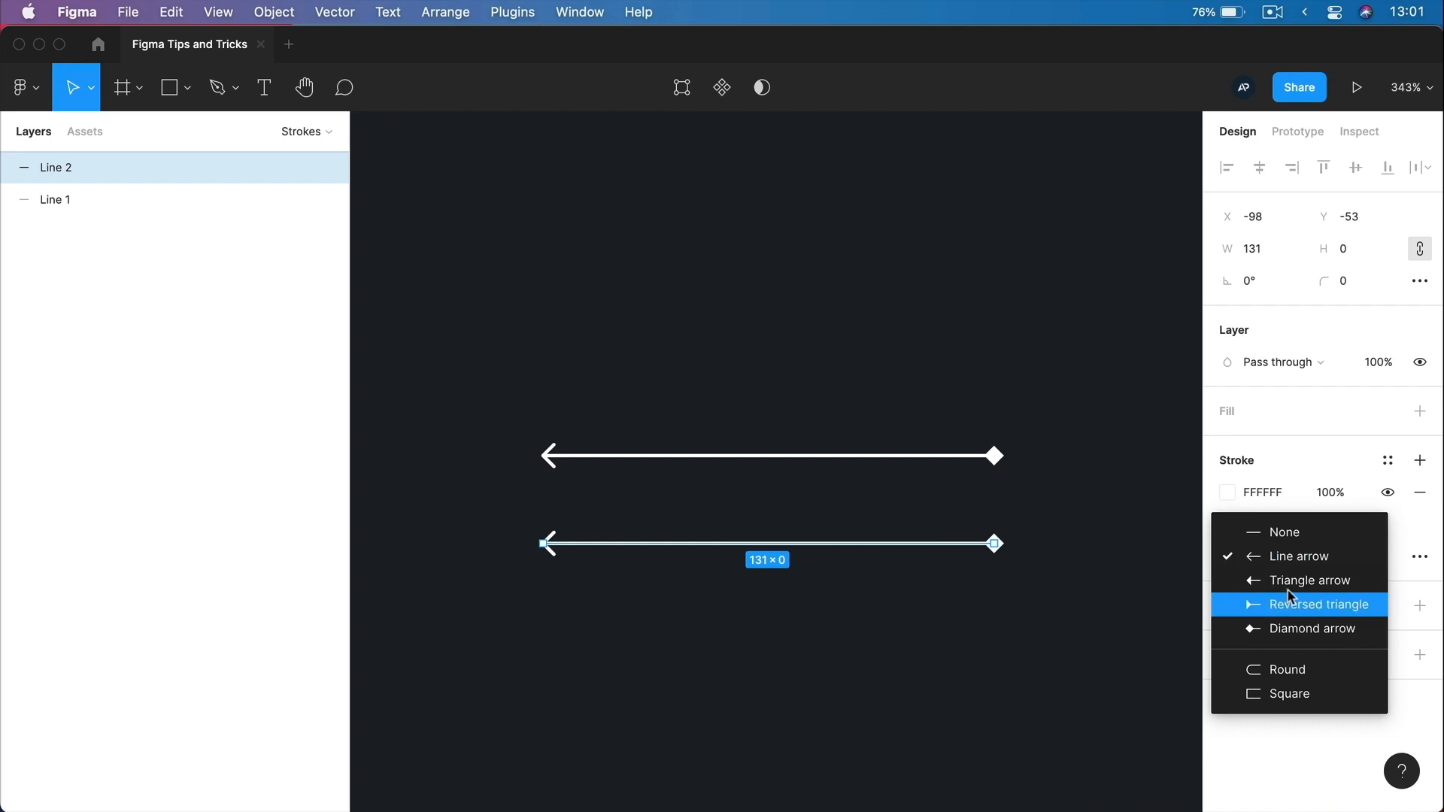
{"action": "mouse_move", "coordinate": [1304, 670]}
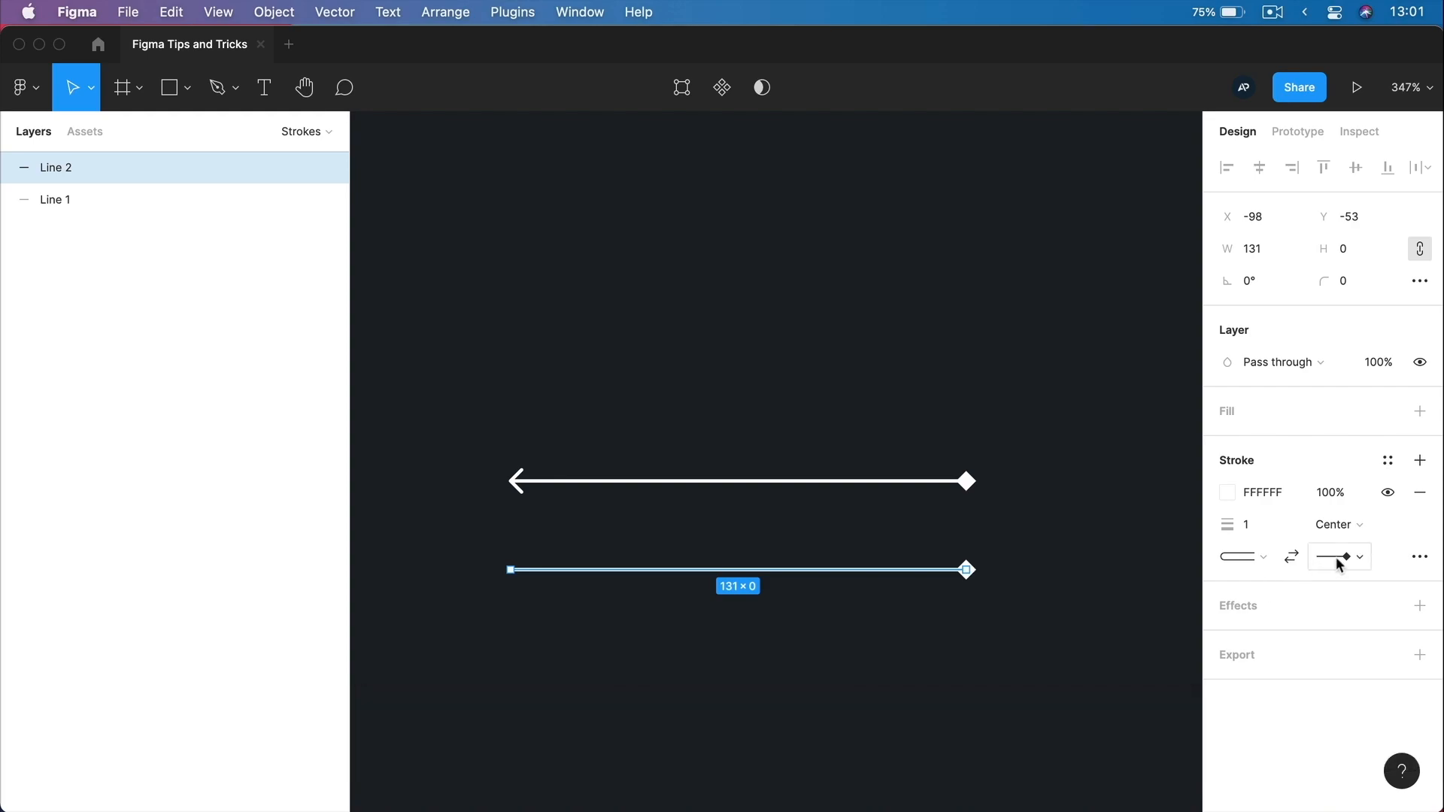
{"action": "left_click", "coordinate": [1336, 557]}
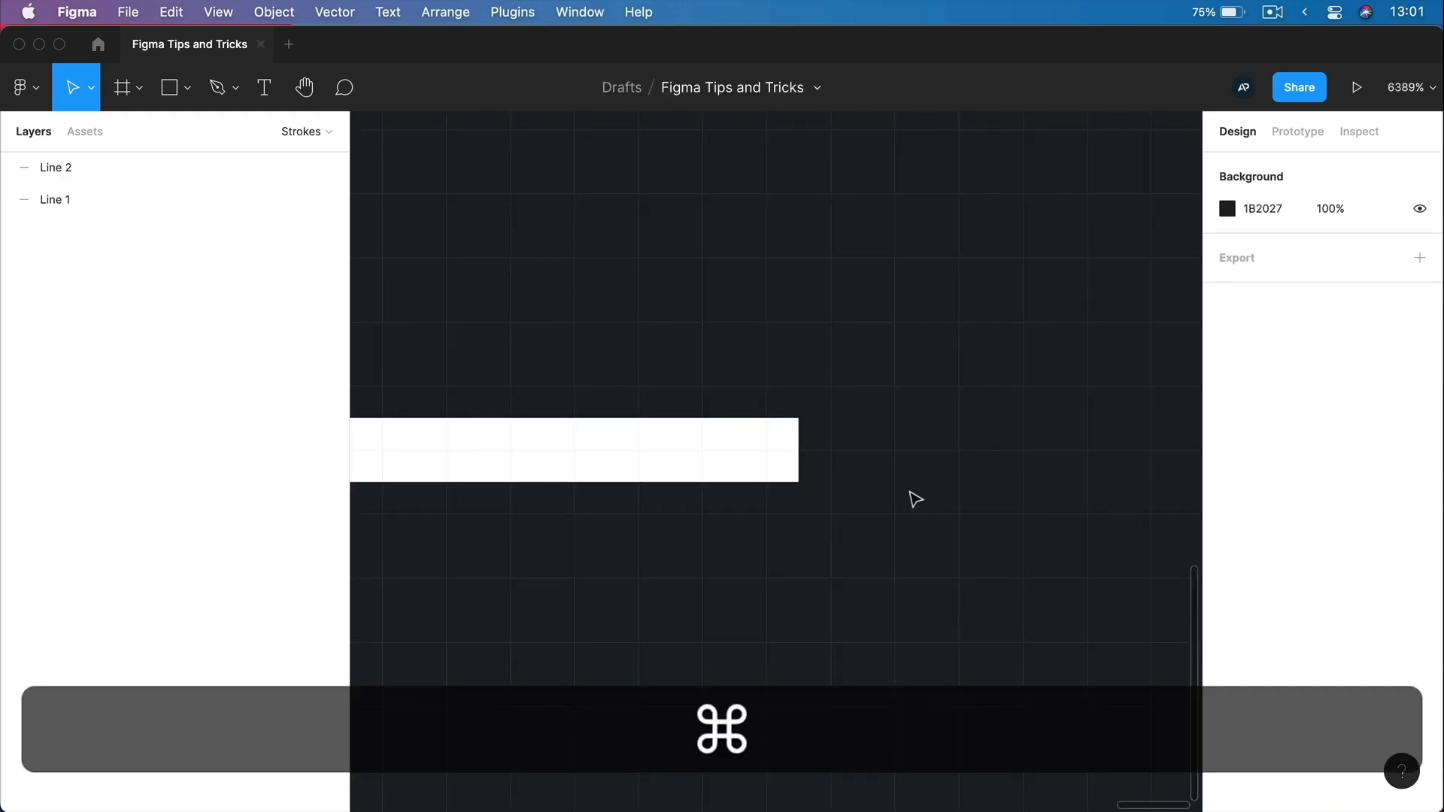
{"action": "left_click", "coordinate": [55, 167]}
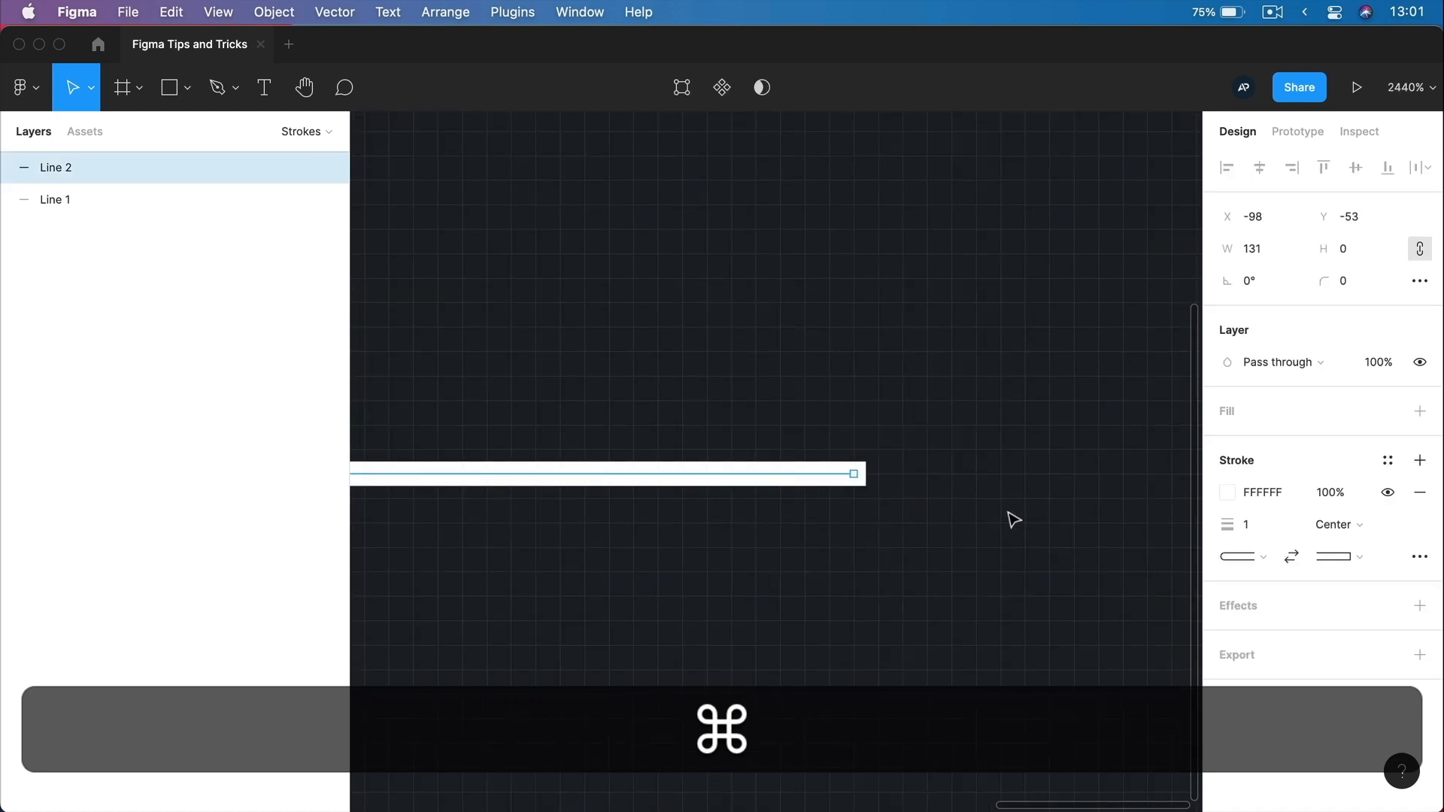
{"action": "mouse_move", "coordinate": [1291, 557]}
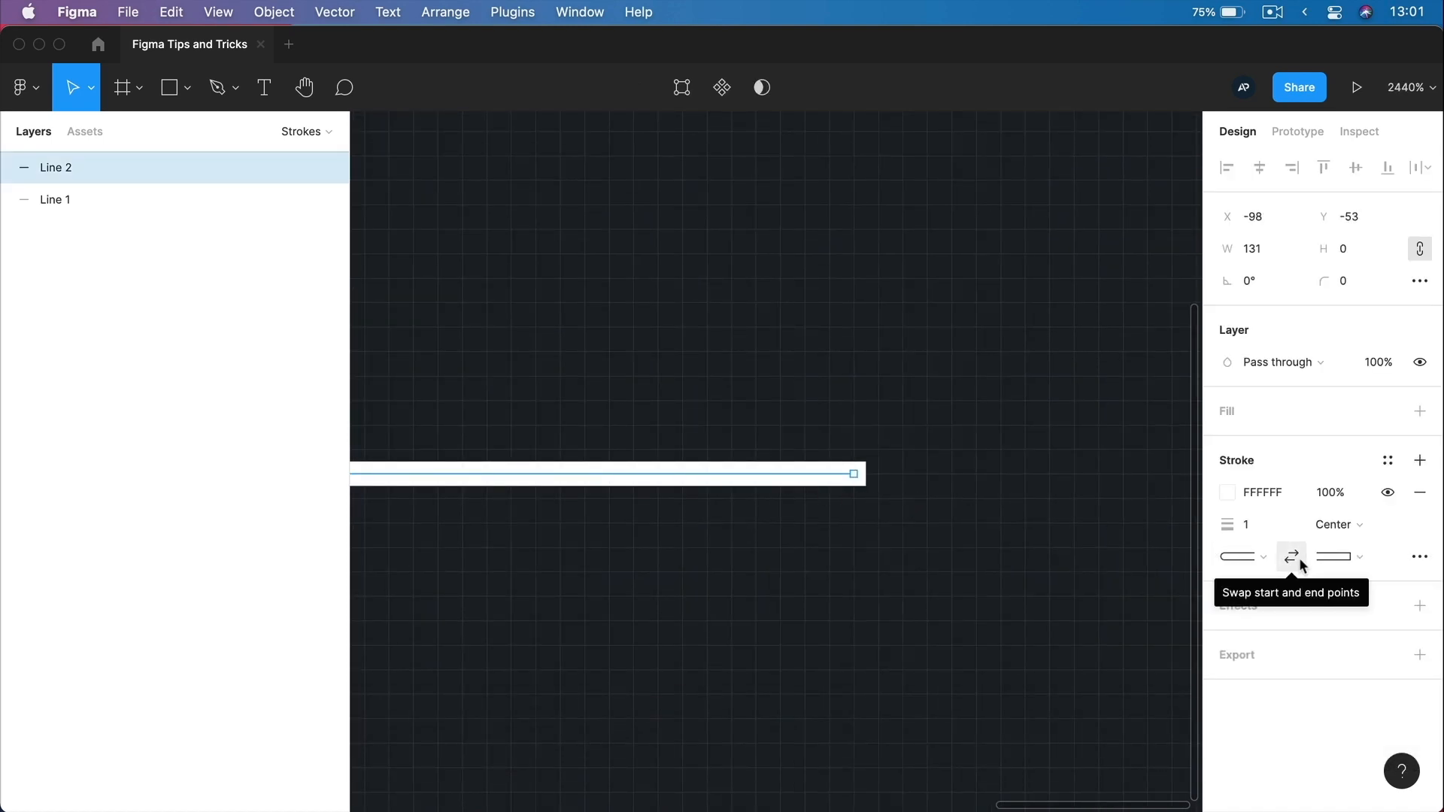
{"action": "left_click", "coordinate": [1291, 557]}
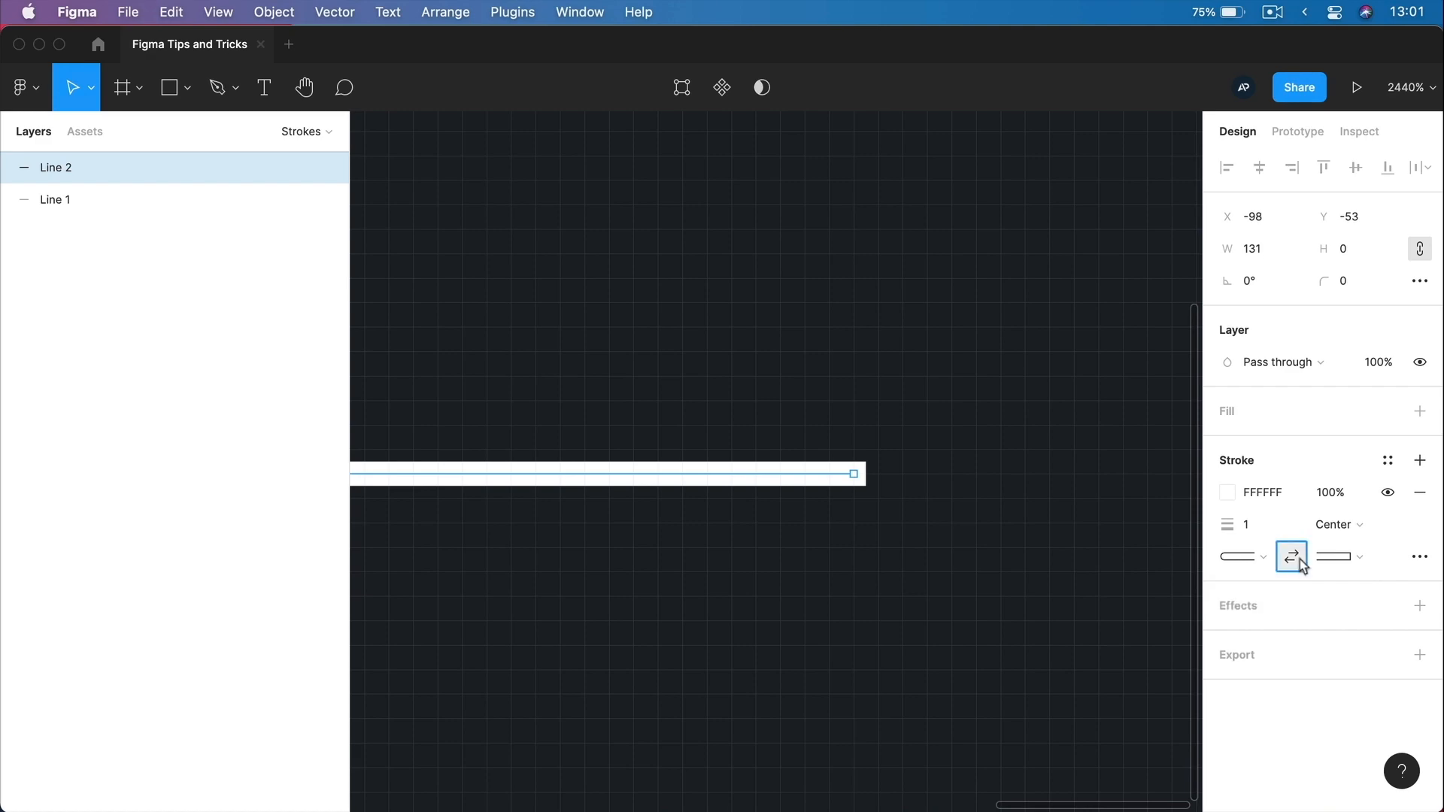
{"action": "left_click", "coordinate": [985, 554]}
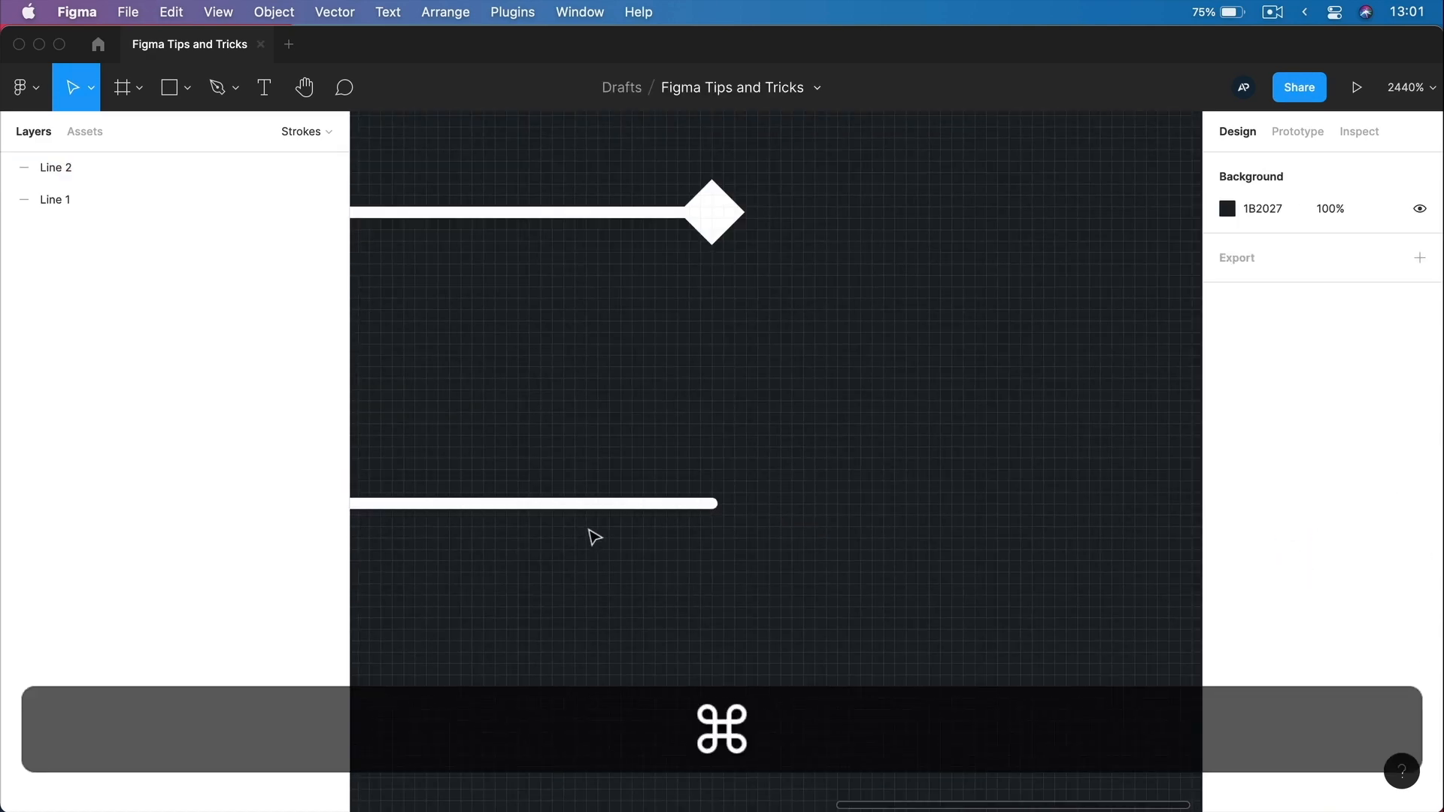
{"action": "scroll", "scroll_direction": "down", "scroll_amount": 3}
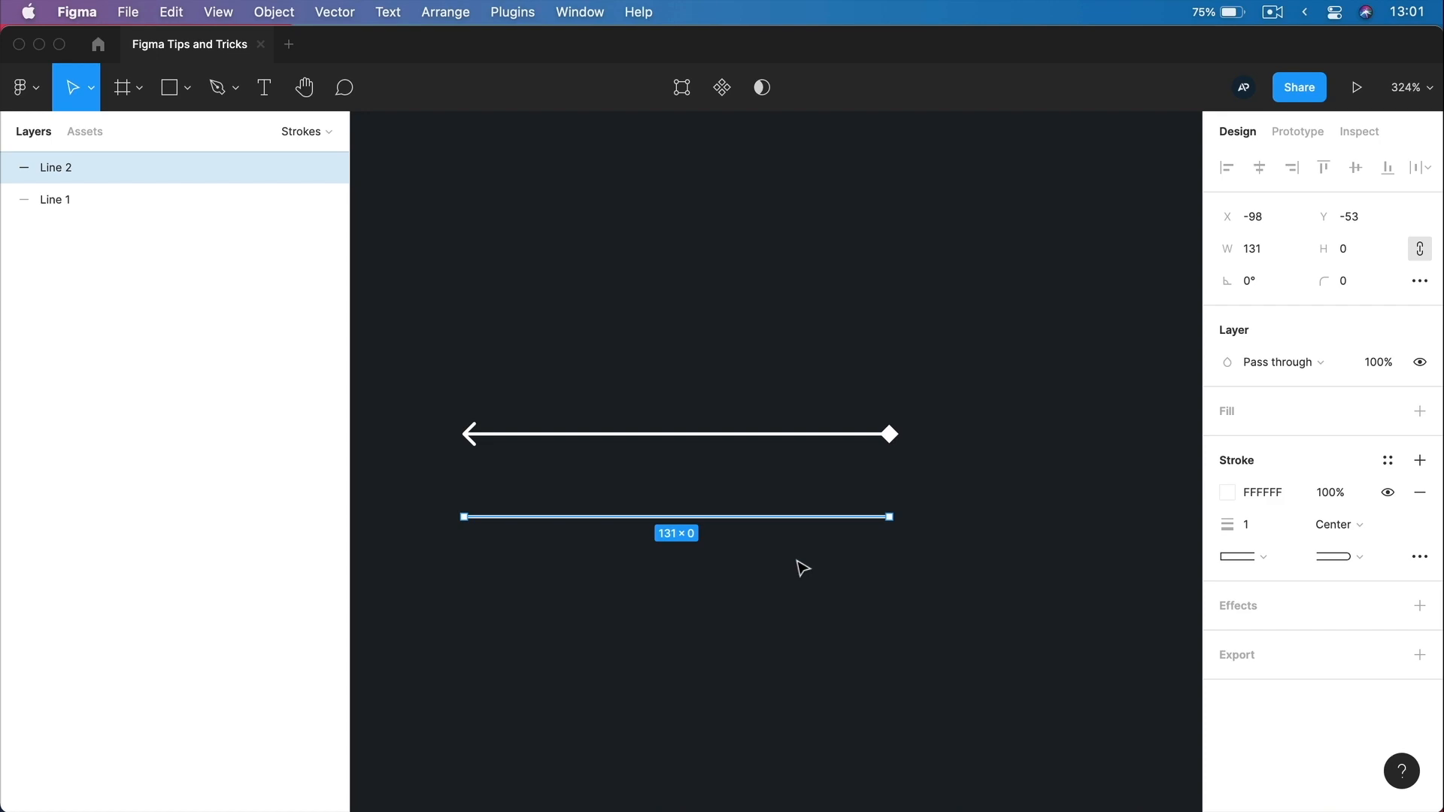
{"action": "mouse_move", "coordinate": [1418, 556]}
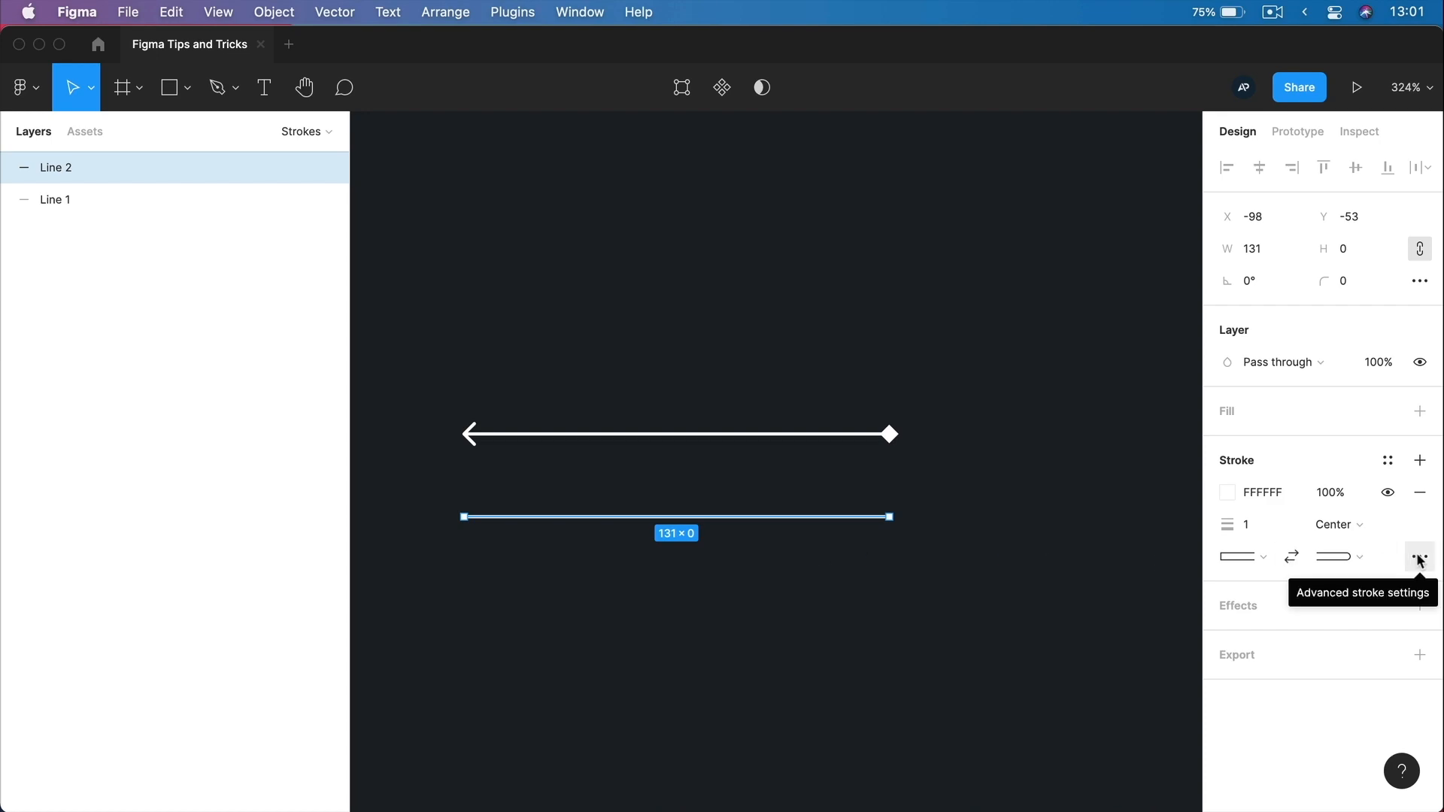
{"action": "mouse_move", "coordinate": [1428, 557]}
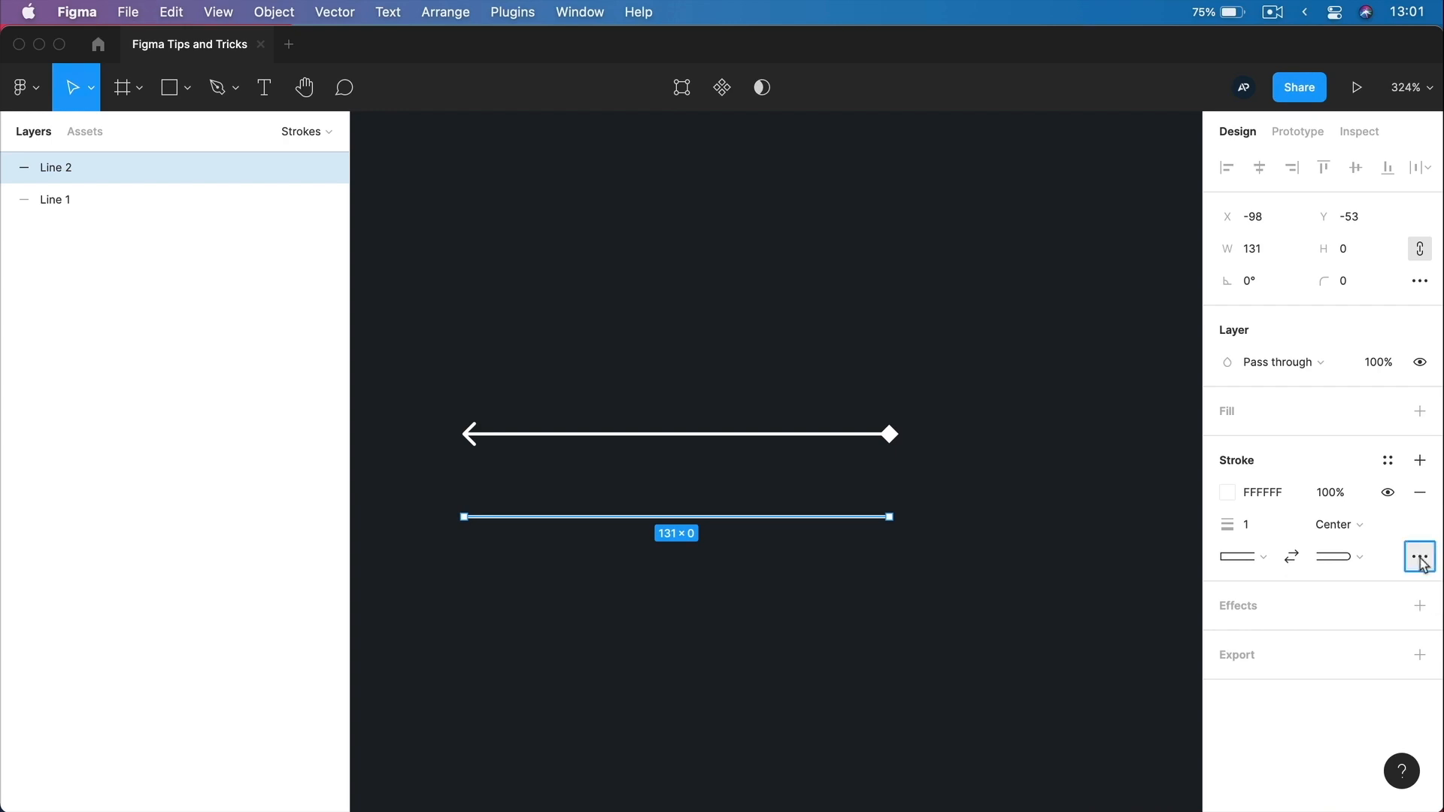
In Advanced stroke, make Line 2 dashed and try a gap of 10.
{"action": "left_click", "coordinate": [1418, 557]}
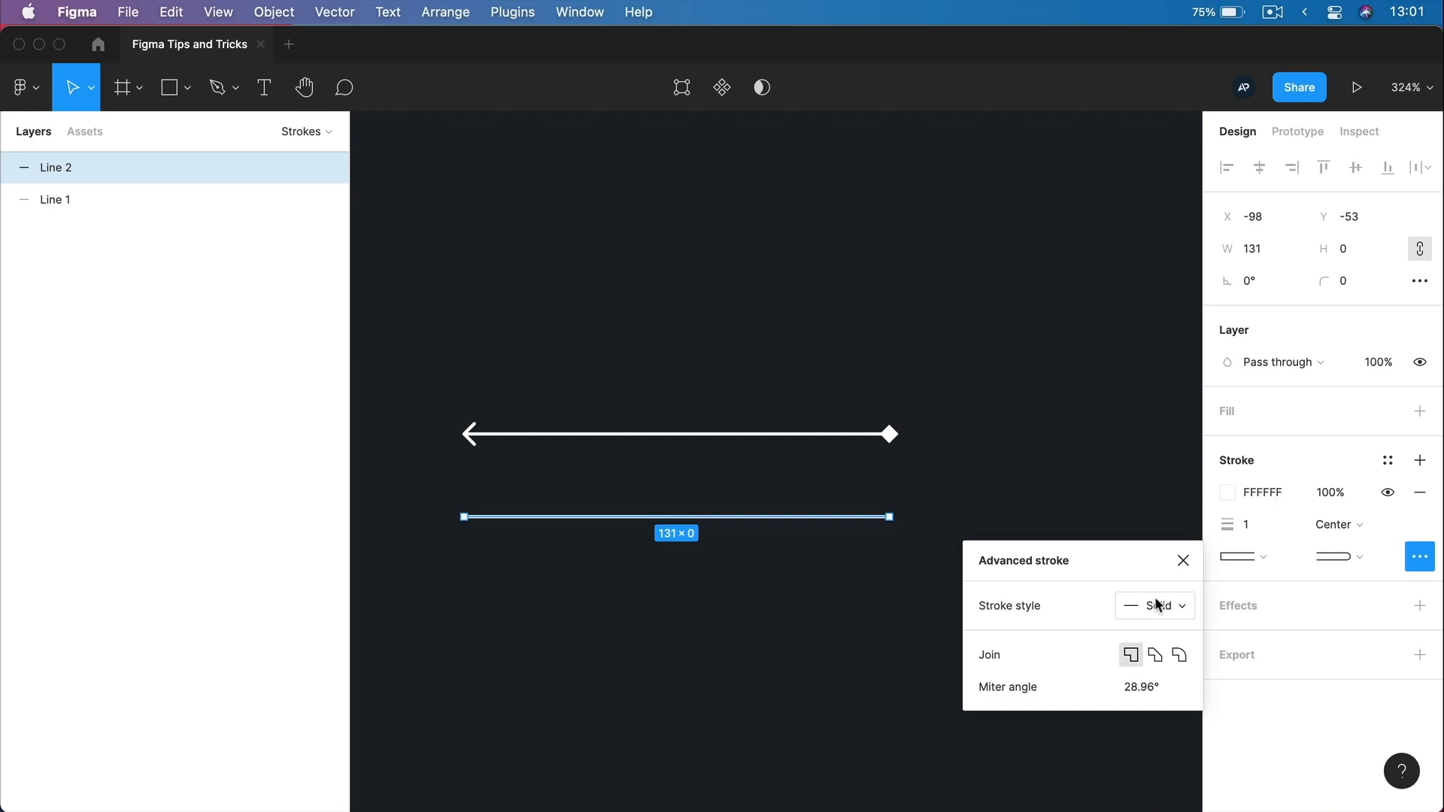
{"action": "left_click", "coordinate": [1154, 605]}
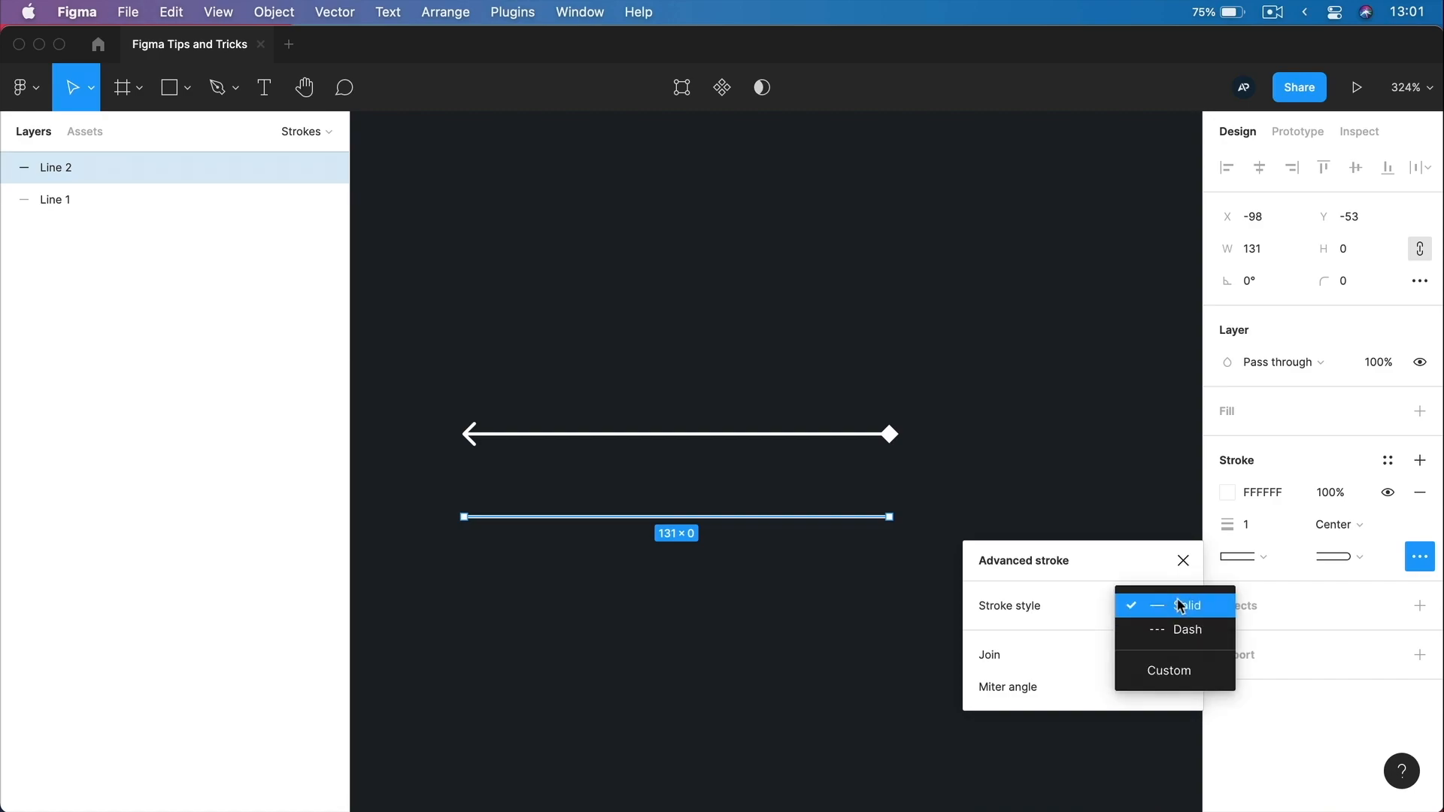
{"action": "left_click", "coordinate": [1187, 630]}
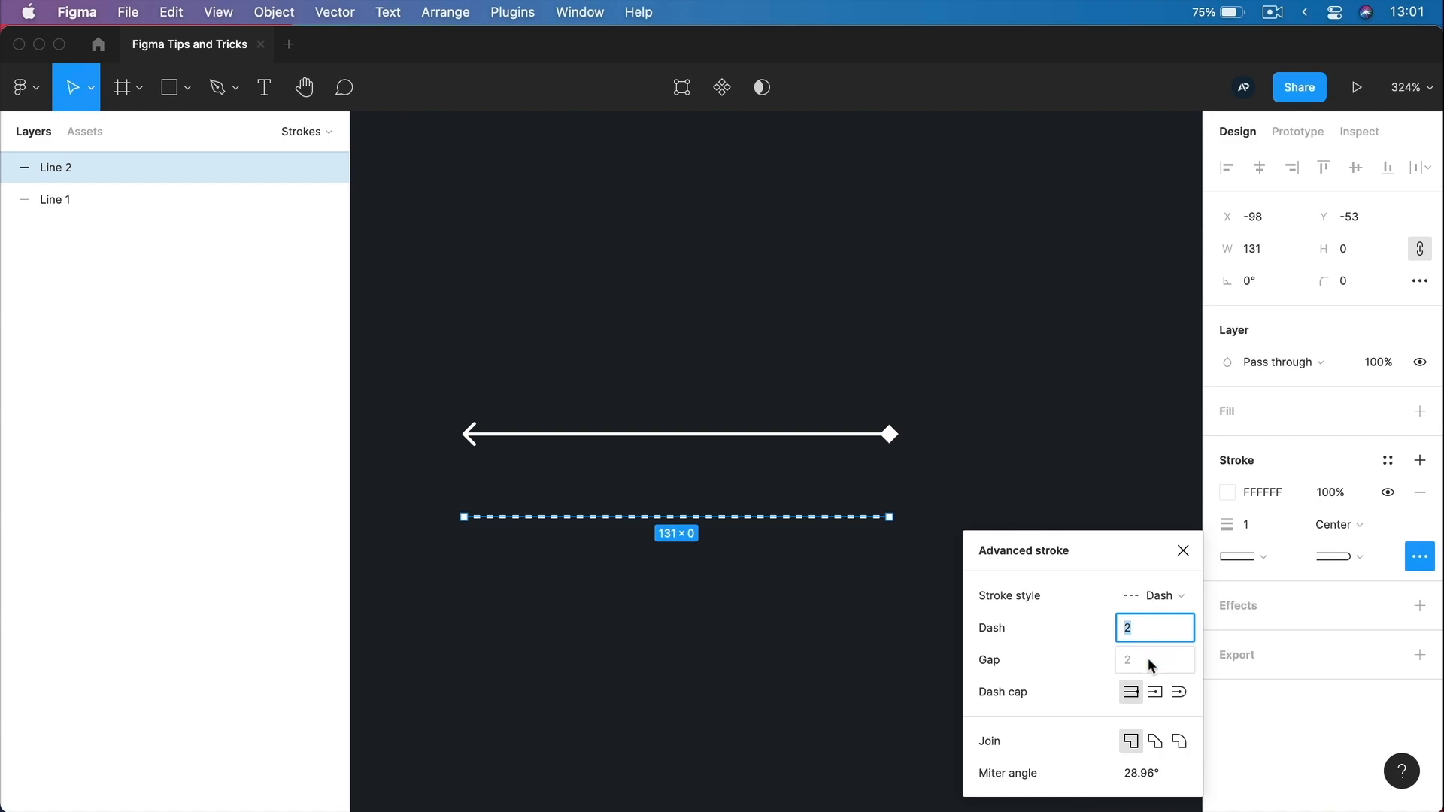
{"action": "left_click", "coordinate": [1154, 660]}
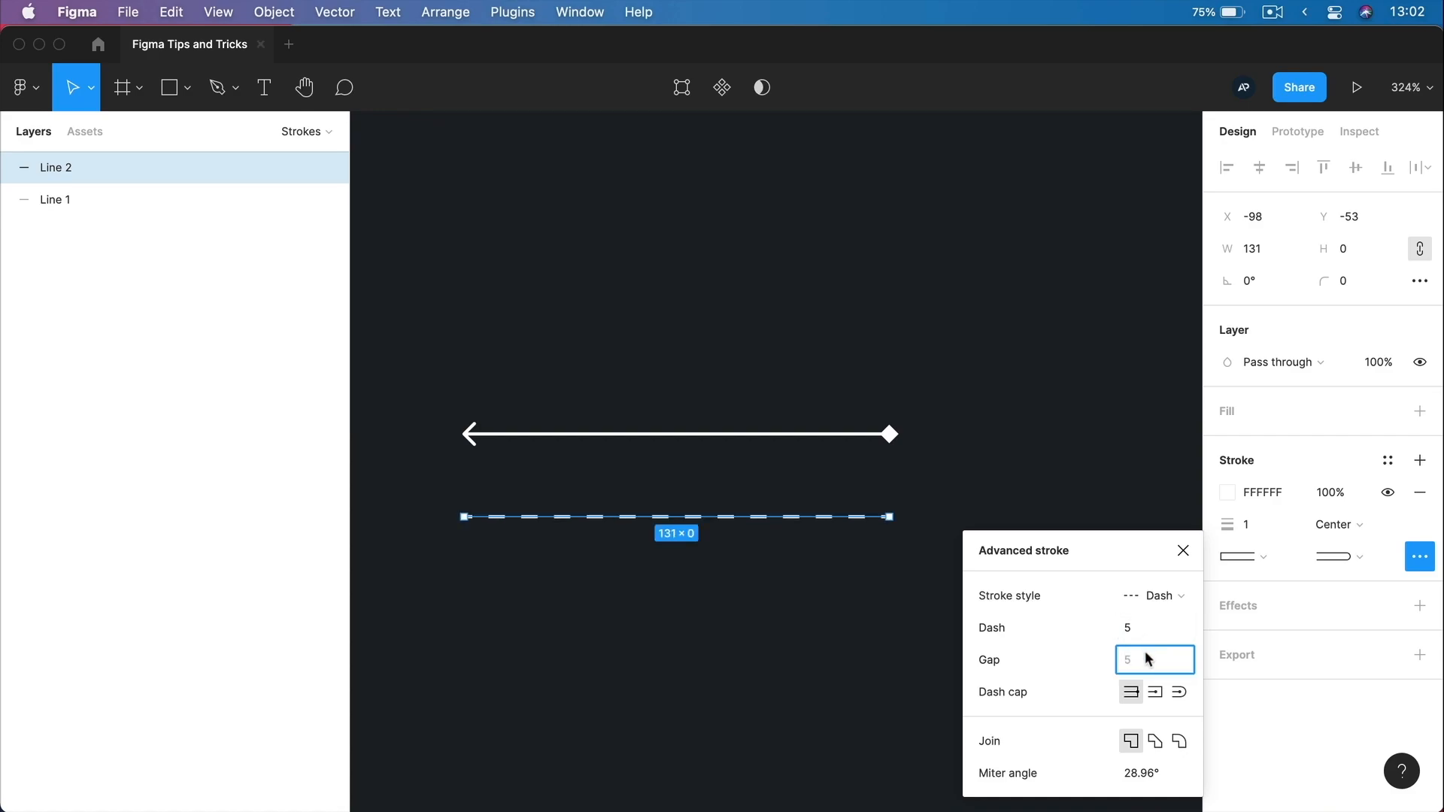
{"action": "type", "text": "10"}
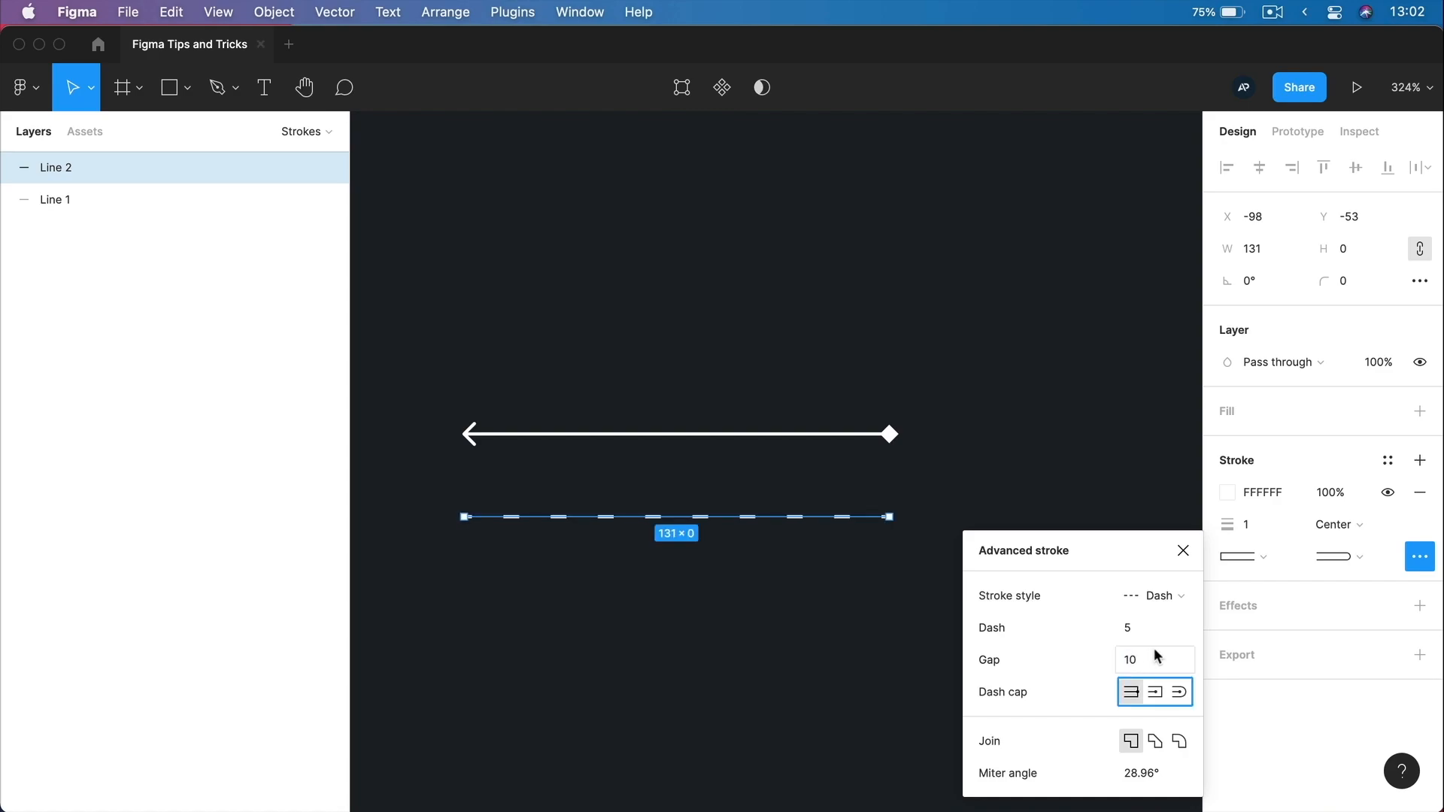
{"action": "mouse_move", "coordinate": [1154, 692]}
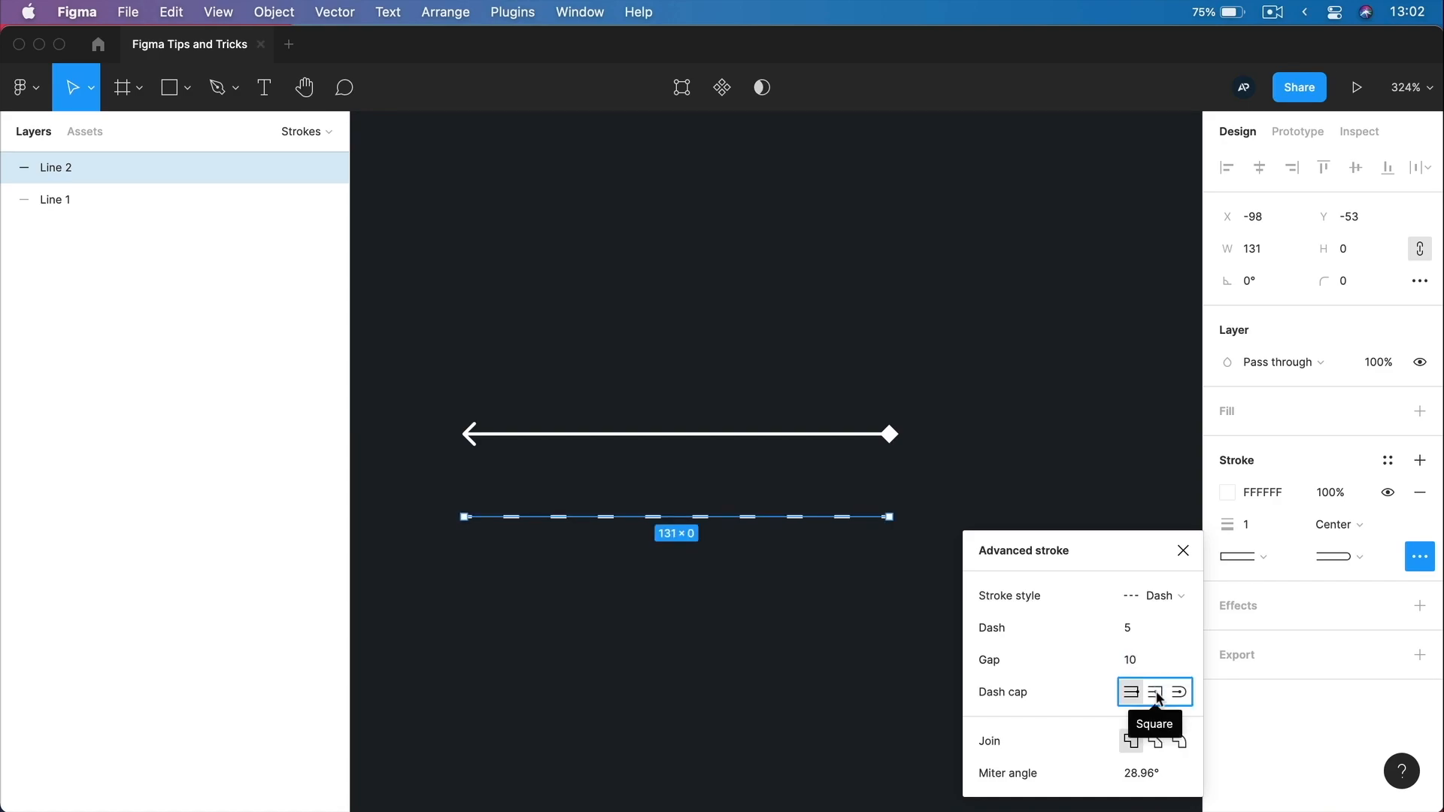
{"action": "mouse_move", "coordinate": [1071, 676]}
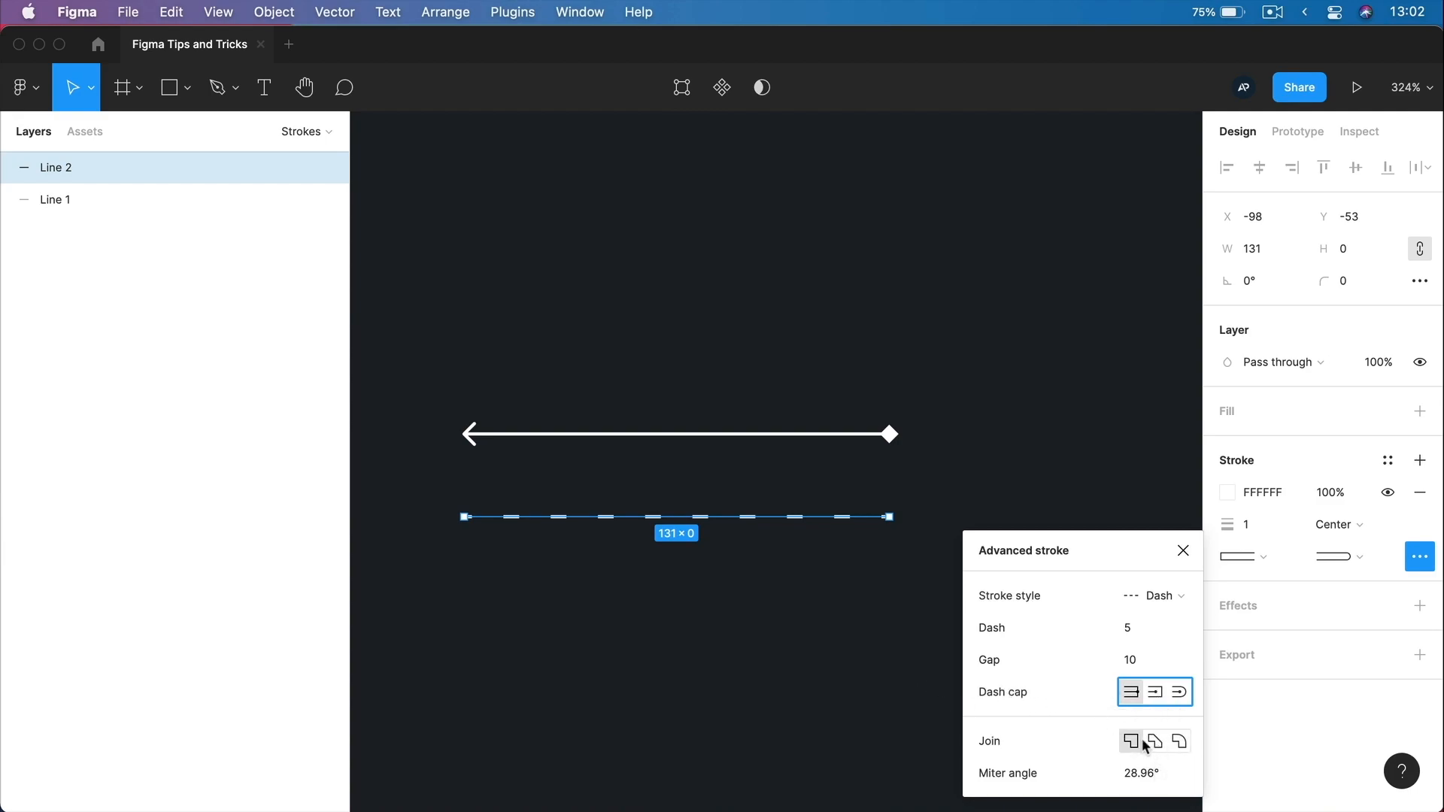
{"action": "mouse_move", "coordinate": [975, 735]}
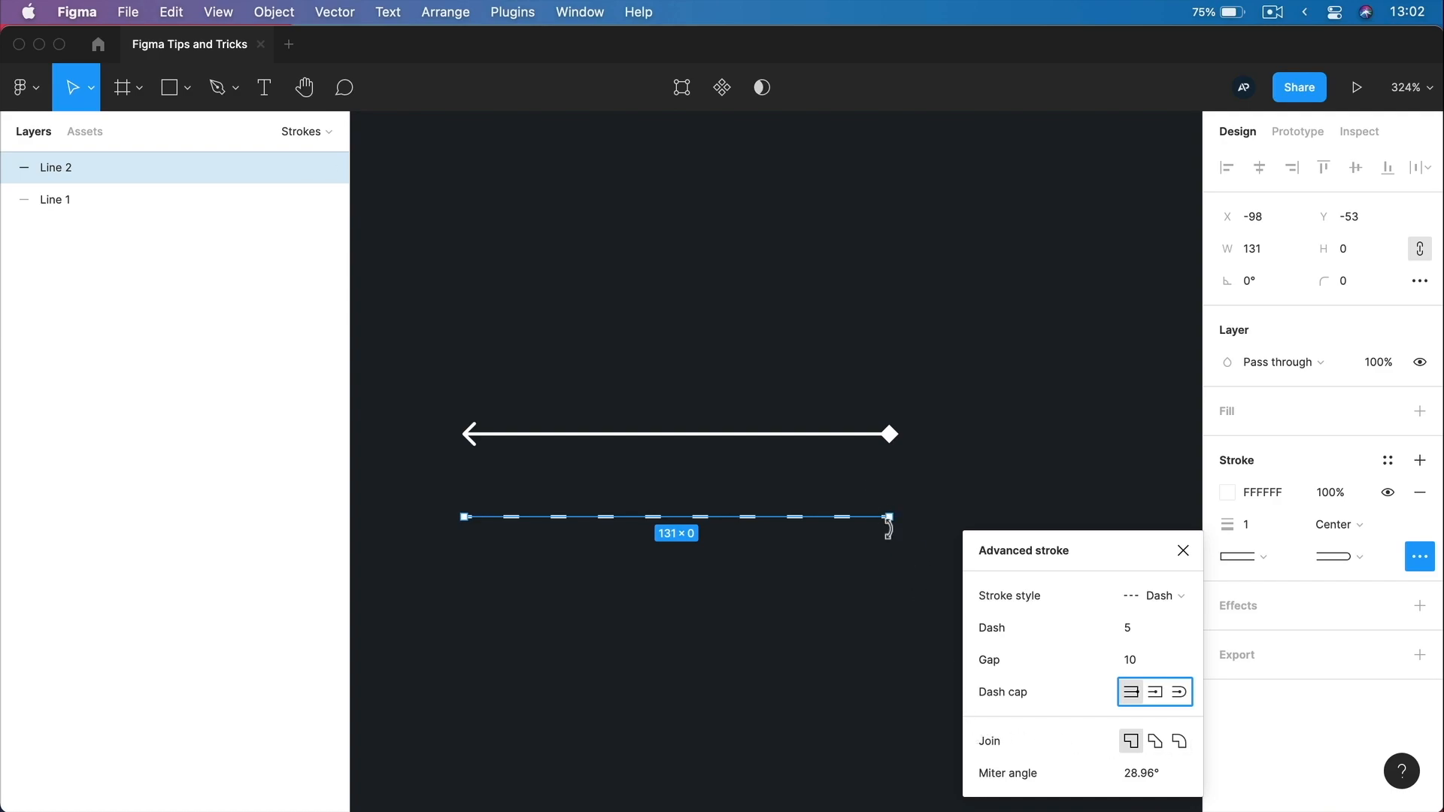
{"action": "mouse_move", "coordinate": [1155, 740]}
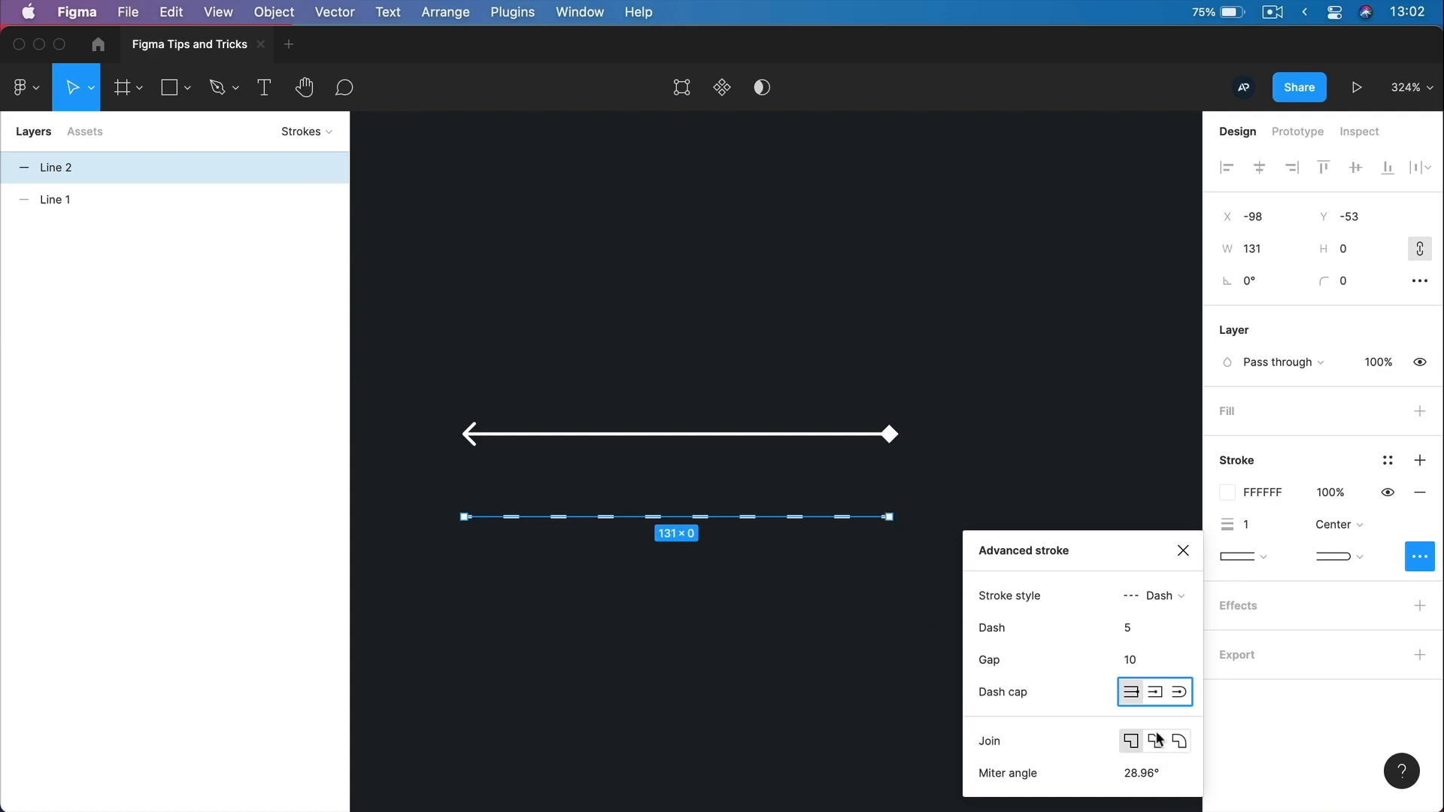
Try a Custom dash pattern, then return to Dash with dash 2 and gap 2.
{"action": "left_click", "coordinate": [1159, 596]}
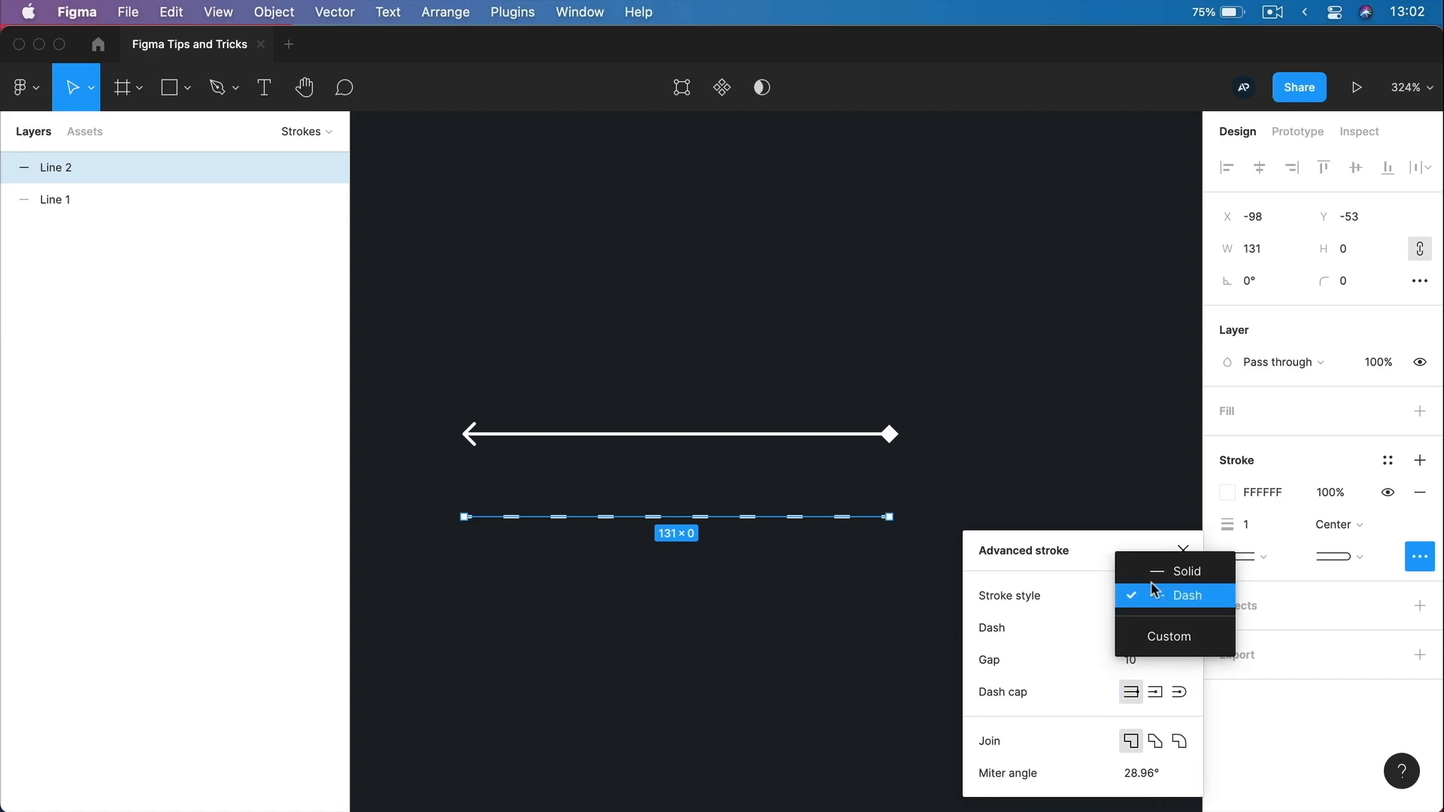
{"action": "left_click", "coordinate": [1168, 635]}
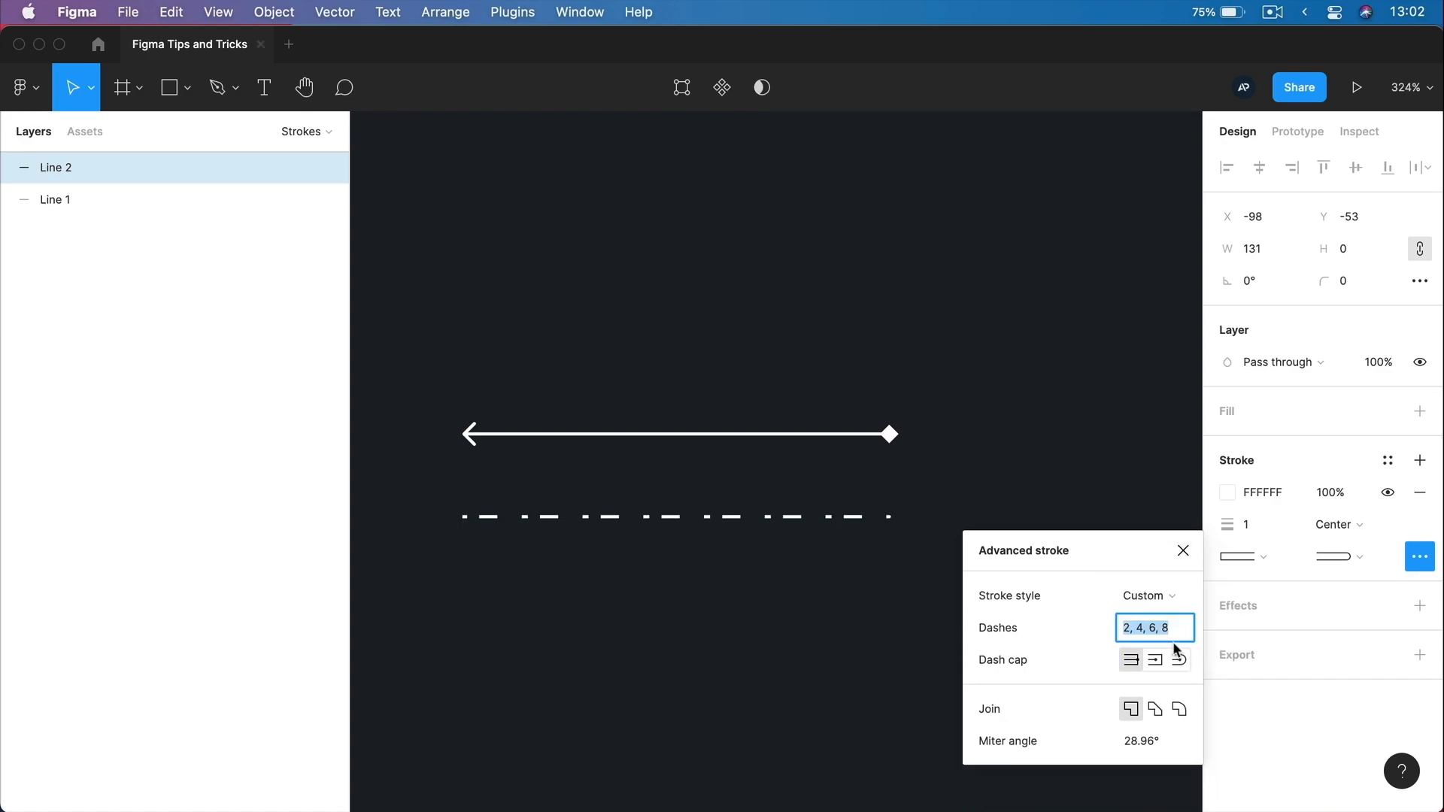
{"action": "left_click", "coordinate": [677, 516]}
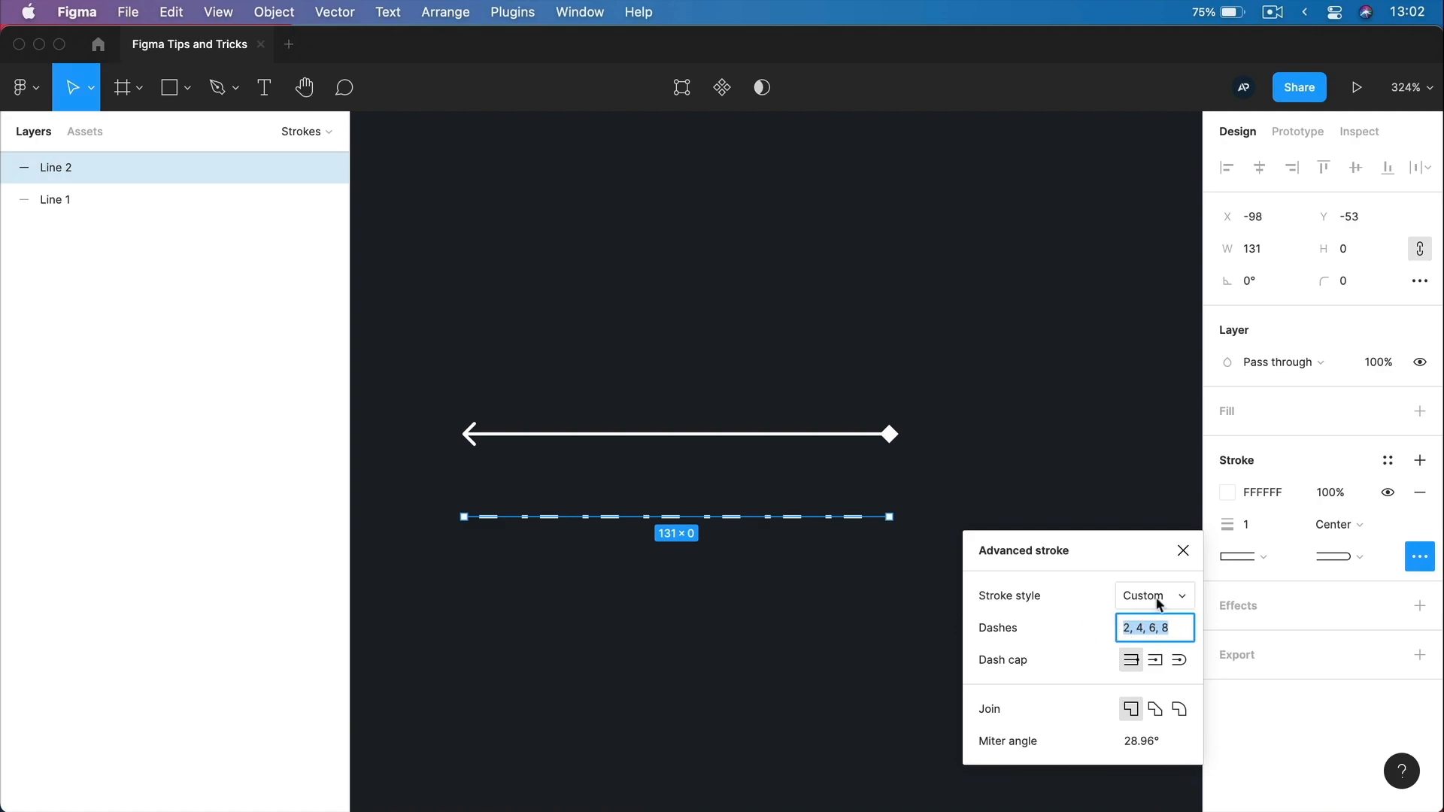
{"action": "left_click", "coordinate": [1150, 596]}
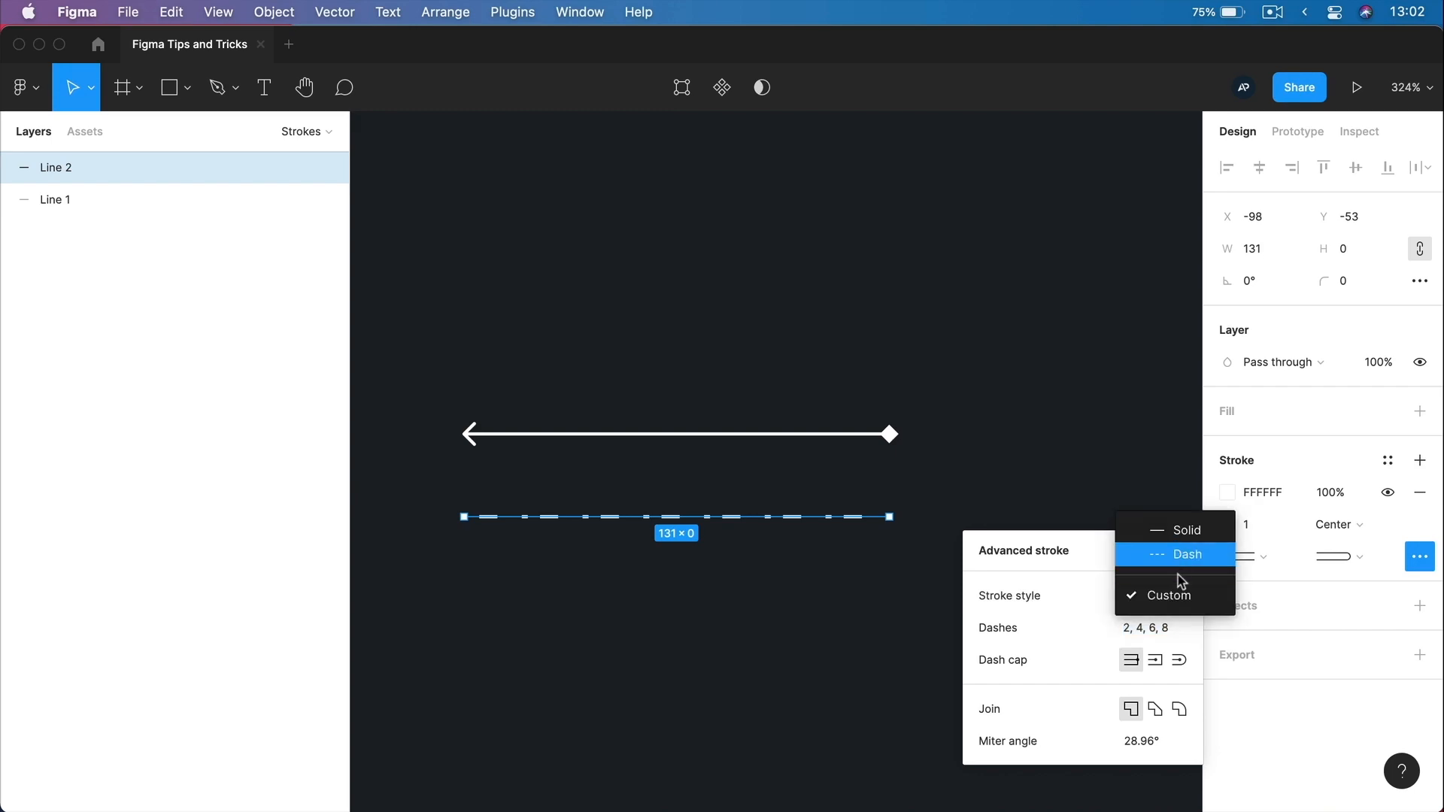
{"action": "left_click", "coordinate": [1187, 555]}
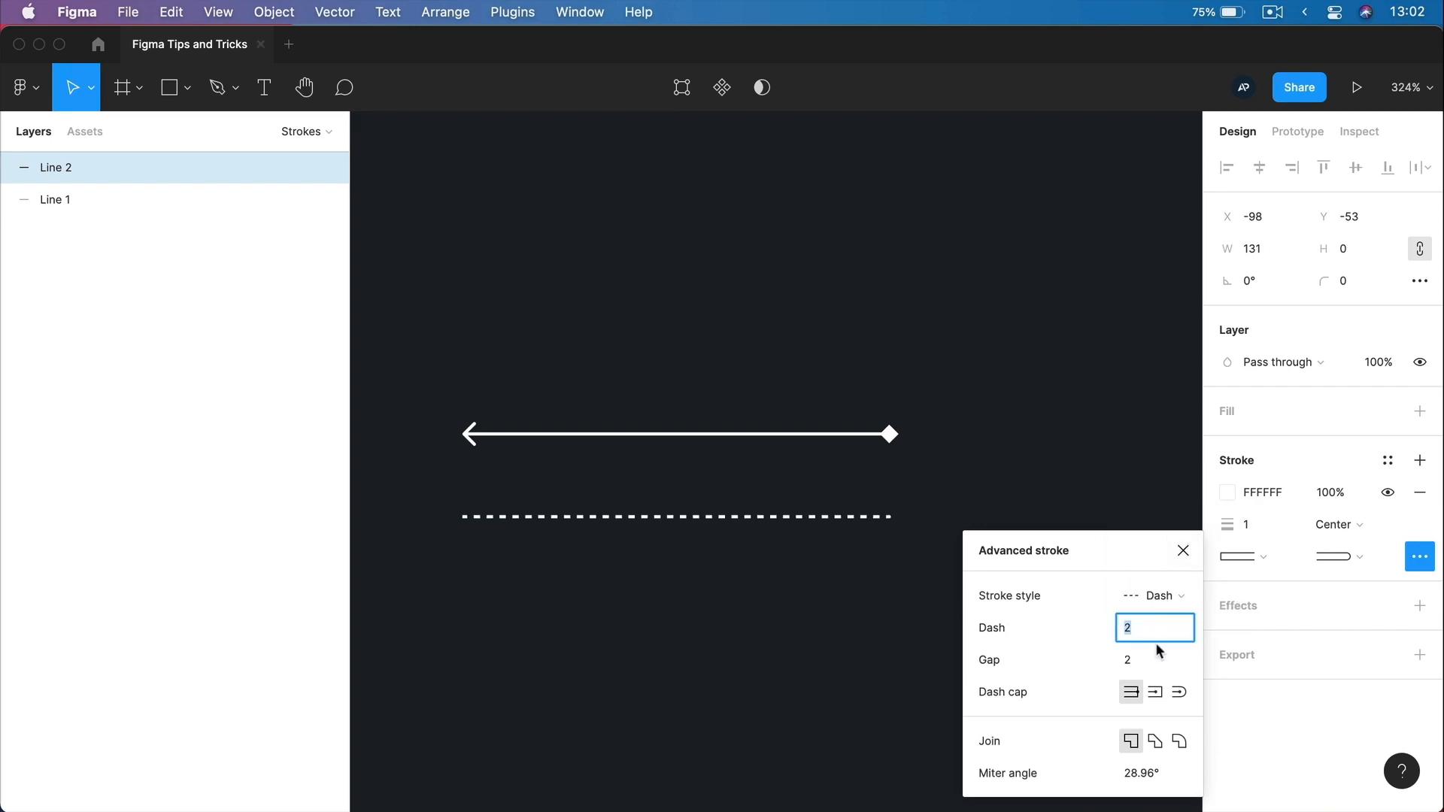
{"action": "left_click", "coordinate": [677, 516]}
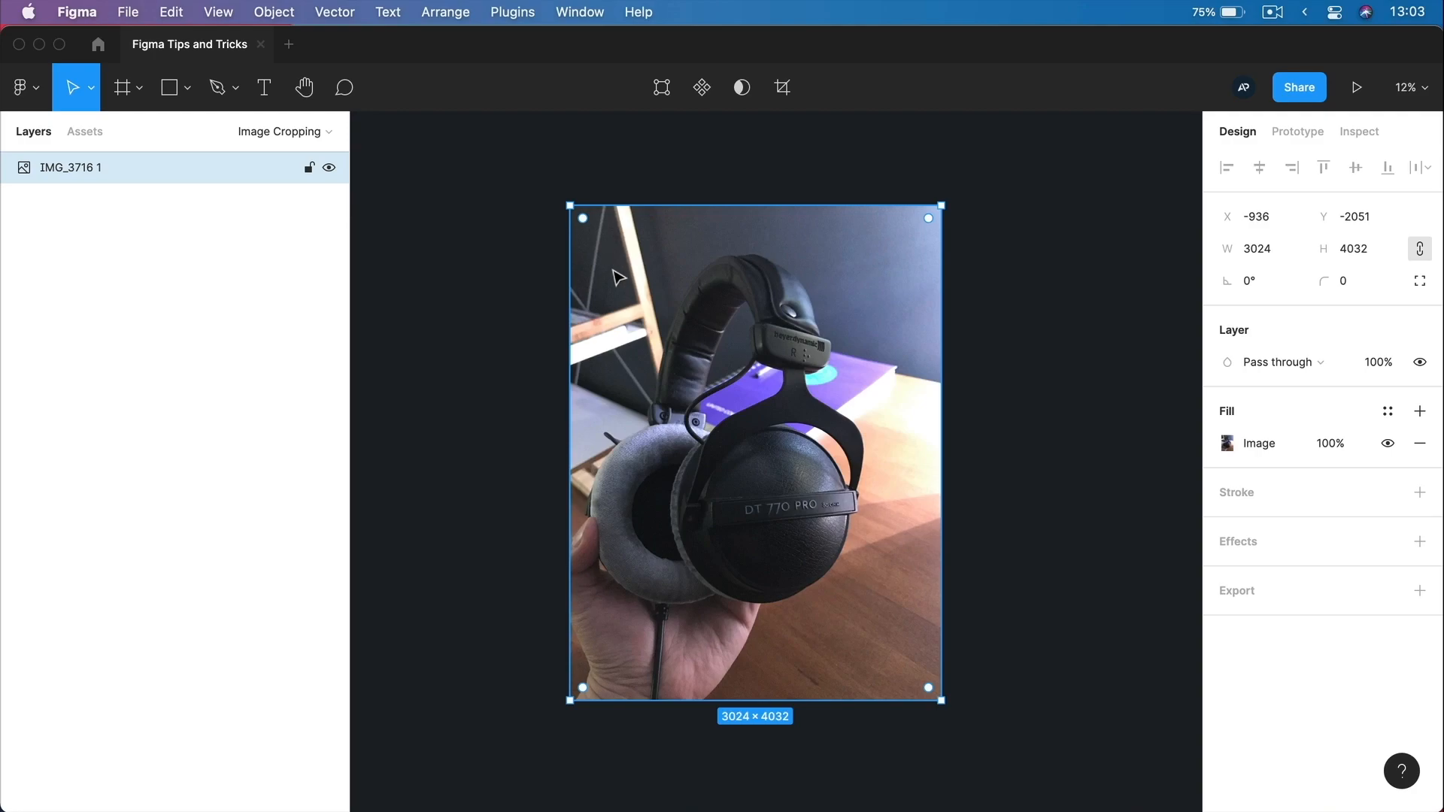
{"action": "mouse_move", "coordinate": [674, 620]}
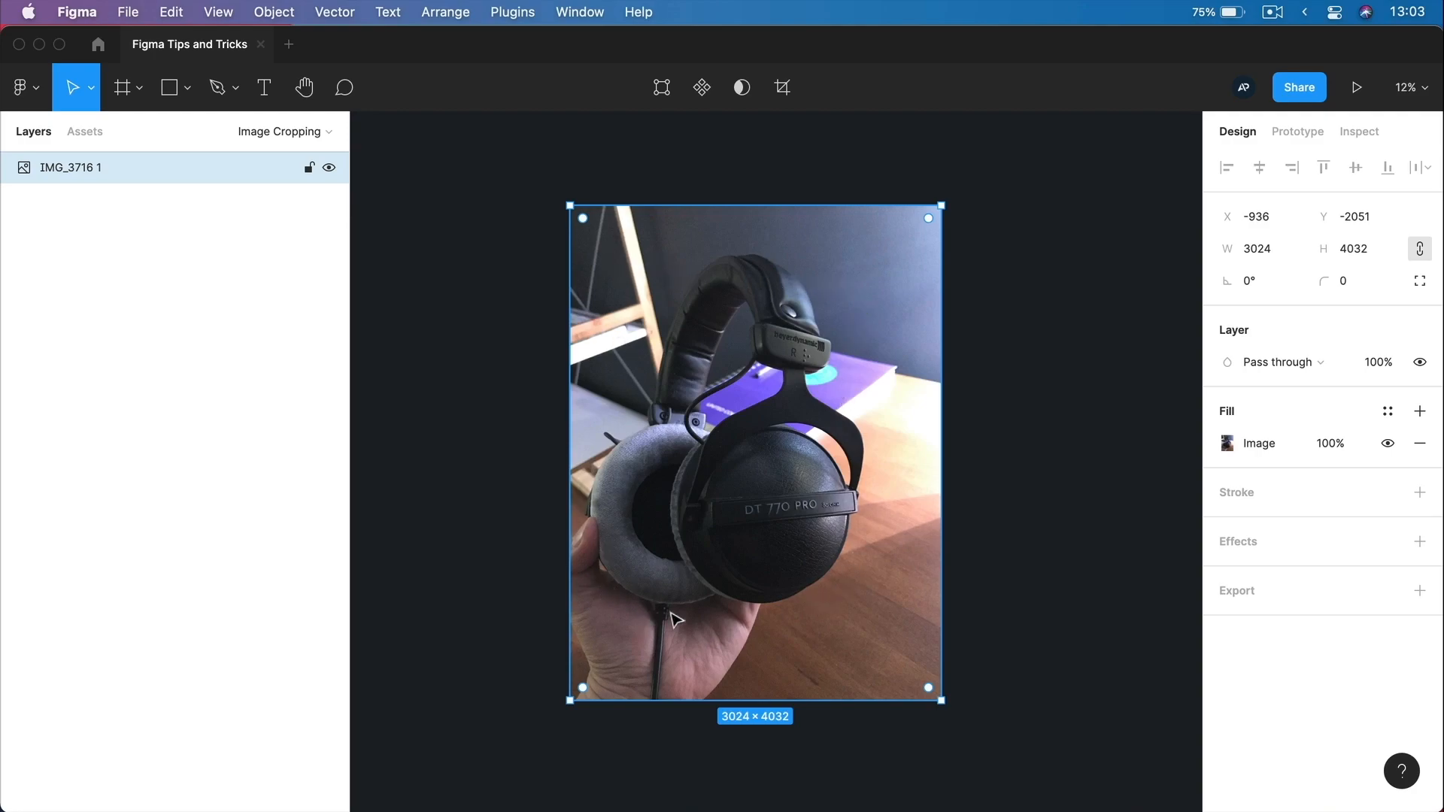
{"action": "mouse_move", "coordinate": [861, 460]}
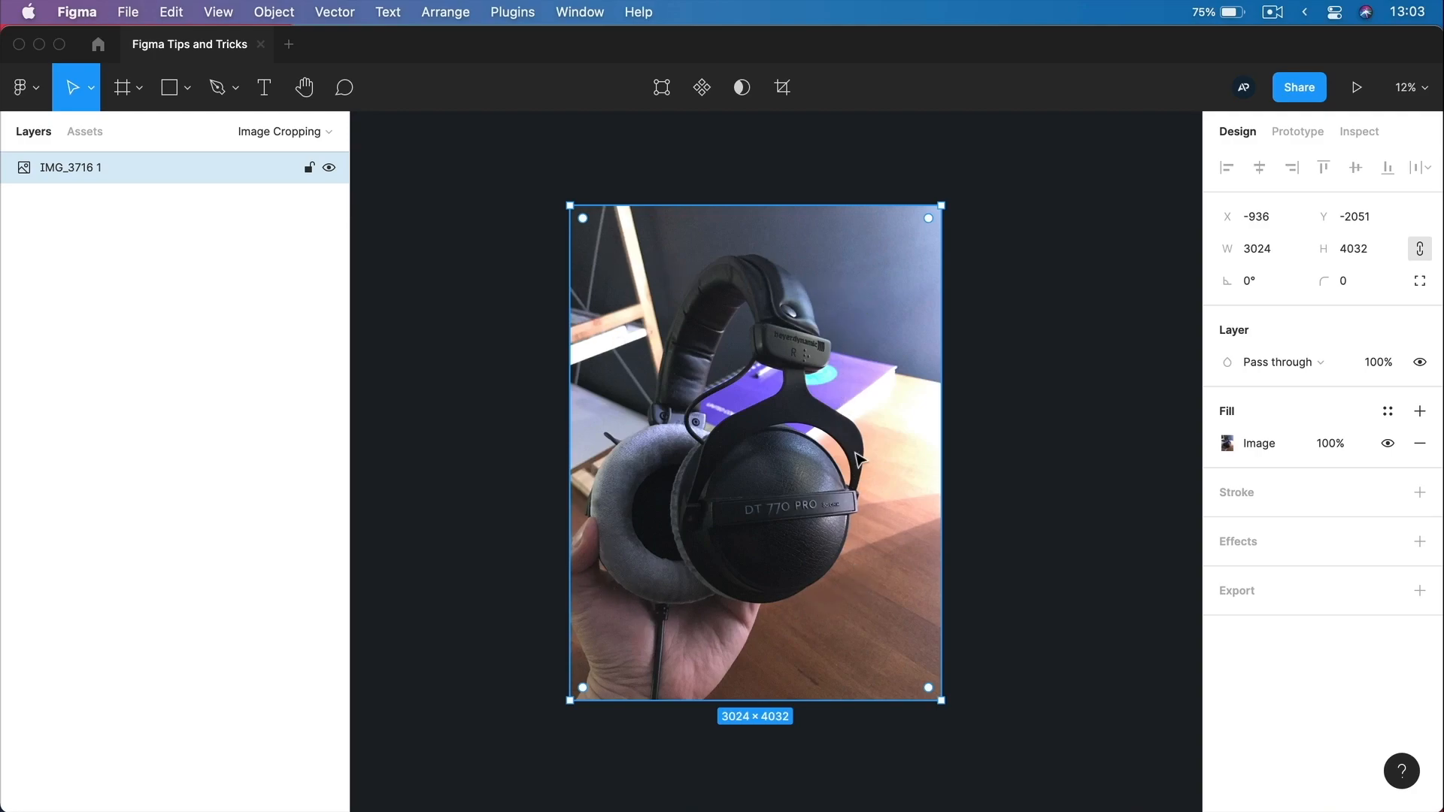
Switch the headphones photo's image fill from Fill to Crop mode.
{"action": "left_click", "coordinate": [1228, 442]}
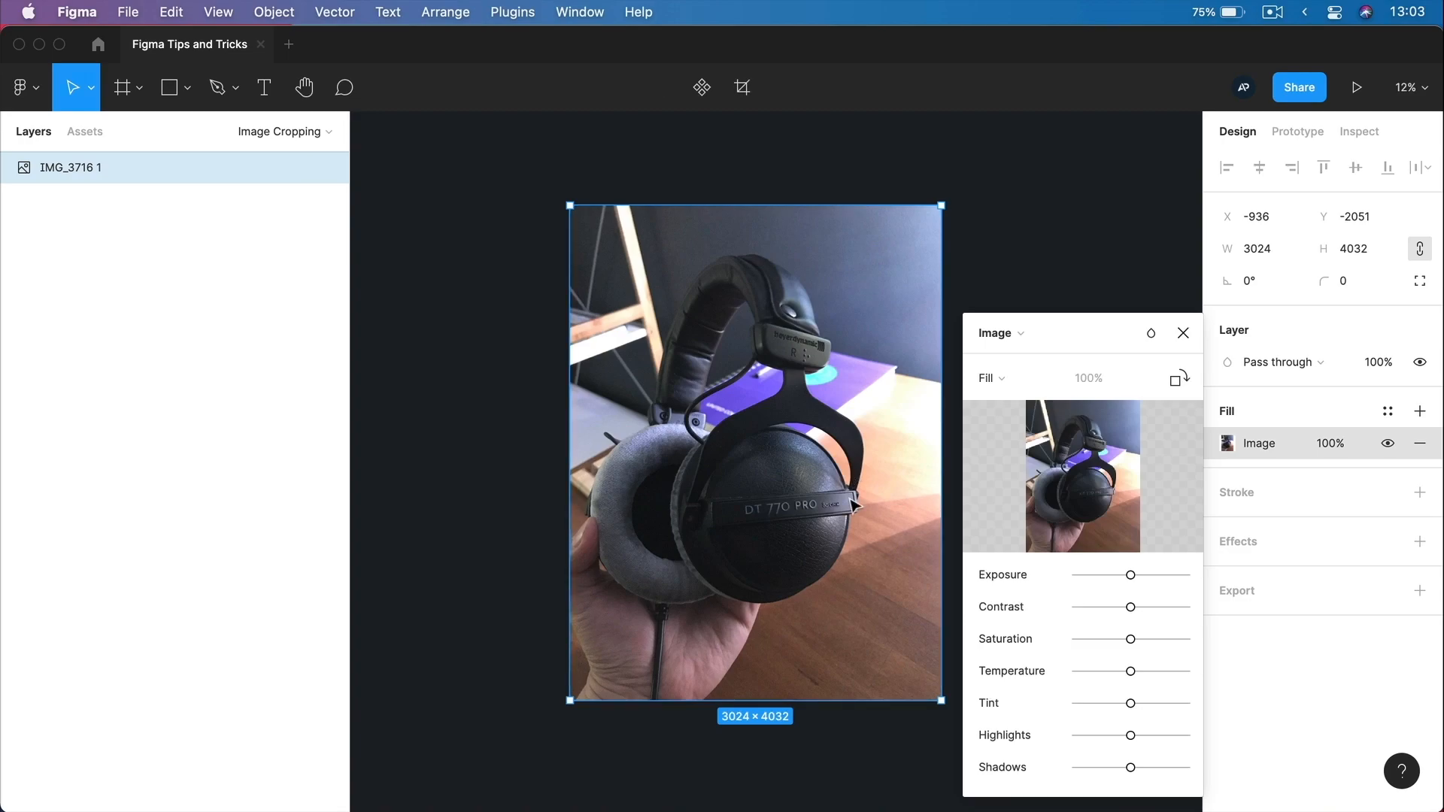
{"action": "left_click", "coordinate": [987, 378]}
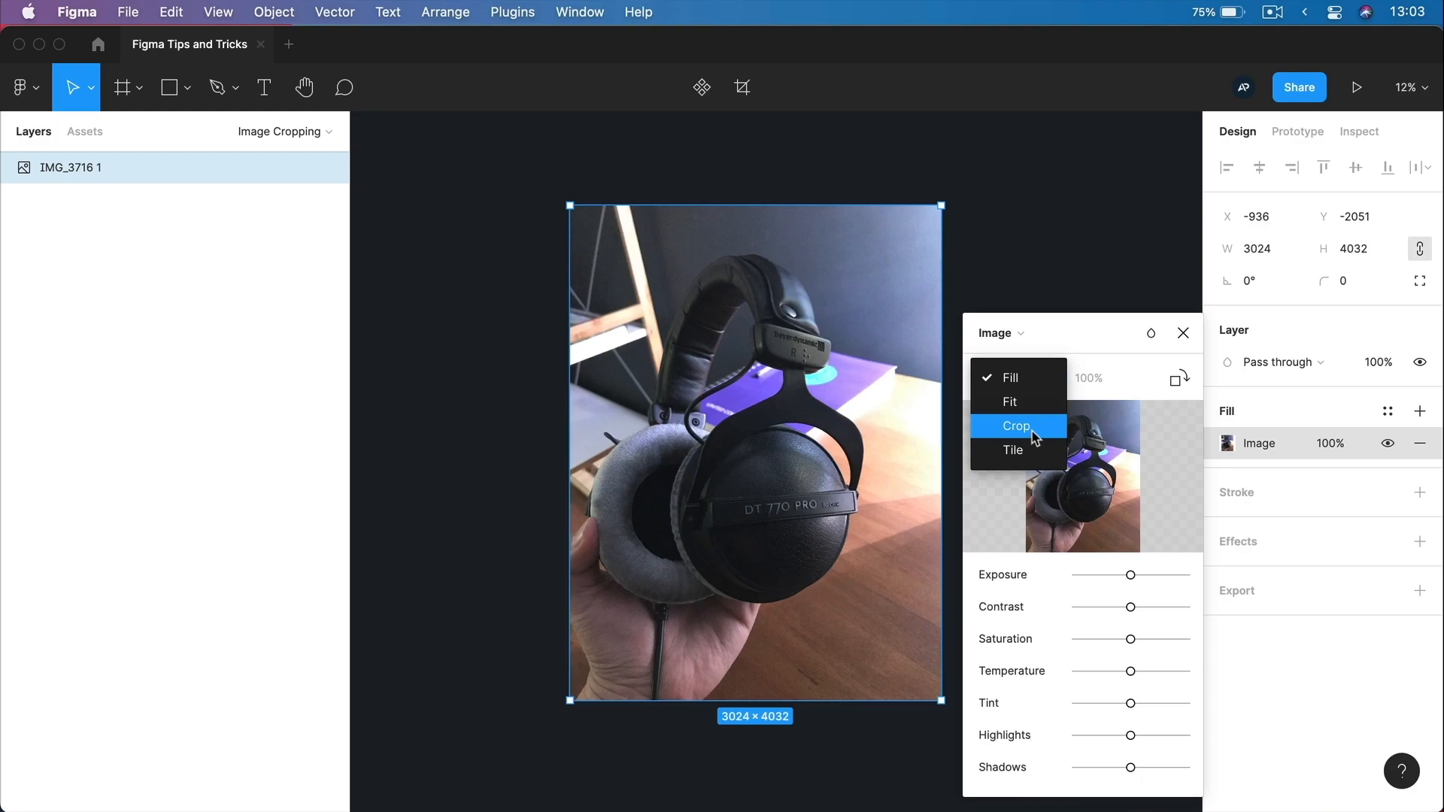
{"action": "left_click", "coordinate": [1015, 426]}
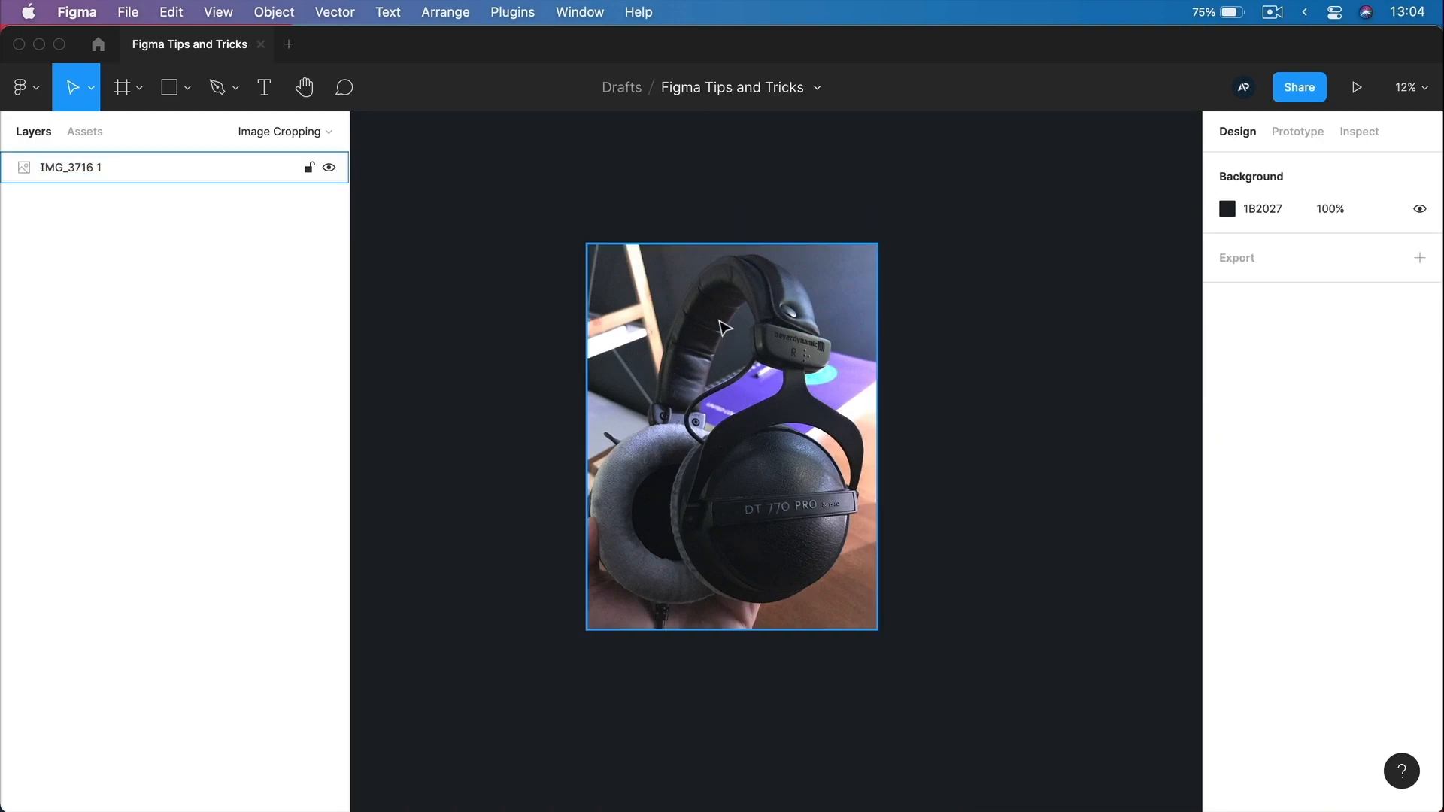
{"action": "mouse_move", "coordinate": [847, 425]}
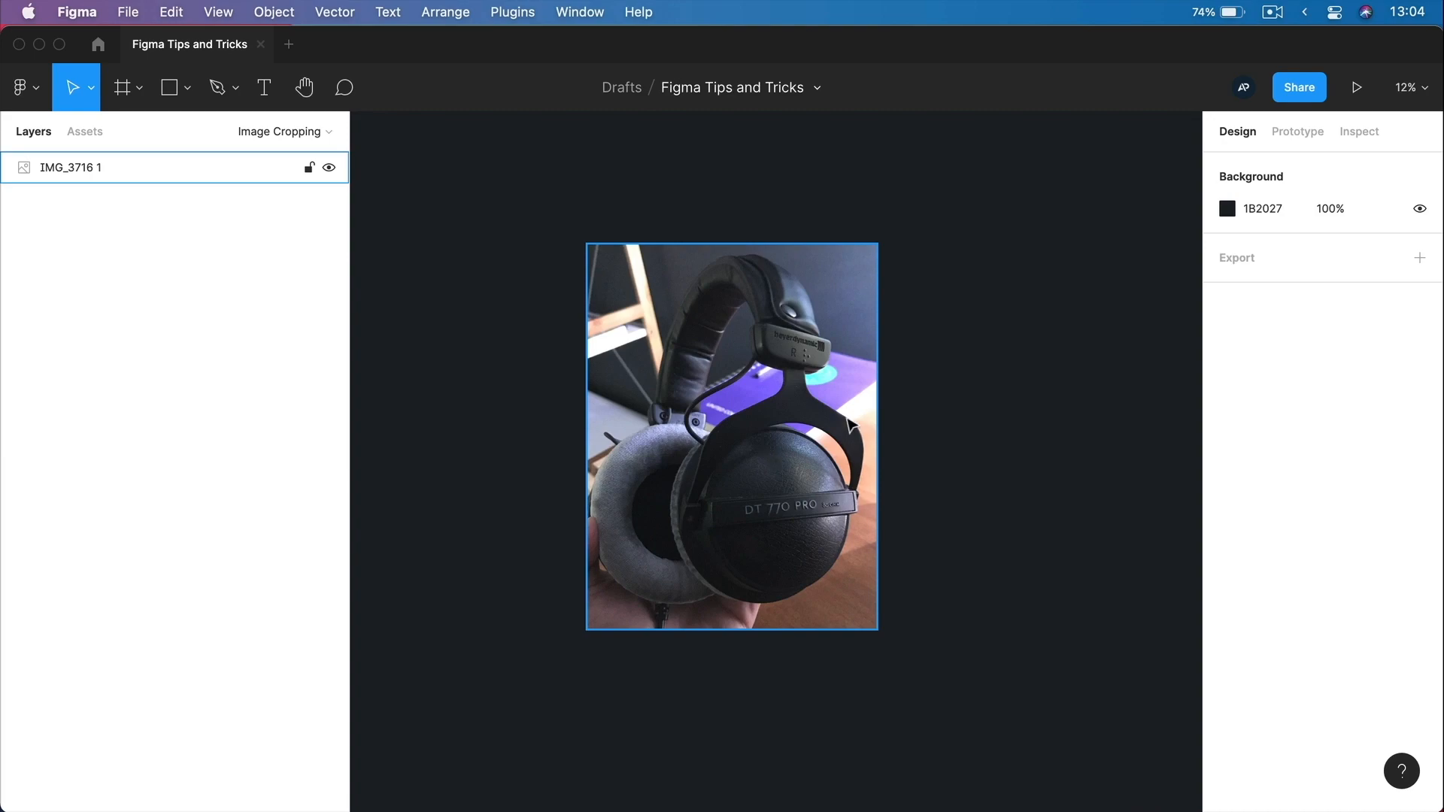
{"action": "mouse_move", "coordinate": [847, 370]}
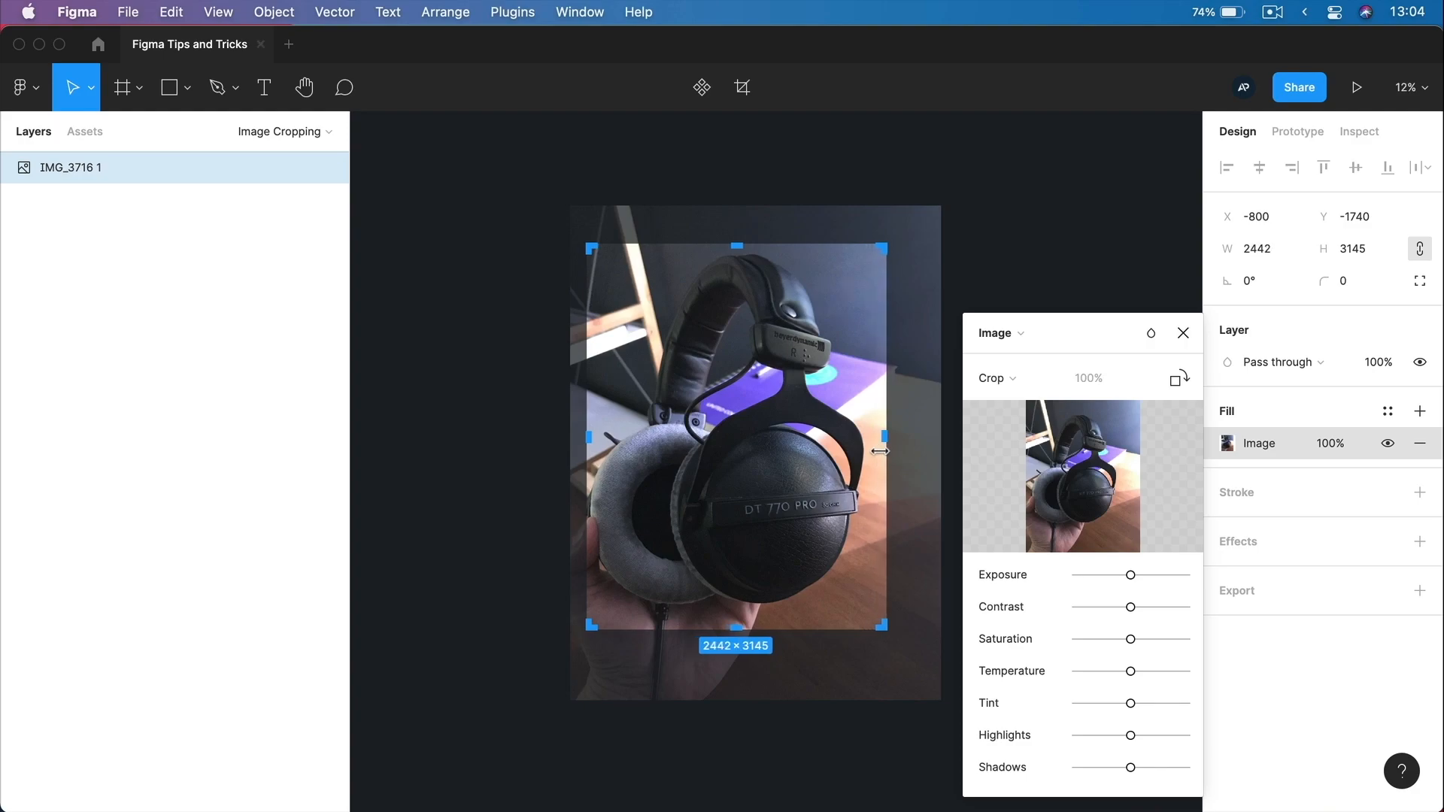
Undo the earlier crops to restore the photo's full uncropped size.
{"action": "key", "text": "cmd"}
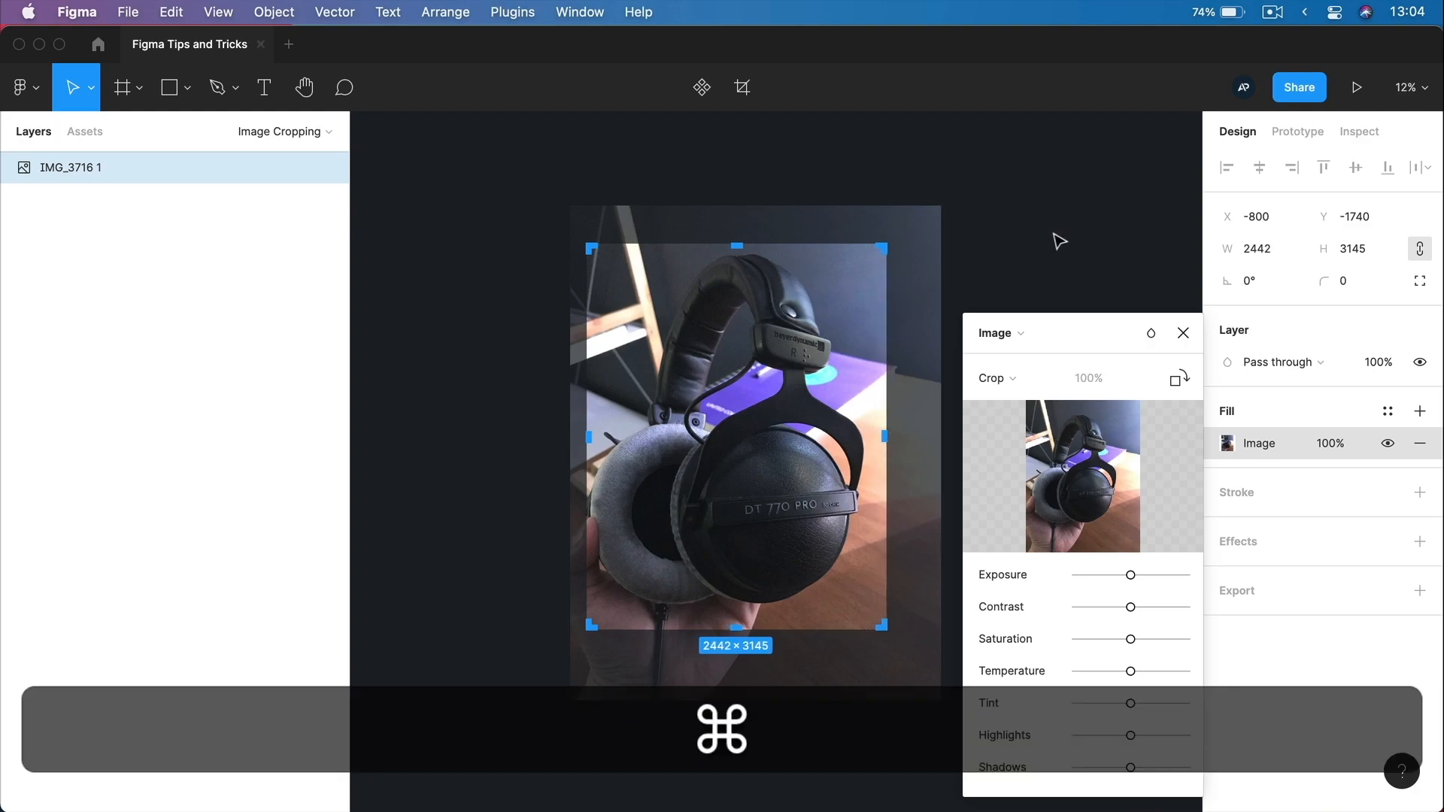
{"action": "key", "text": "cmd+z"}
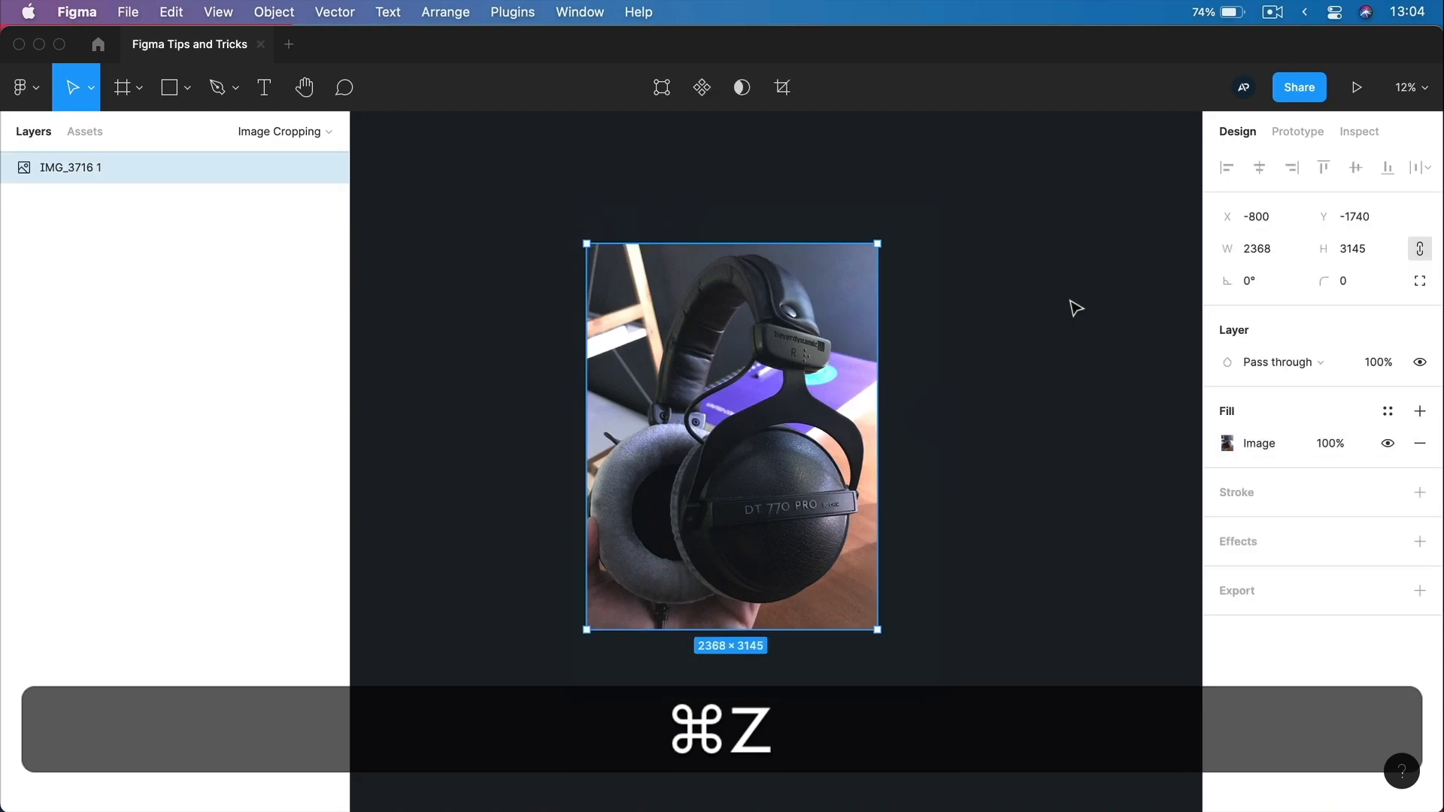
{"action": "key", "text": "cmd+z"}
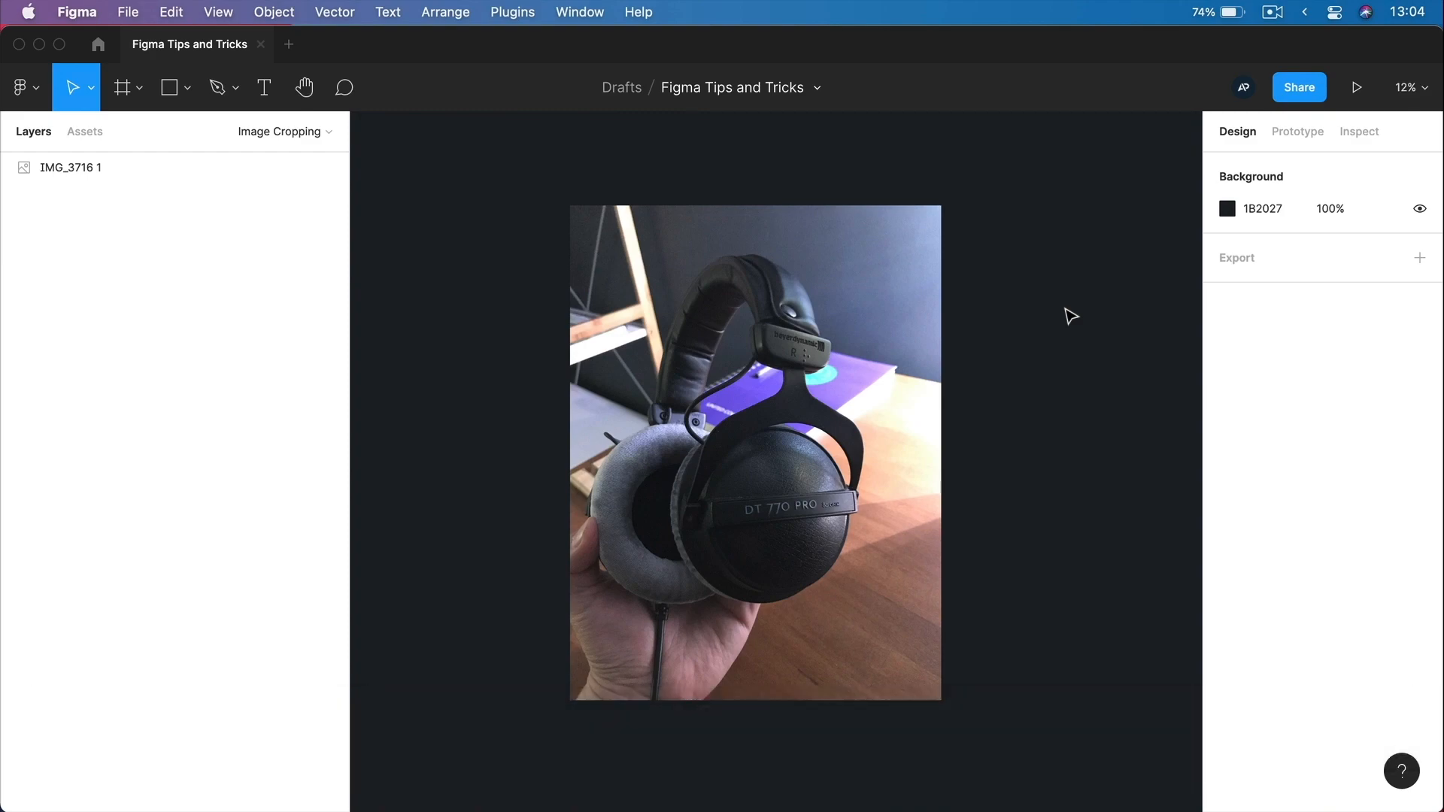
{"action": "key", "text": "cmd"}
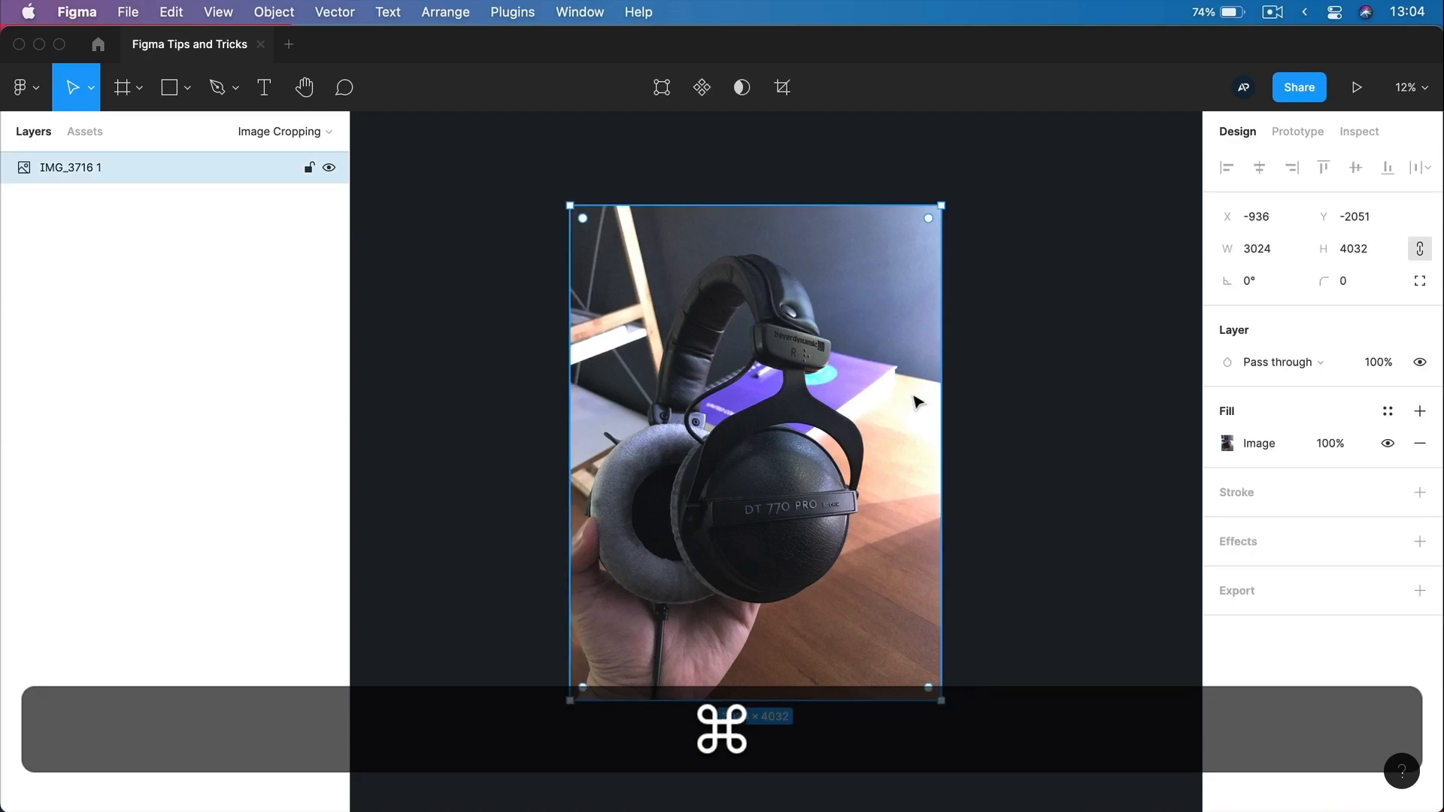
{"action": "mouse_move", "coordinate": [922, 412]}
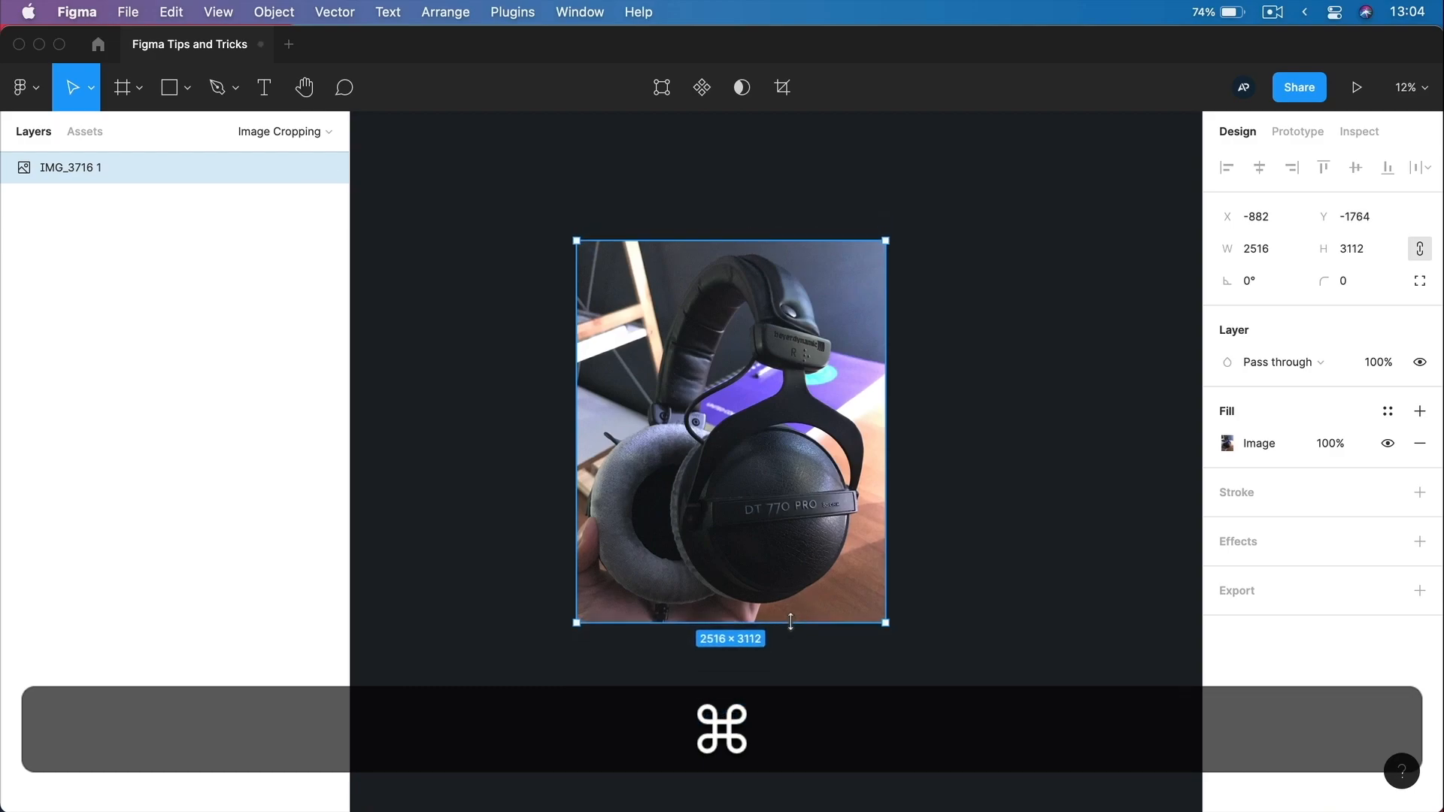
{"action": "mouse_move", "coordinate": [972, 582]}
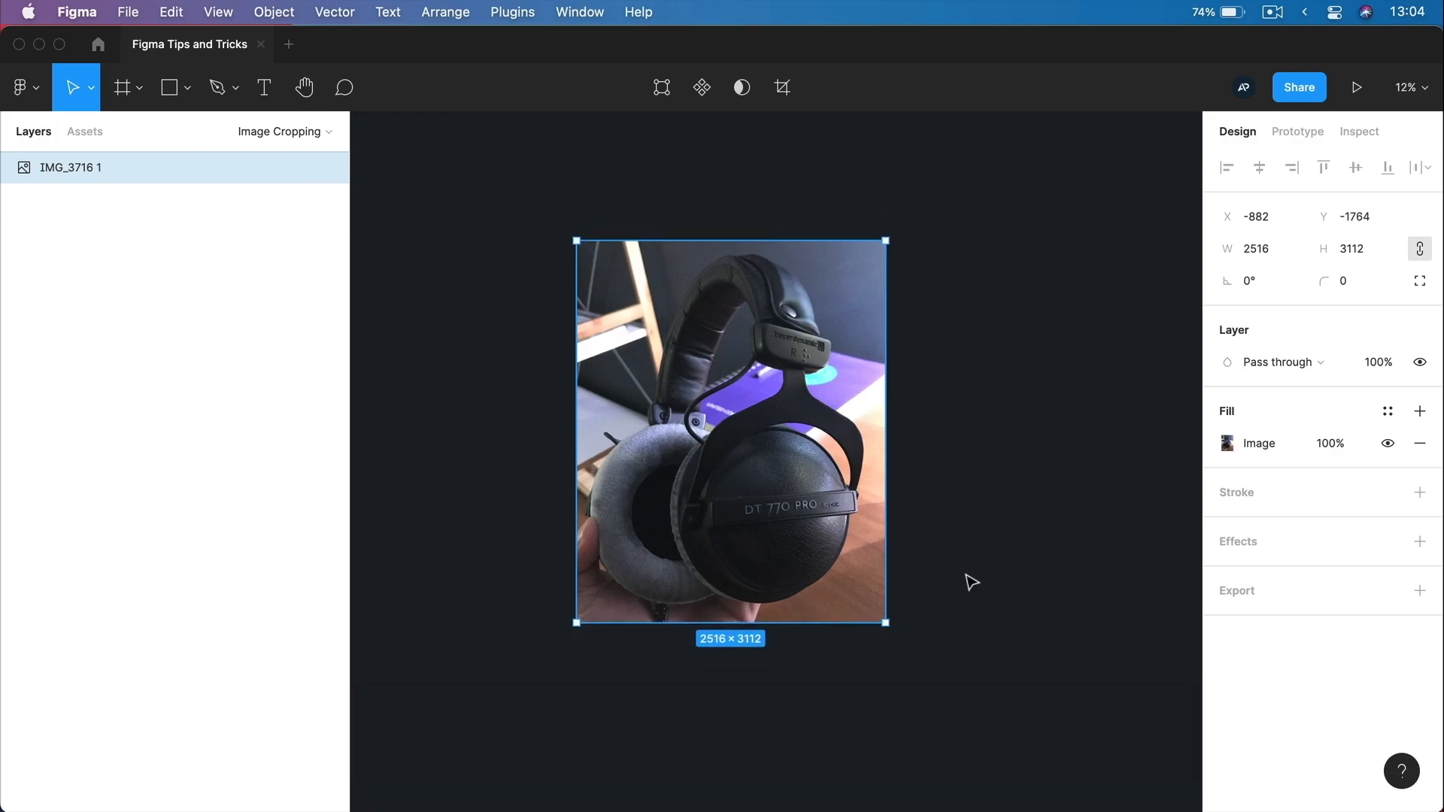
Leave crop mode, resize the photo with Cmd held so it crops rather than stretches, then head to Math Operations.
{"action": "left_click", "coordinate": [1228, 442]}
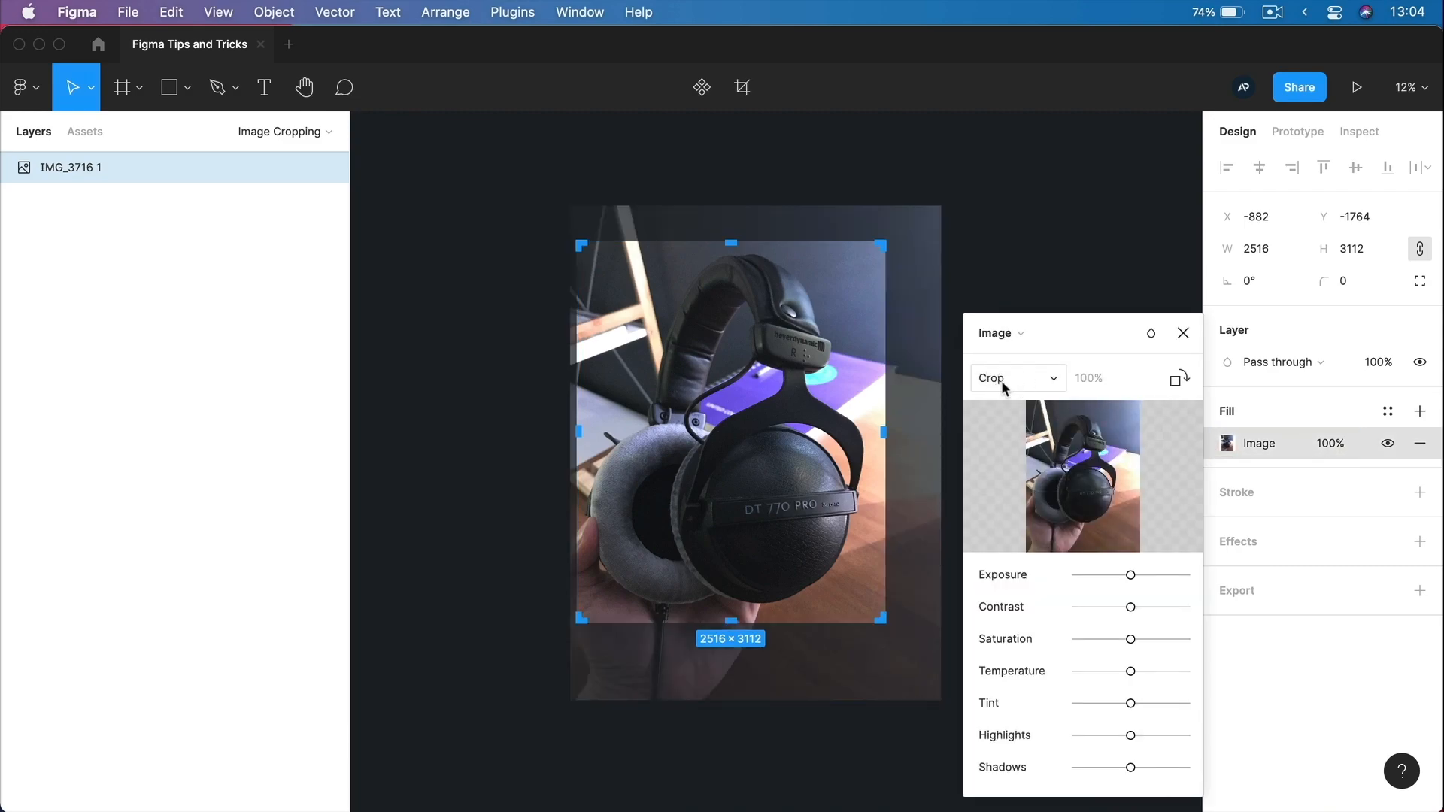
{"action": "left_click", "coordinate": [951, 403]}
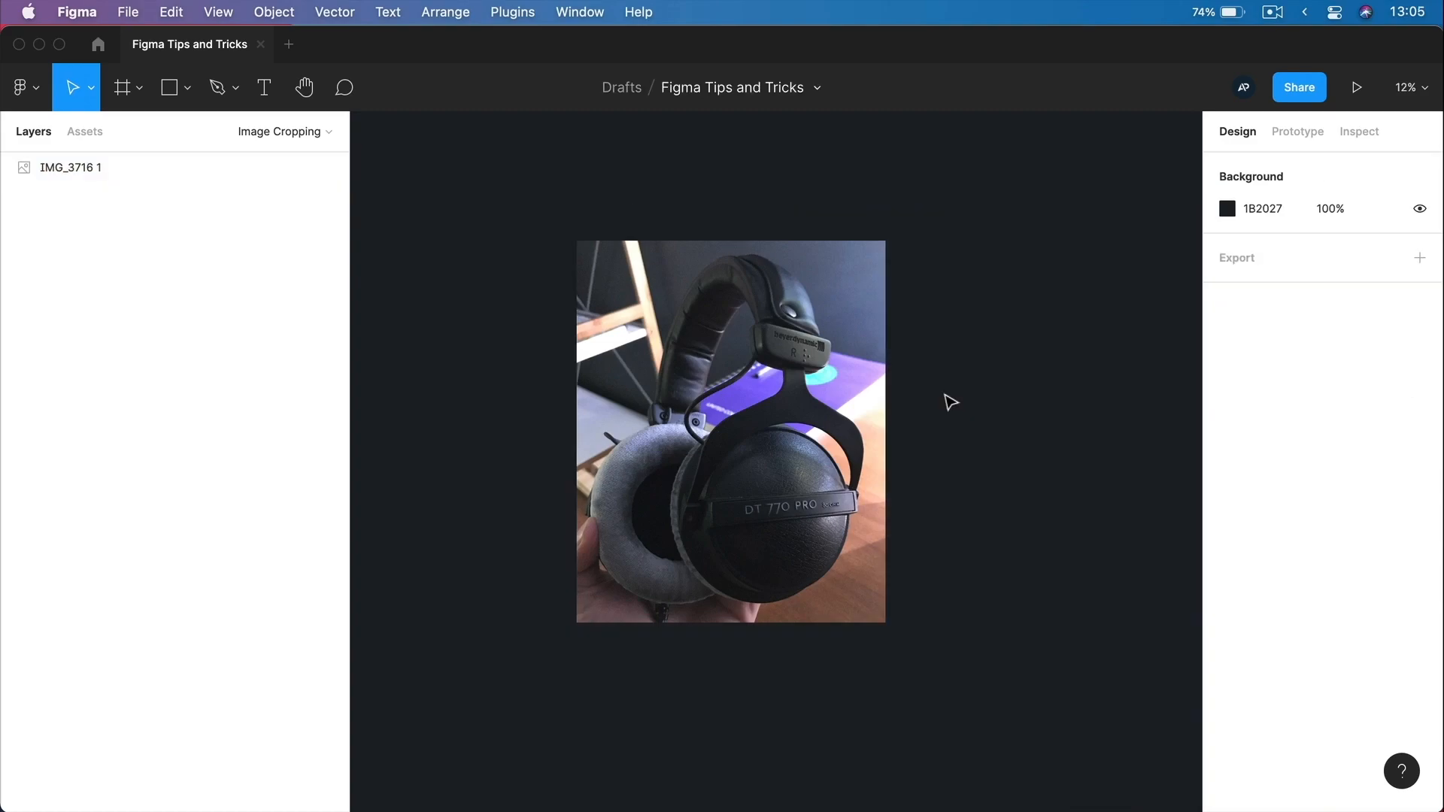
{"action": "left_click", "coordinate": [731, 396]}
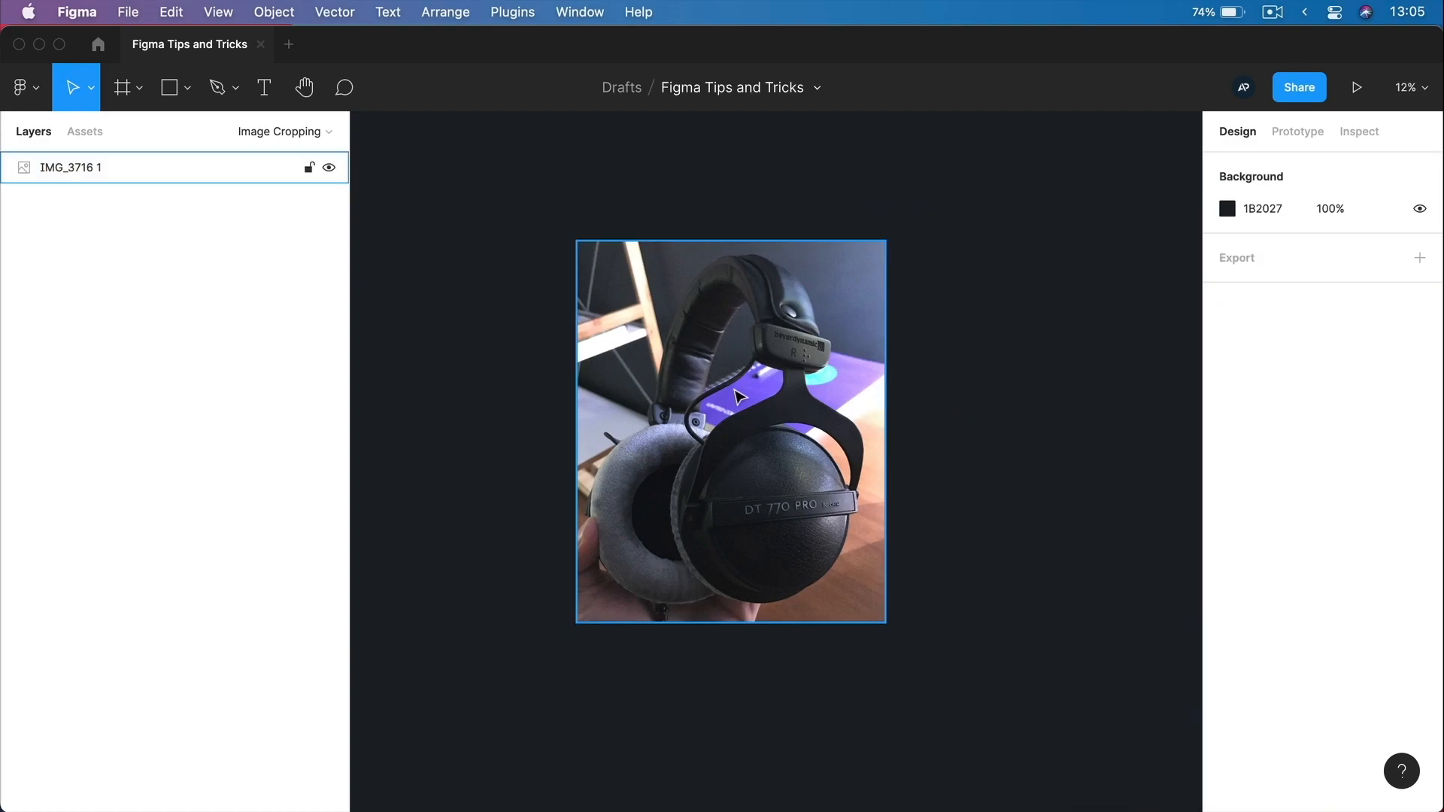
{"action": "left_click", "coordinate": [917, 438]}
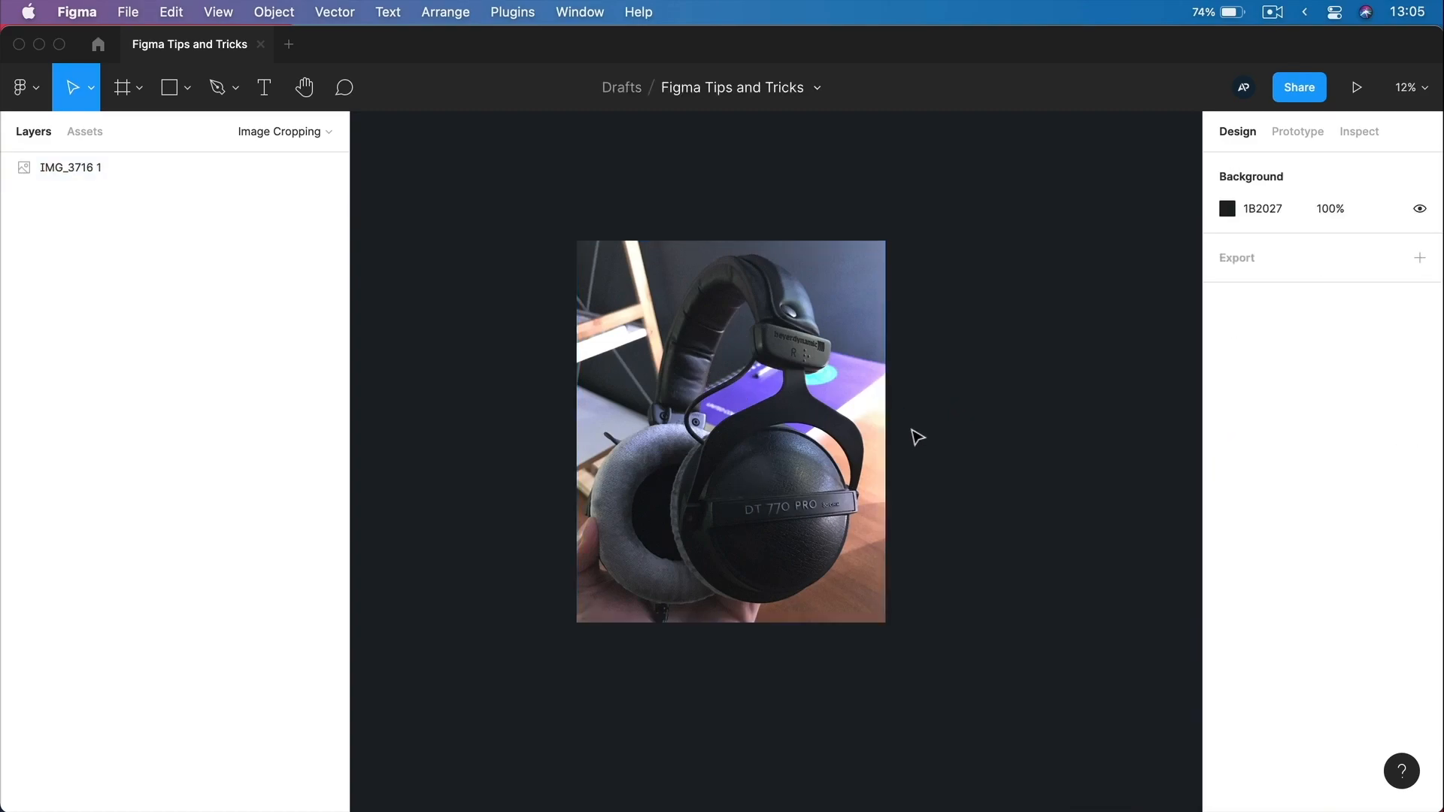
{"action": "left_click", "coordinate": [731, 430]}
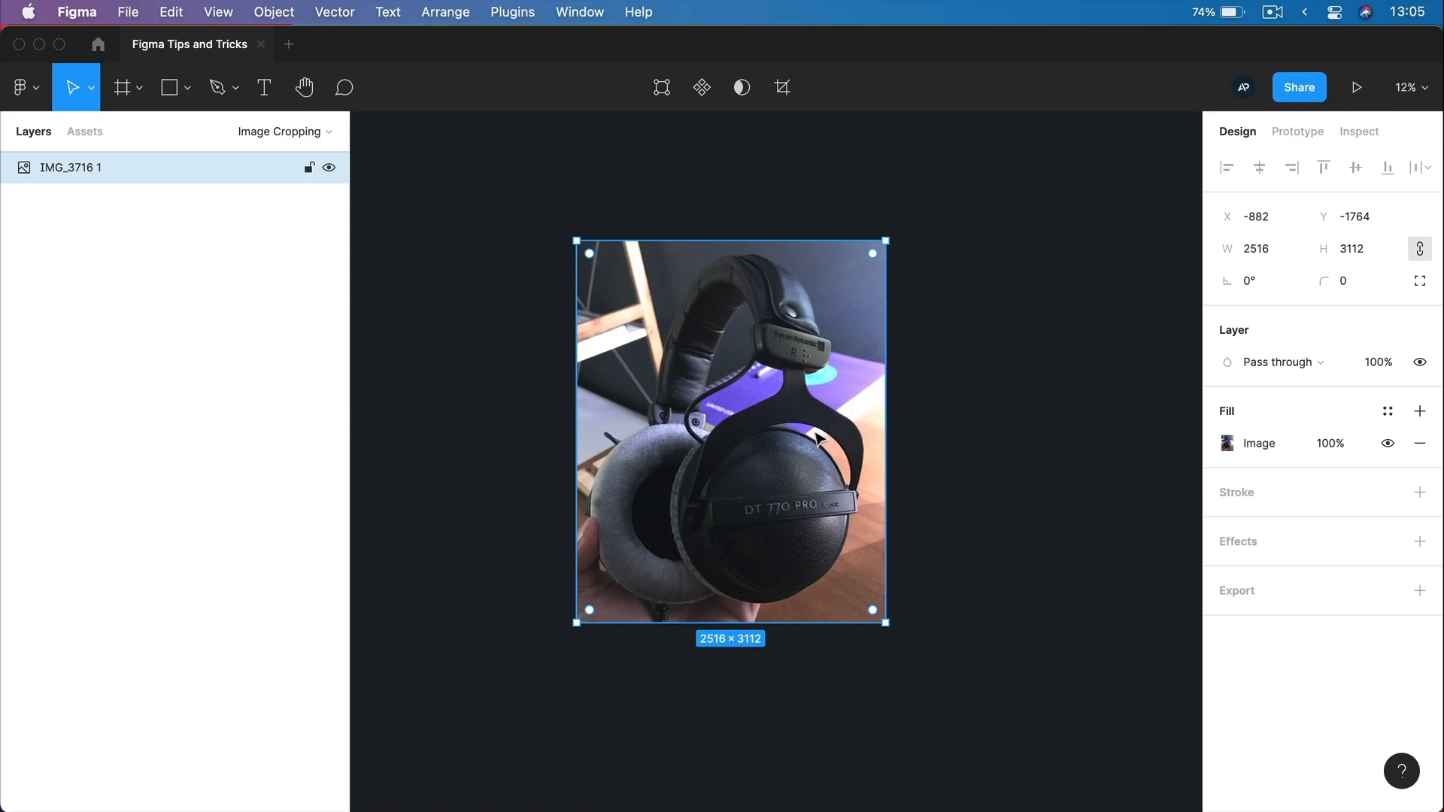
{"action": "mouse_move", "coordinate": [844, 622]}
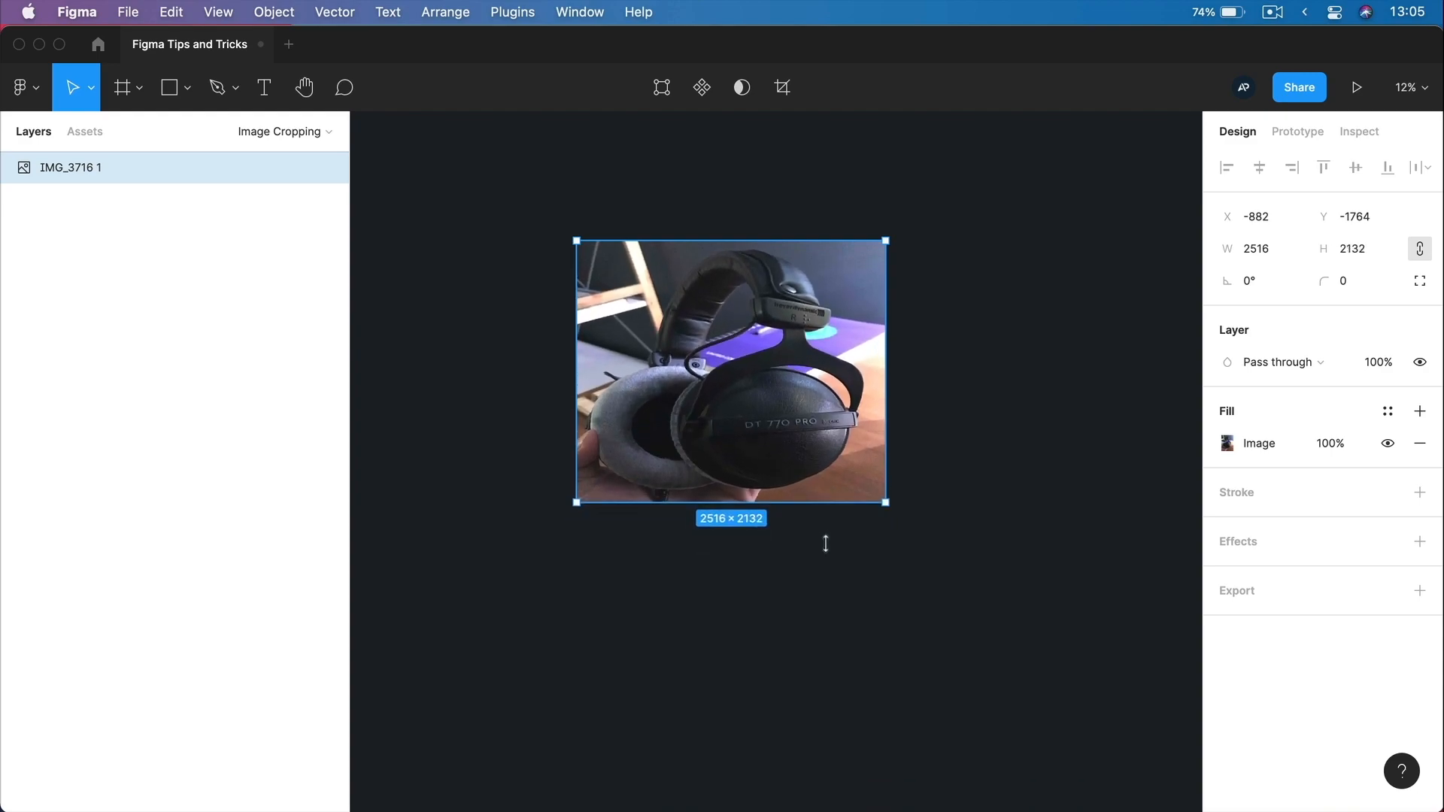
{"action": "key", "text": "cmd+z"}
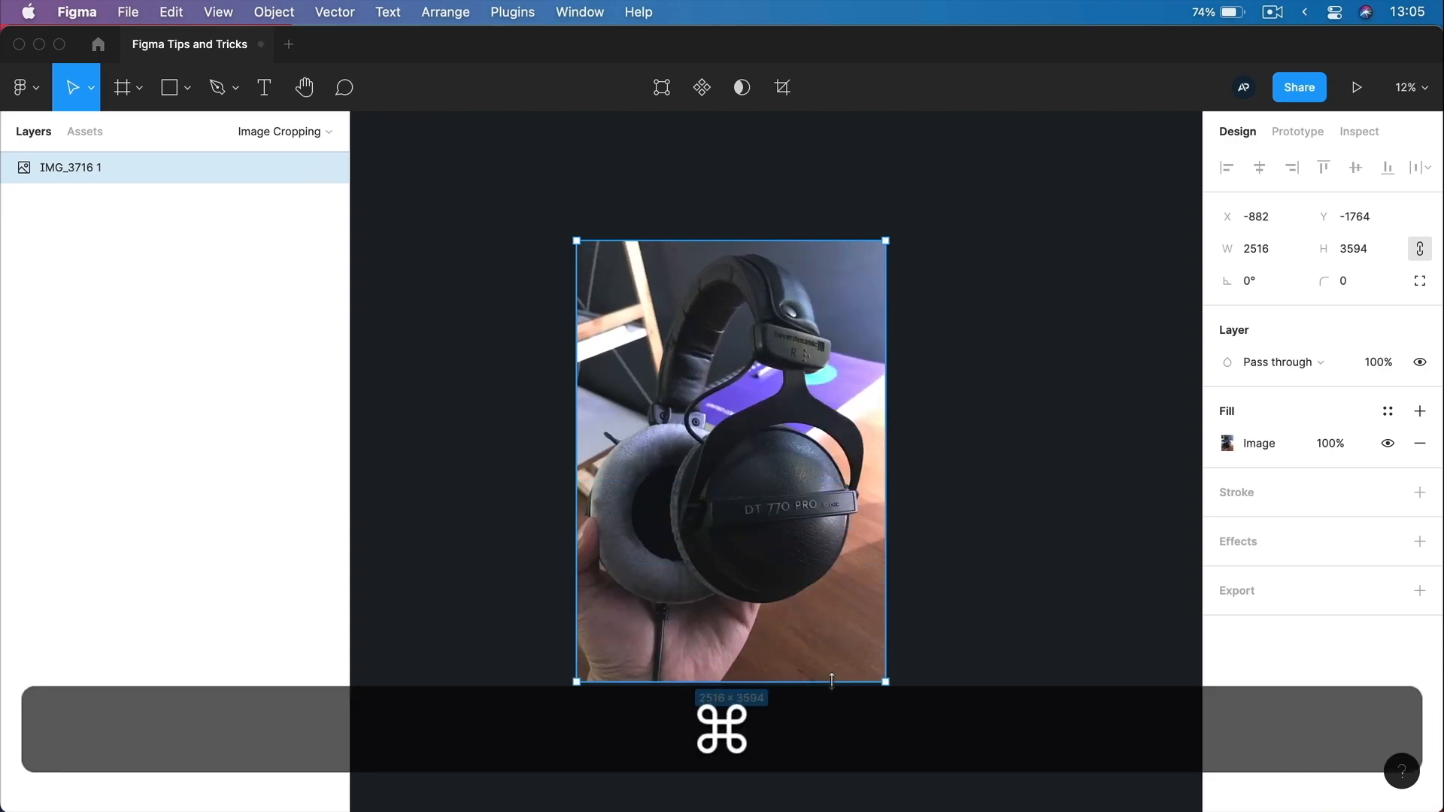
{"action": "left_click", "coordinate": [1012, 415]}
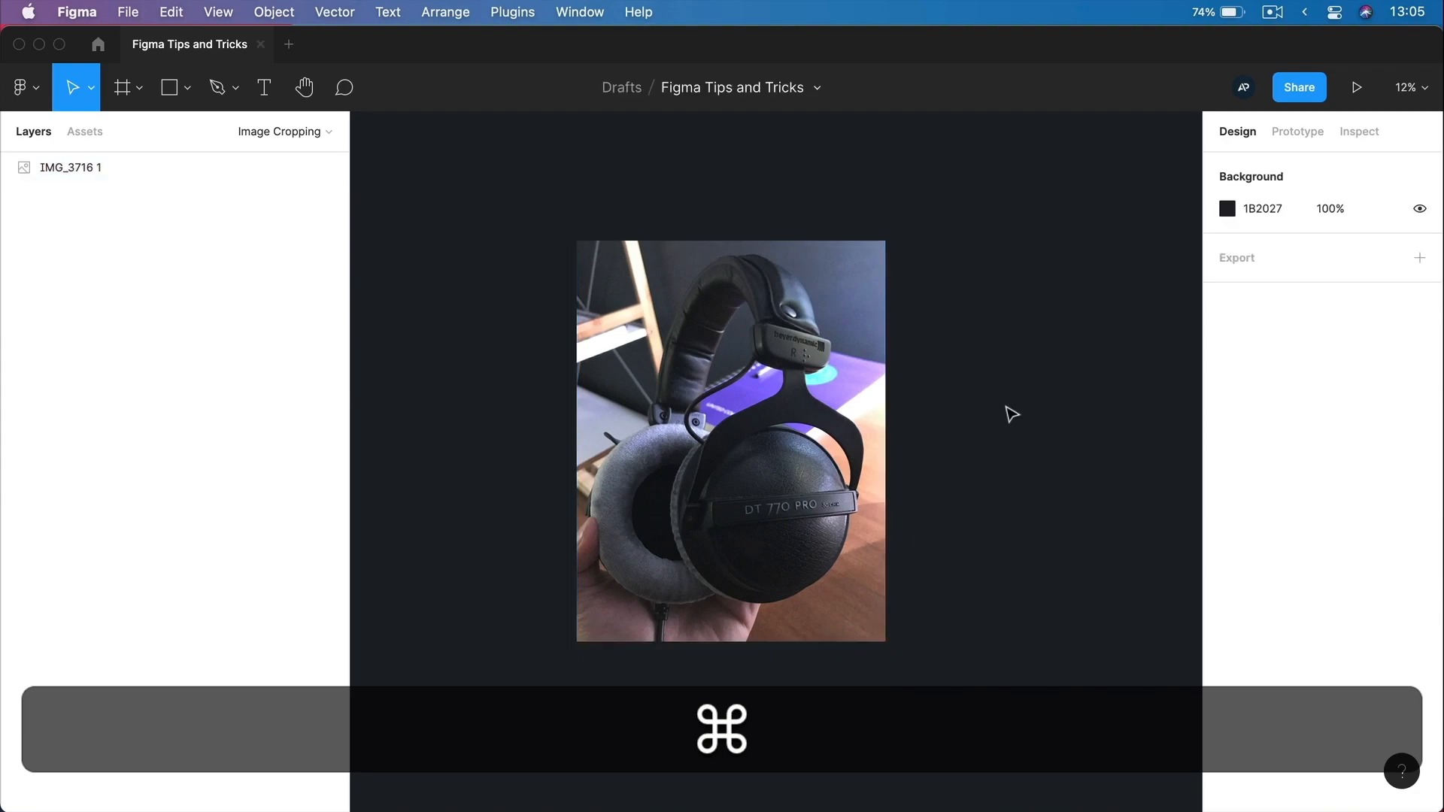
{"action": "mouse_move", "coordinate": [1004, 493]}
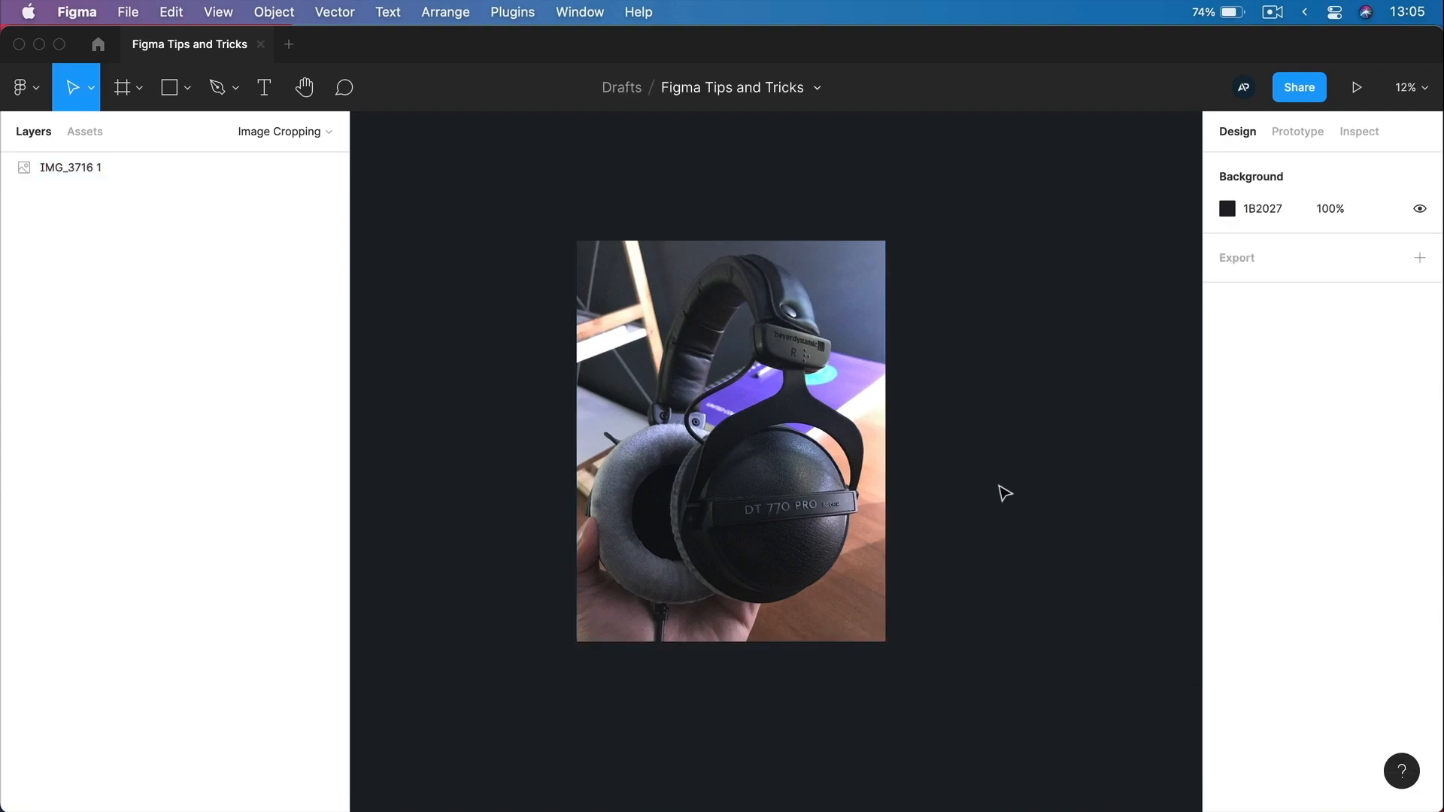
{"action": "left_click", "coordinate": [728, 433]}
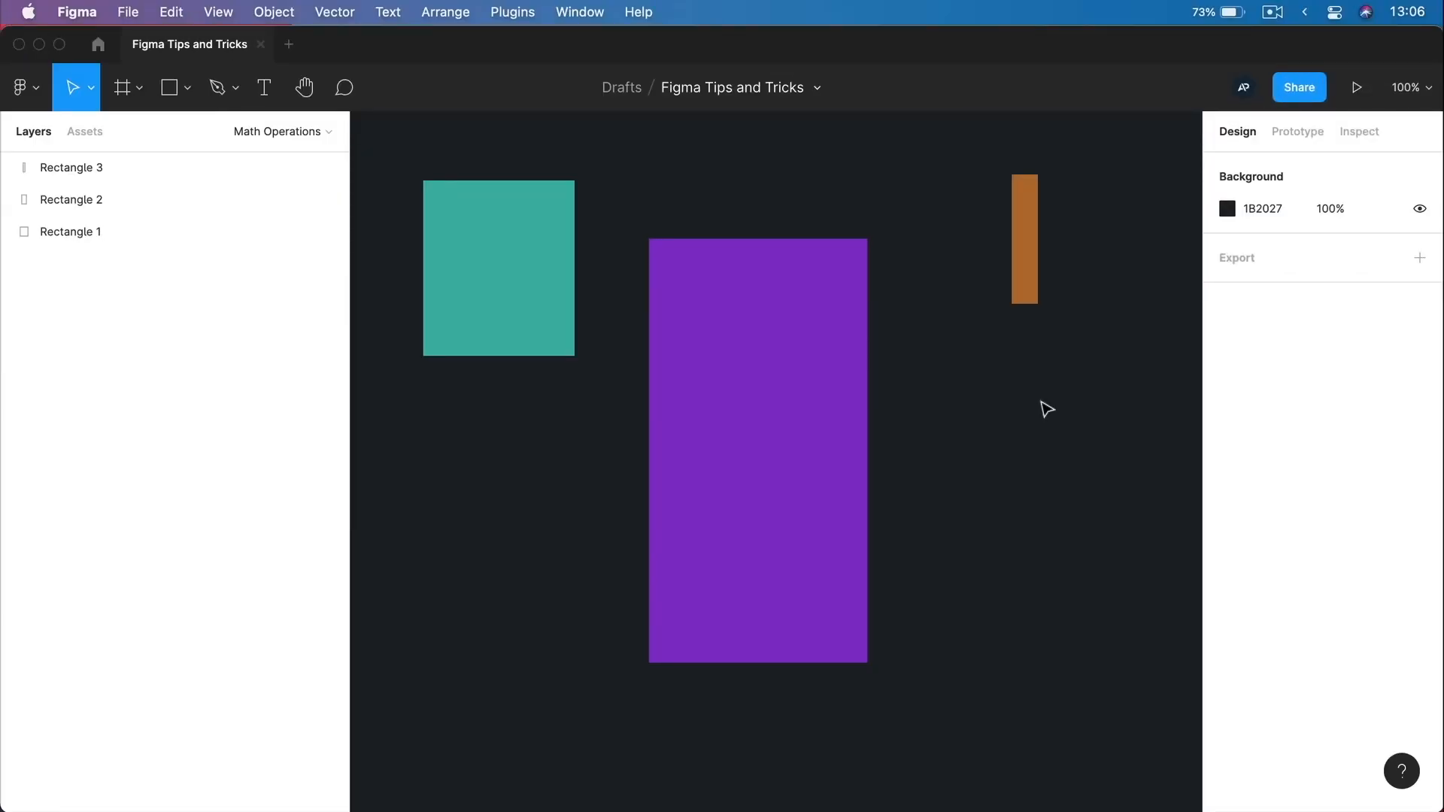
Apply a typed calculation to the teal rectangle's height, then undo back to 151 × 175.
{"action": "left_click", "coordinate": [498, 268]}
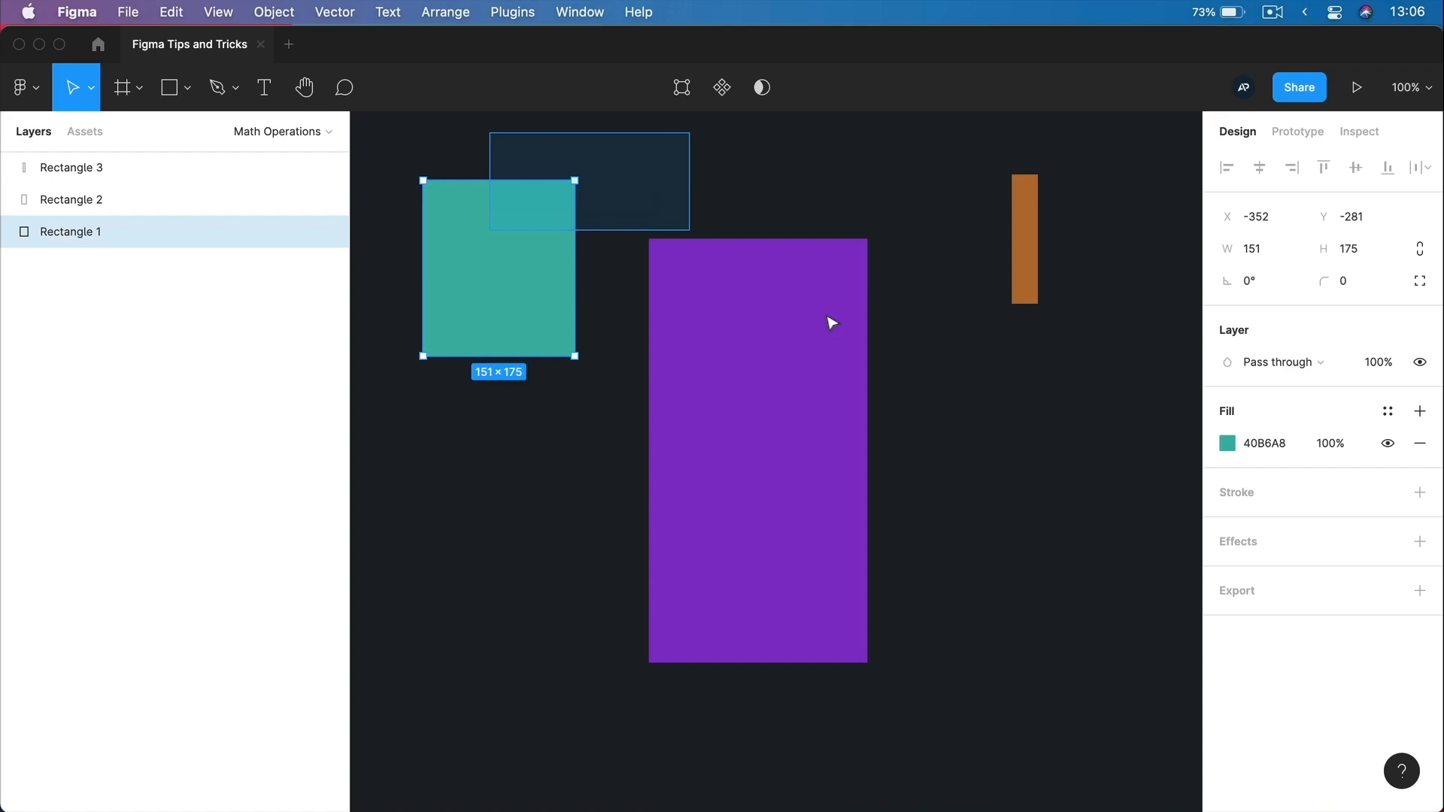
{"action": "left_click", "coordinate": [1093, 471]}
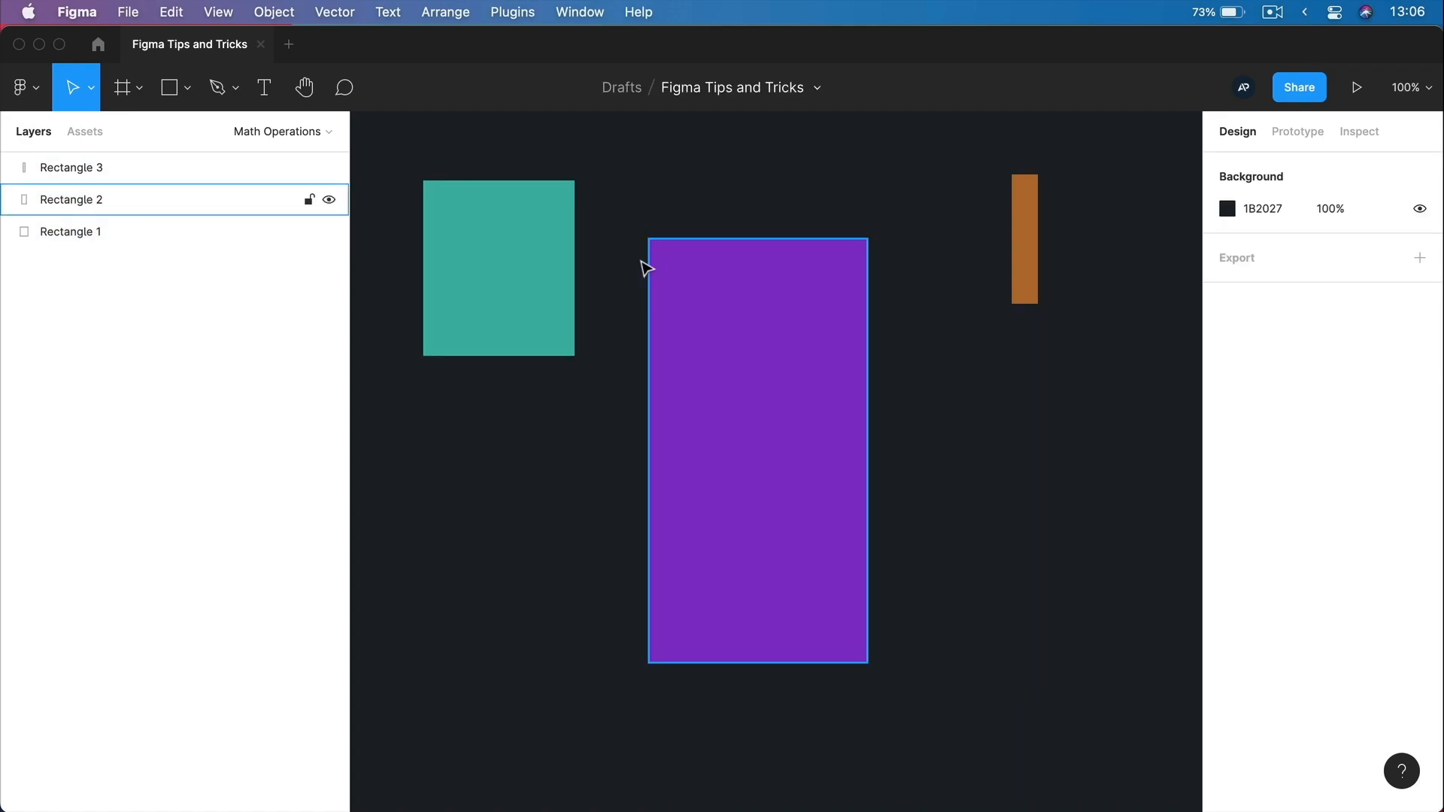
{"action": "left_click", "coordinate": [498, 268]}
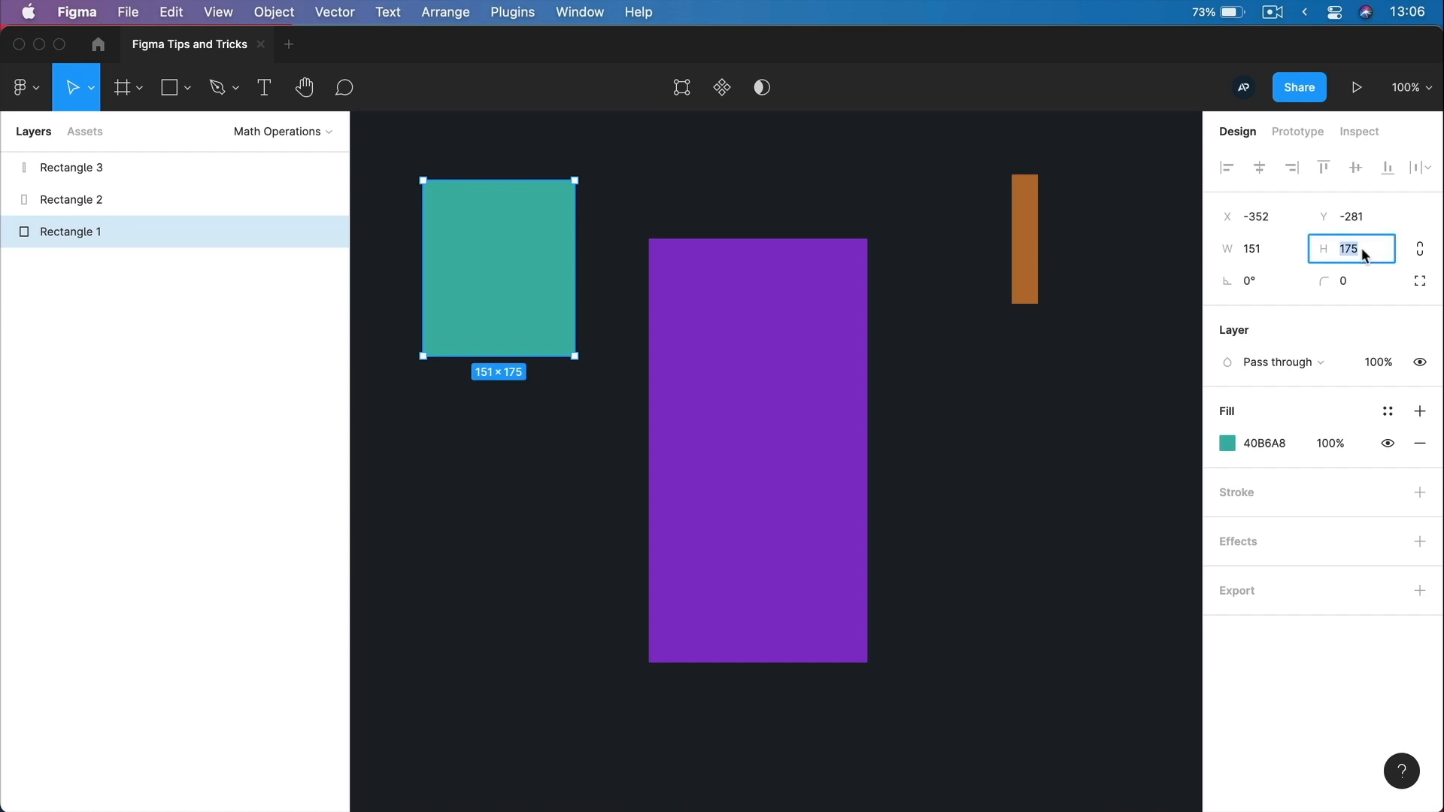
{"action": "type", "text": "275"}
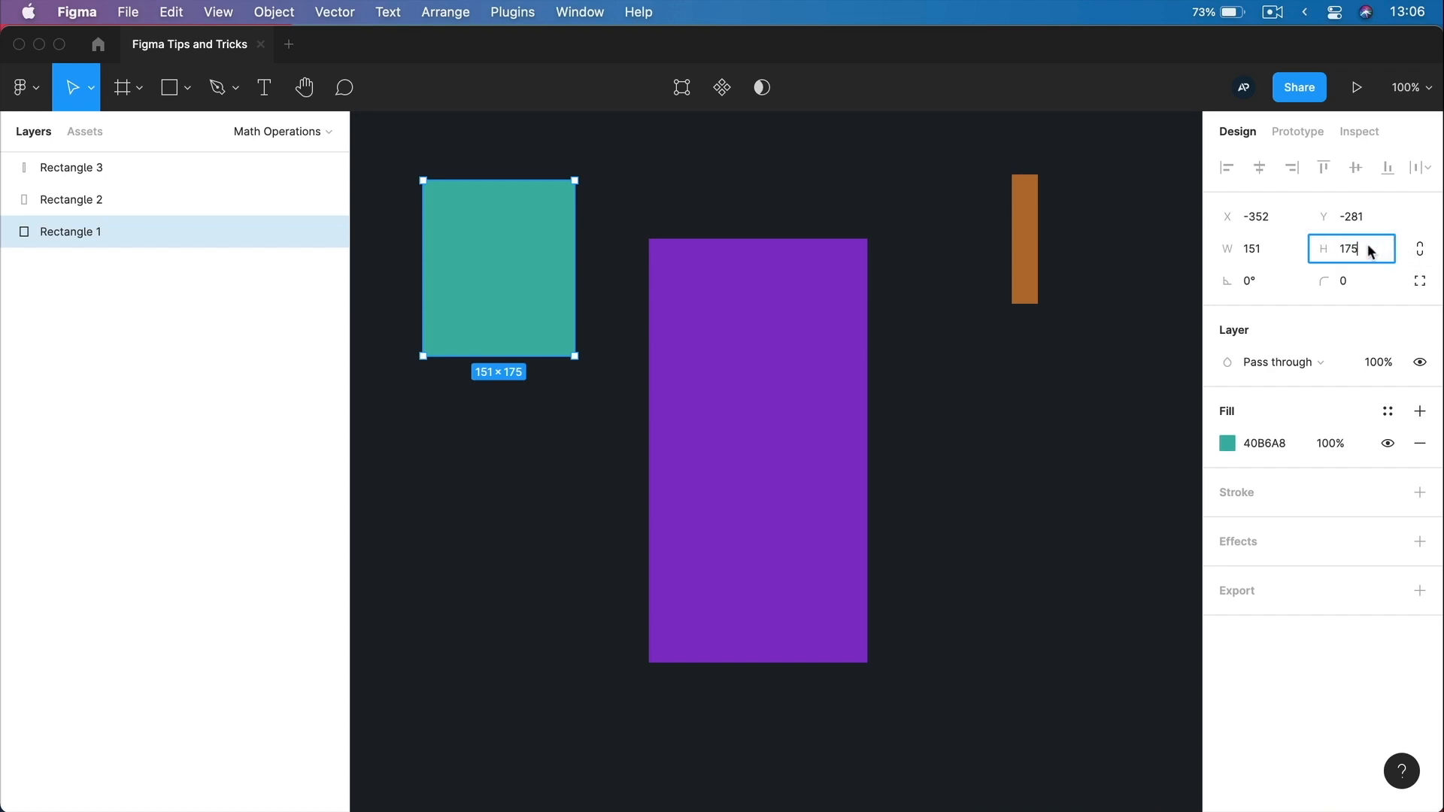
{"action": "type", "text": "+1"}
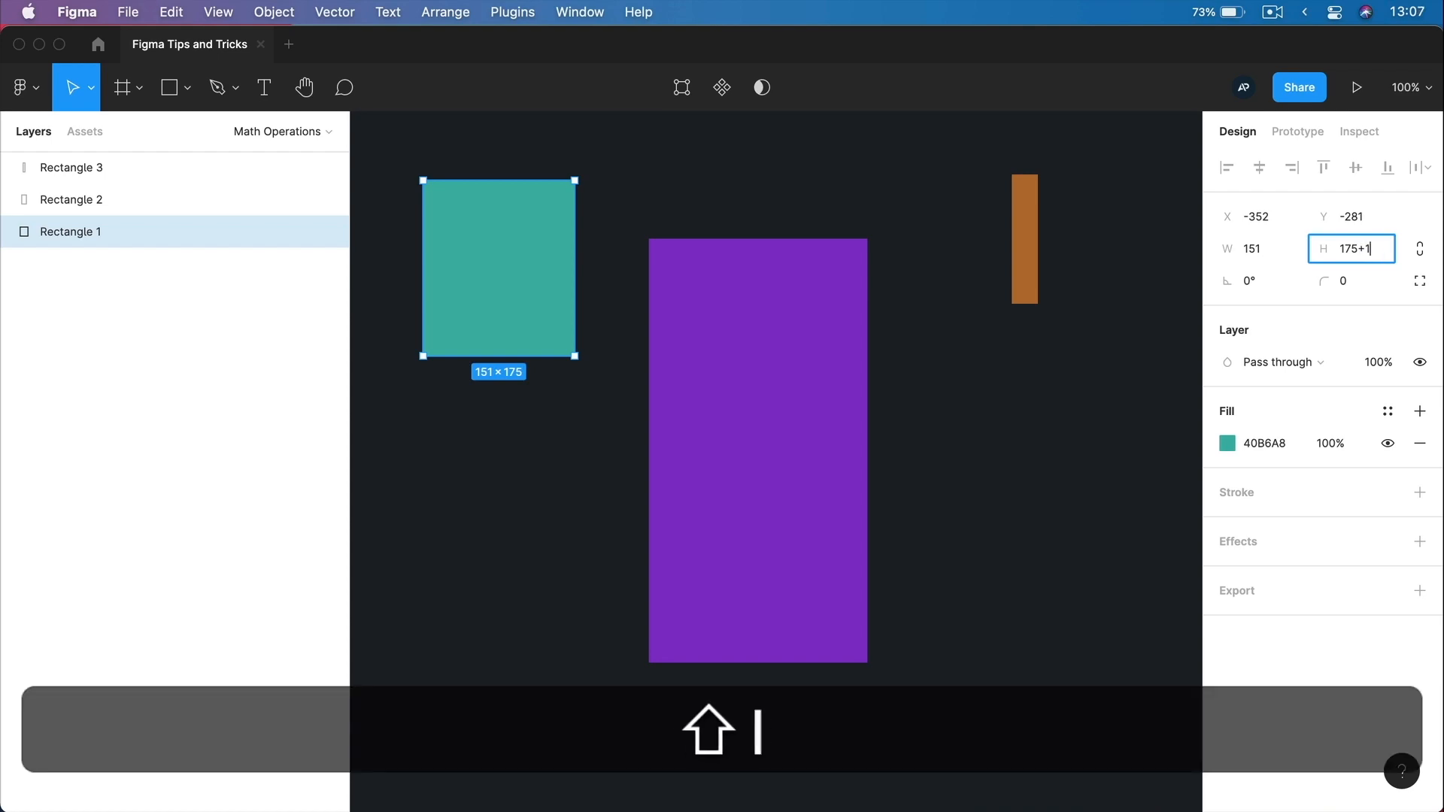
{"action": "key", "text": "Return"}
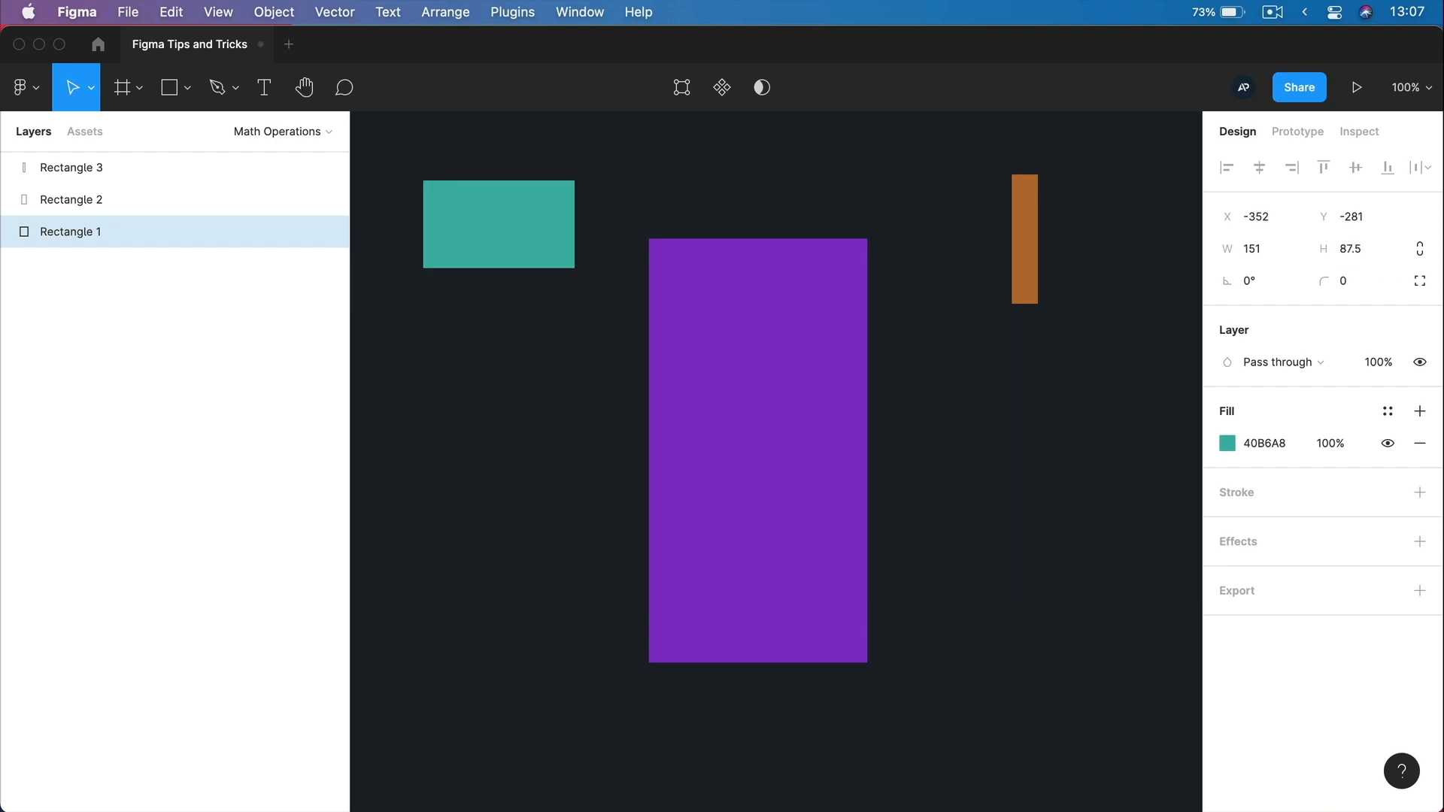
{"action": "key", "text": "cmd+z"}
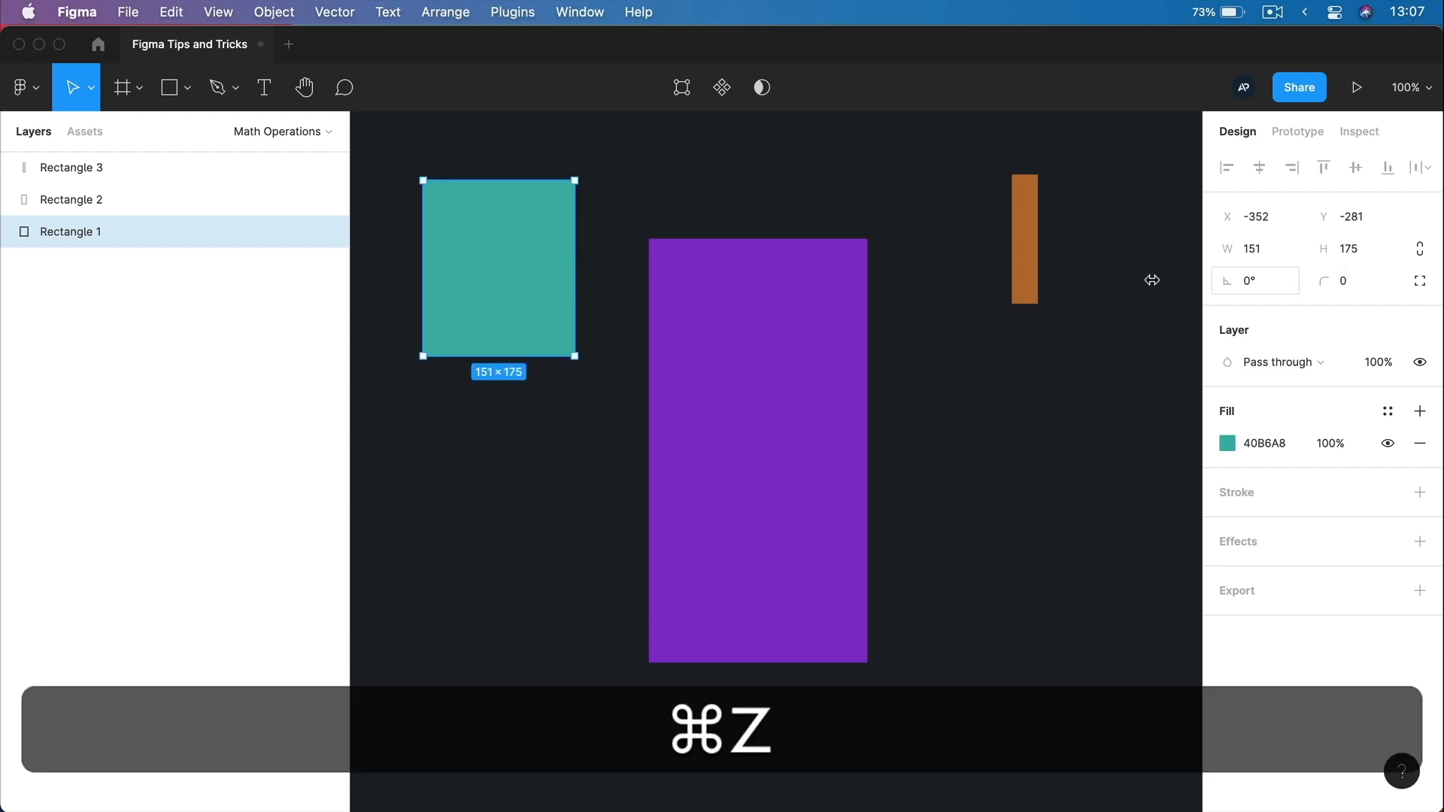
{"action": "key", "text": "cmd+z"}
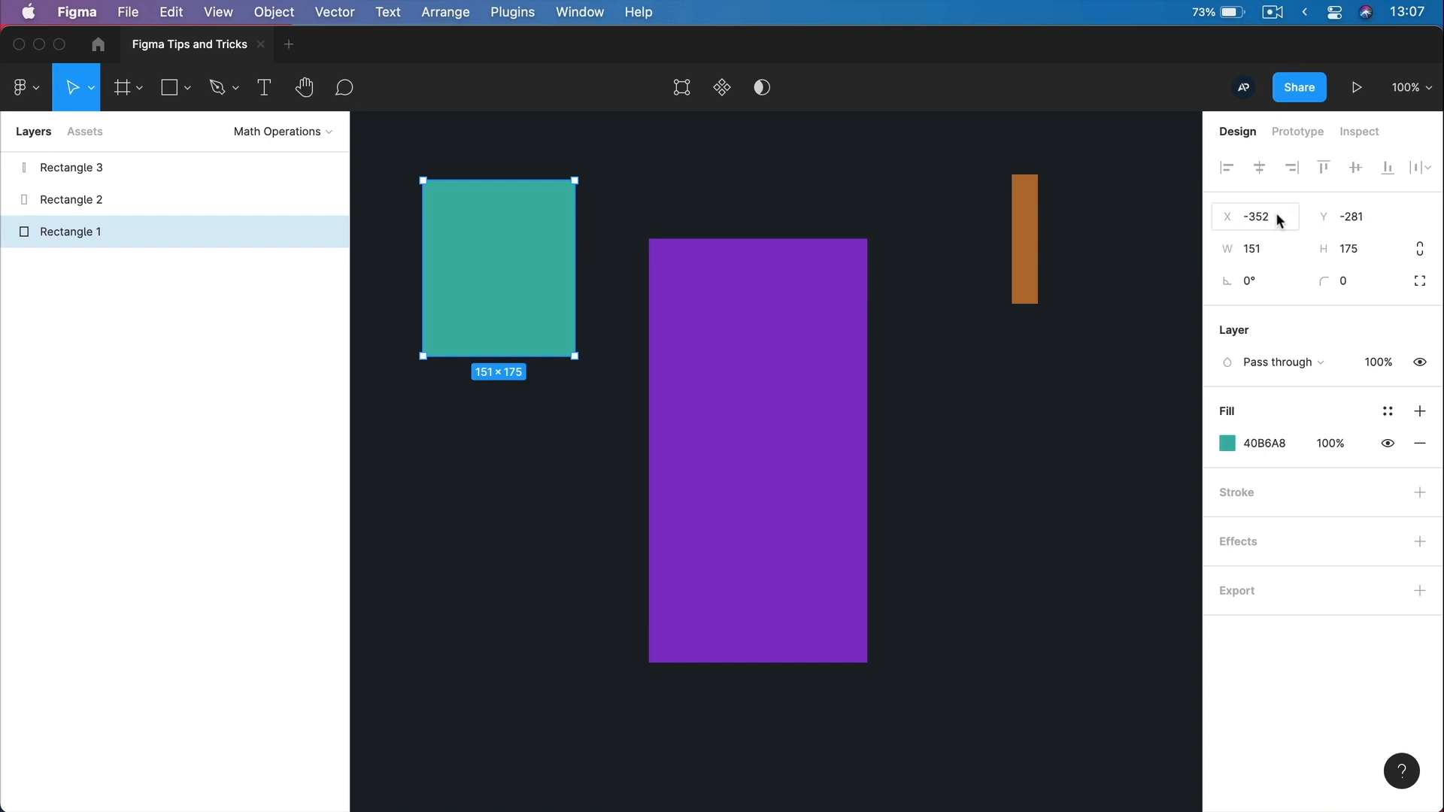
Try adding +100 to the rectangle's X position, then discard it.
{"action": "left_click", "coordinate": [1255, 217]}
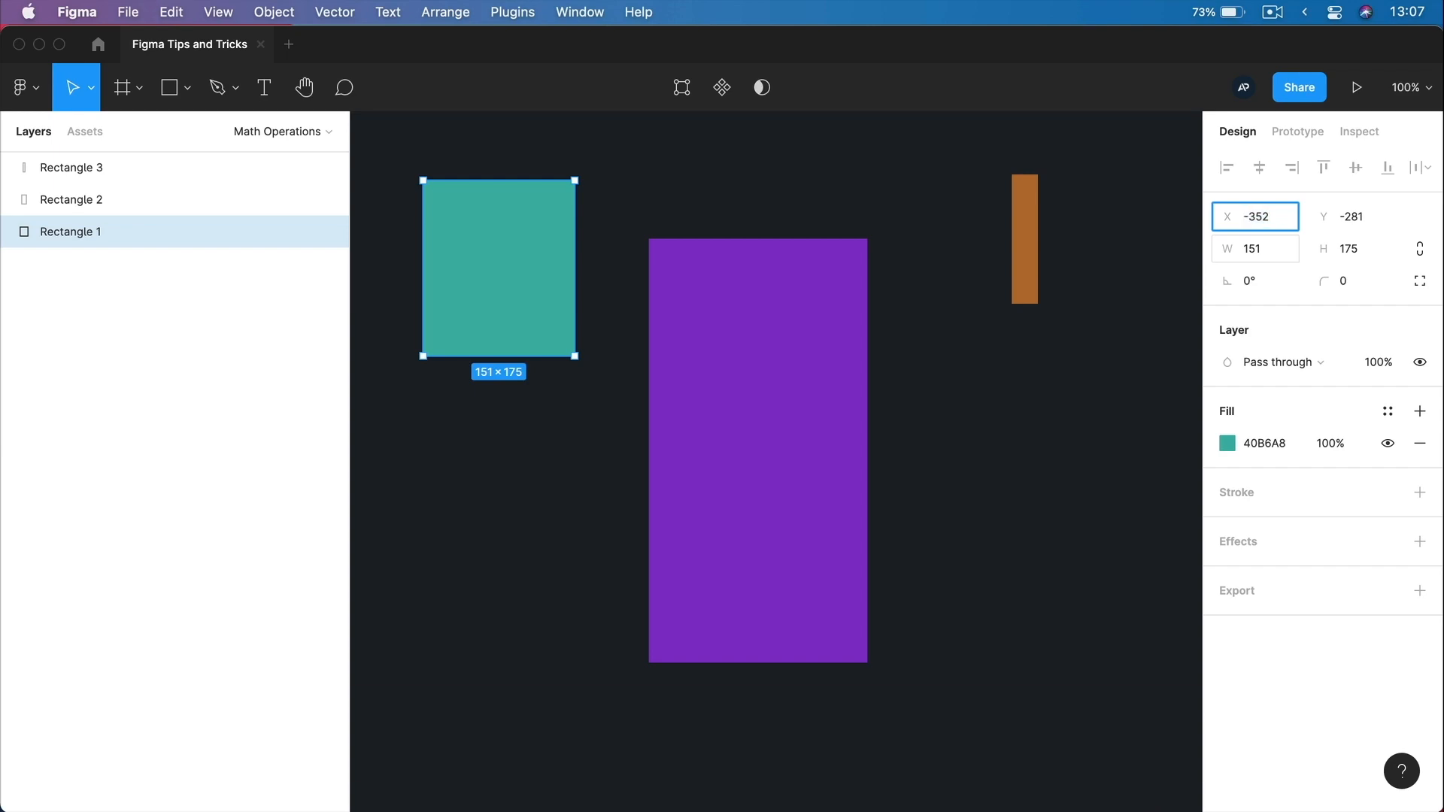
{"action": "type", "text": "+"}
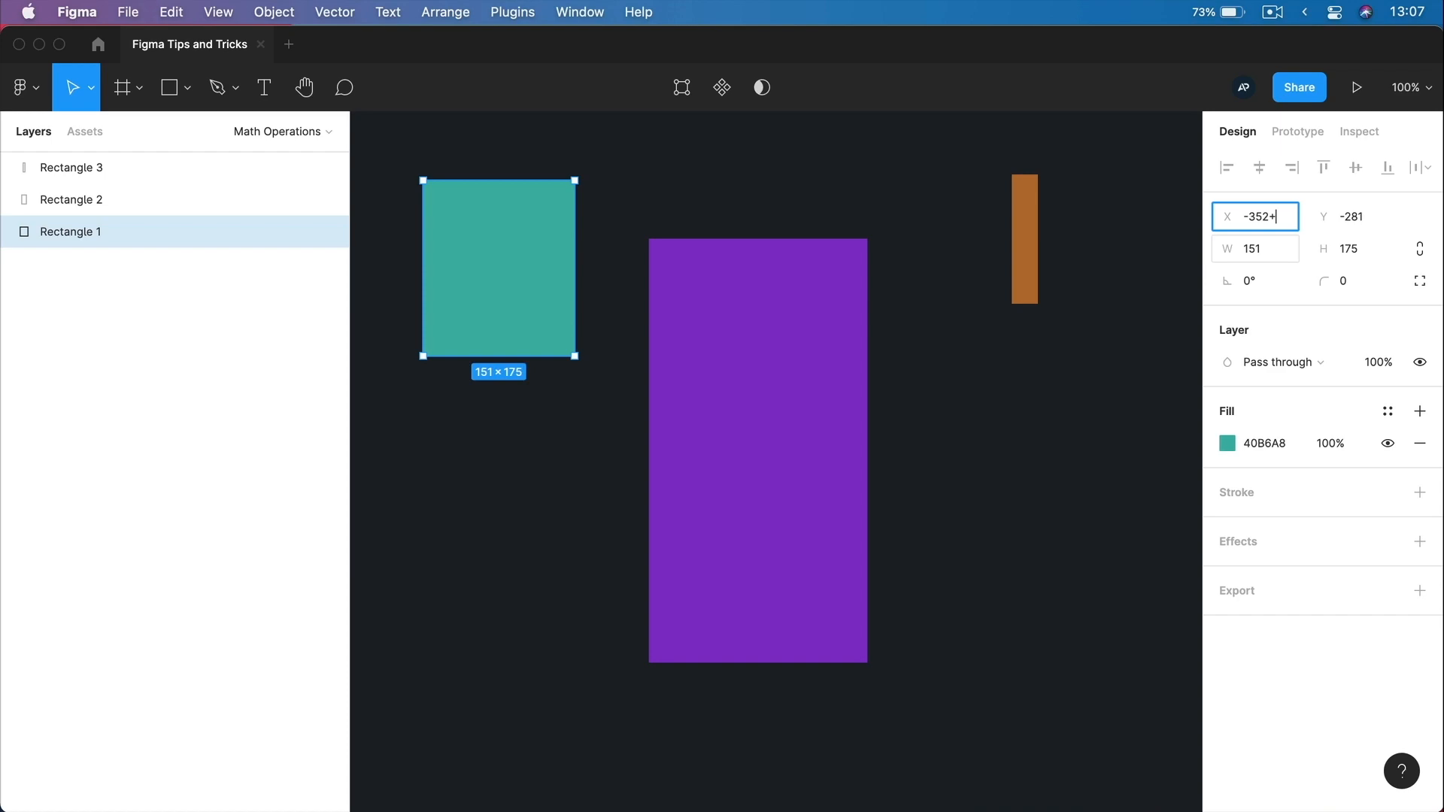
{"action": "type", "text": "100"}
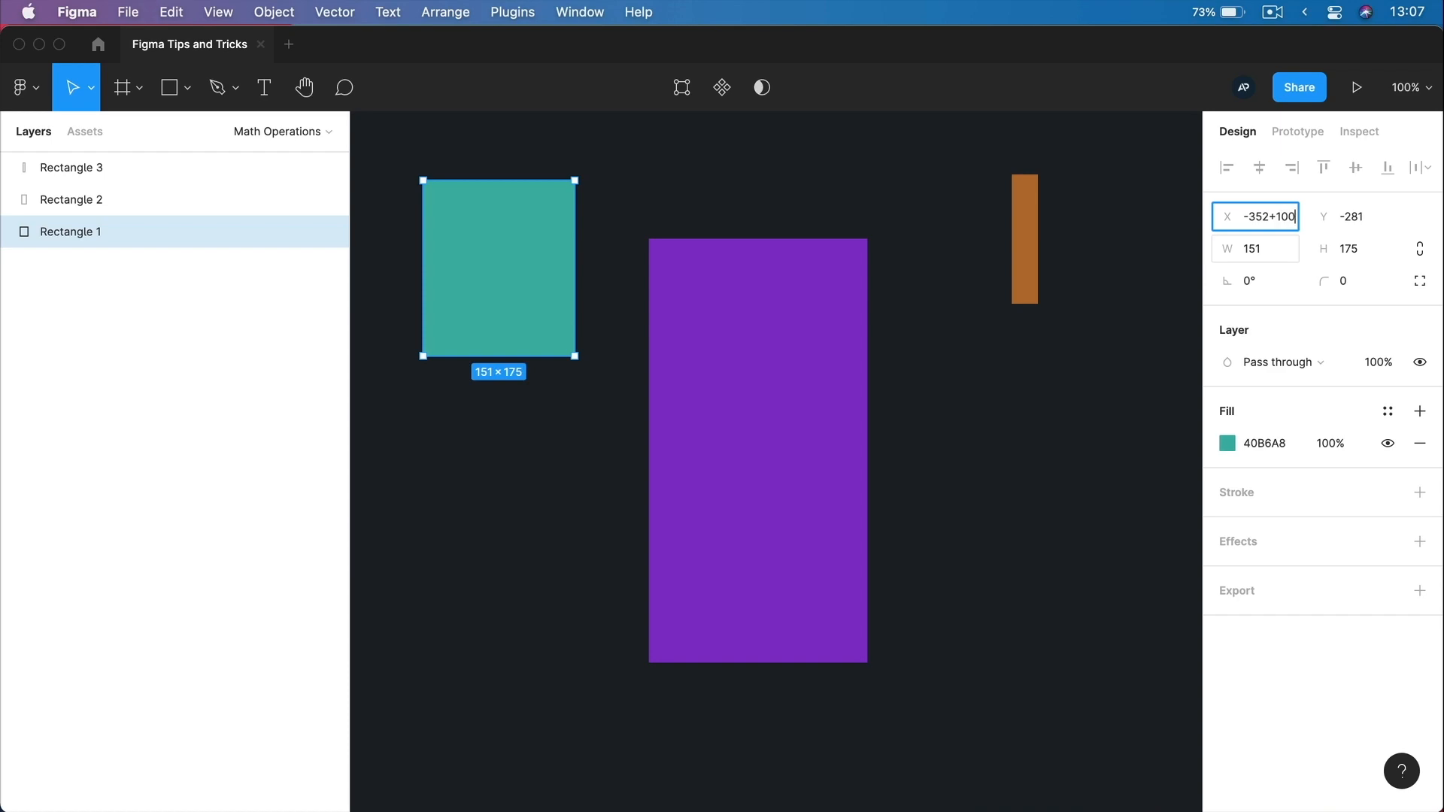
{"action": "key", "text": "cmd+z"}
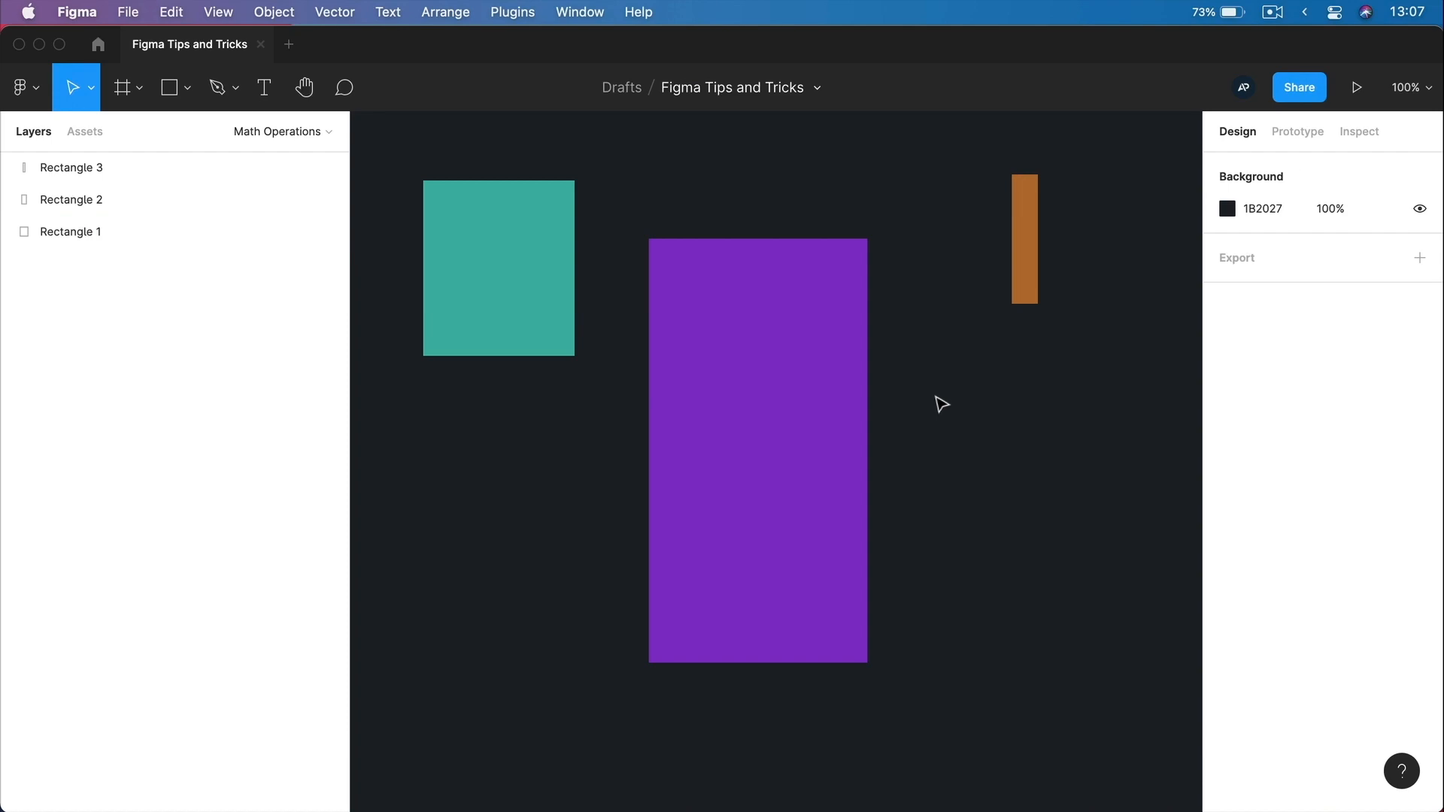
{"action": "mouse_move", "coordinate": [456, 144]}
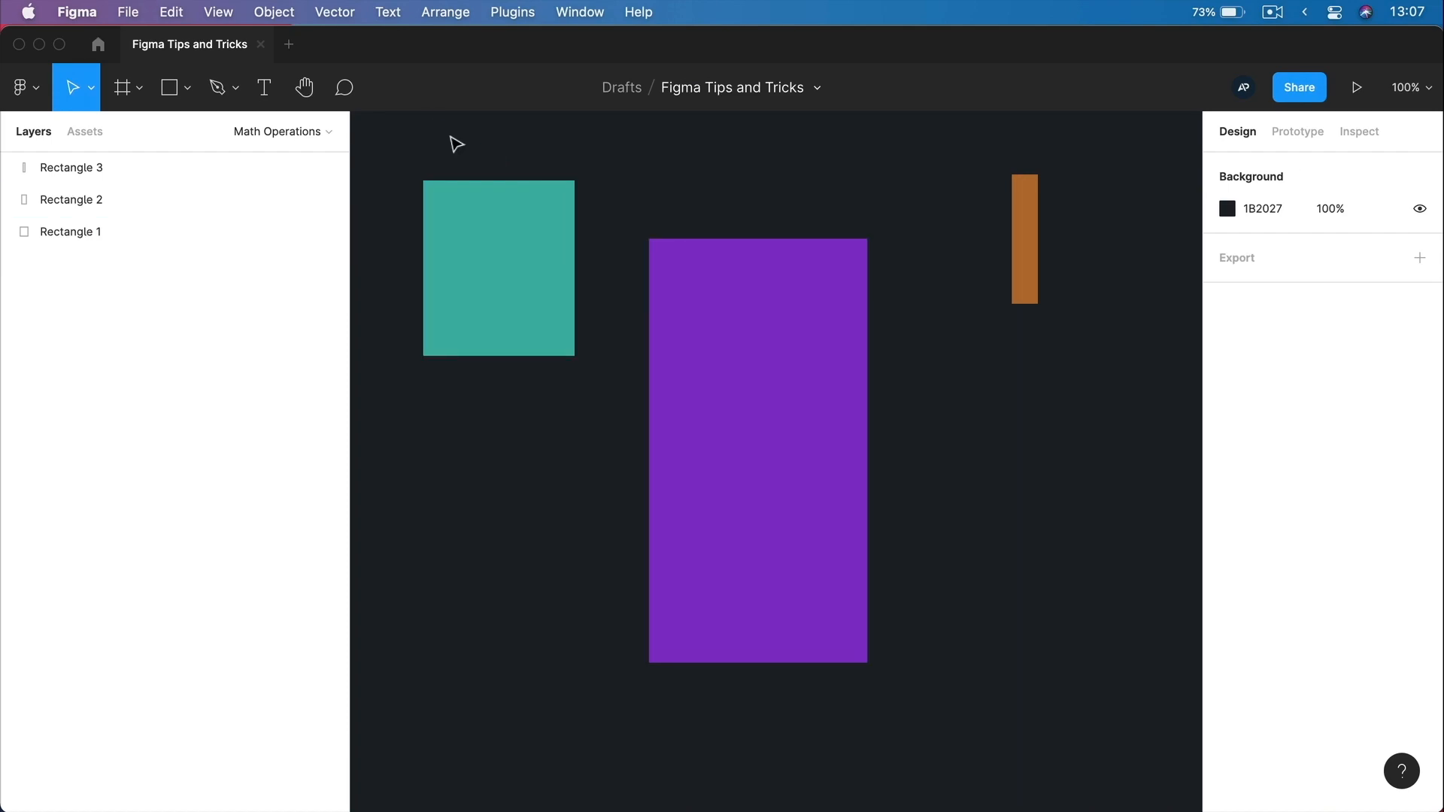
{"action": "mouse_move", "coordinate": [506, 145]}
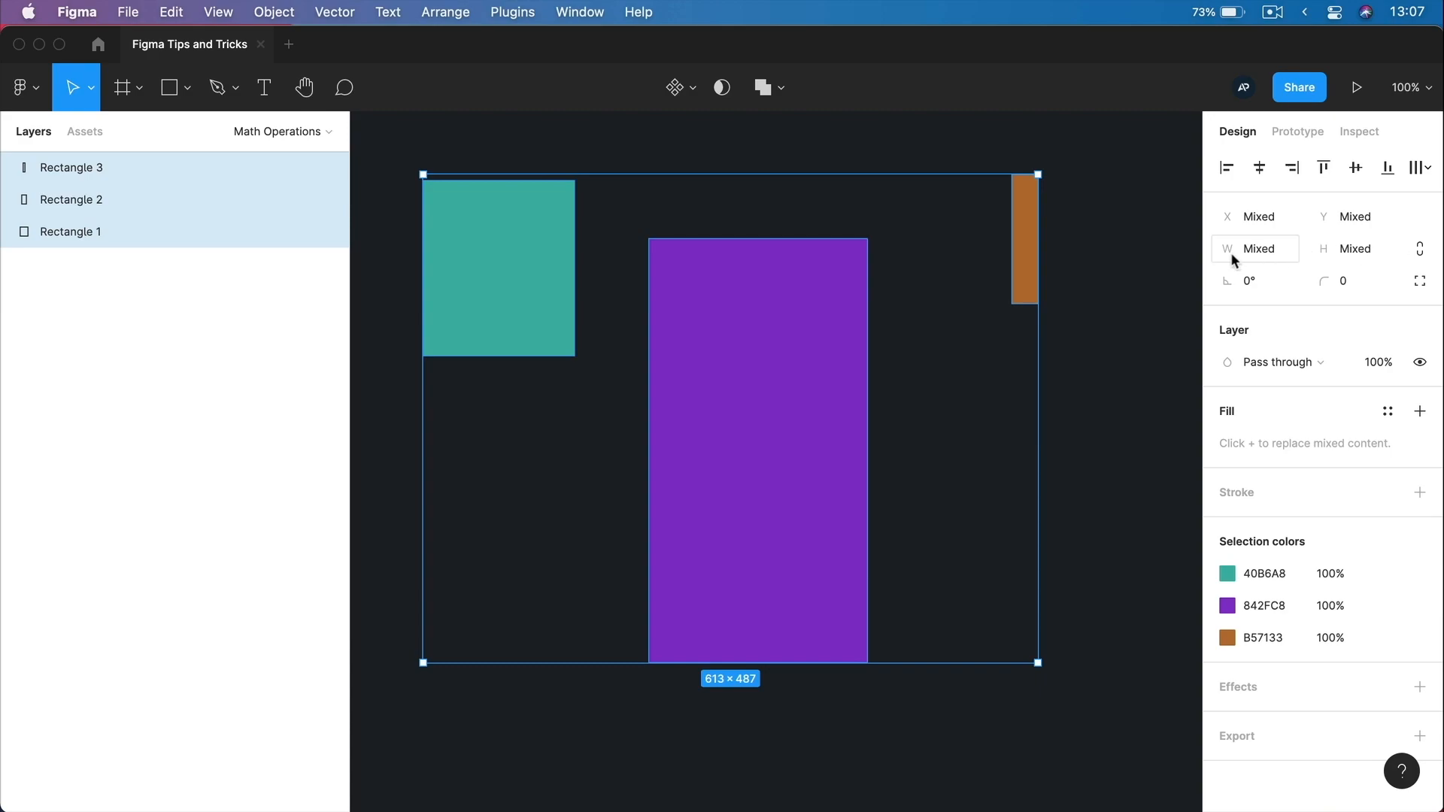
{"action": "mouse_move", "coordinate": [1329, 222]}
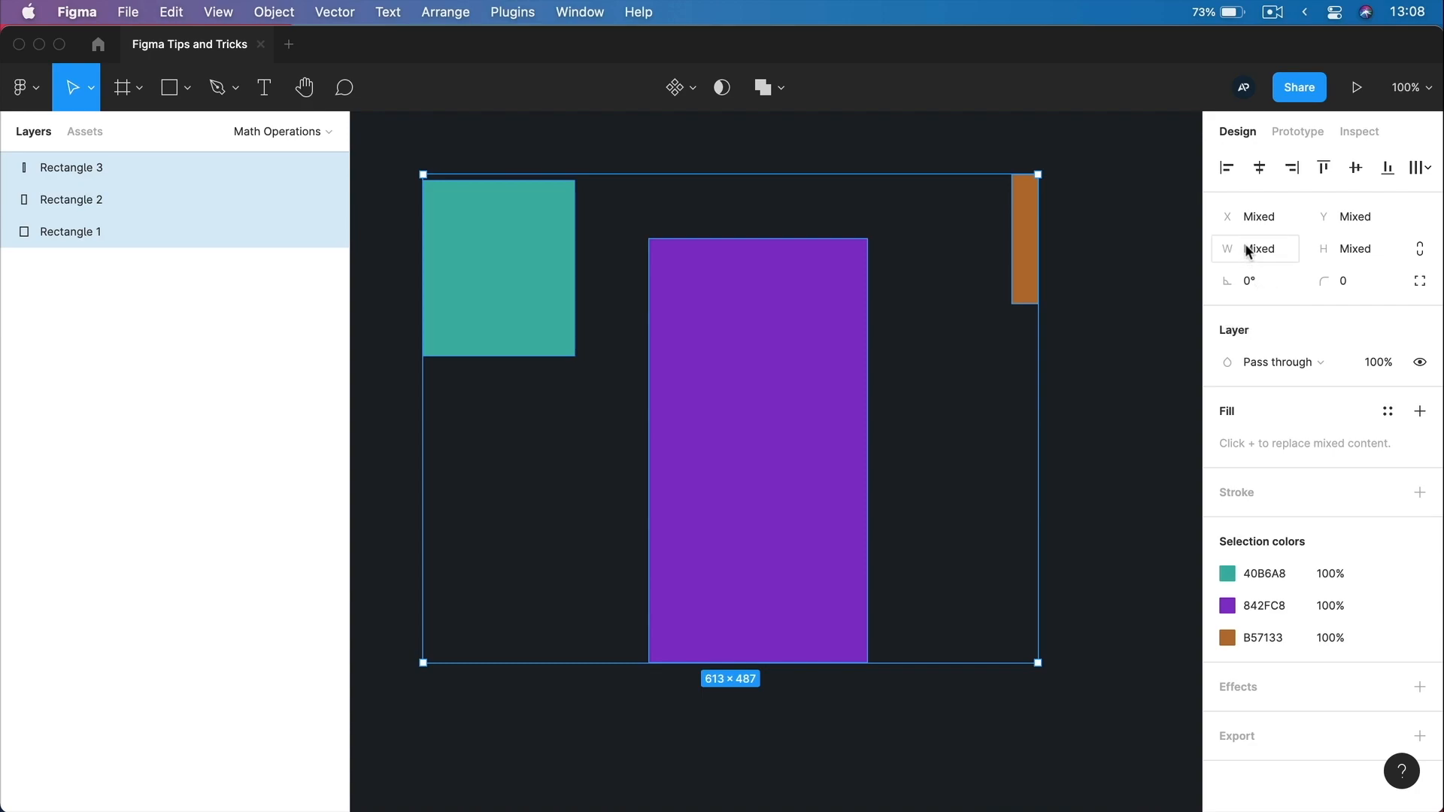
{"action": "mouse_move", "coordinate": [1202, 259]}
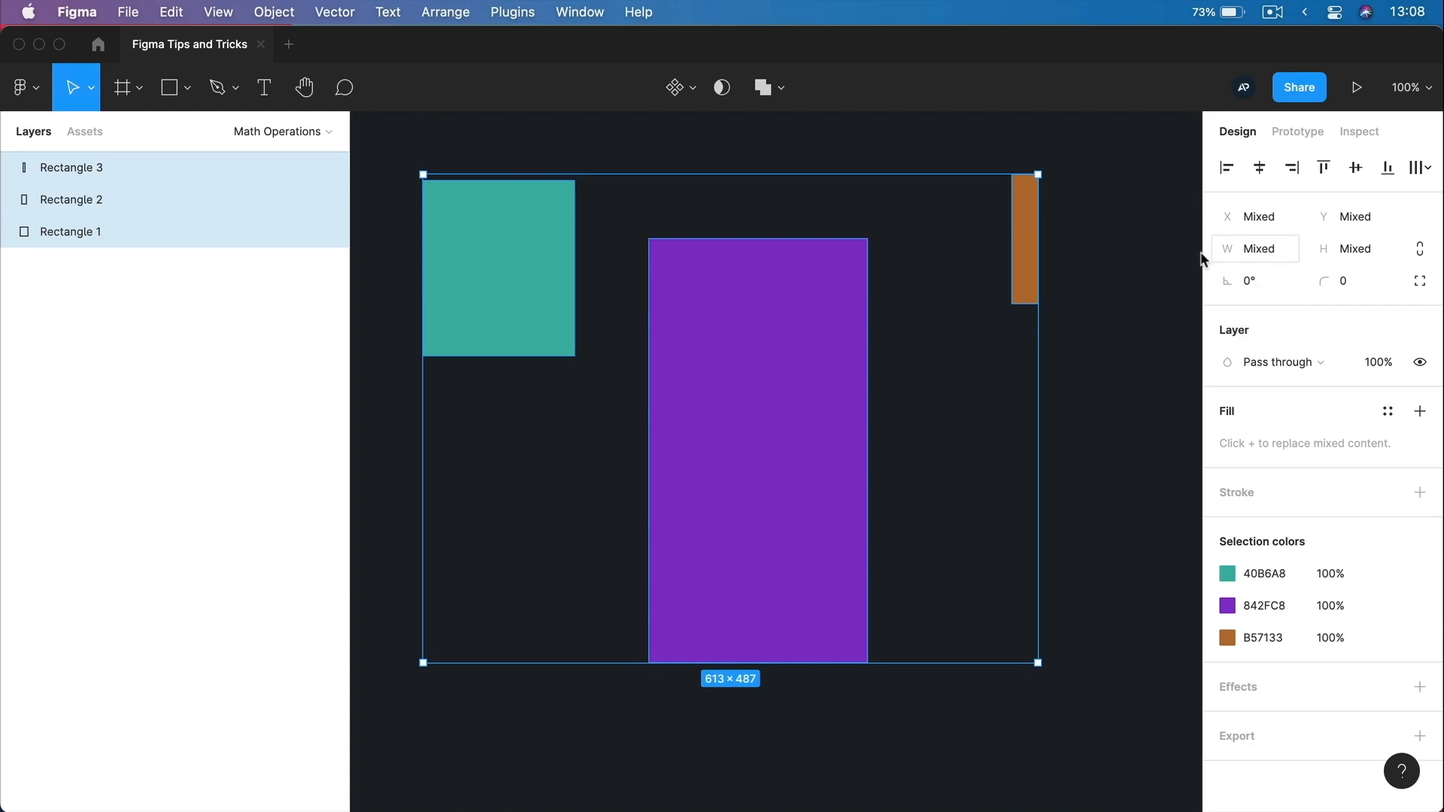
{"action": "mouse_move", "coordinate": [1138, 262]}
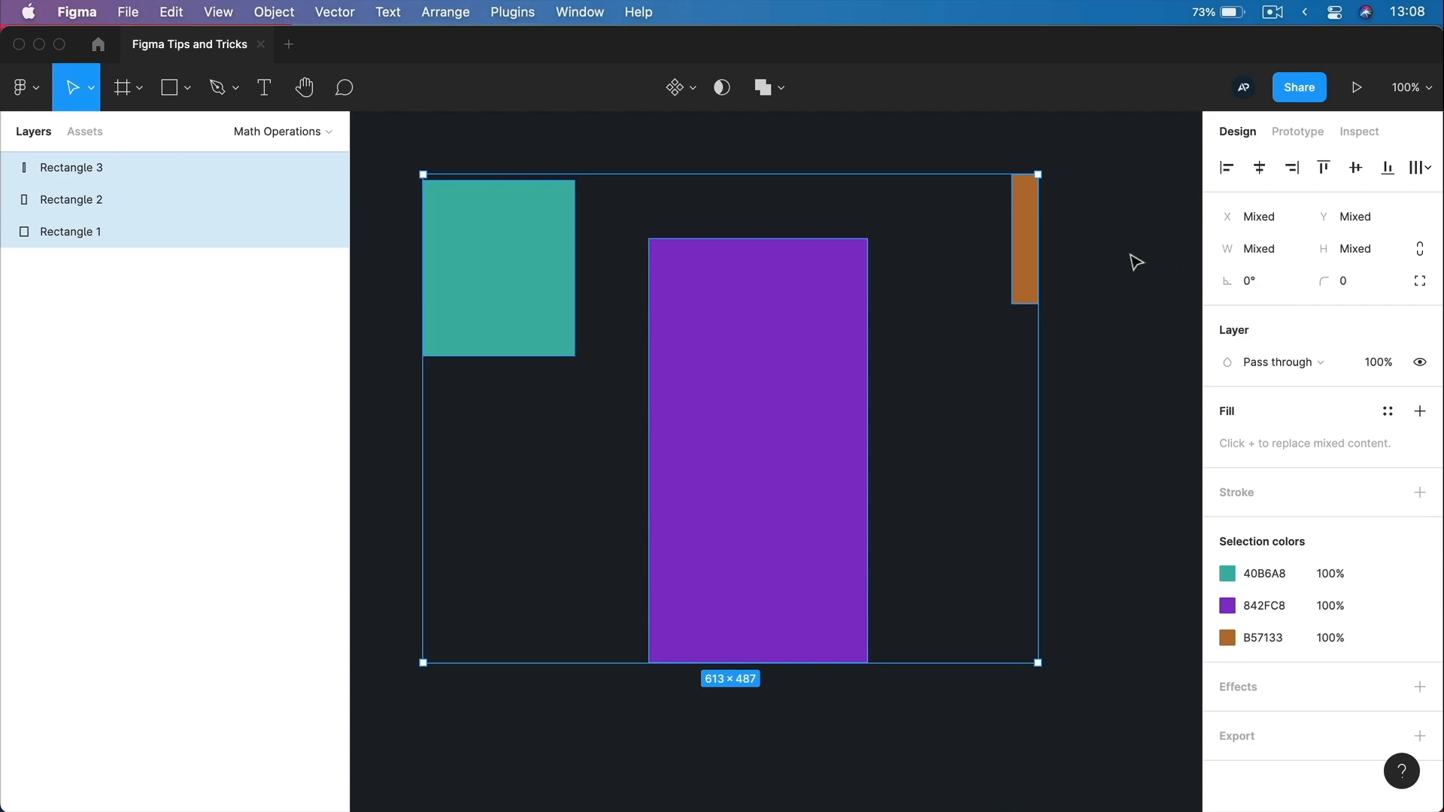
{"action": "mouse_move", "coordinate": [772, 280]}
{"action": "type", "text": "+"}
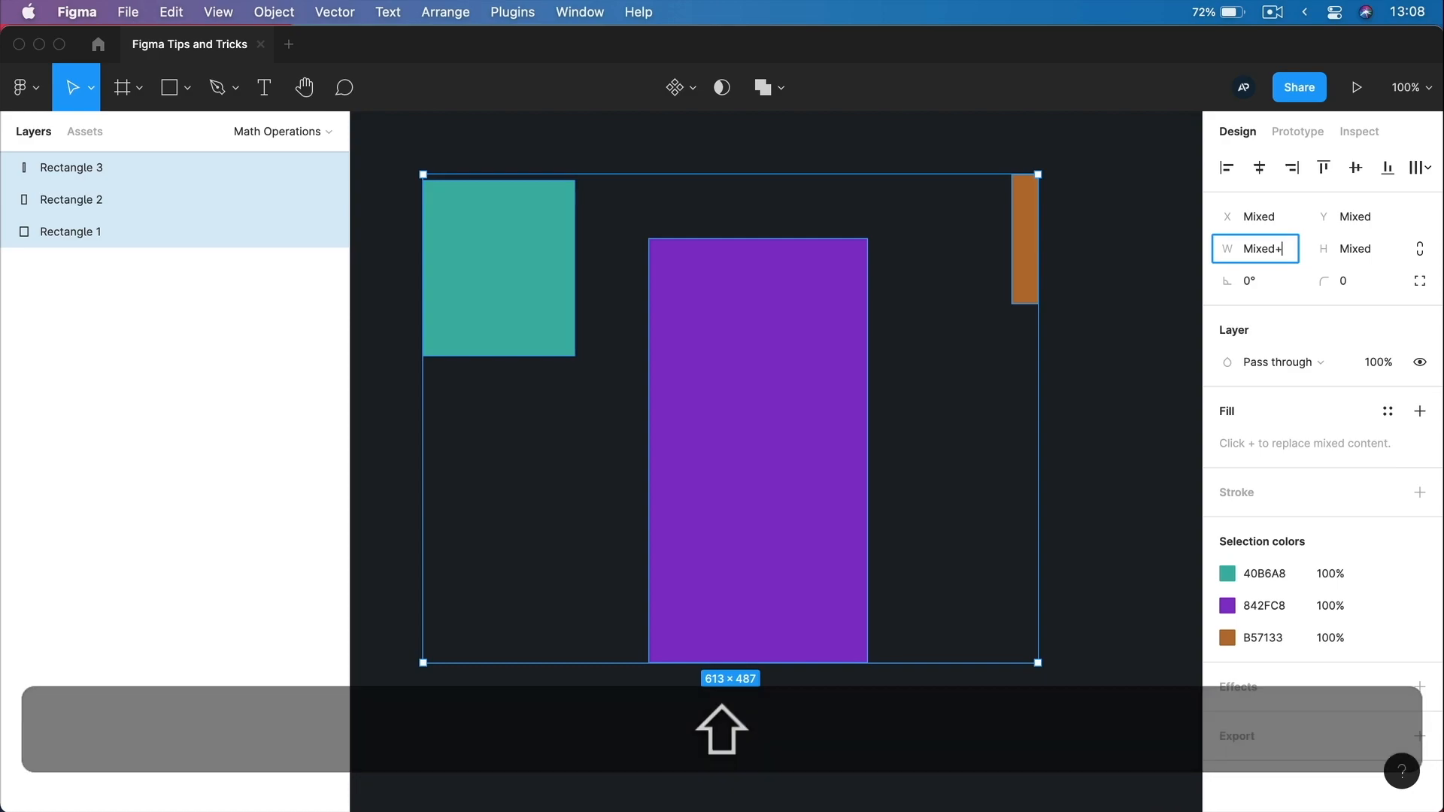
Add 56 to the mixed width of all three rectangles and reselect them for the height change.
{"action": "type", "text": "56"}
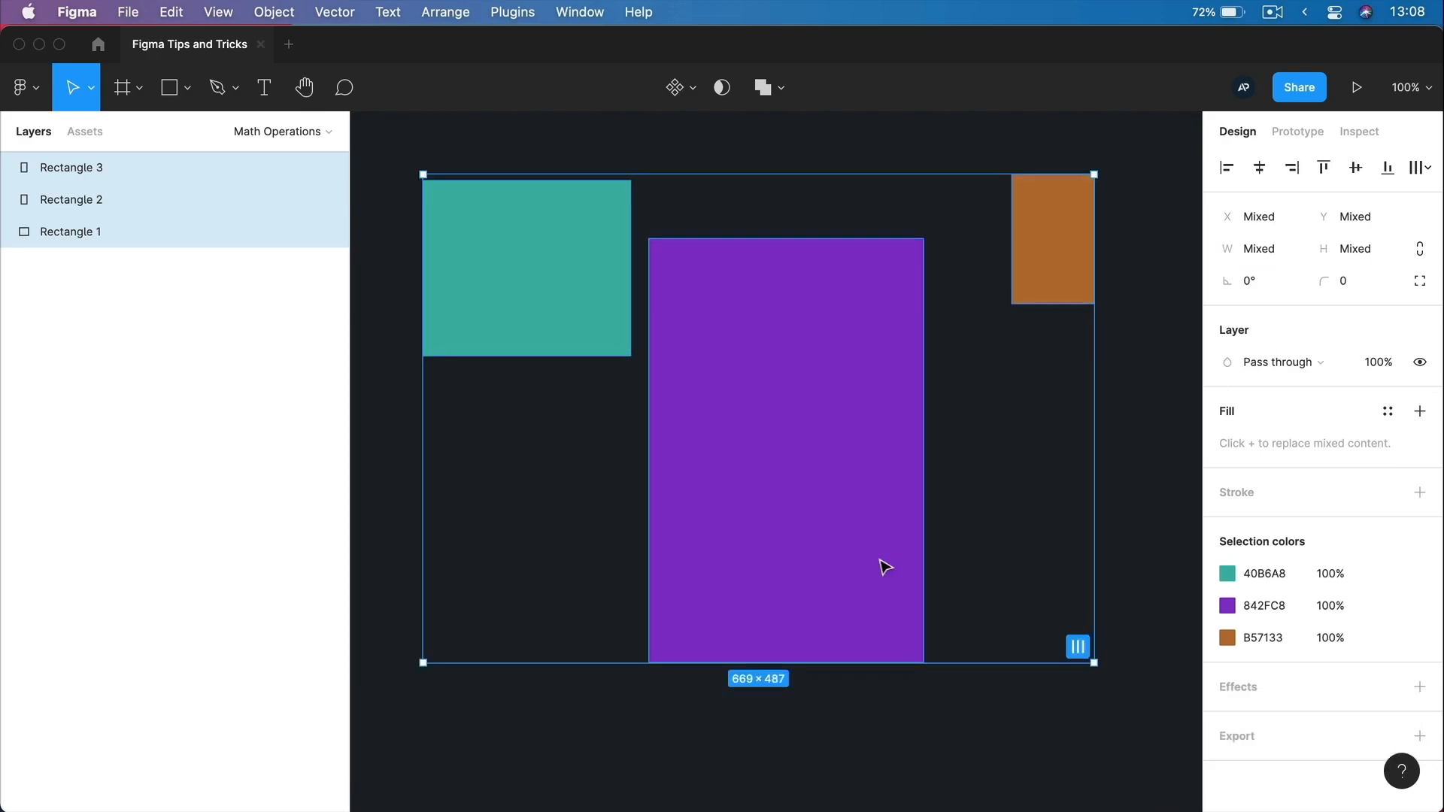
{"action": "mouse_move", "coordinate": [808, 409]}
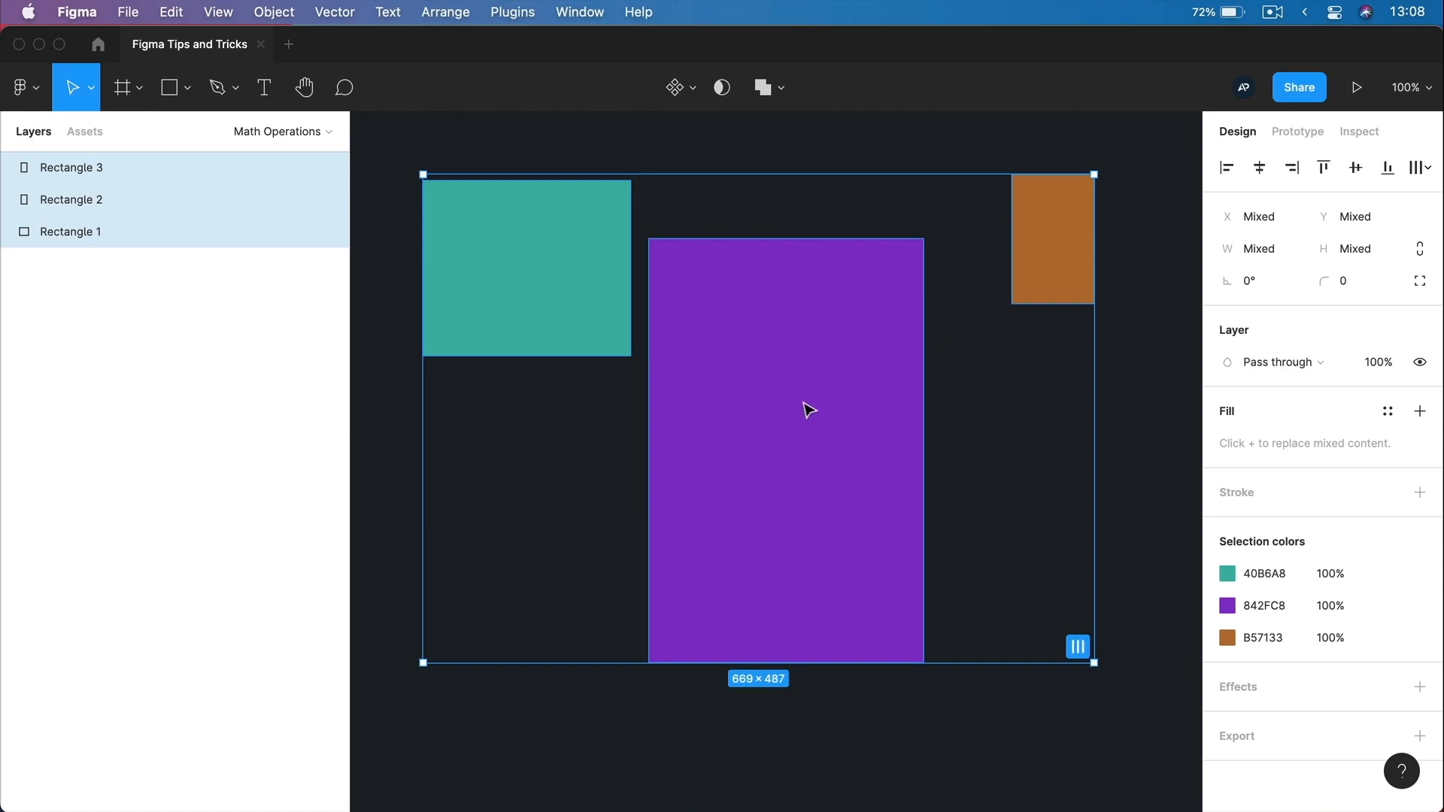
{"action": "left_click", "coordinate": [1354, 248]}
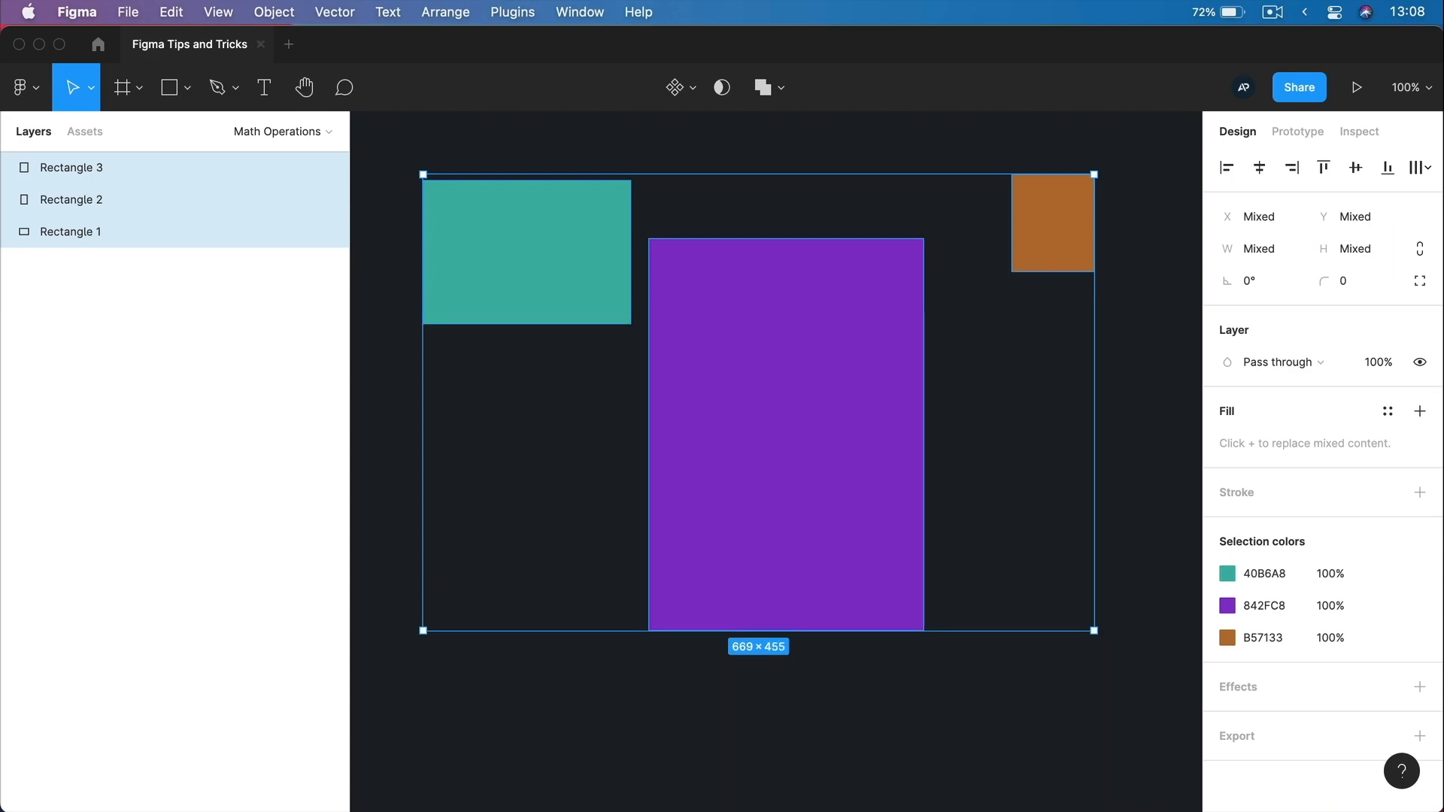
{"action": "left_click", "coordinate": [1146, 360]}
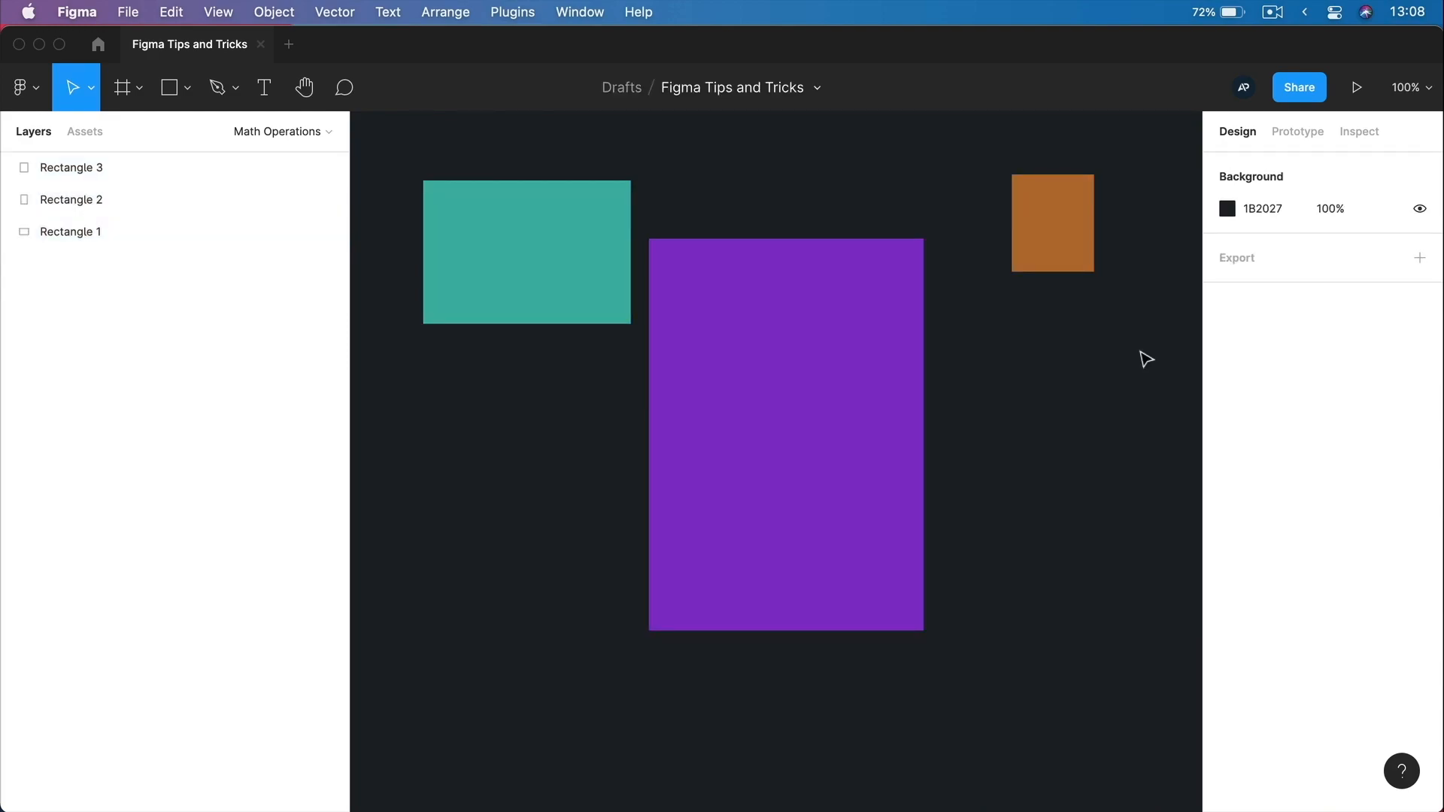
{"action": "left_click", "coordinate": [785, 433]}
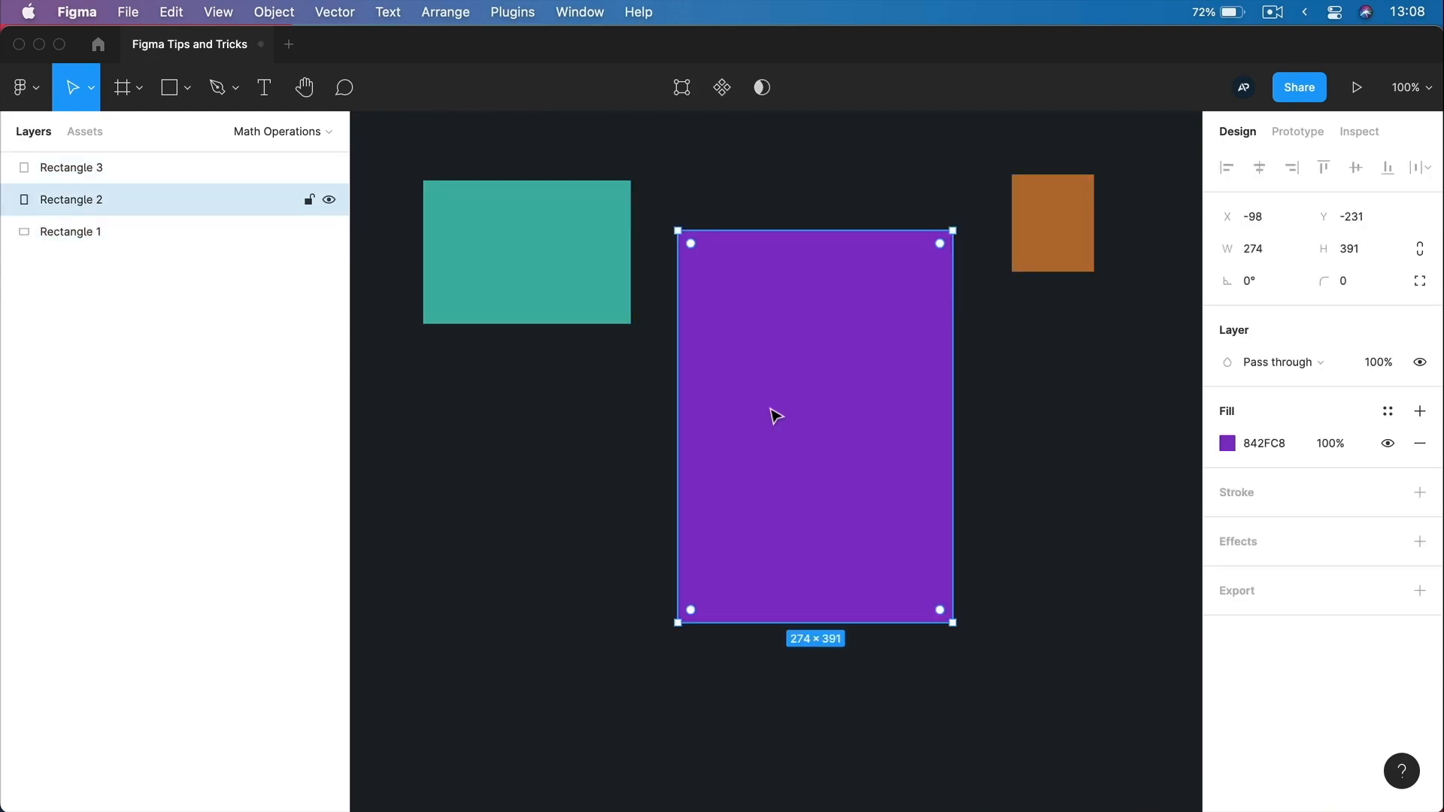
{"action": "left_click", "coordinate": [527, 251]}
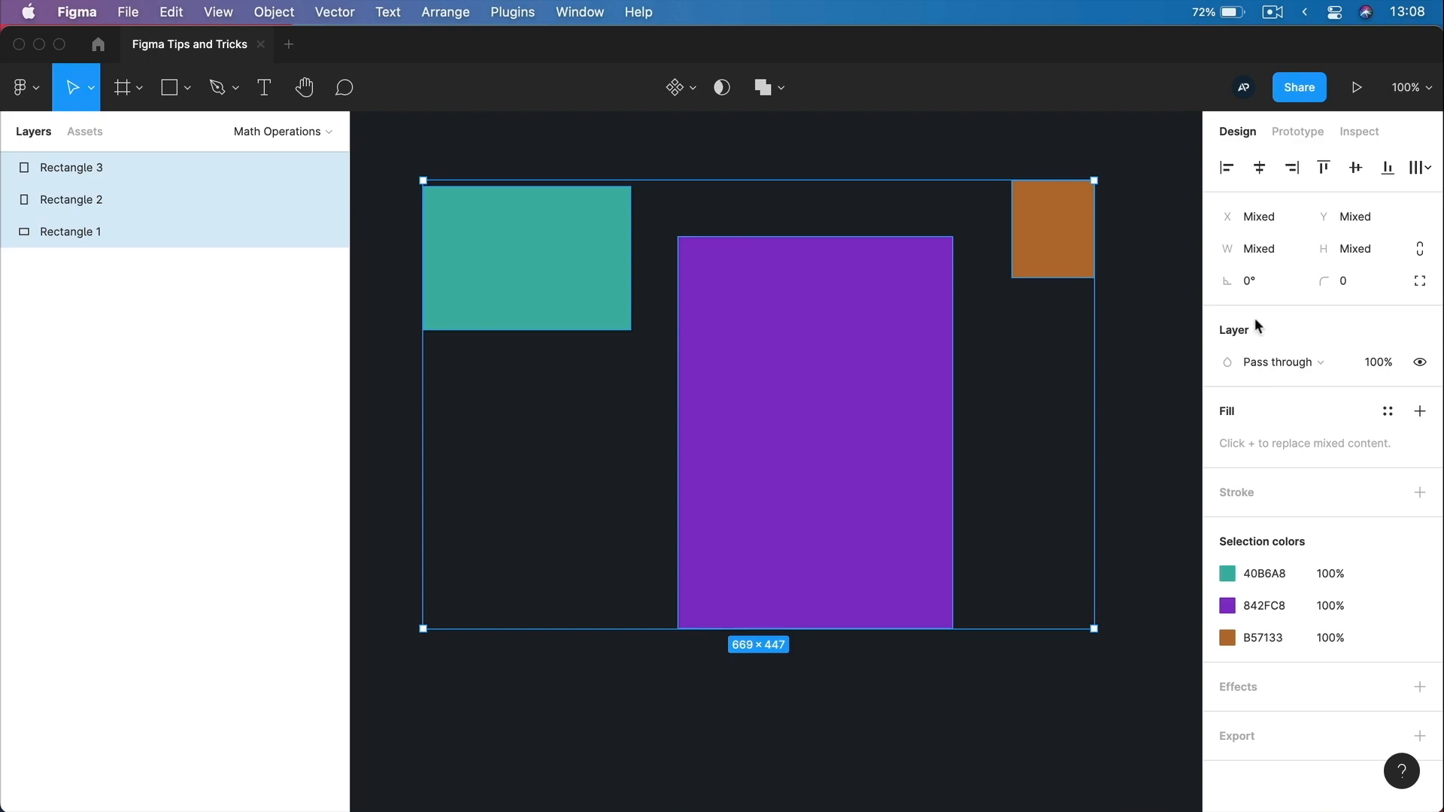
{"action": "mouse_move", "coordinate": [1131, 389]}
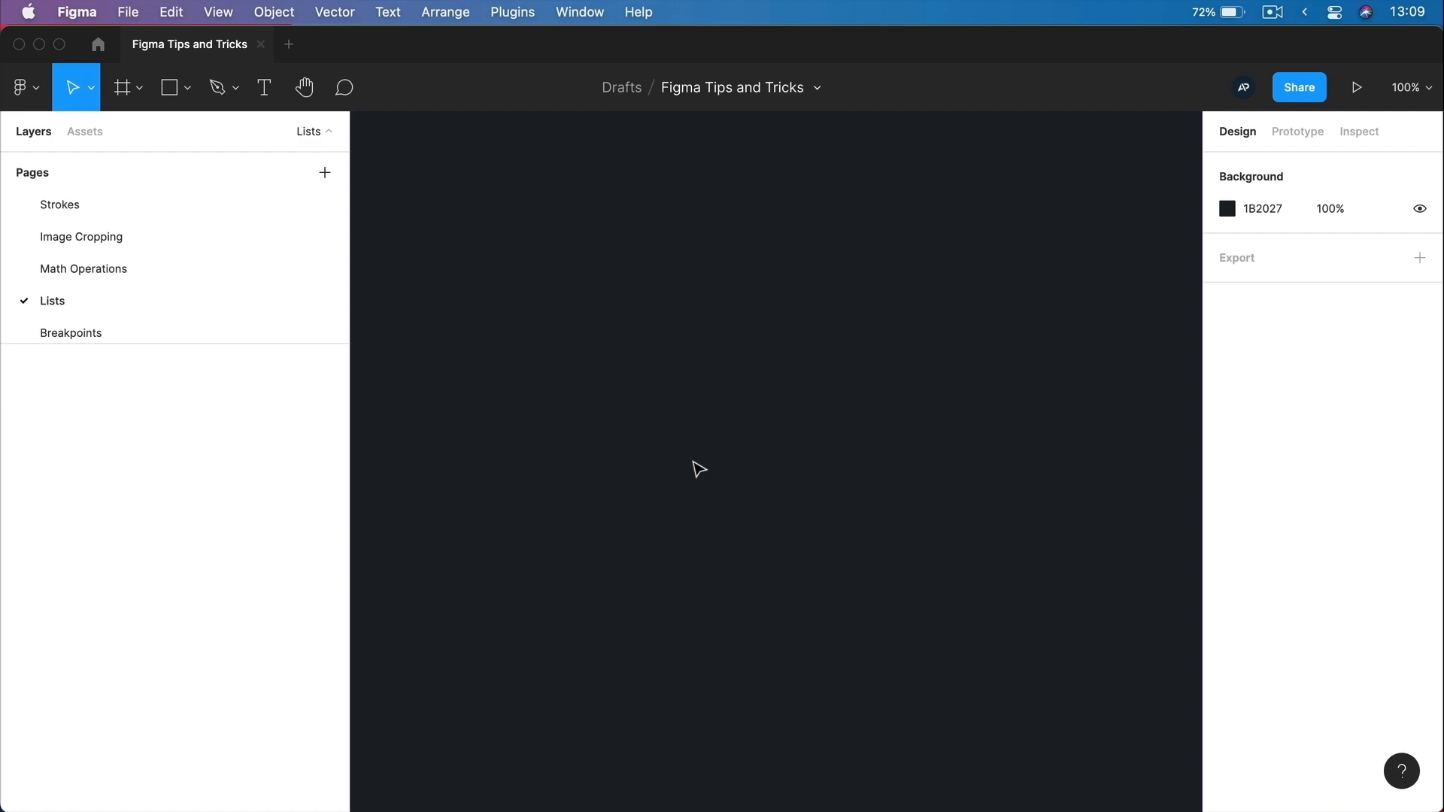
{"action": "mouse_move", "coordinate": [679, 454]}
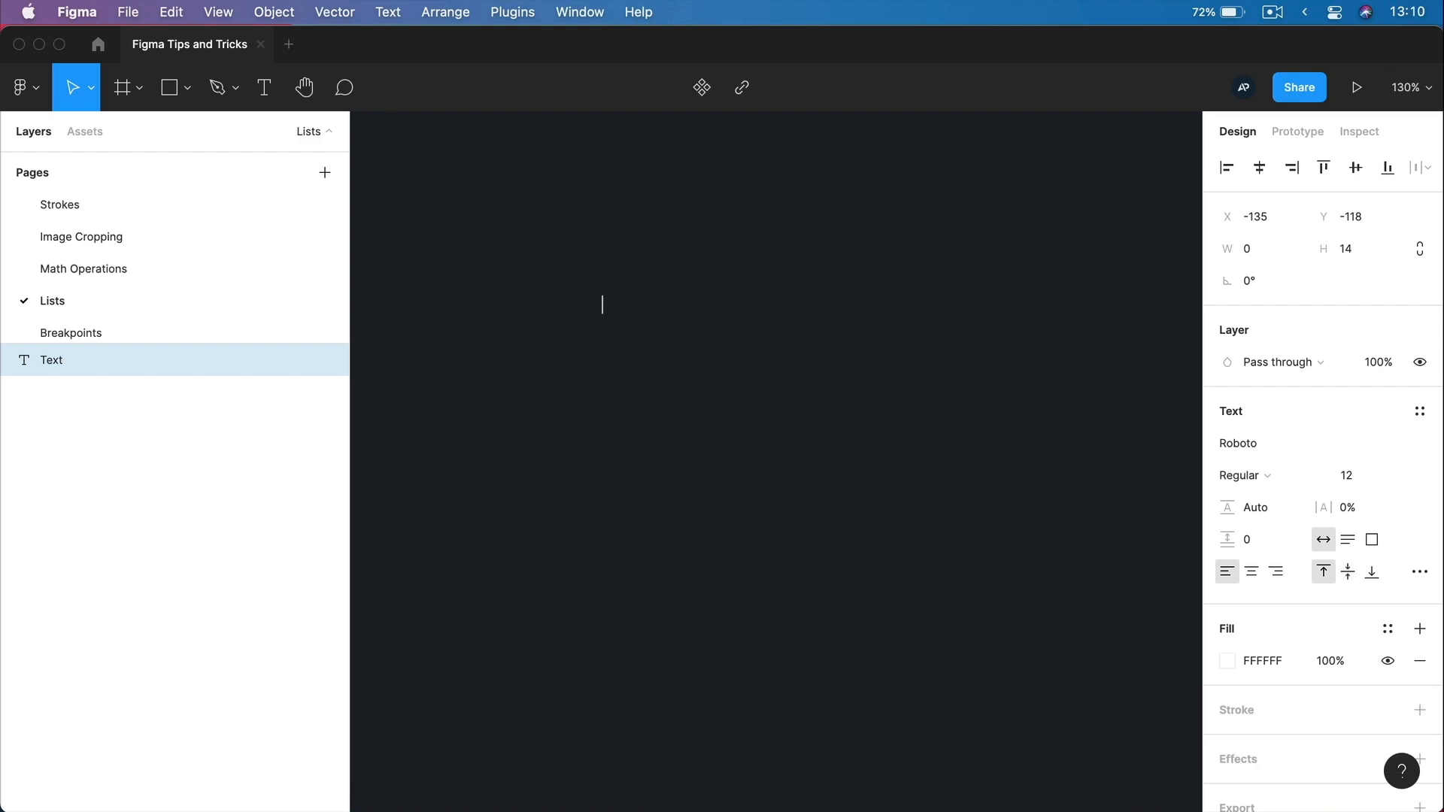
Create a text layer reading First item, Second item, Third item on separate lines.
{"action": "type", "text": "First item"}
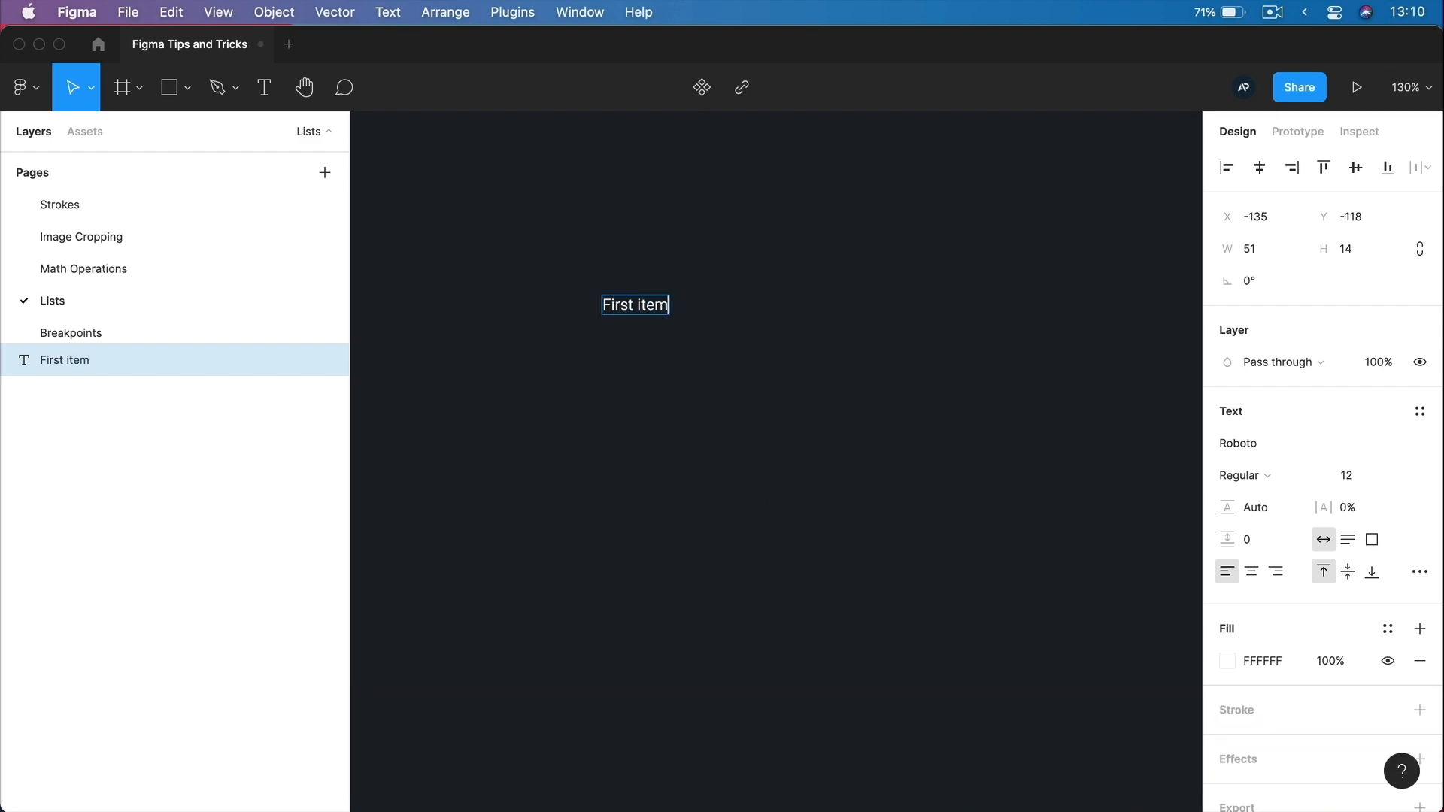
{"action": "type", "text": "Second item"}
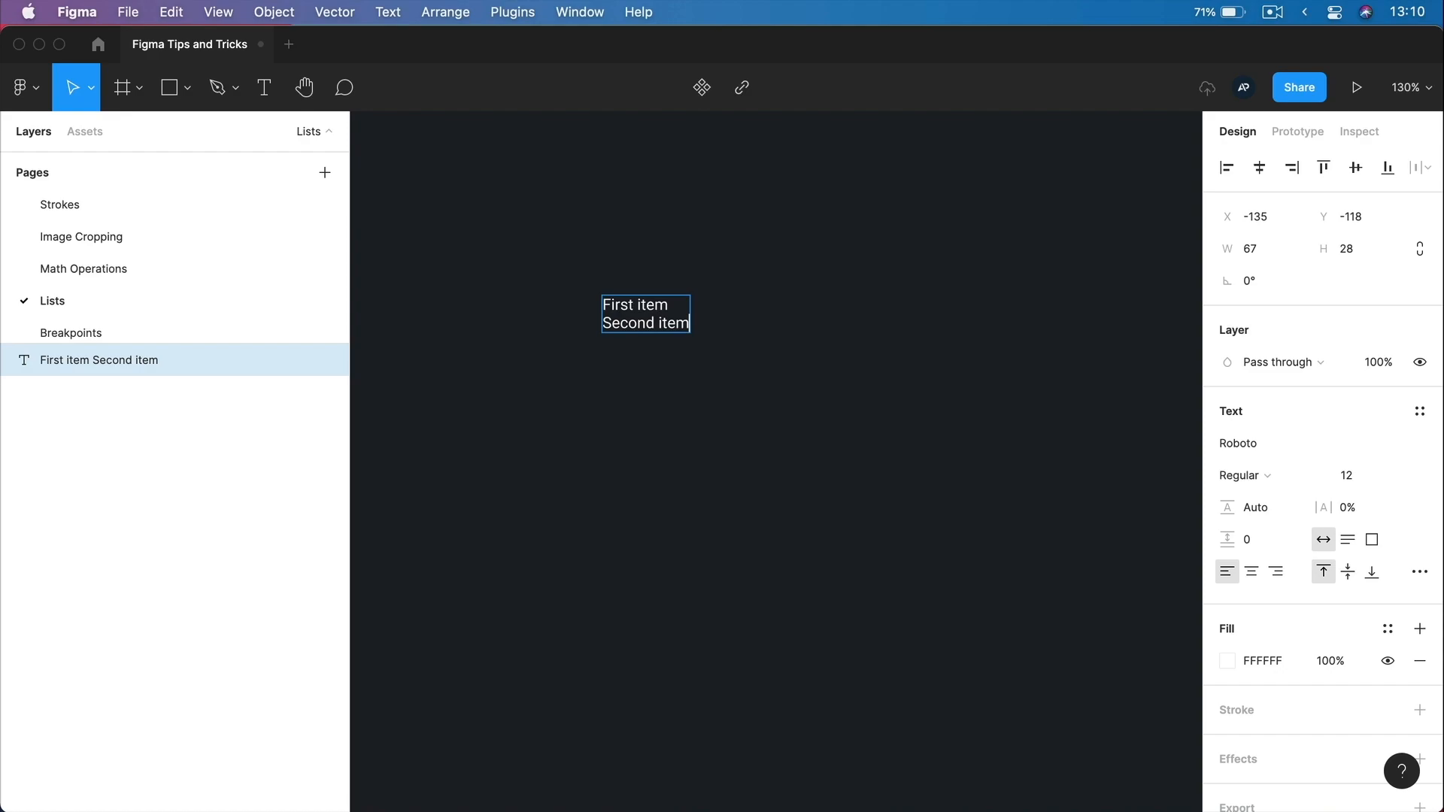
{"action": "type", "text": "Third item"}
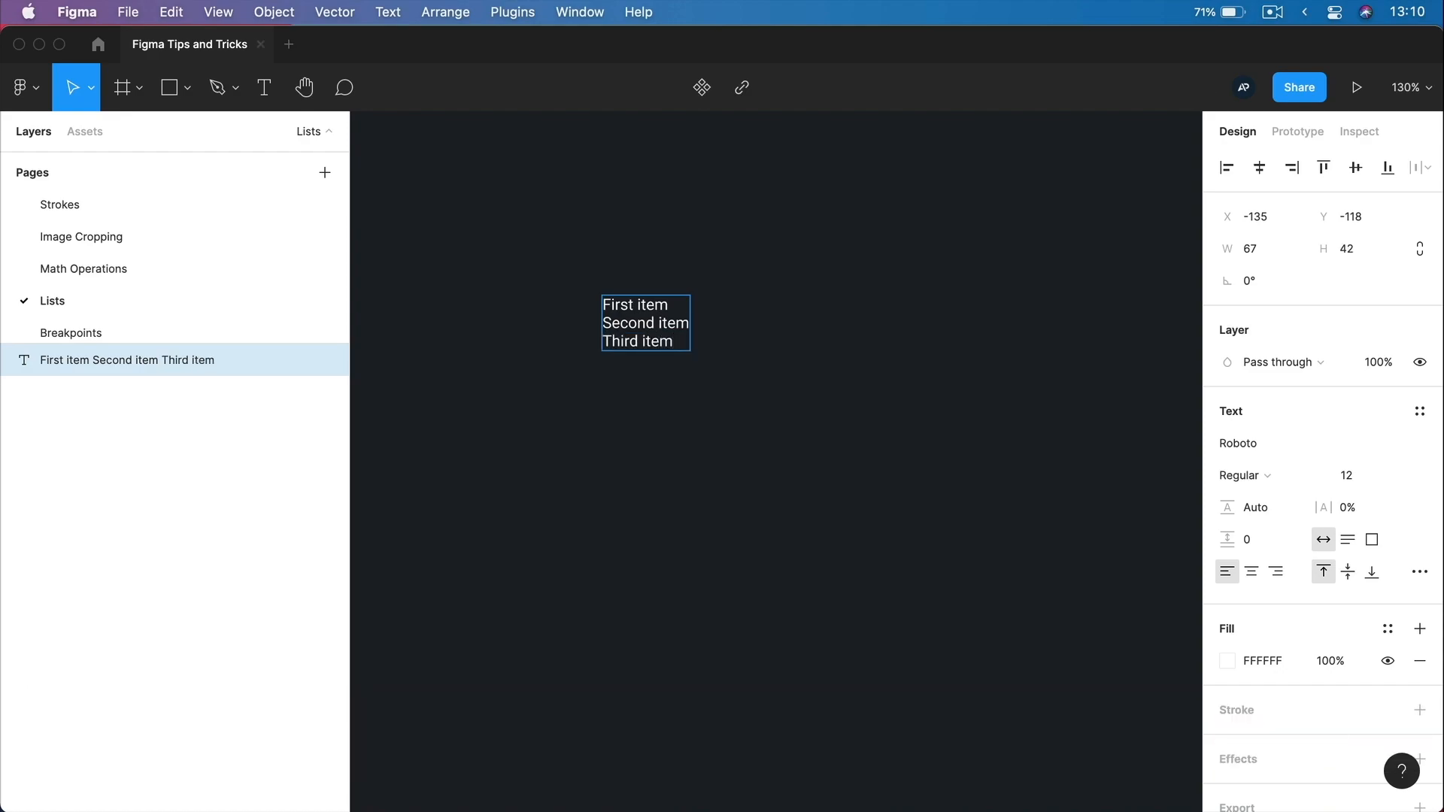
{"action": "key", "text": "cmd"}
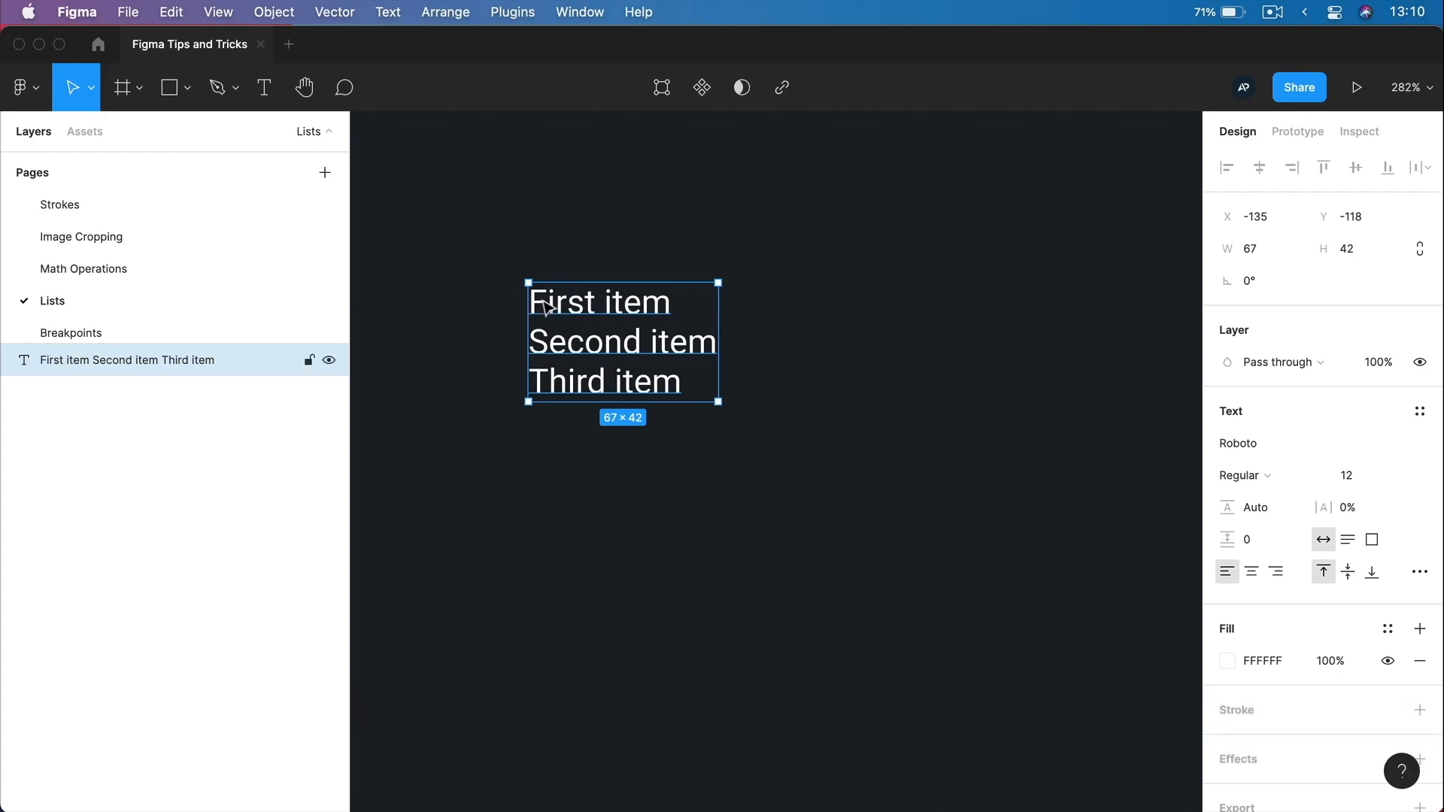
{"action": "key", "text": "cmd+left"}
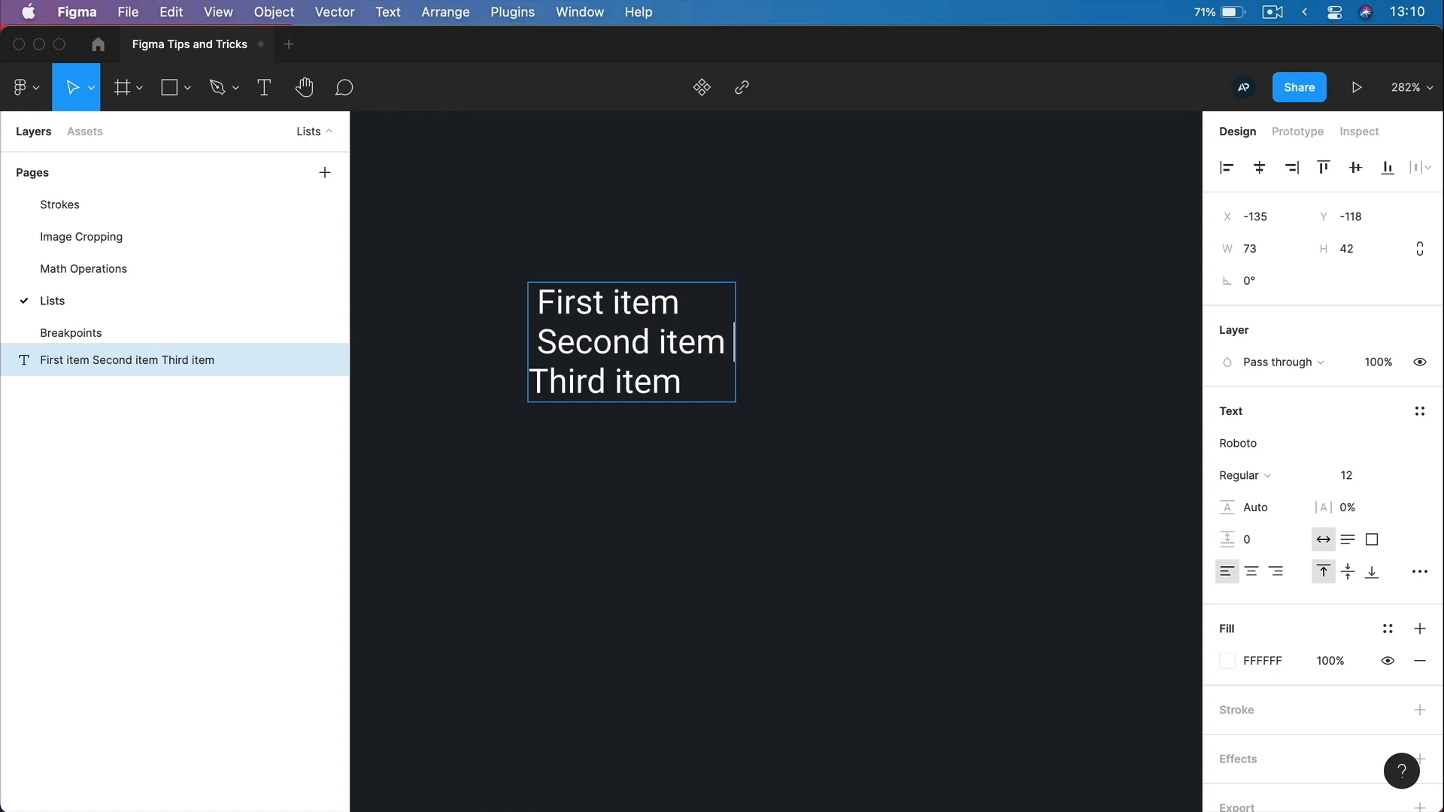
{"action": "key", "text": "cmd+down"}
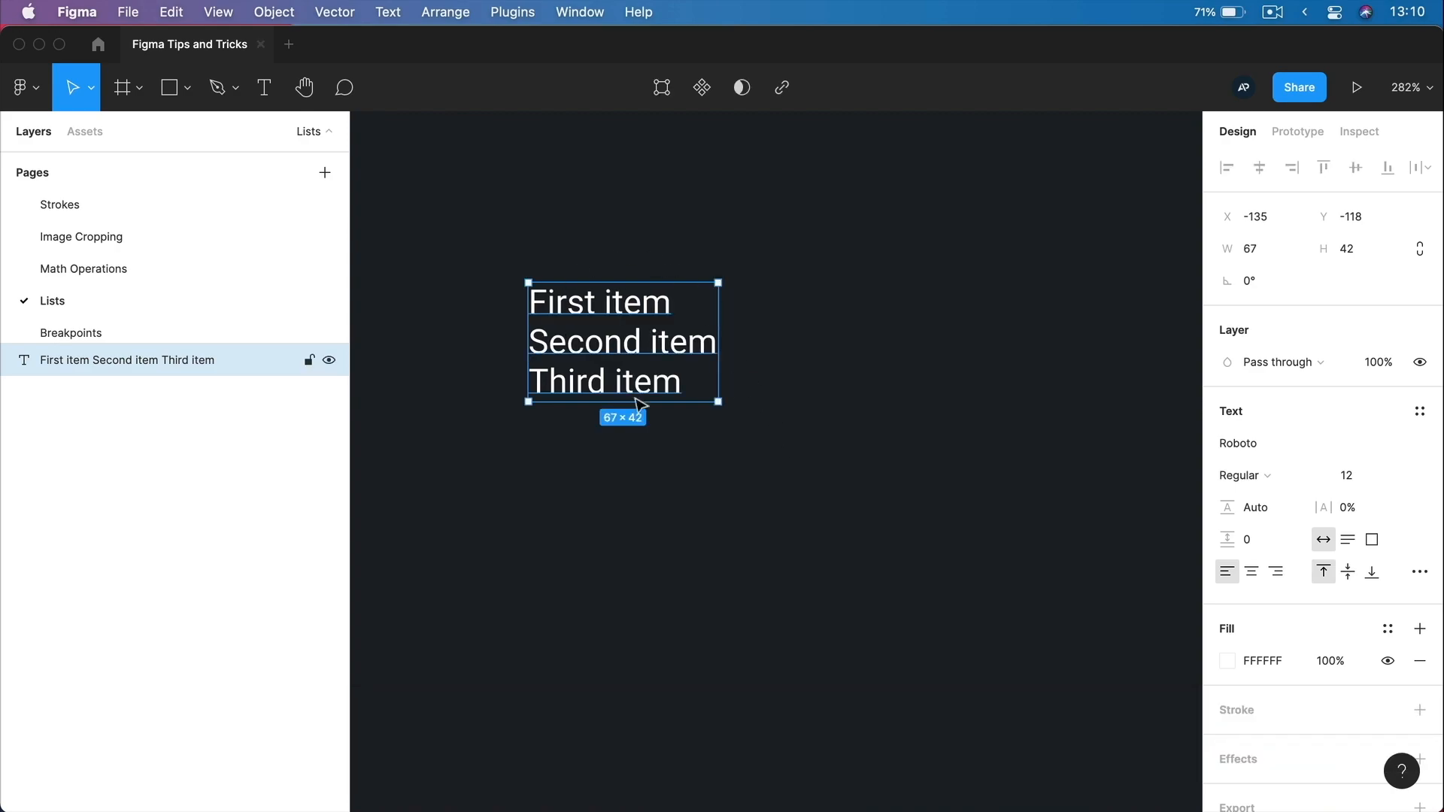
{"action": "mouse_move", "coordinate": [1335, 516]}
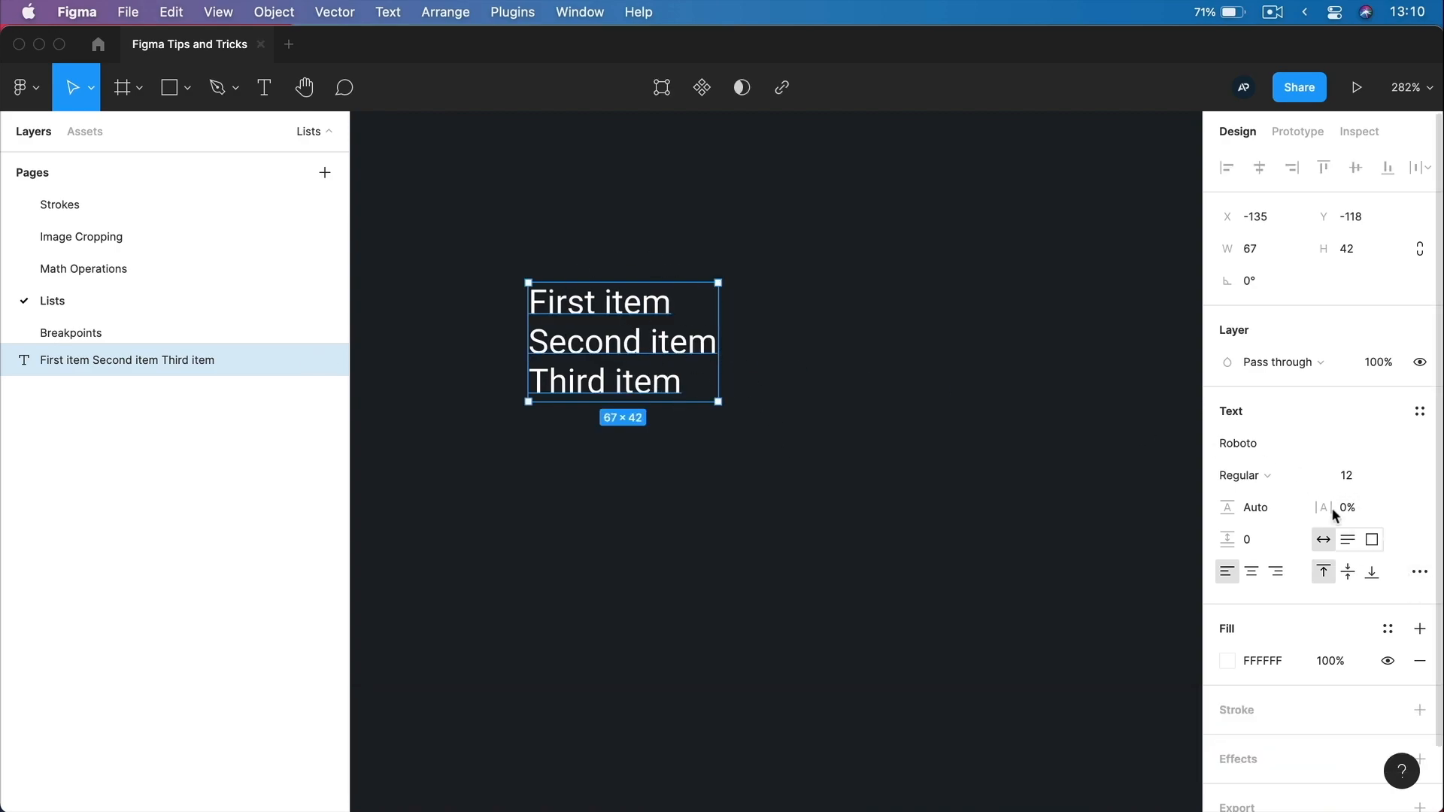
{"action": "mouse_move", "coordinate": [1437, 569]}
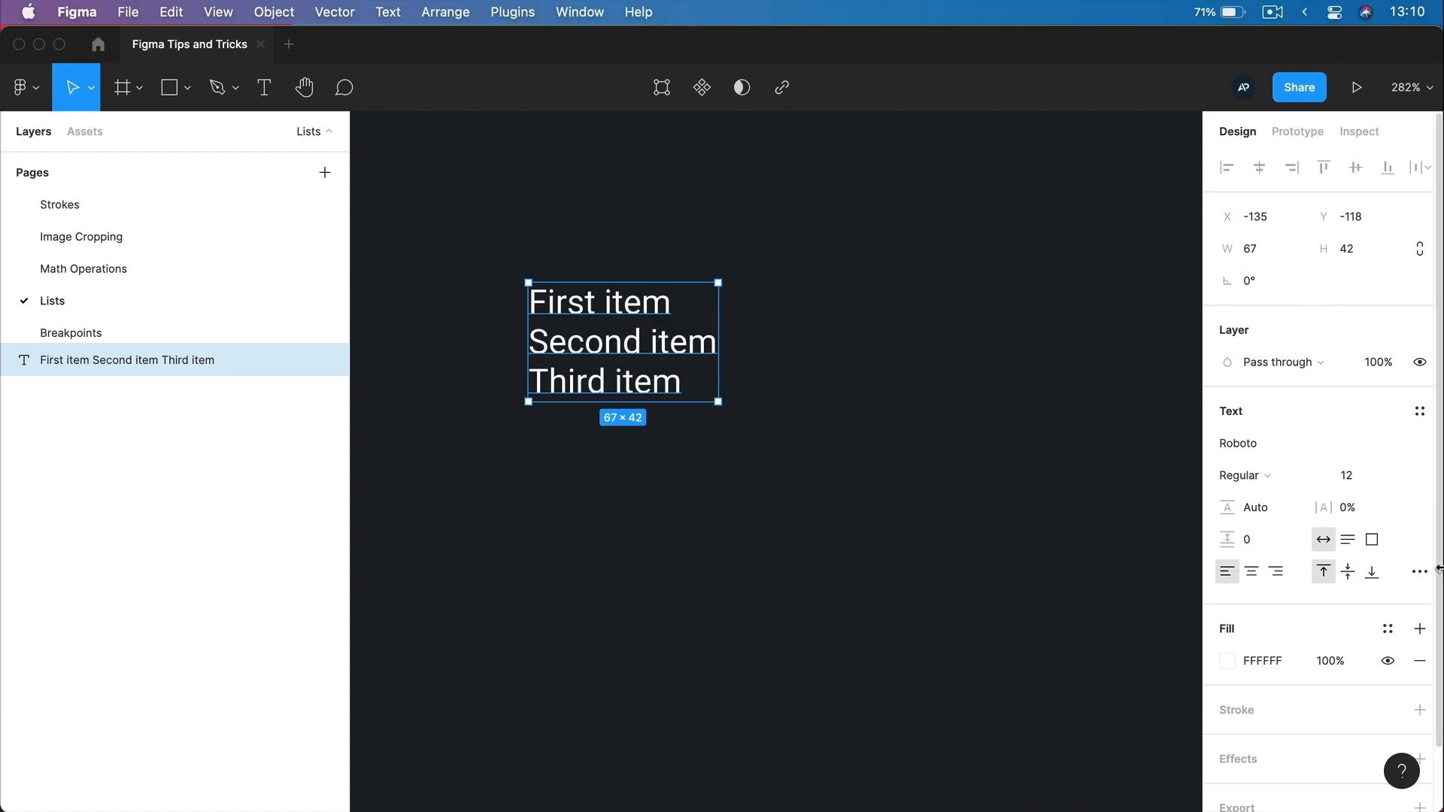
{"action": "mouse_move", "coordinate": [1419, 572]}
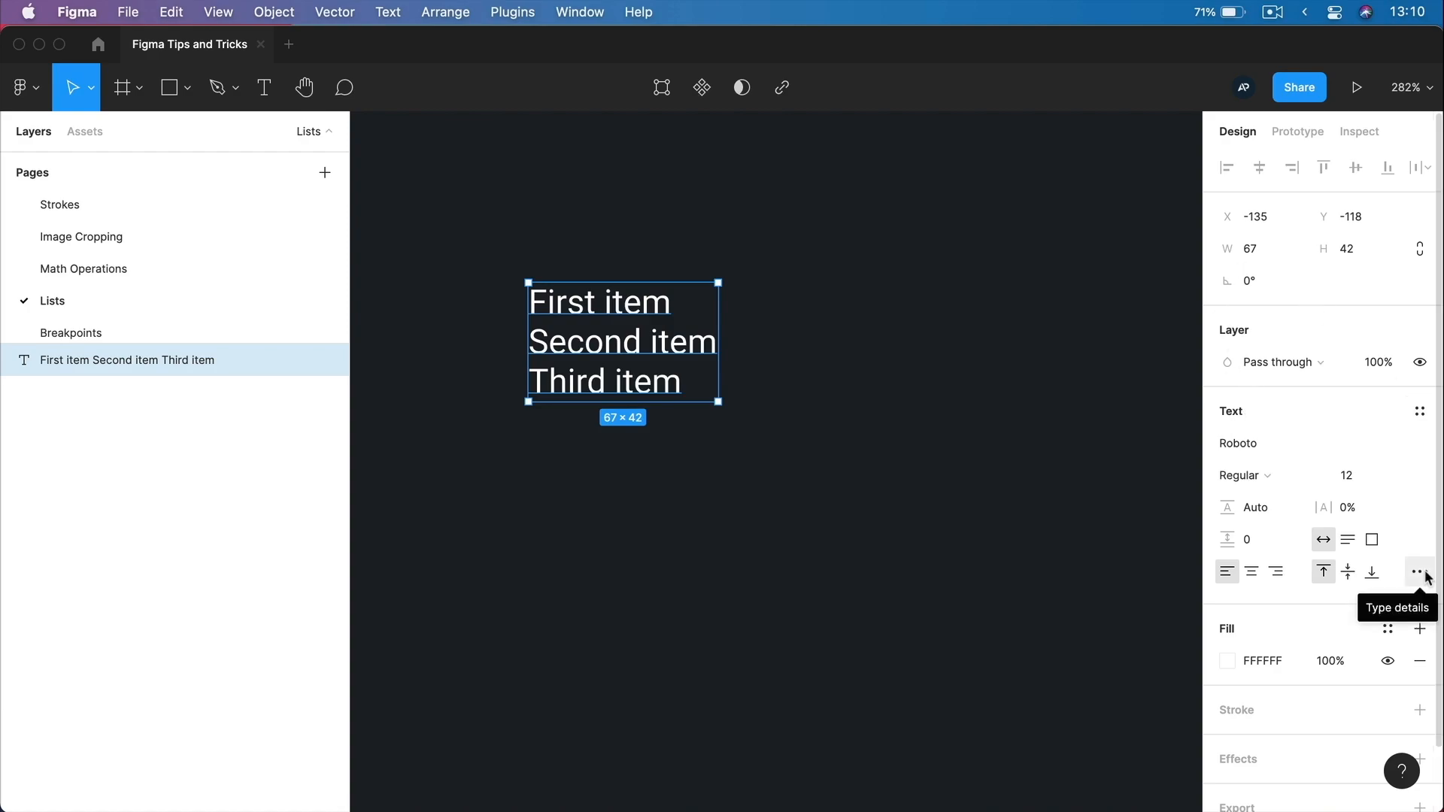
Turn the three text lines into a numbered list via the Type details list style.
{"action": "left_click", "coordinate": [1419, 572]}
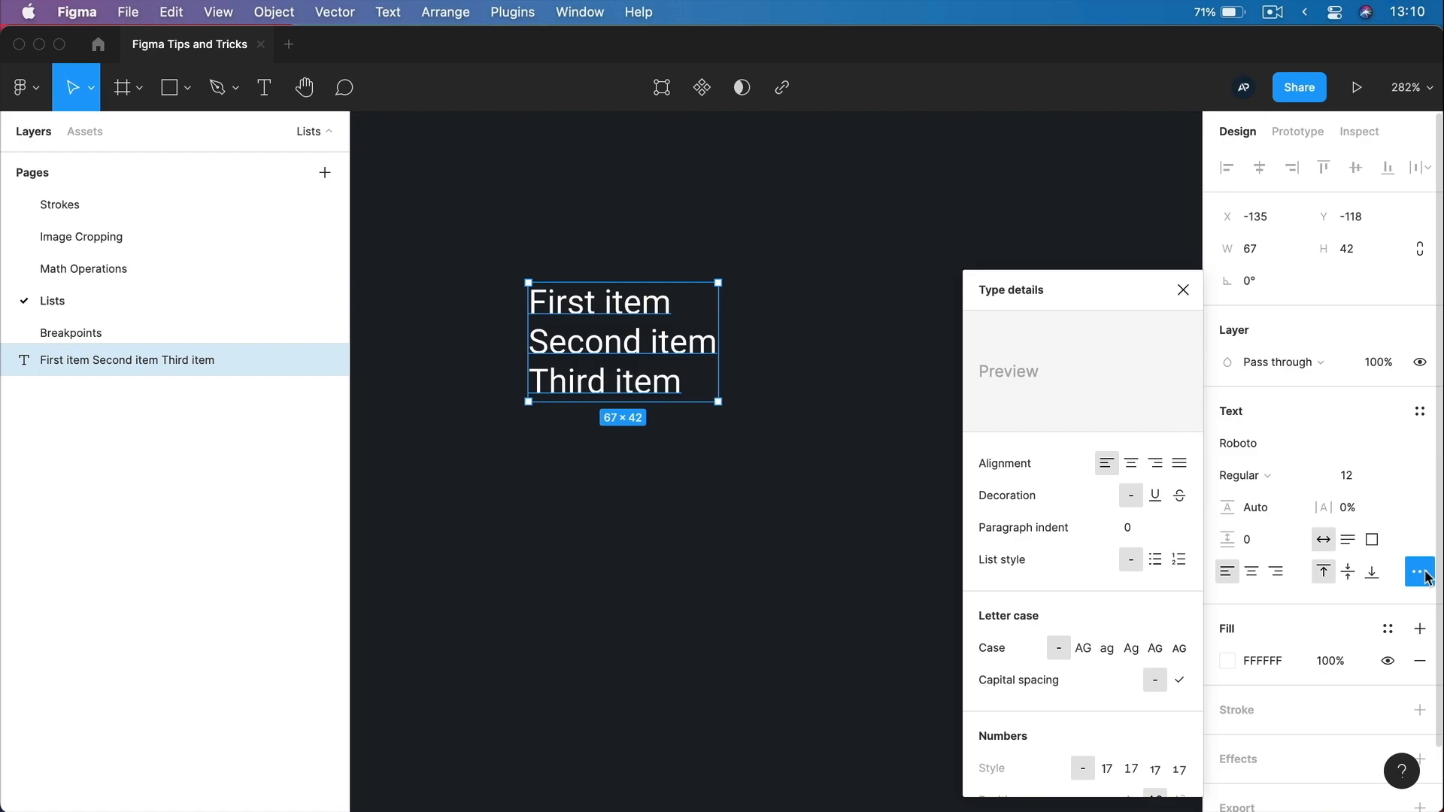
{"action": "mouse_move", "coordinate": [1017, 565]}
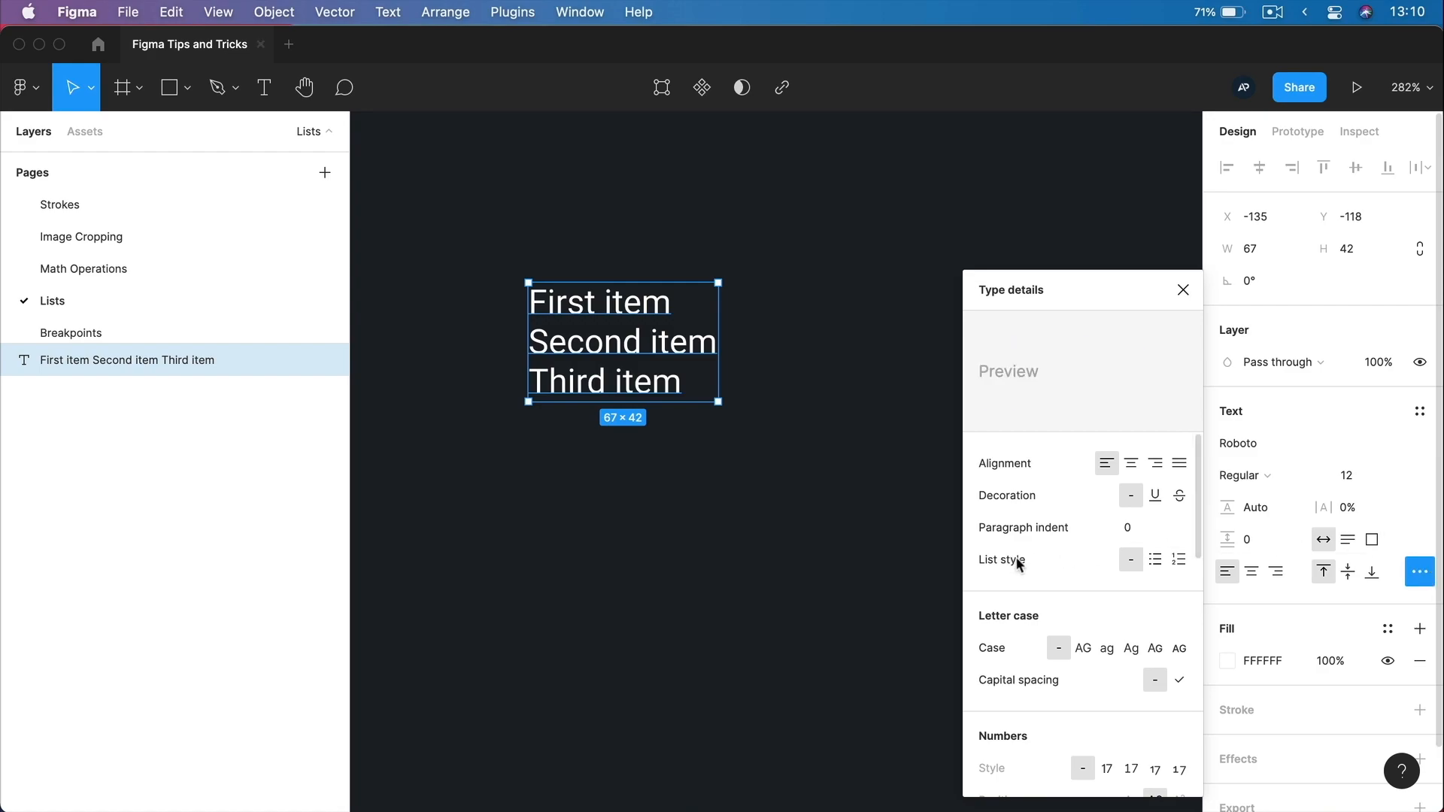
{"action": "left_click", "coordinate": [1154, 560]}
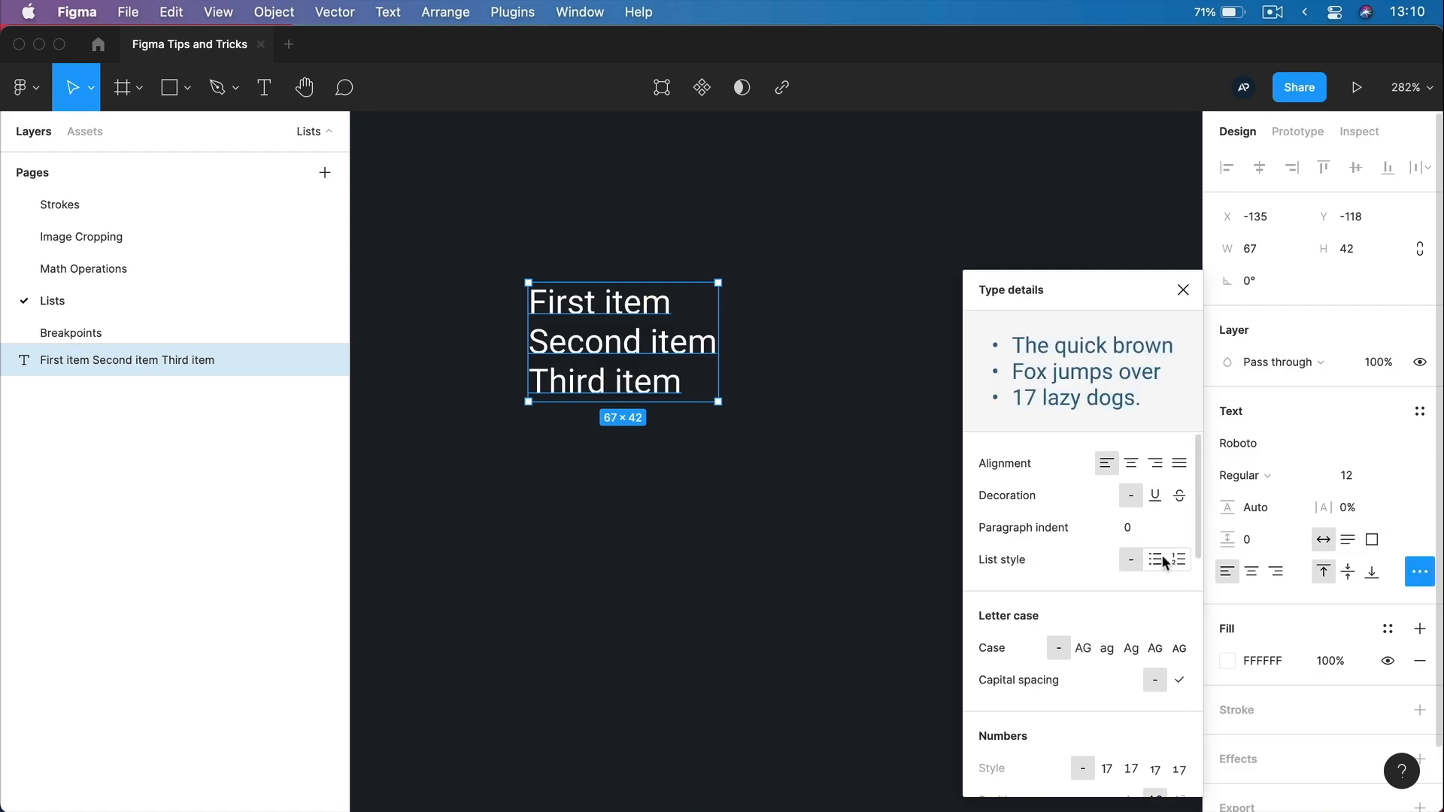
{"action": "mouse_move", "coordinate": [1154, 560]}
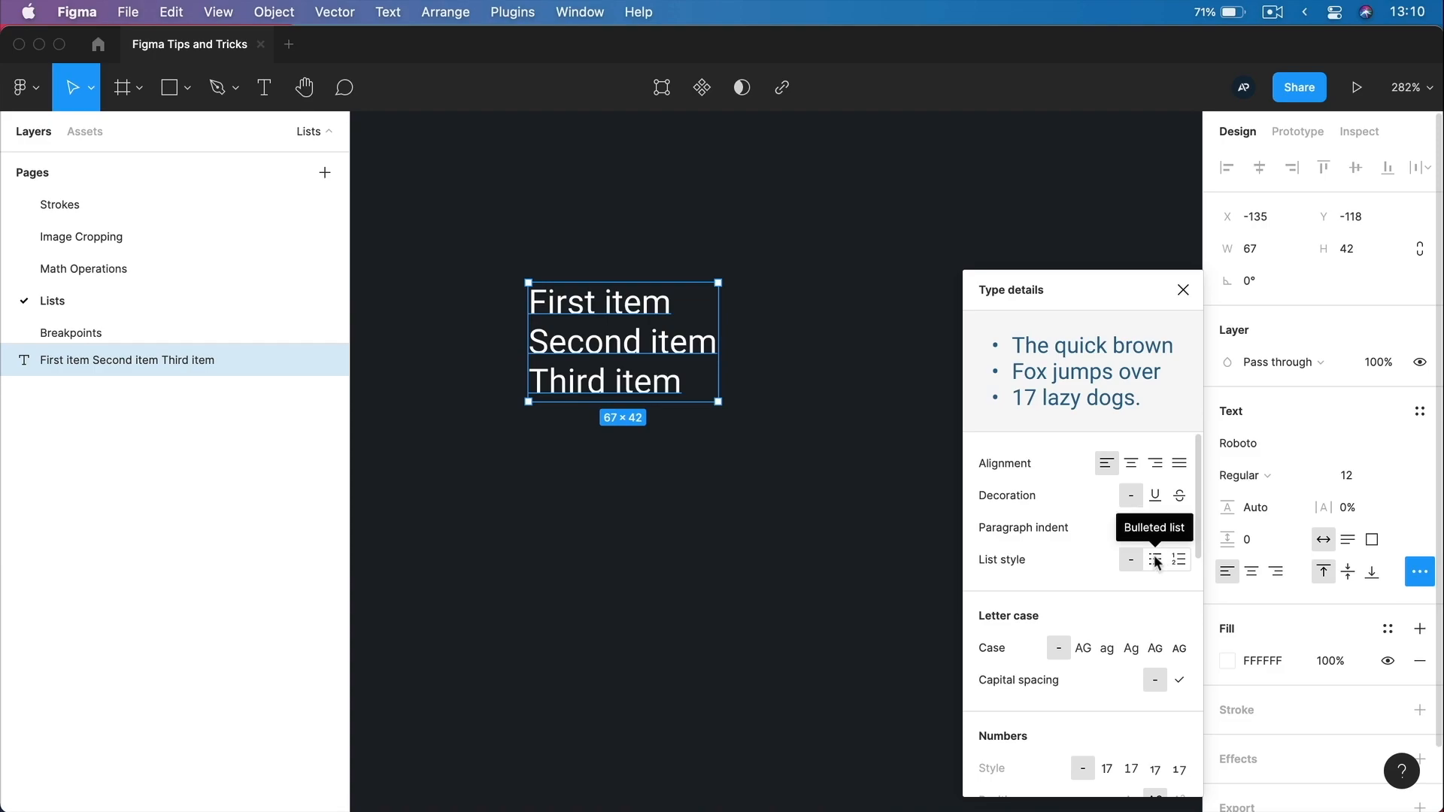
{"action": "left_click", "coordinate": [1178, 560]}
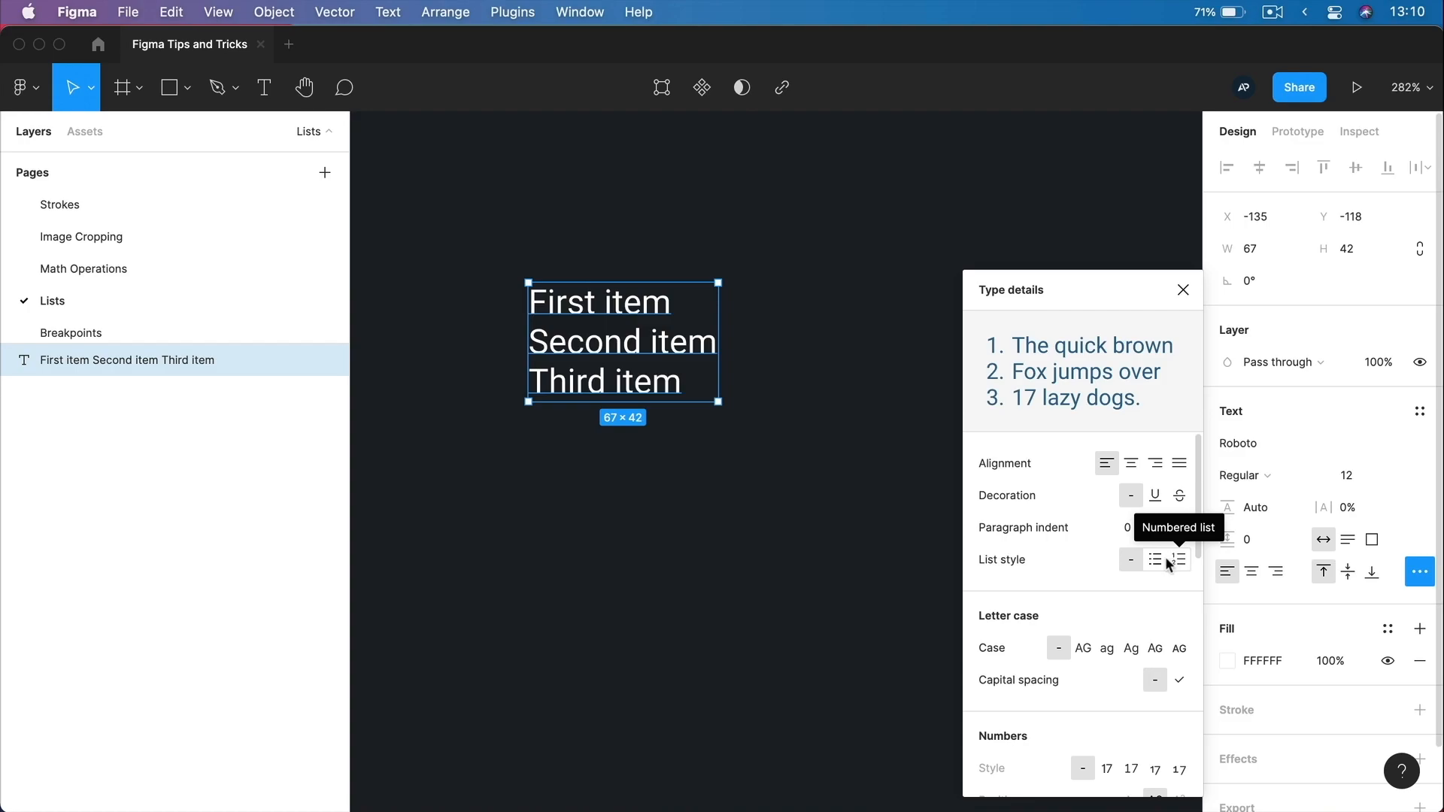
{"action": "left_click", "coordinate": [1154, 559]}
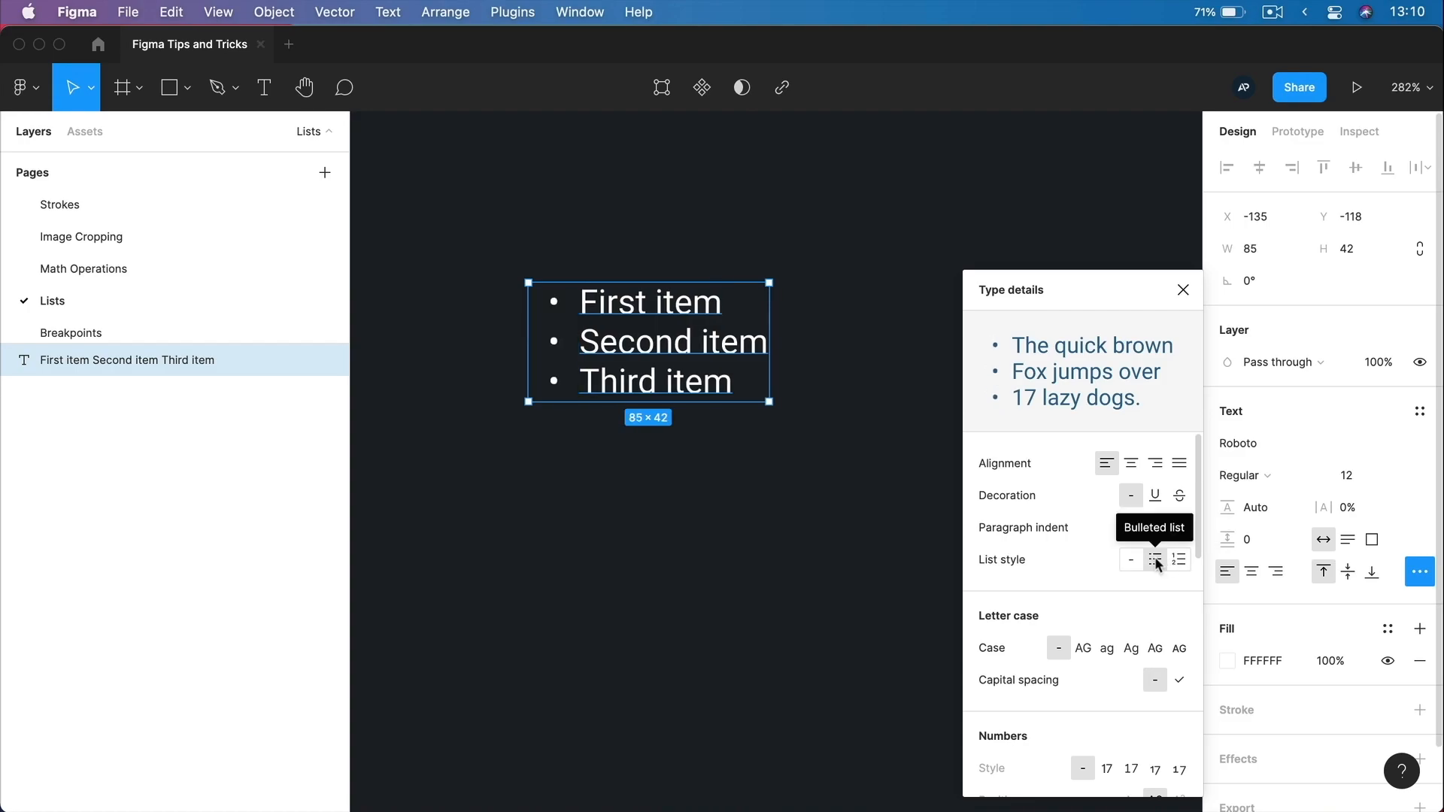
{"action": "left_click", "coordinate": [1180, 559]}
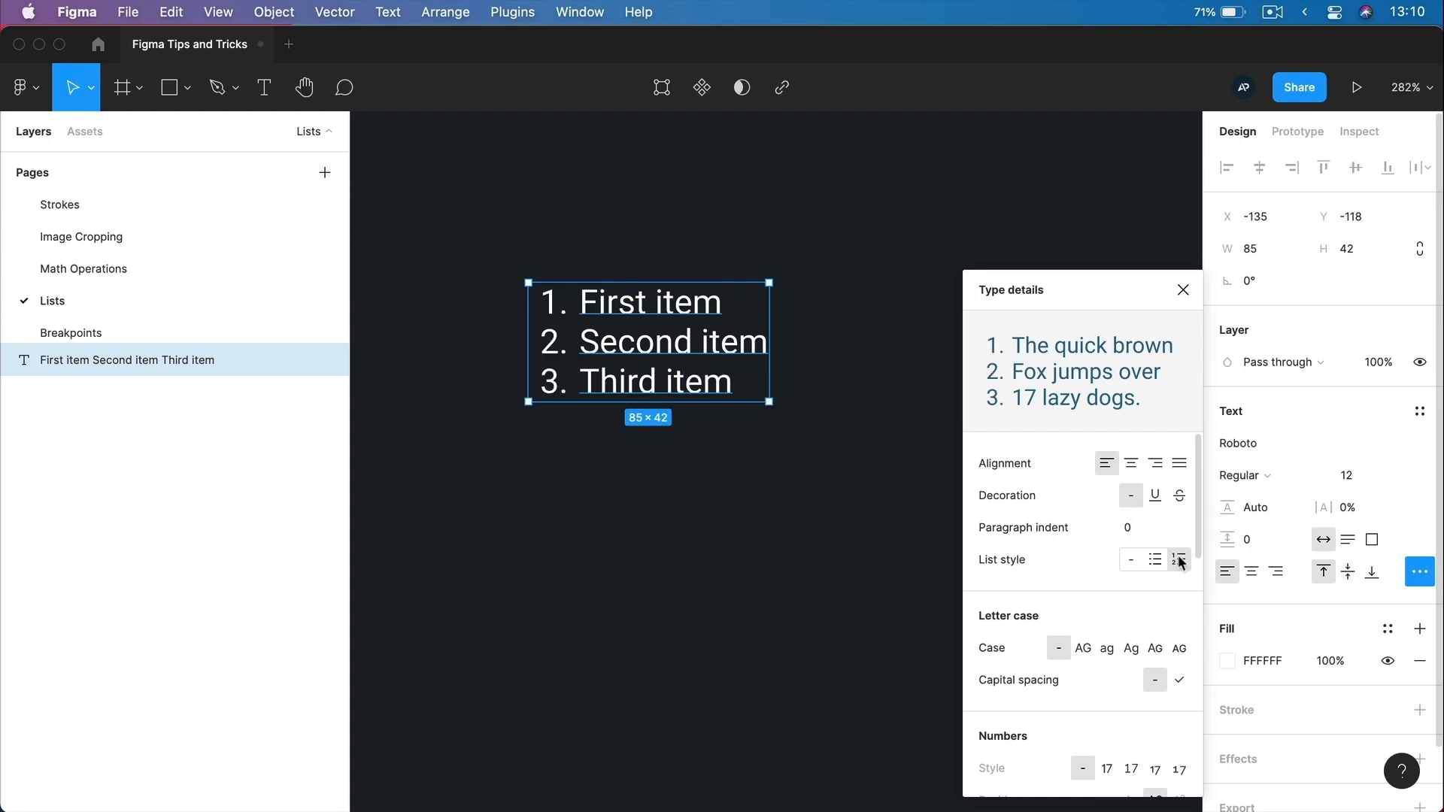
{"action": "left_click", "coordinate": [1178, 559]}
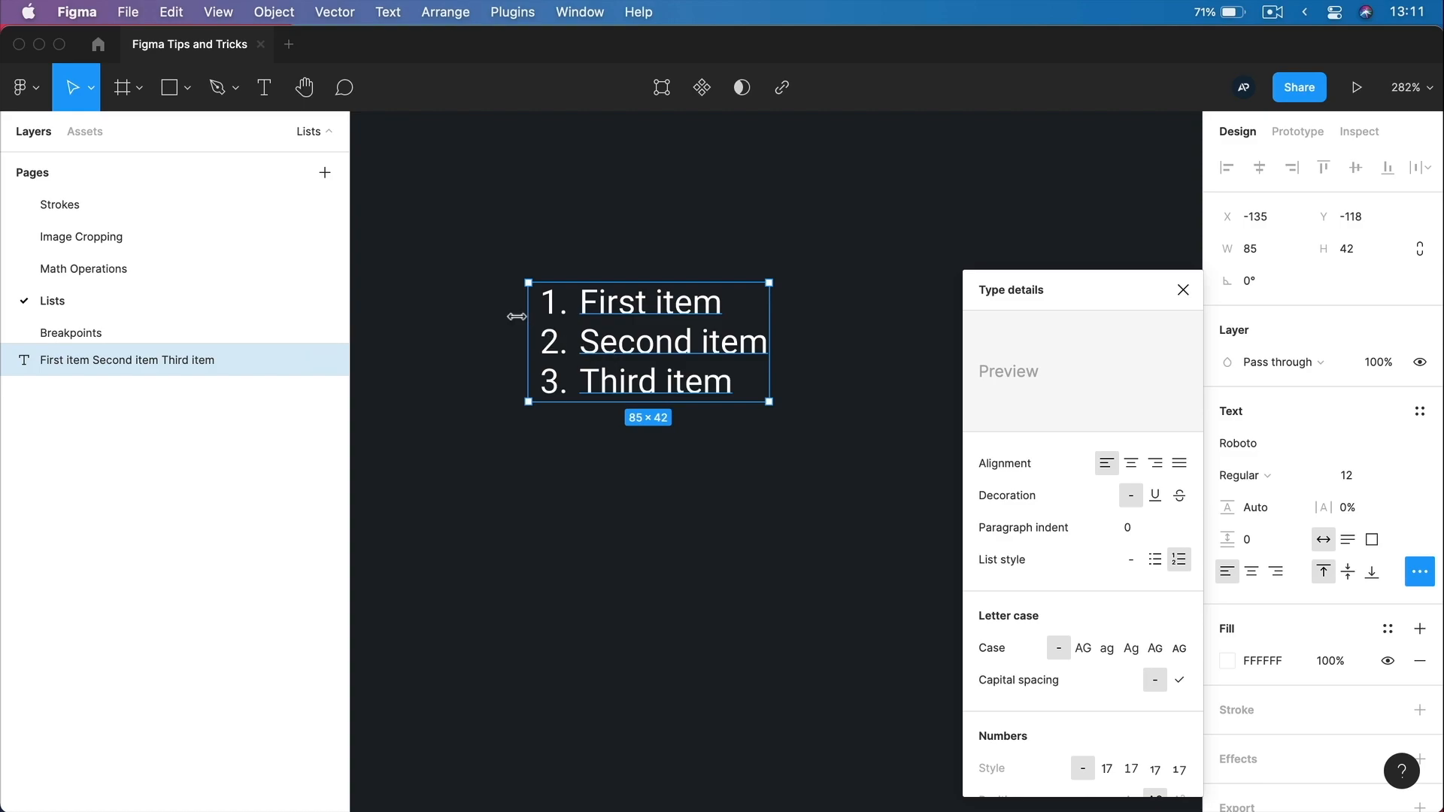
{"action": "mouse_move", "coordinate": [547, 311]}
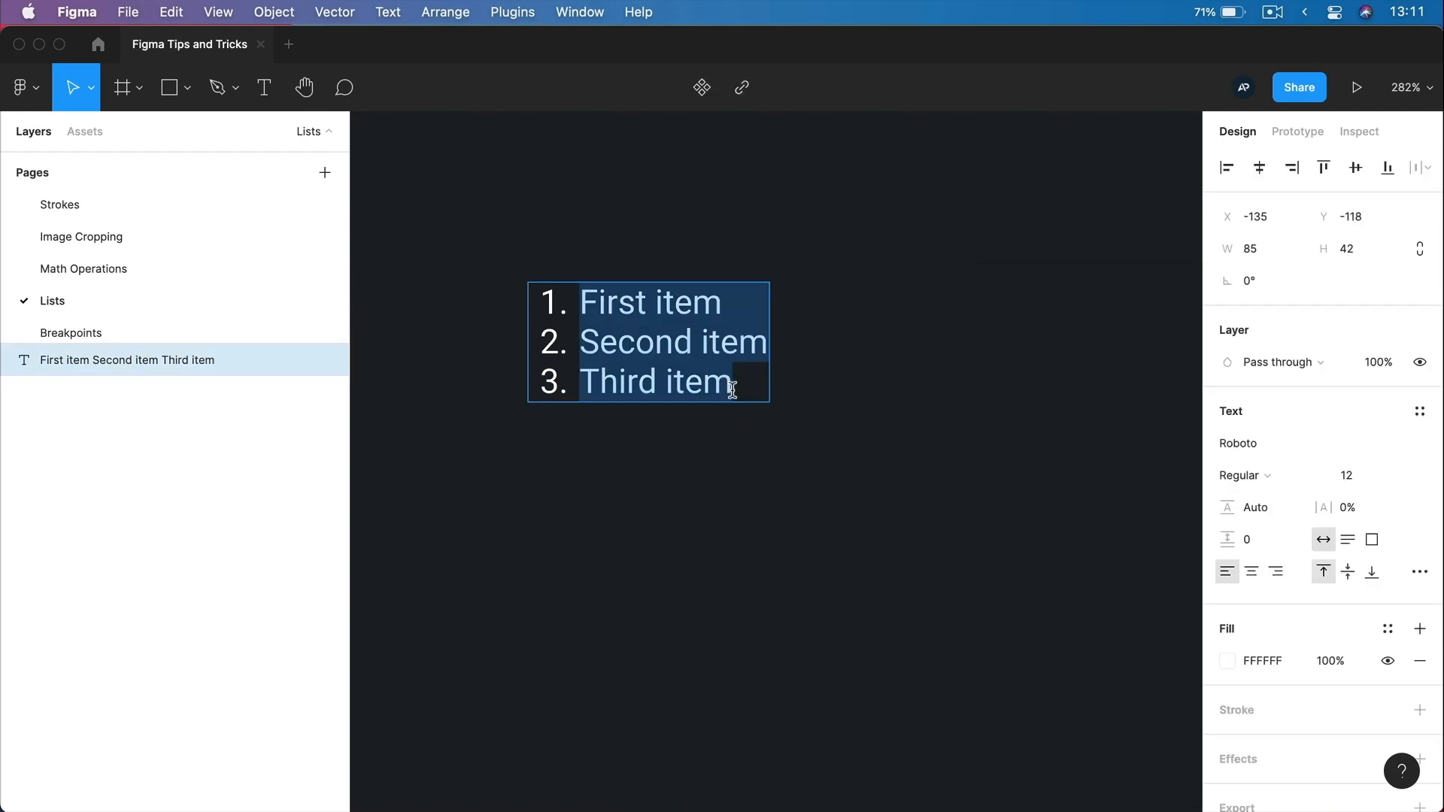
Add a fourth numbered line reading 'Fourth' after Third item.
{"action": "key", "text": "Return"}
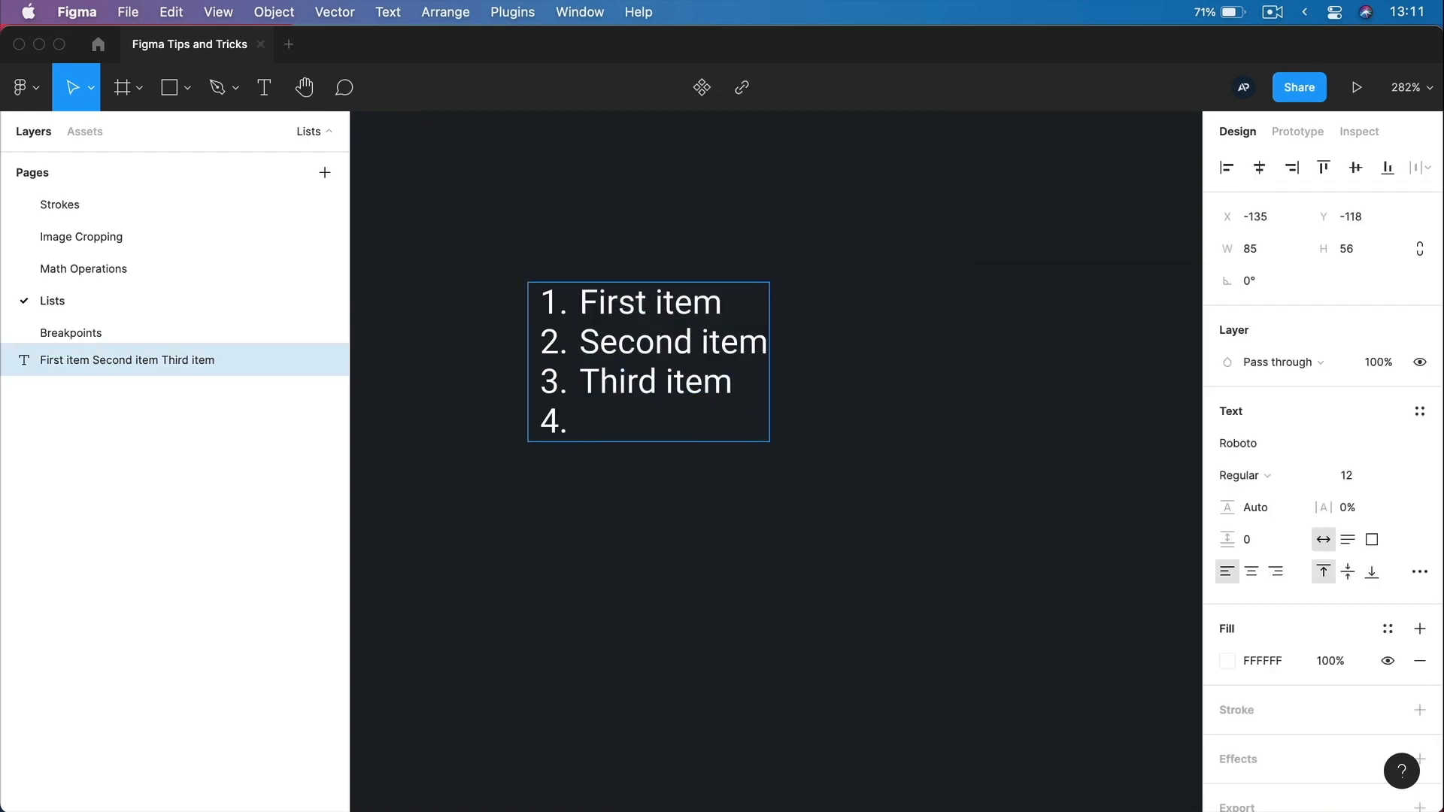
{"action": "type", "text": "Fourth item"}
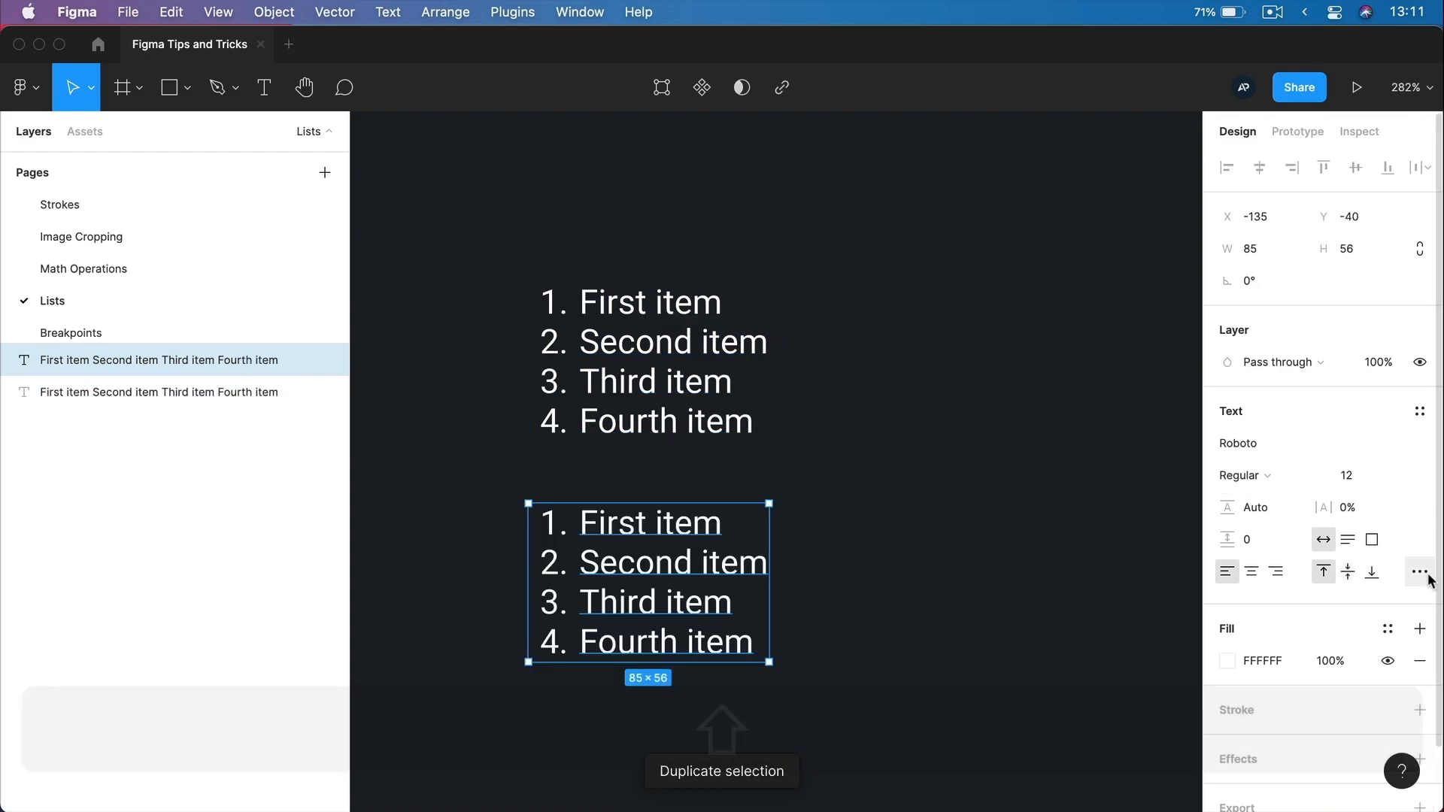
Make the copied list bulleted and add nested sub-items ('Sub items', filler text) beneath Fourth item.
{"action": "left_click", "coordinate": [1418, 572]}
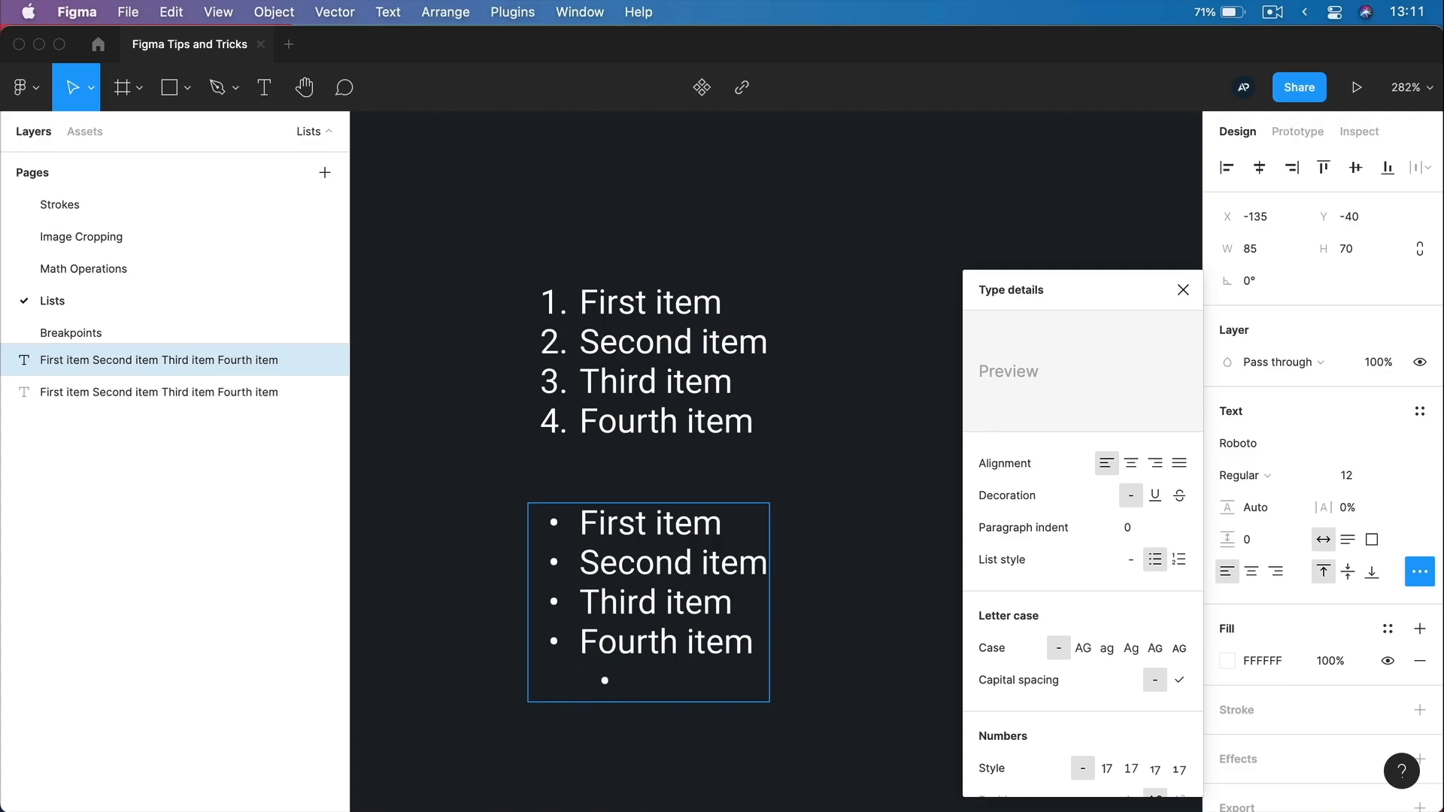
{"action": "type", "text": "Sub items"}
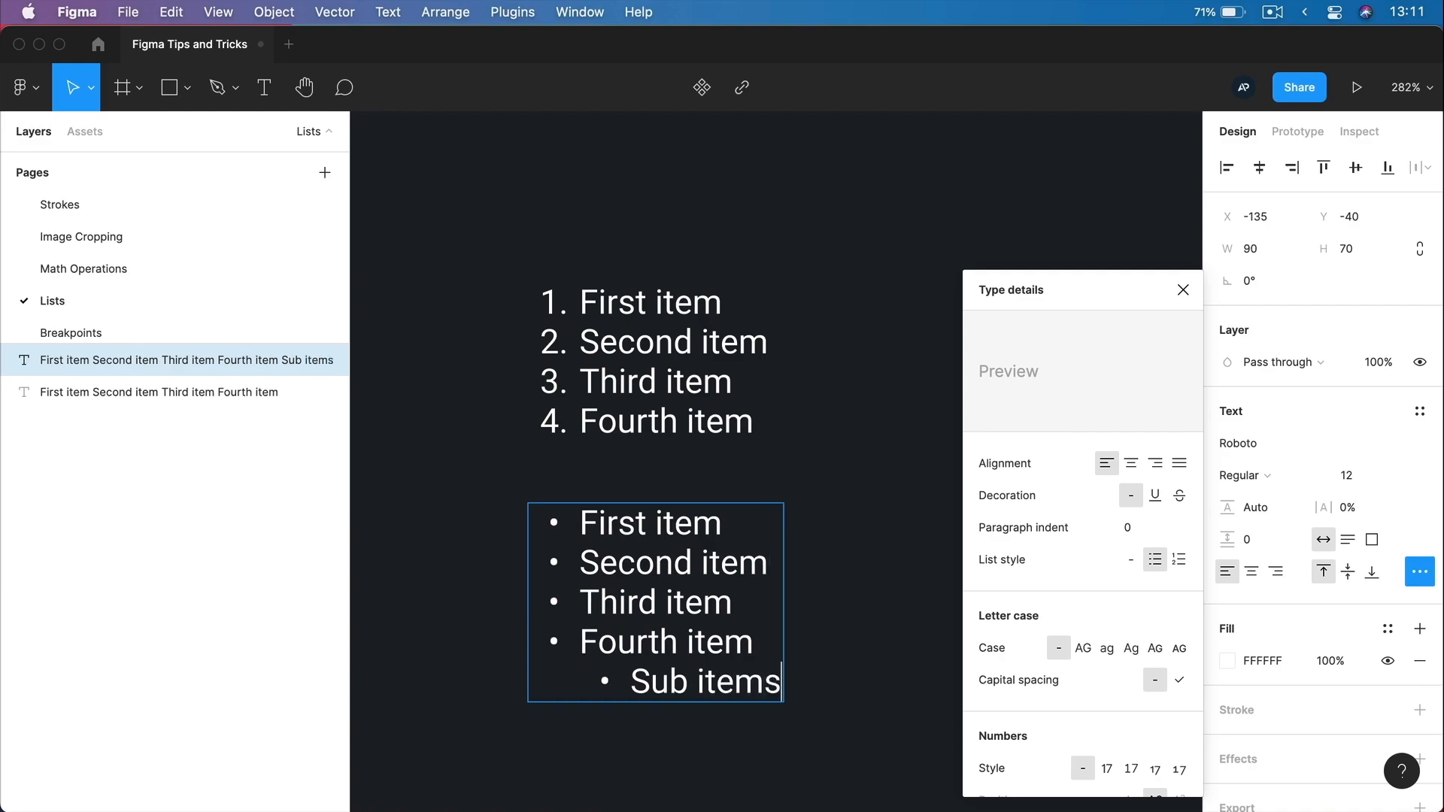
{"action": "type", "text": "jkaldsakl"}
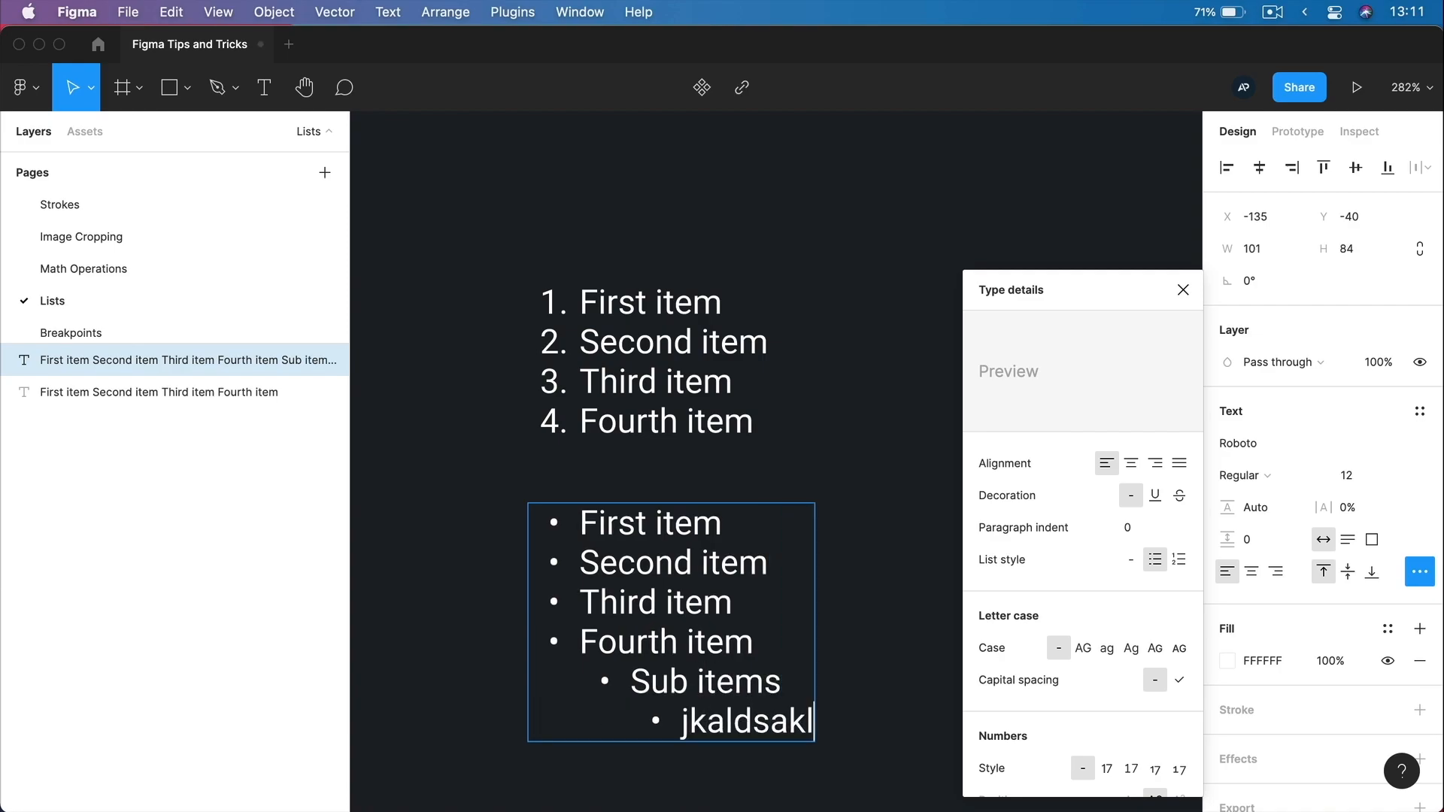
{"action": "type", "text": "mdjklaskjdsa"}
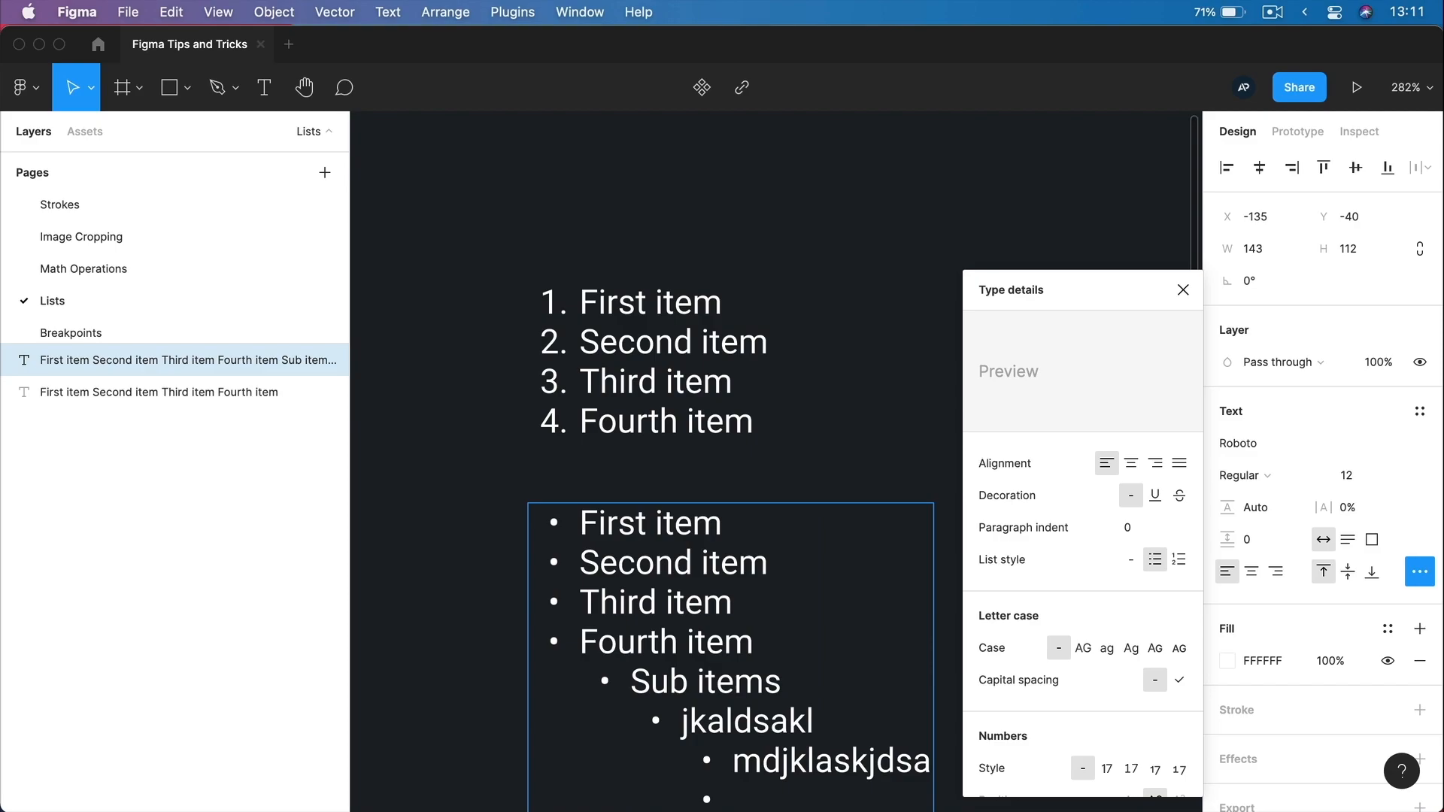
{"action": "type", "text": "dadsa"}
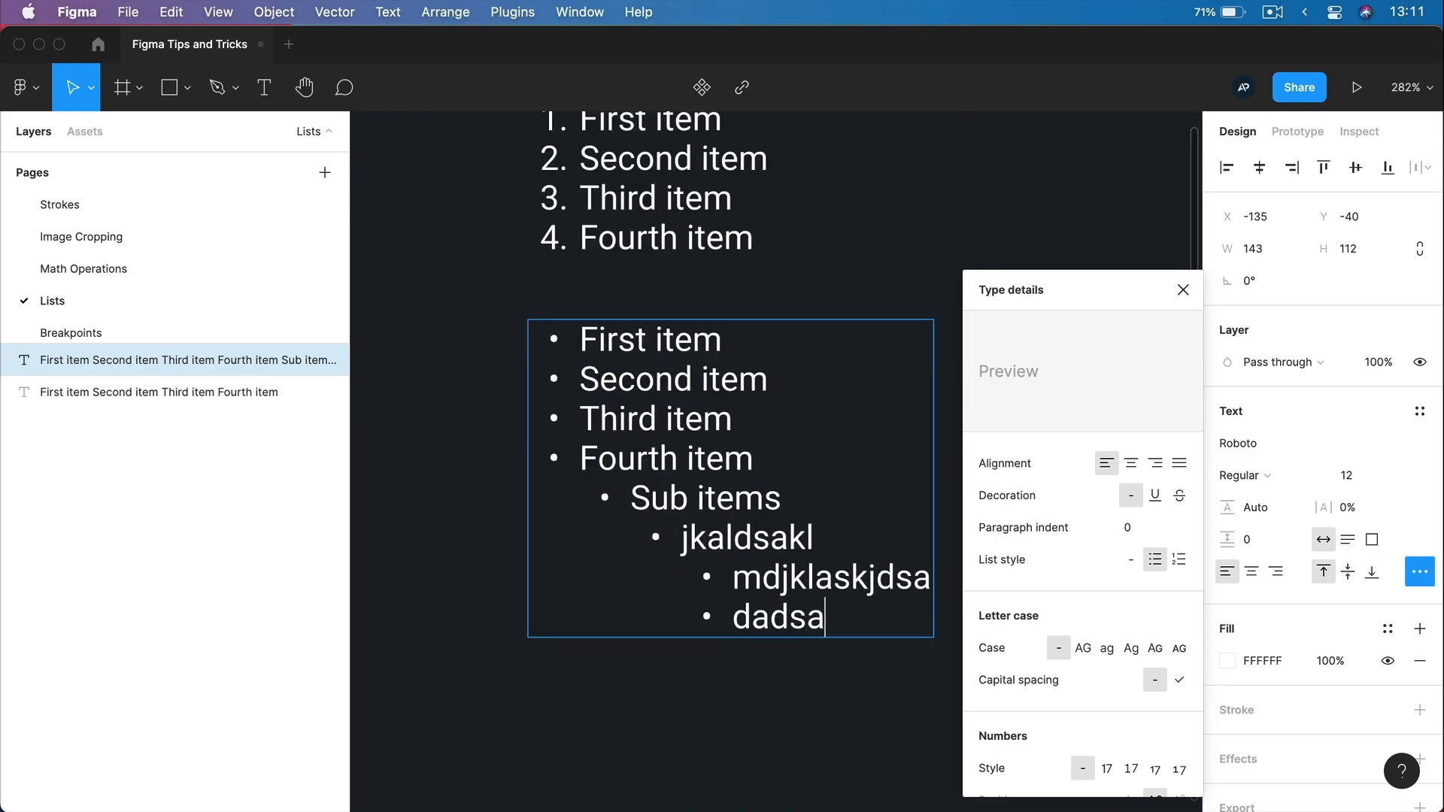
{"action": "type", "text": "dsa"}
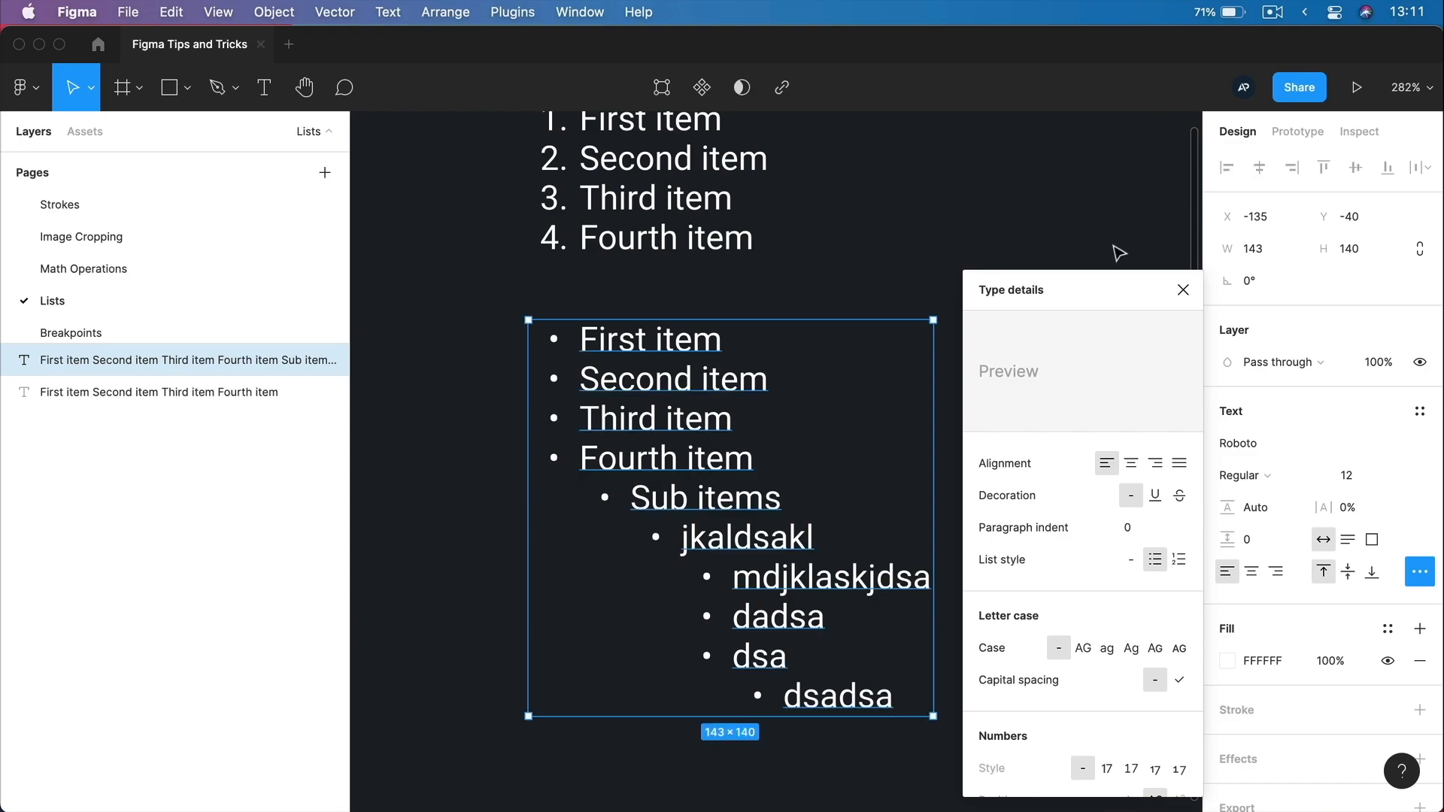
{"action": "mouse_move", "coordinate": [742, 417]}
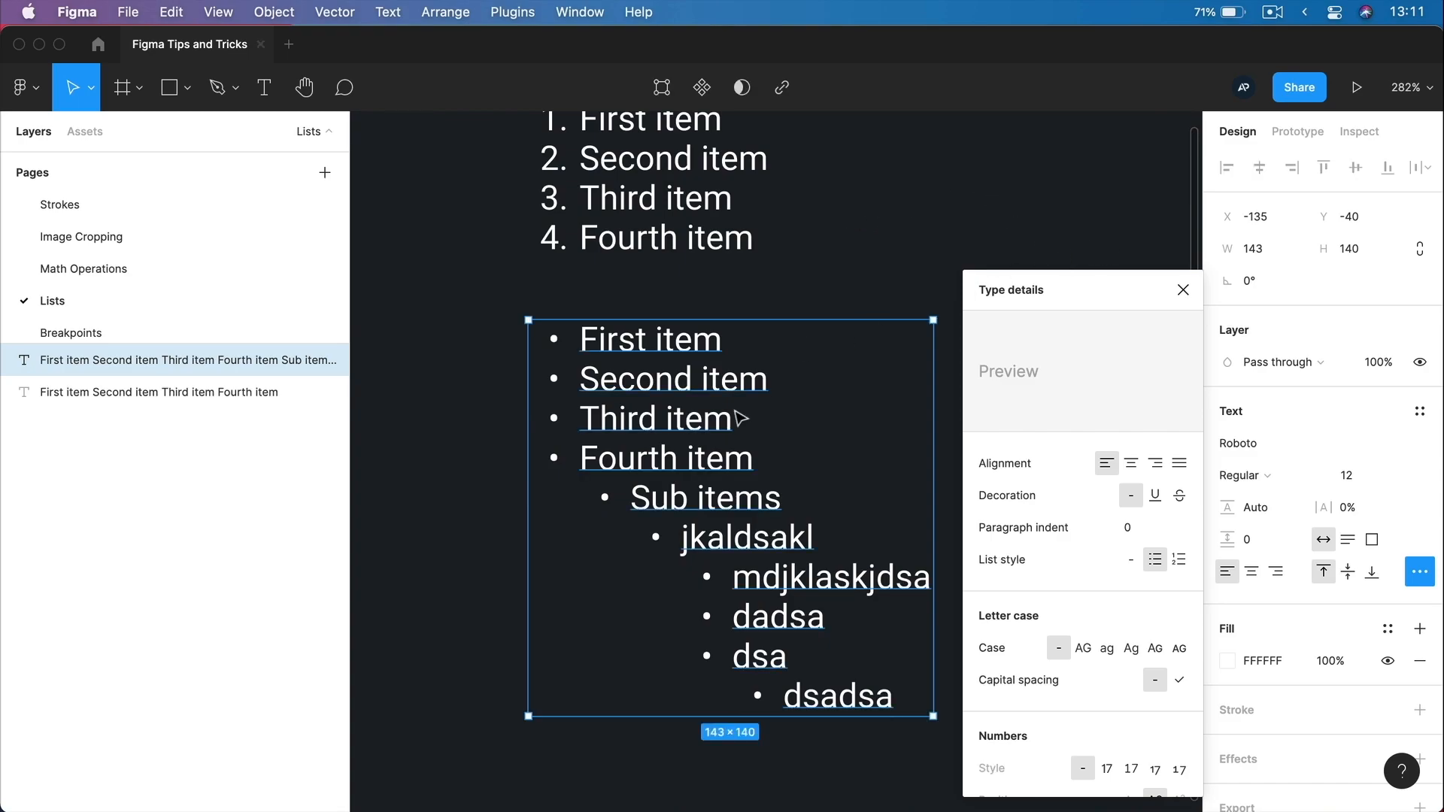
{"action": "mouse_move", "coordinate": [638, 560]}
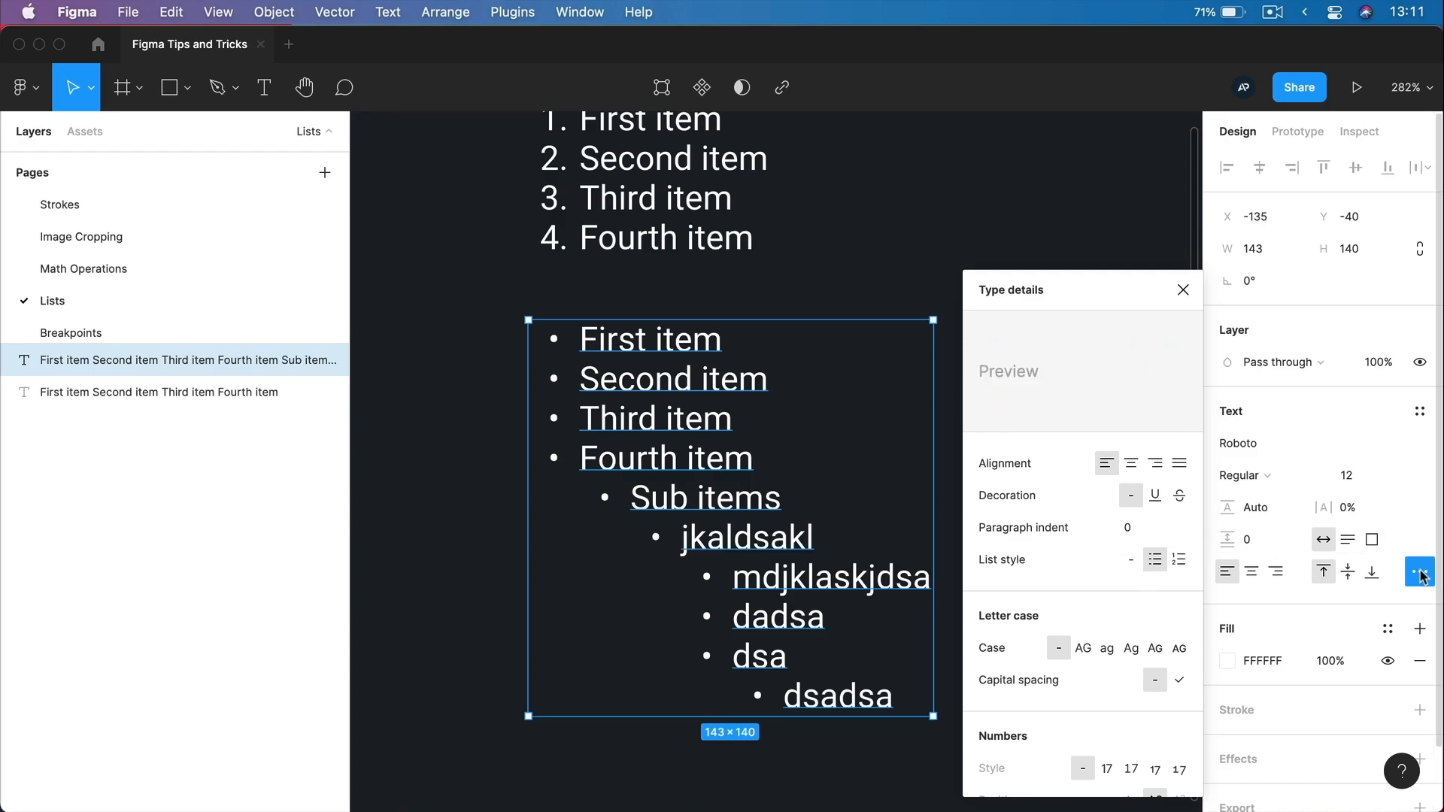
{"action": "mouse_move", "coordinate": [1184, 495]}
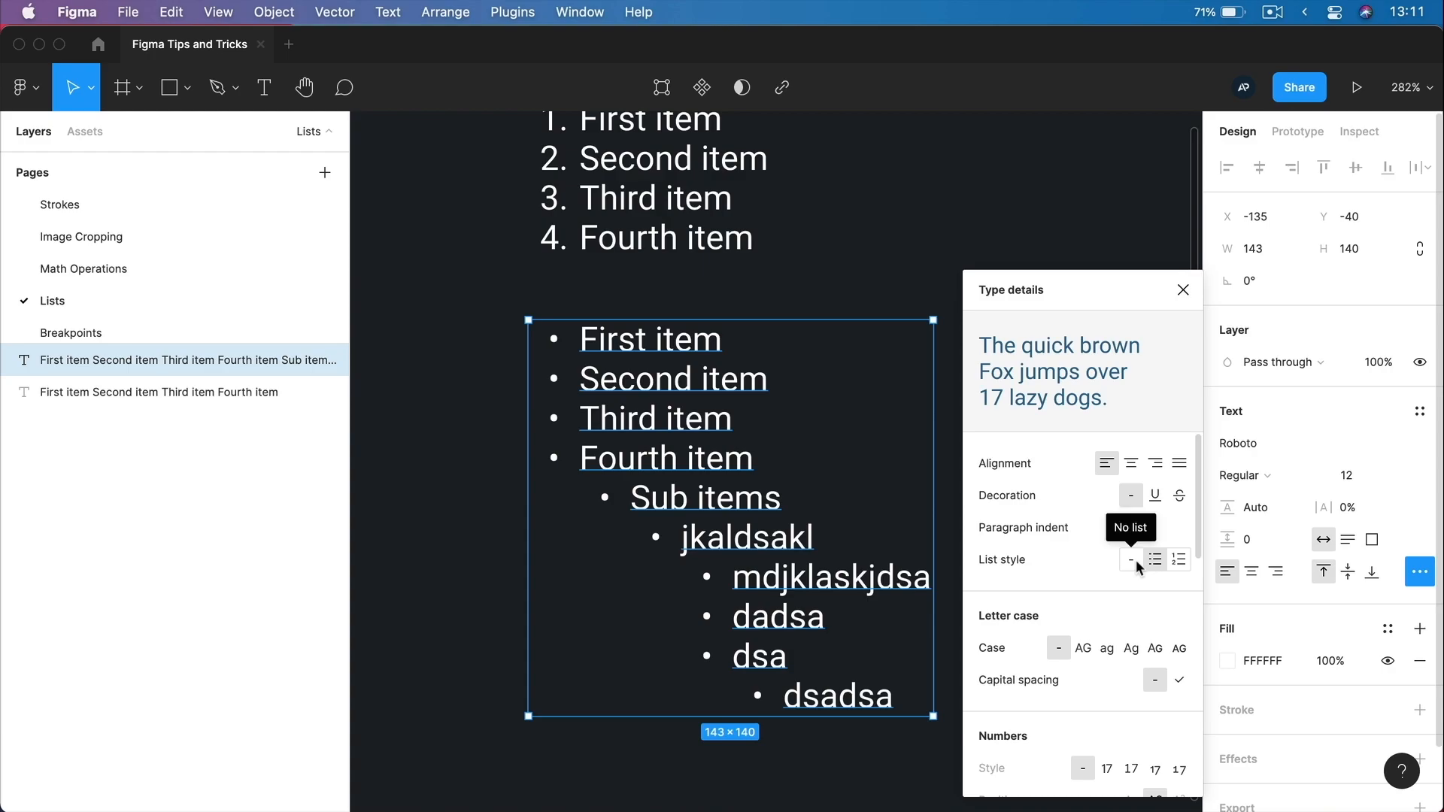
Set the copied list's style to No list so its lines become plain text.
{"action": "left_click", "coordinate": [1132, 560]}
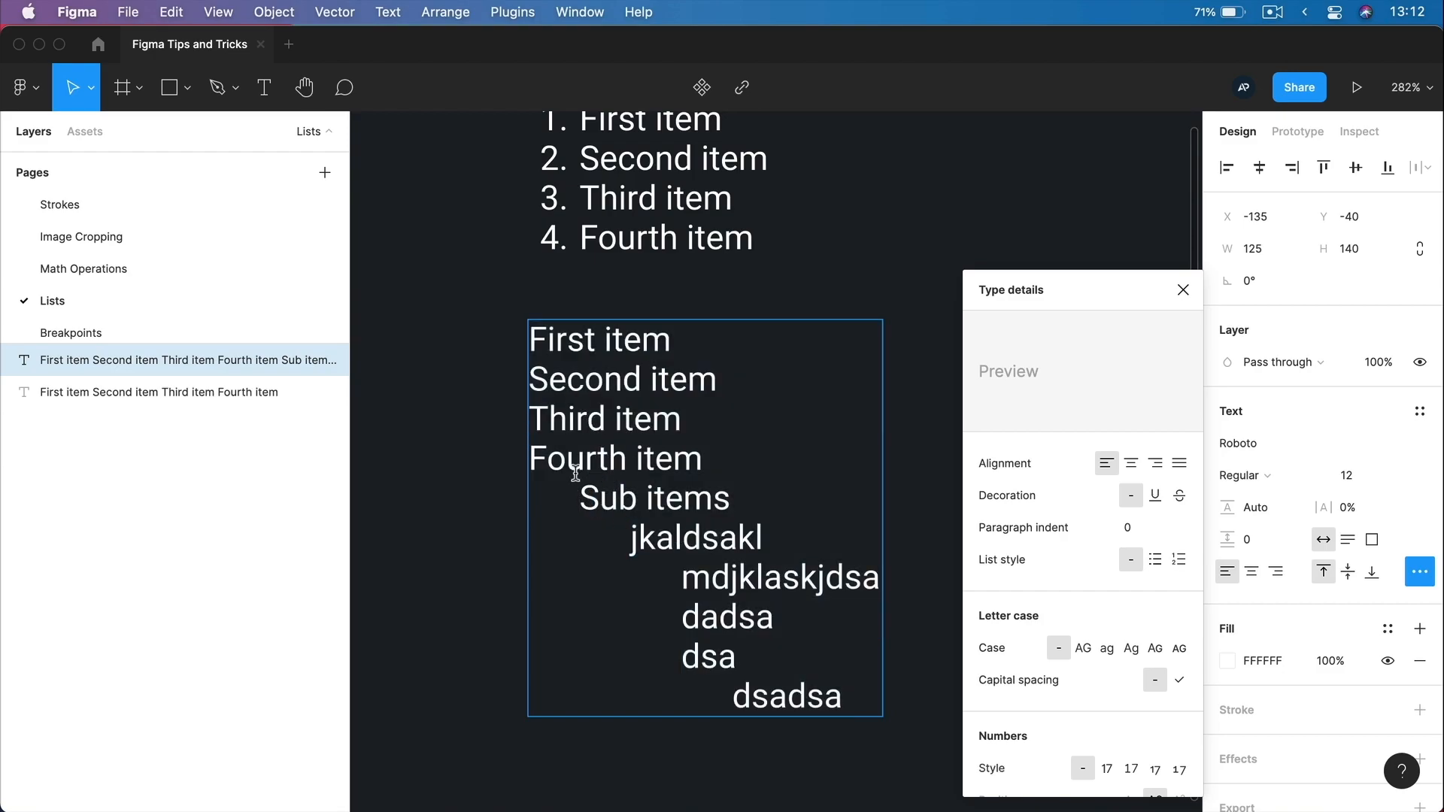
{"action": "mouse_move", "coordinate": [668, 617]}
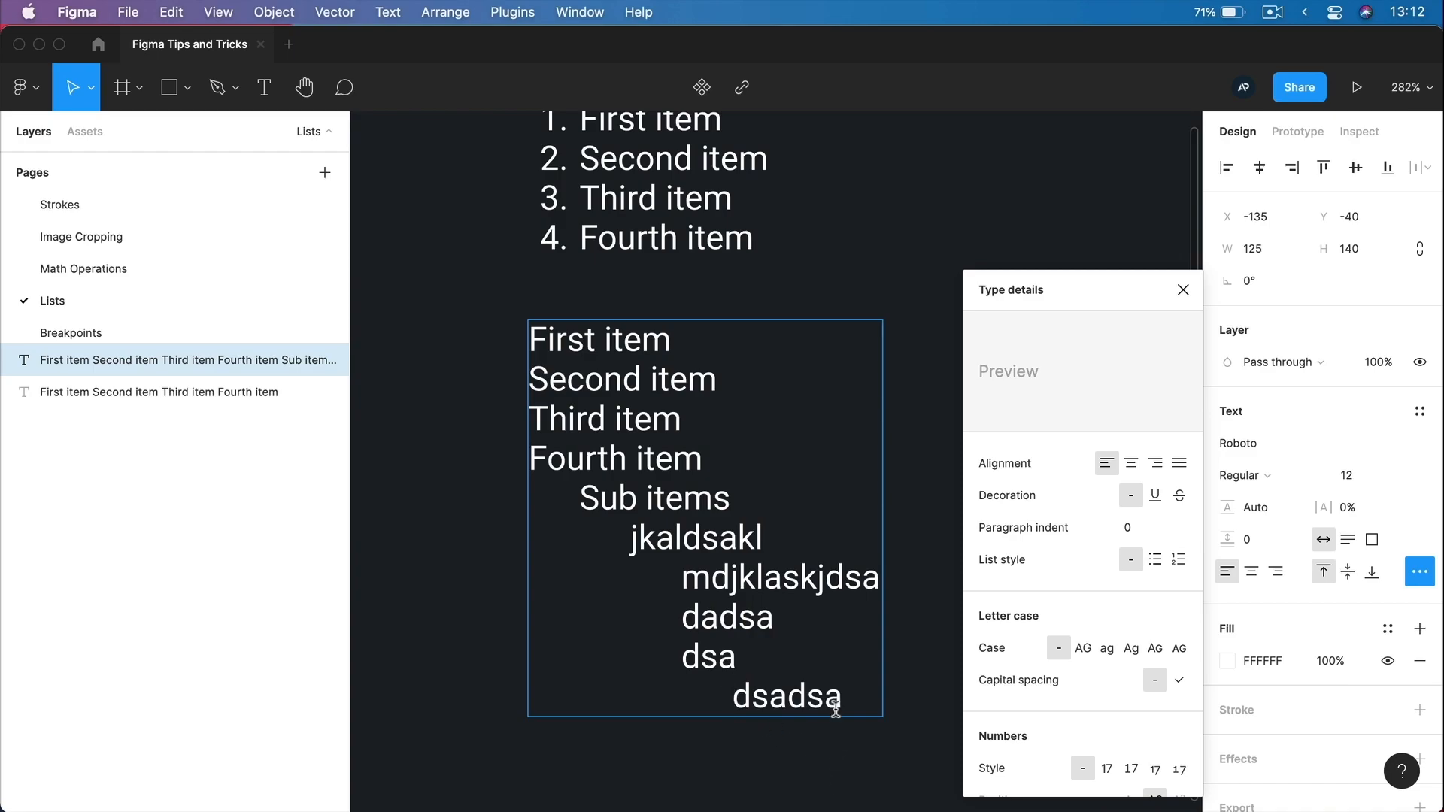
{"action": "left_click", "coordinate": [1107, 462]}
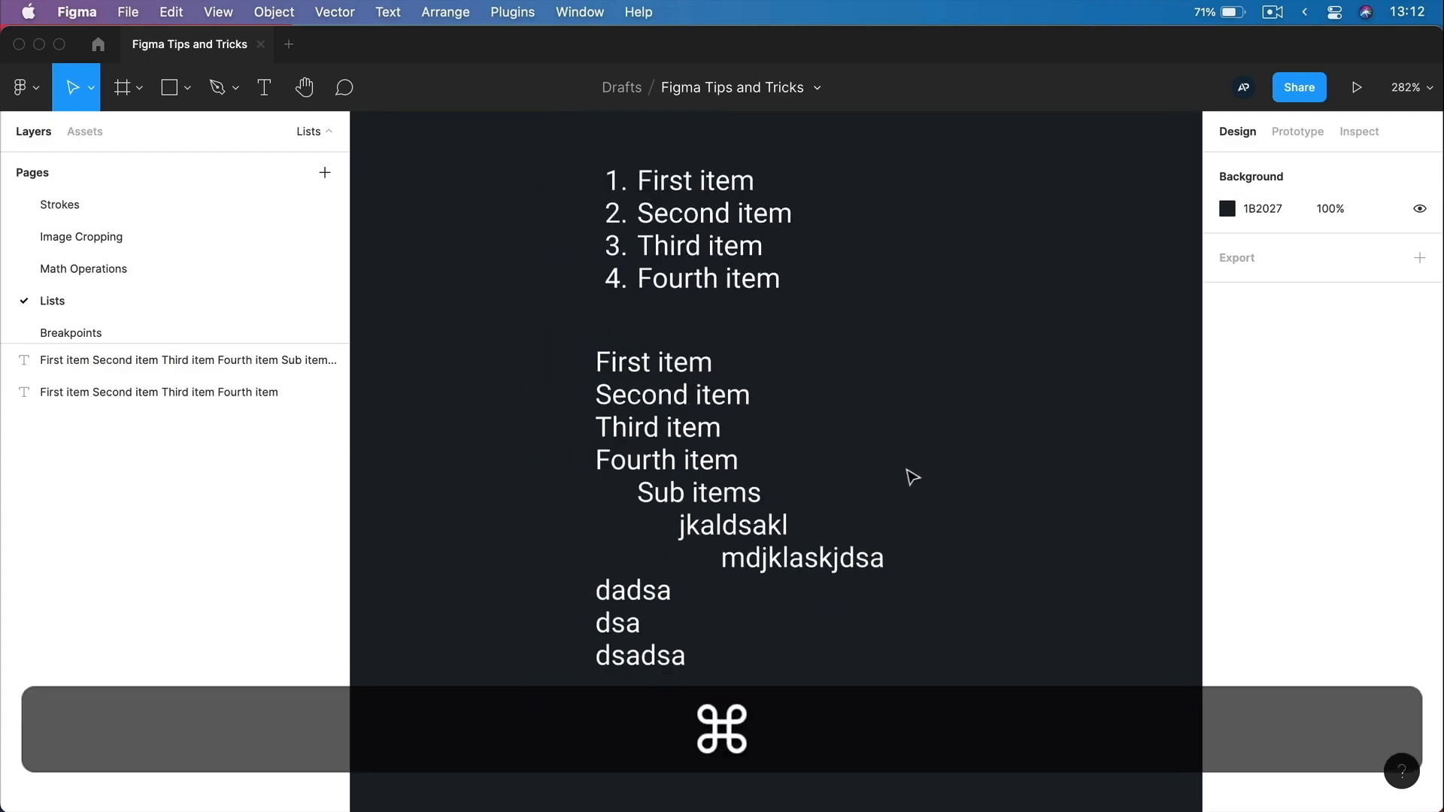
Switch to the Breakpoints page holding the Max 480, 481-960 and 961+ frames.
{"action": "scroll", "scroll_direction": "down", "scroll_amount": 3}
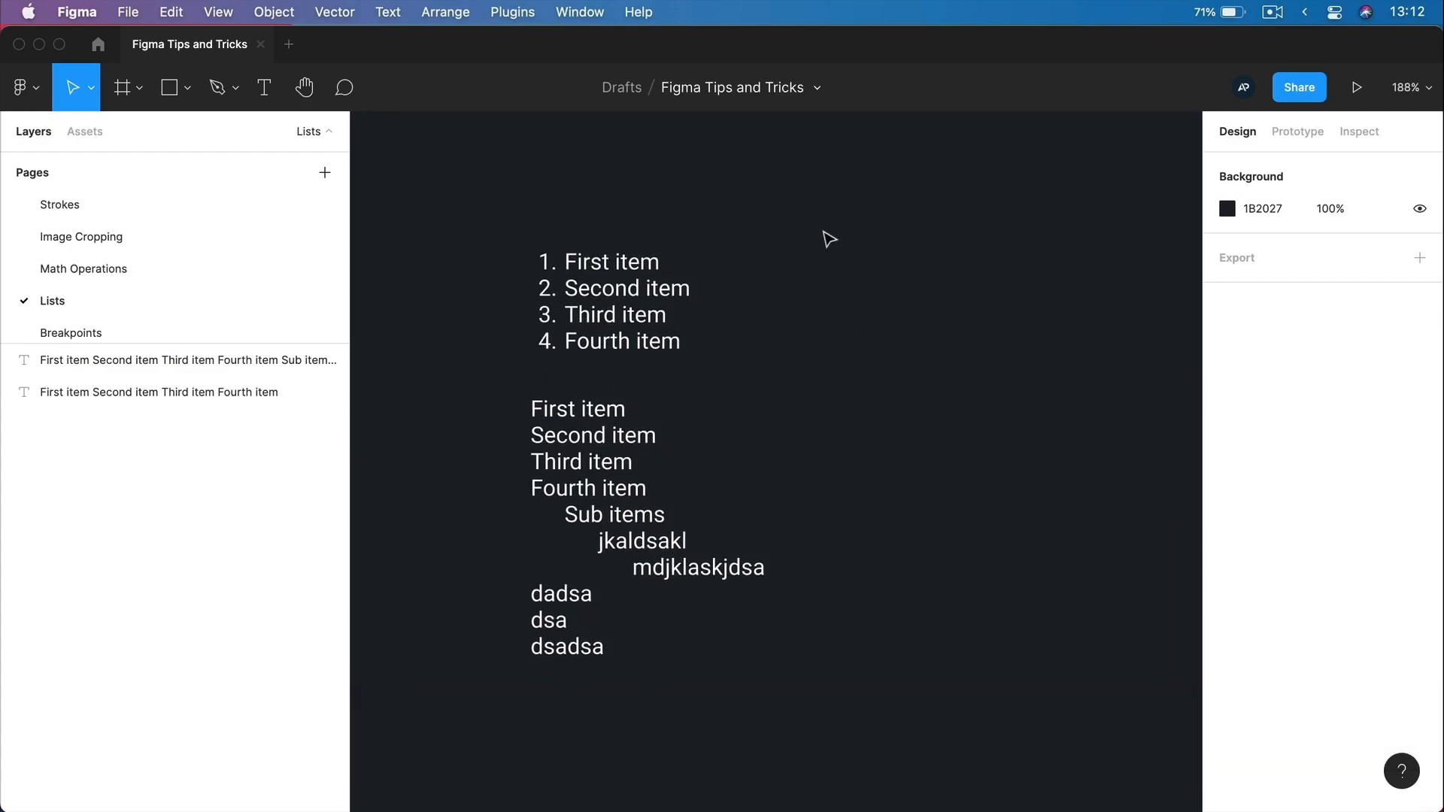
{"action": "left_click", "coordinate": [71, 332]}
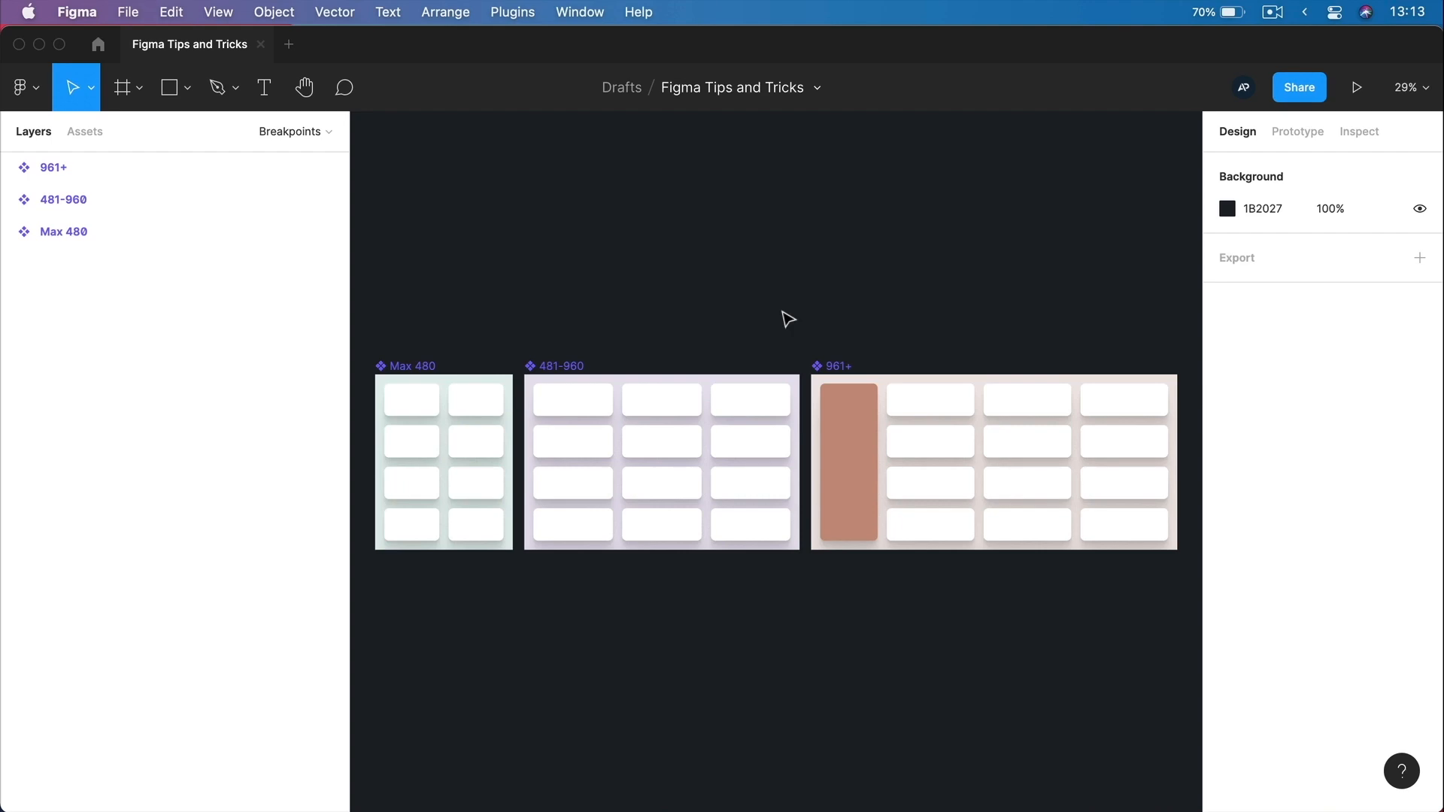
{"action": "mouse_move", "coordinate": [589, 235]}
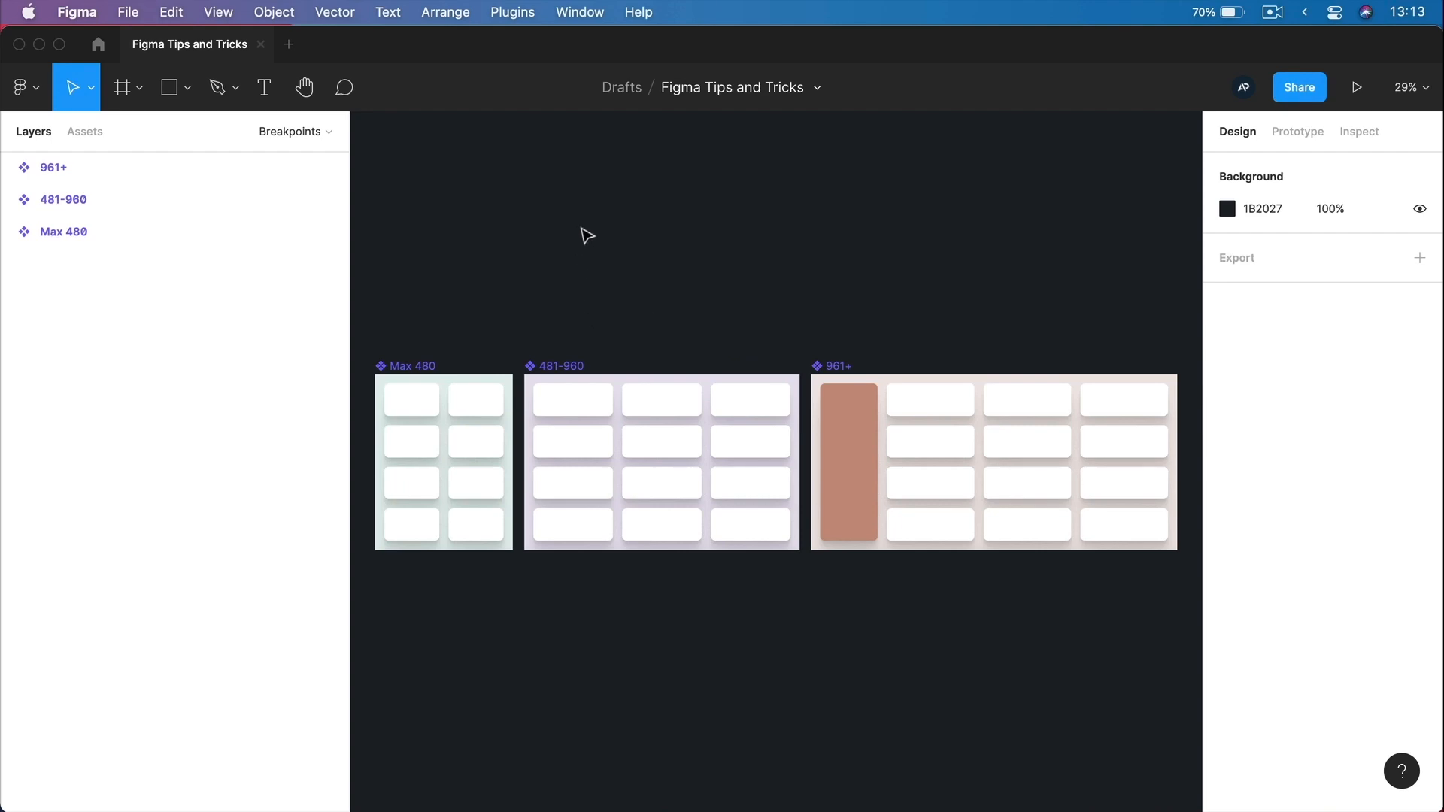
{"action": "mouse_move", "coordinate": [697, 593]}
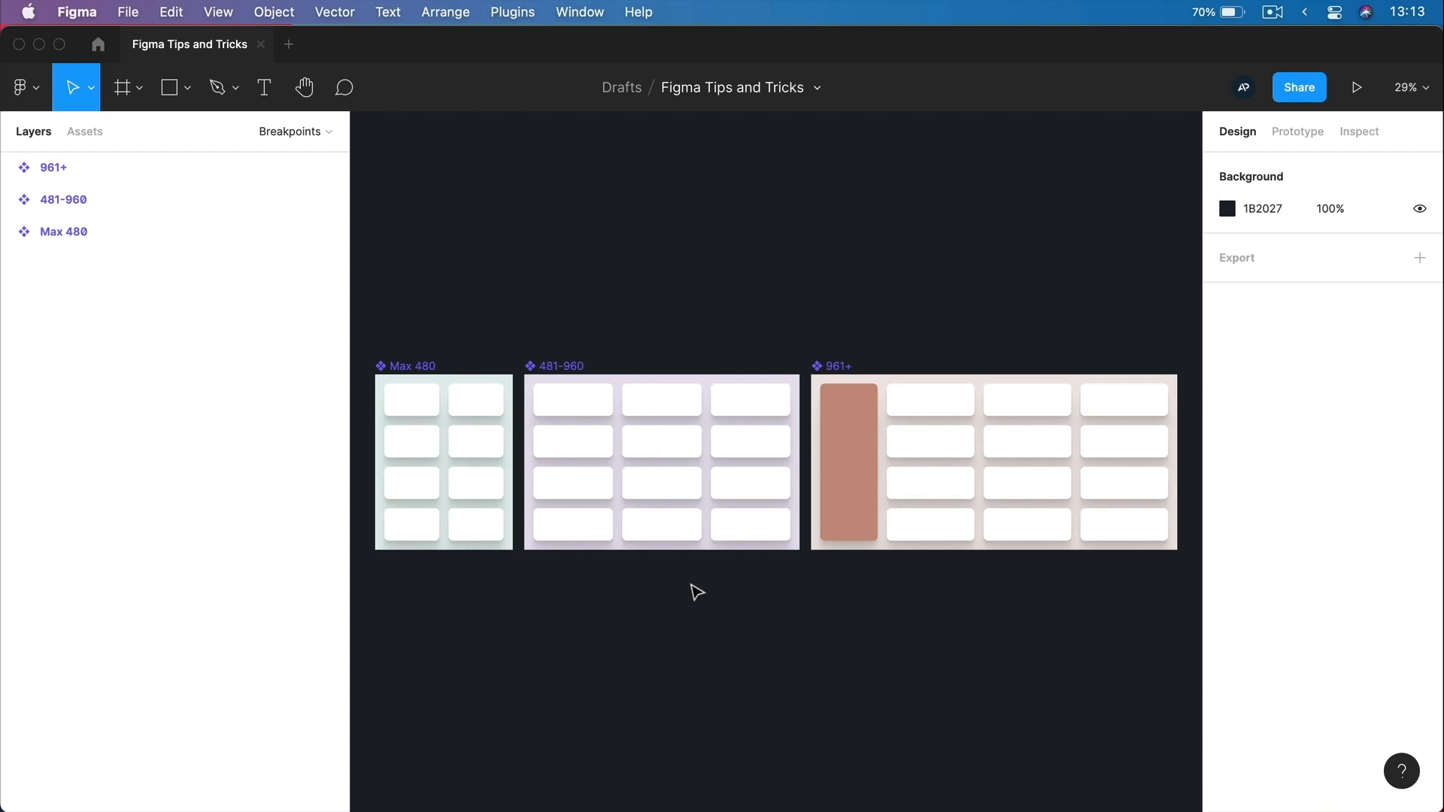
{"action": "mouse_move", "coordinate": [382, 358]}
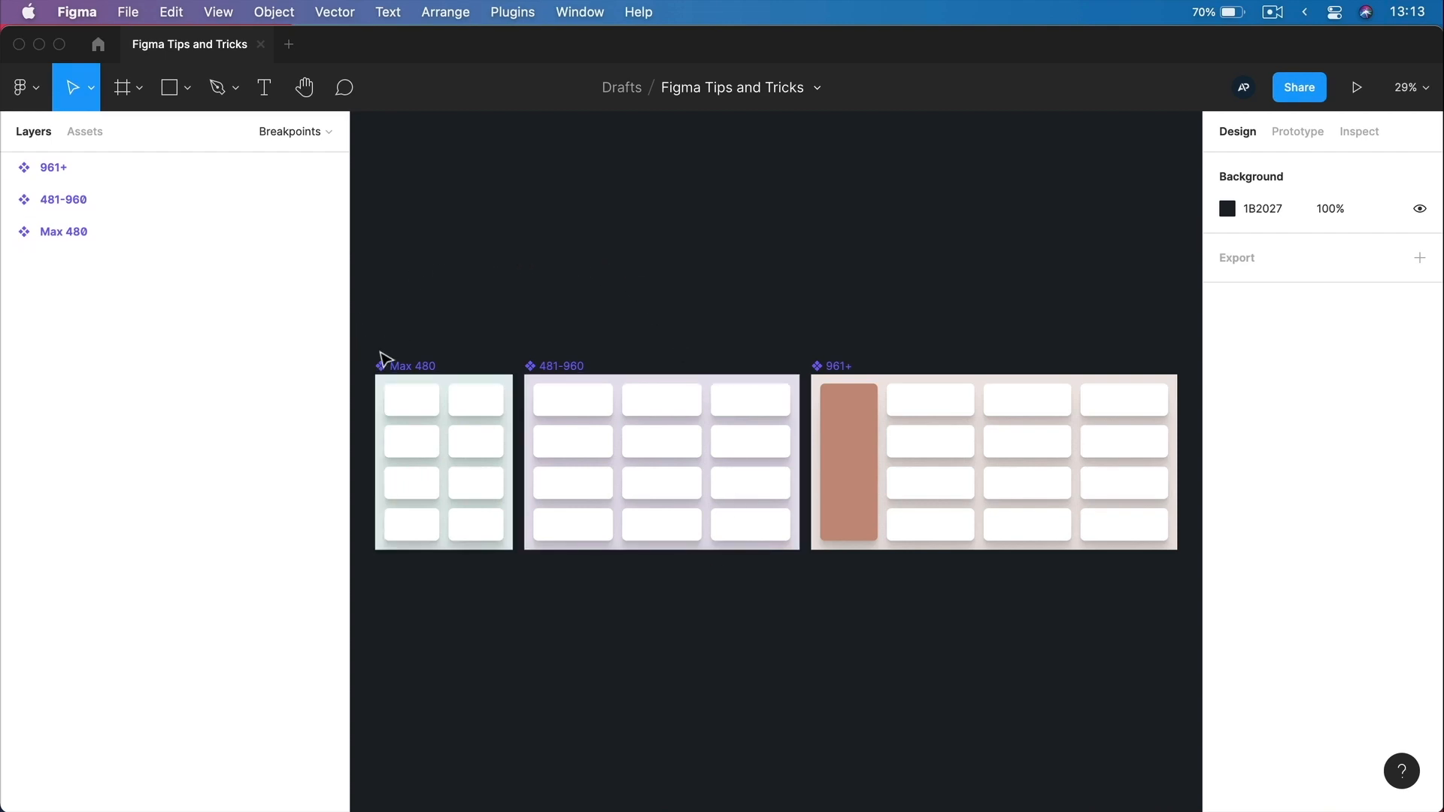
{"action": "mouse_move", "coordinate": [915, 596]}
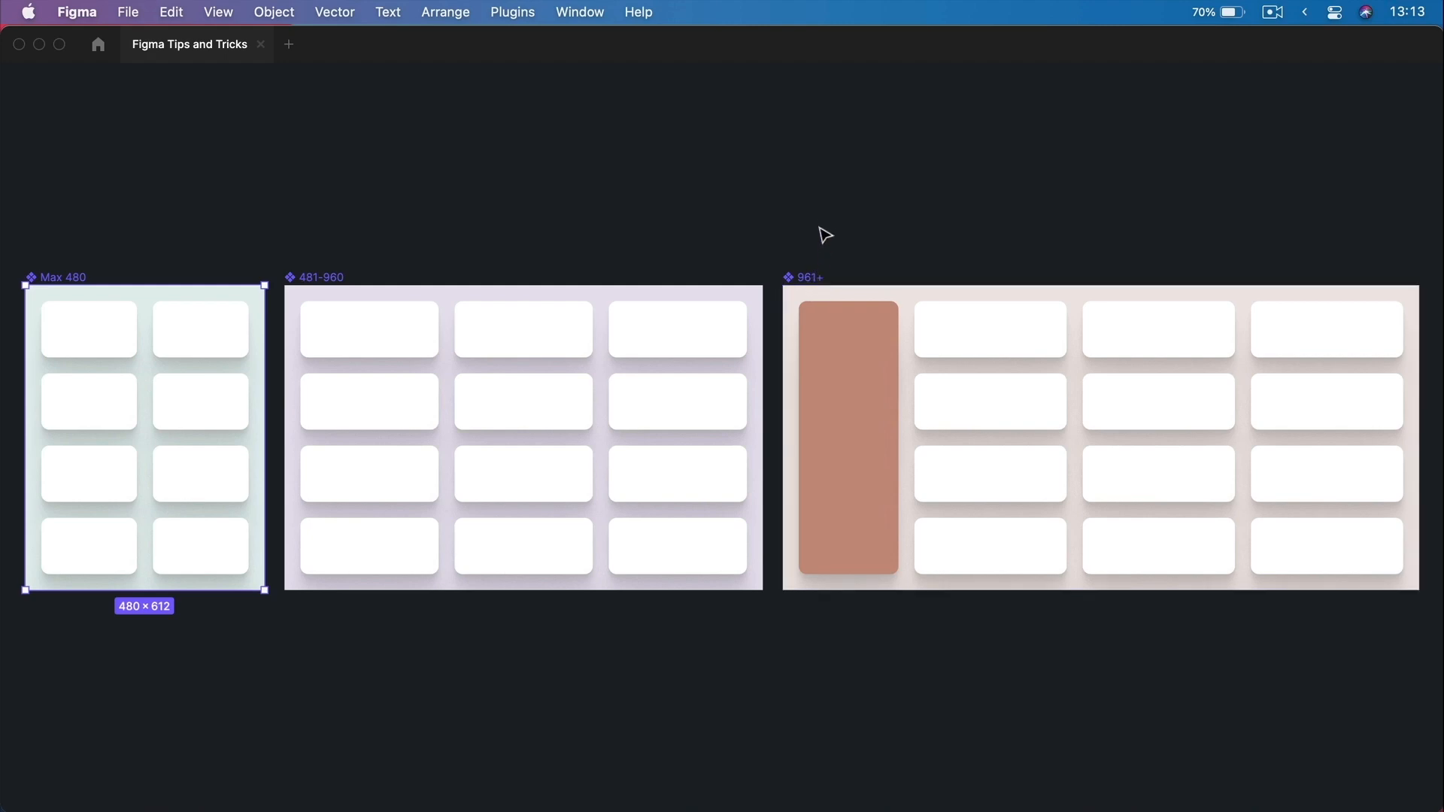
{"action": "left_click", "coordinate": [231, 265]}
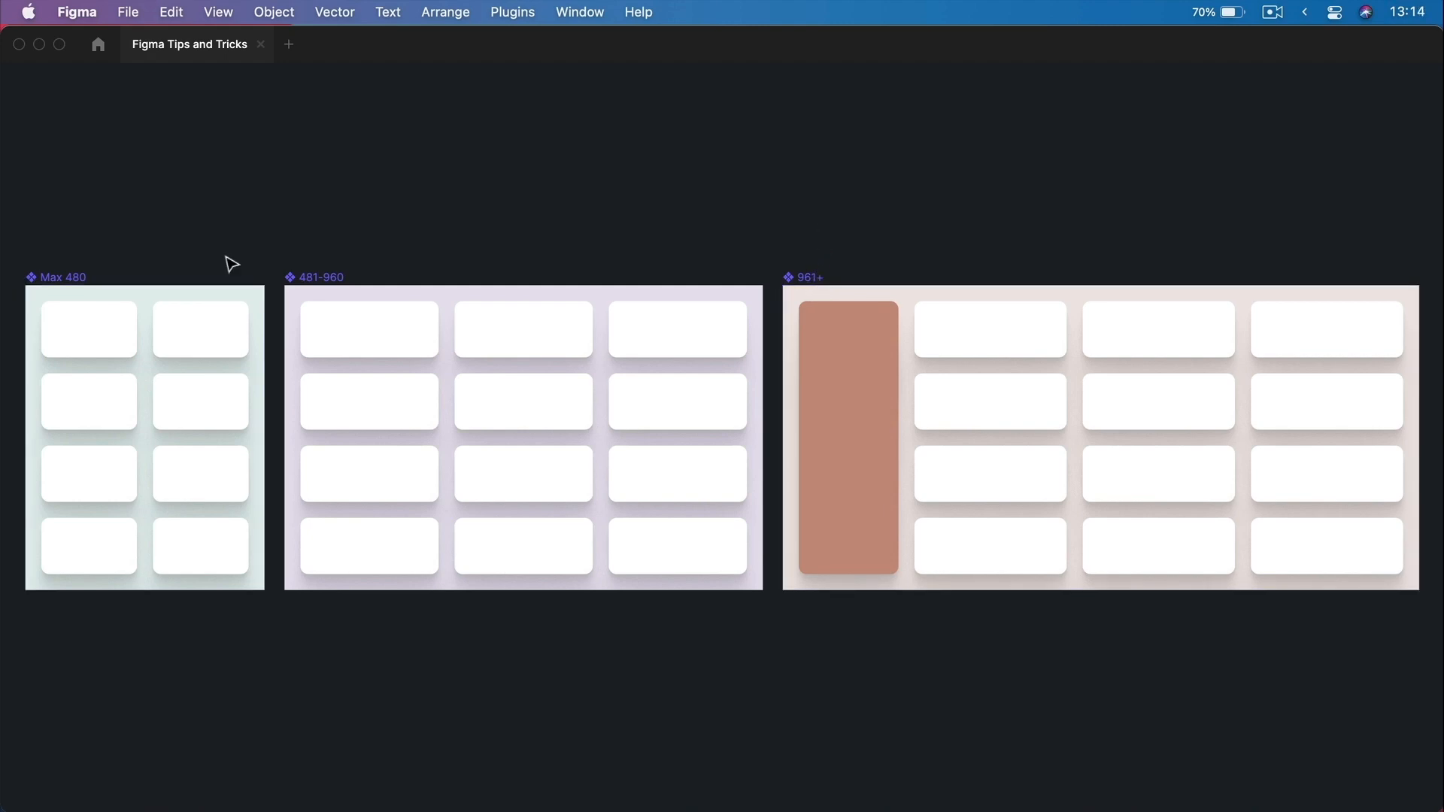
{"action": "left_click", "coordinate": [369, 330]}
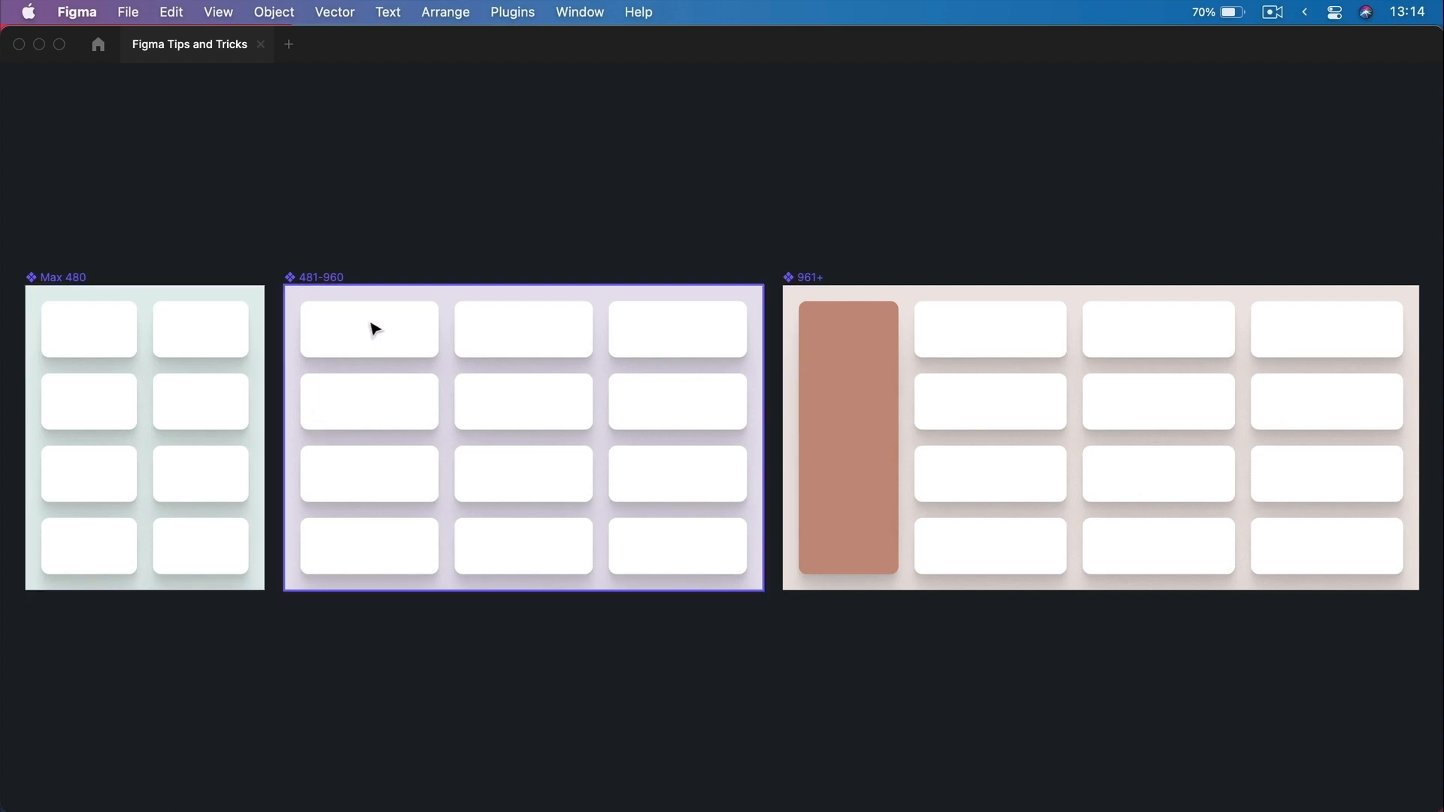
{"action": "left_click", "coordinate": [89, 260]}
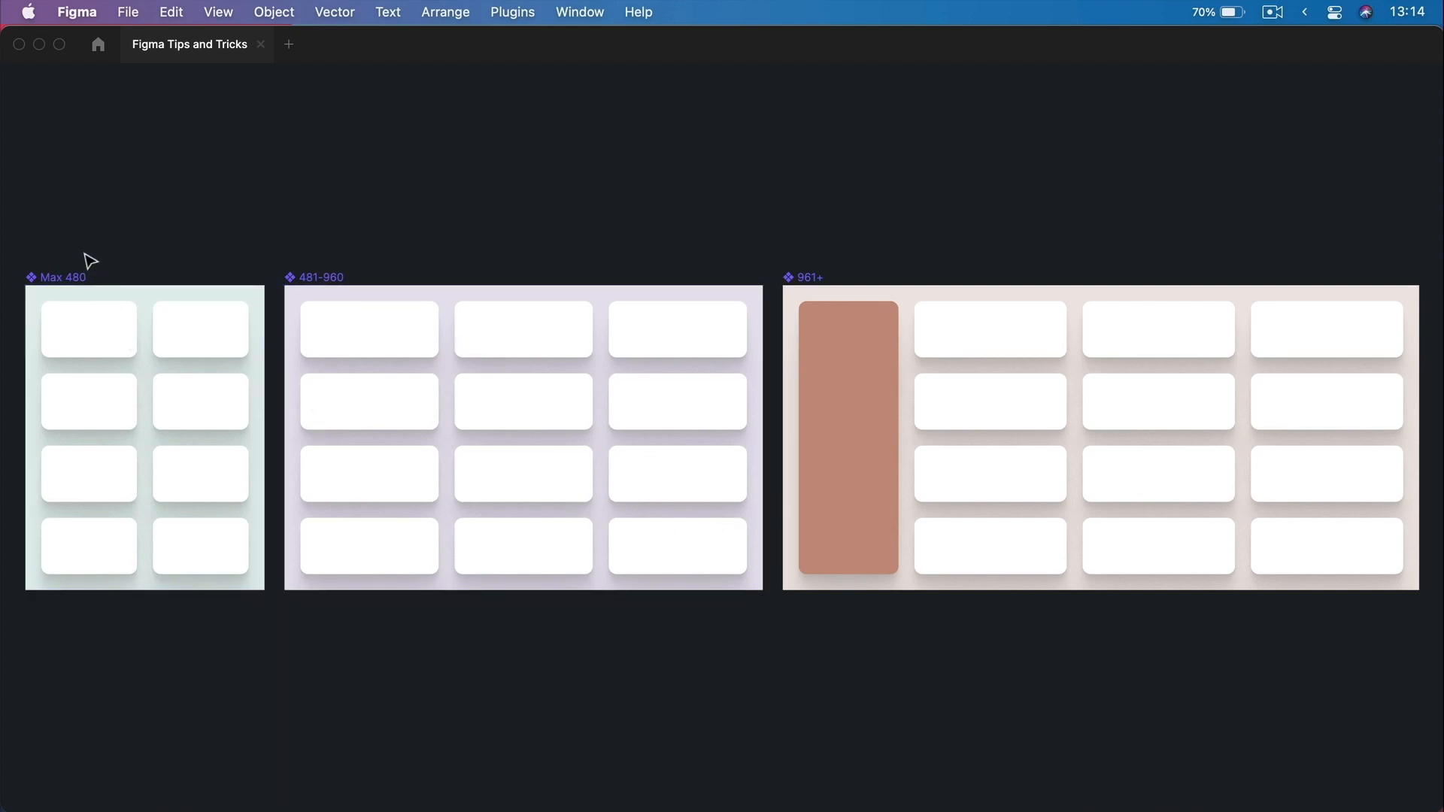
{"action": "left_click", "coordinate": [62, 277]}
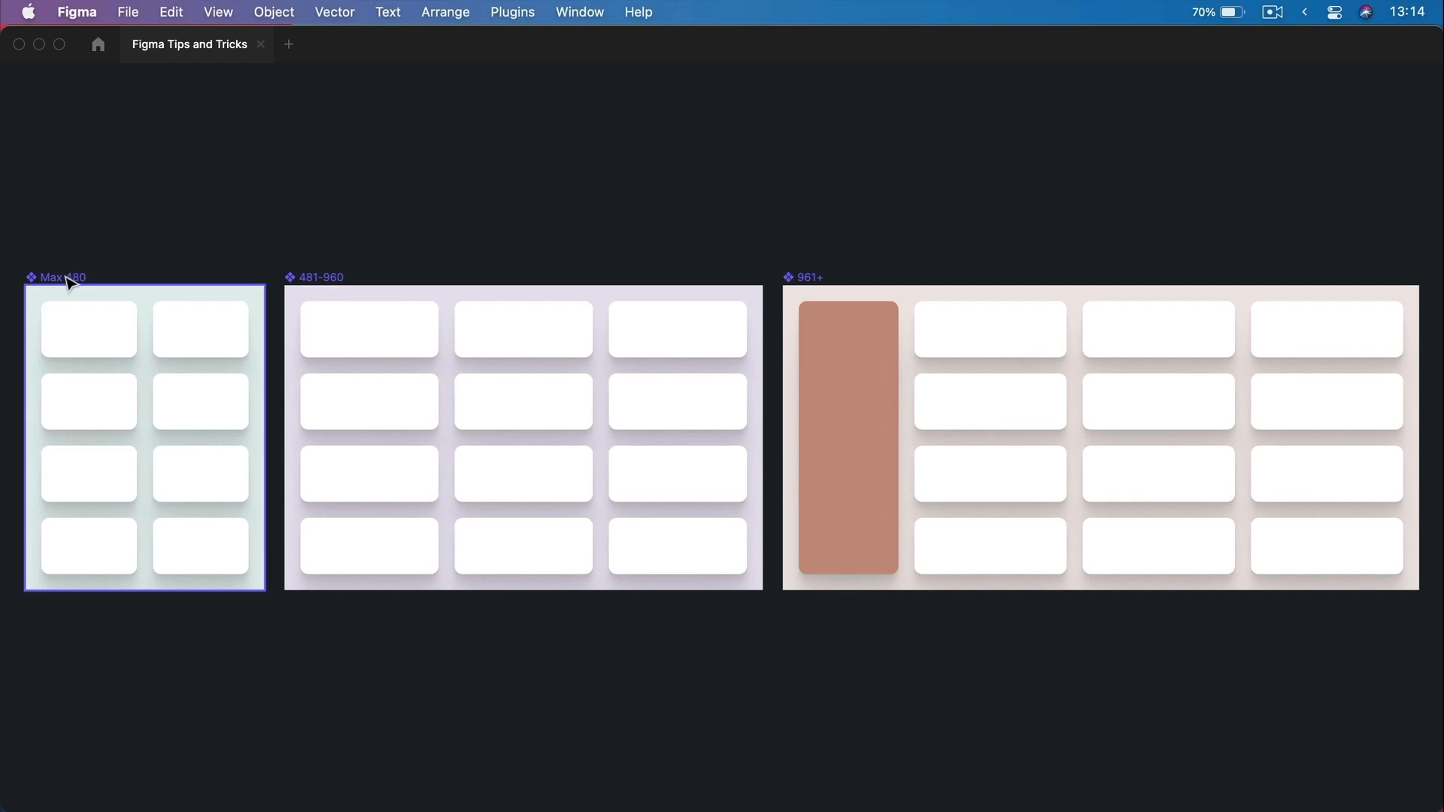
{"action": "left_click", "coordinate": [144, 437]}
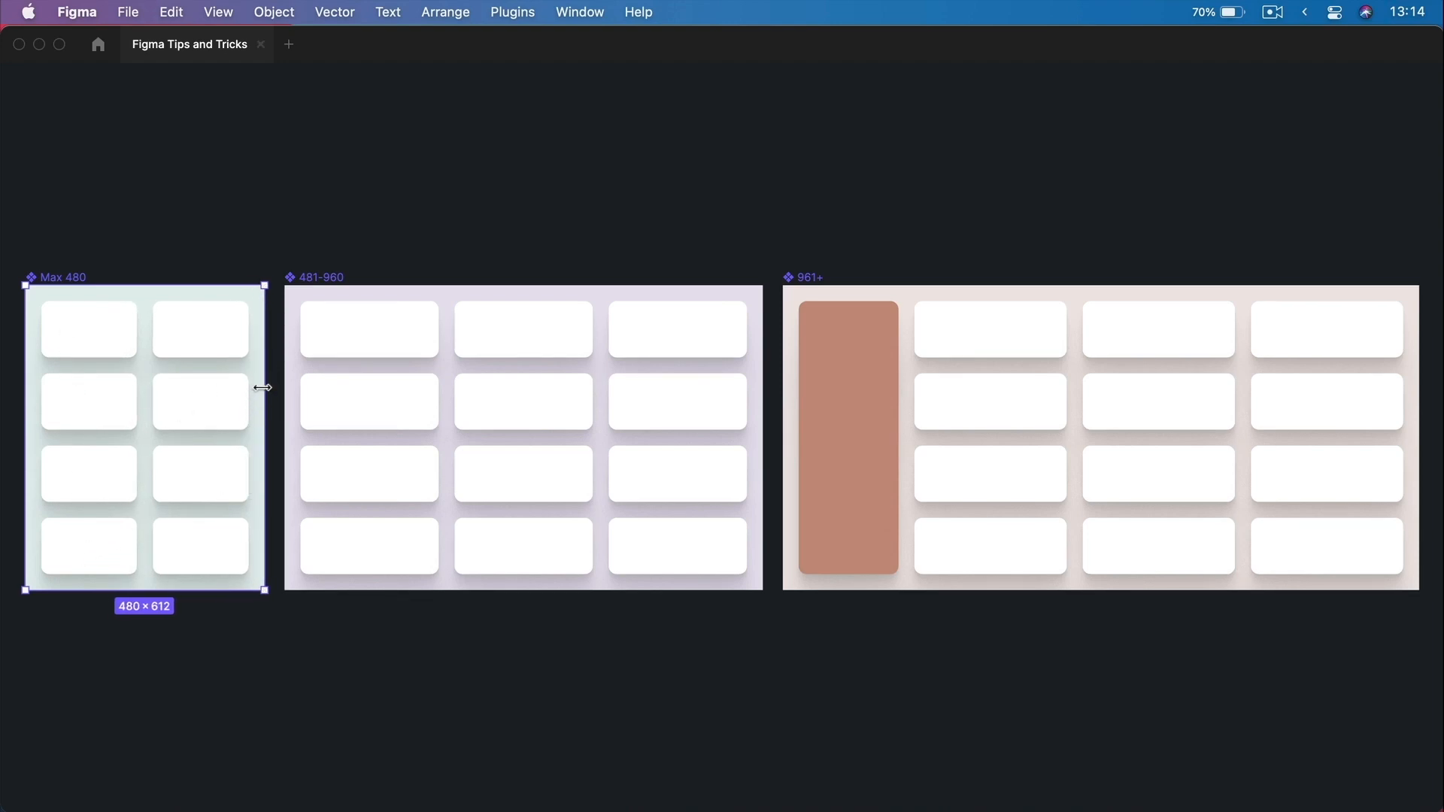
{"action": "left_click_drag", "start_coordinate": [263, 386], "coordinate": [243, 387]}
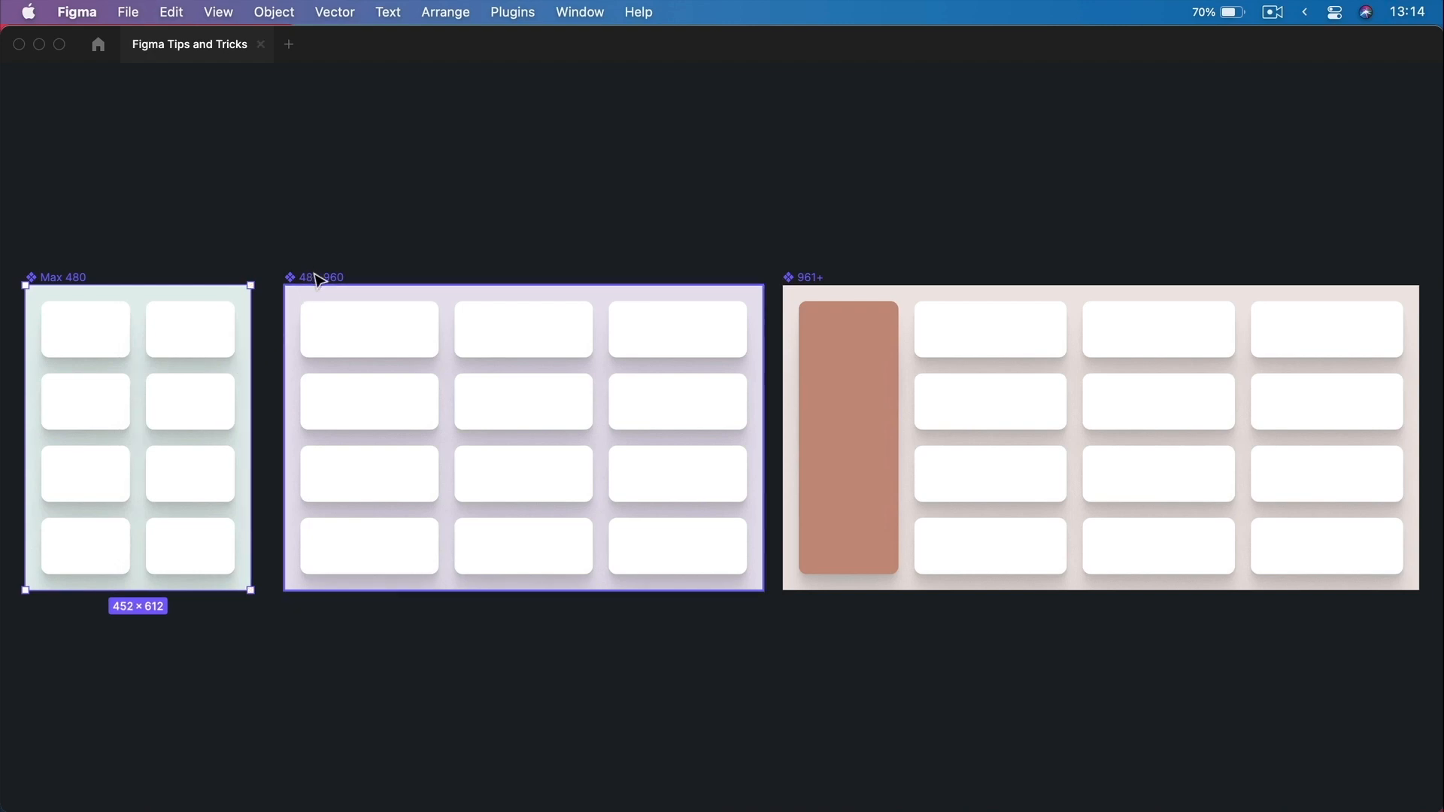
{"action": "mouse_move", "coordinate": [331, 286]}
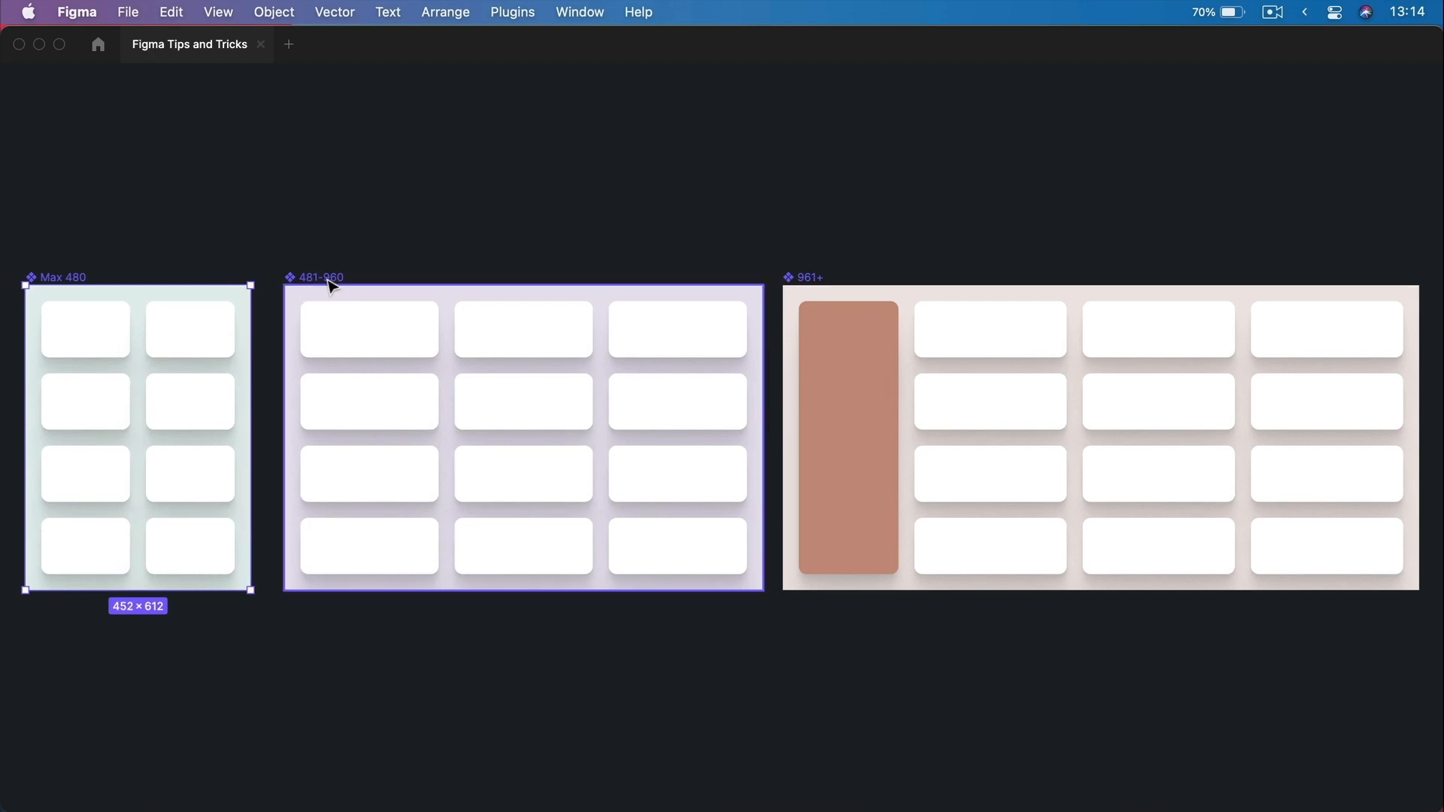
{"action": "left_click", "coordinate": [522, 437]}
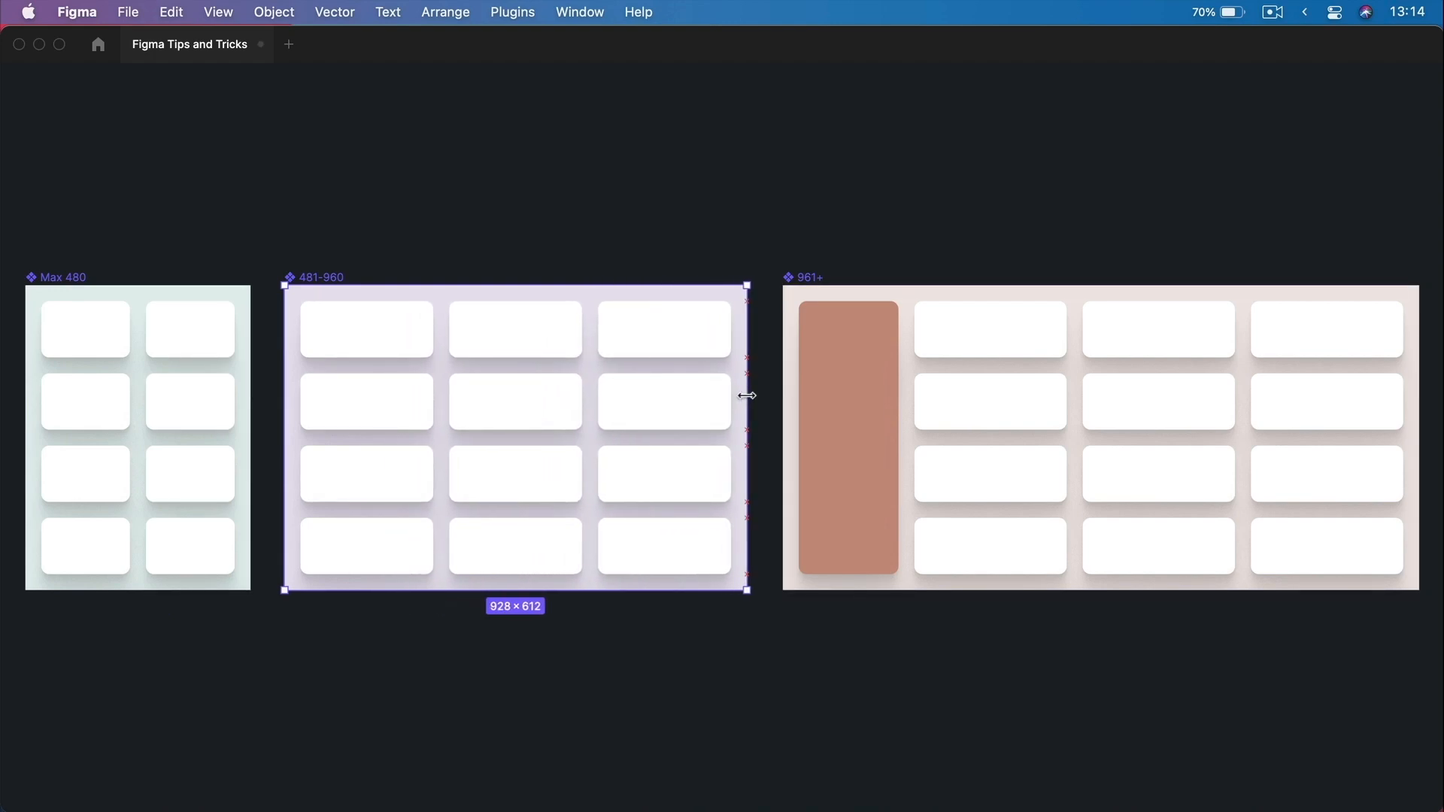
{"action": "mouse_move", "coordinate": [477, 392]}
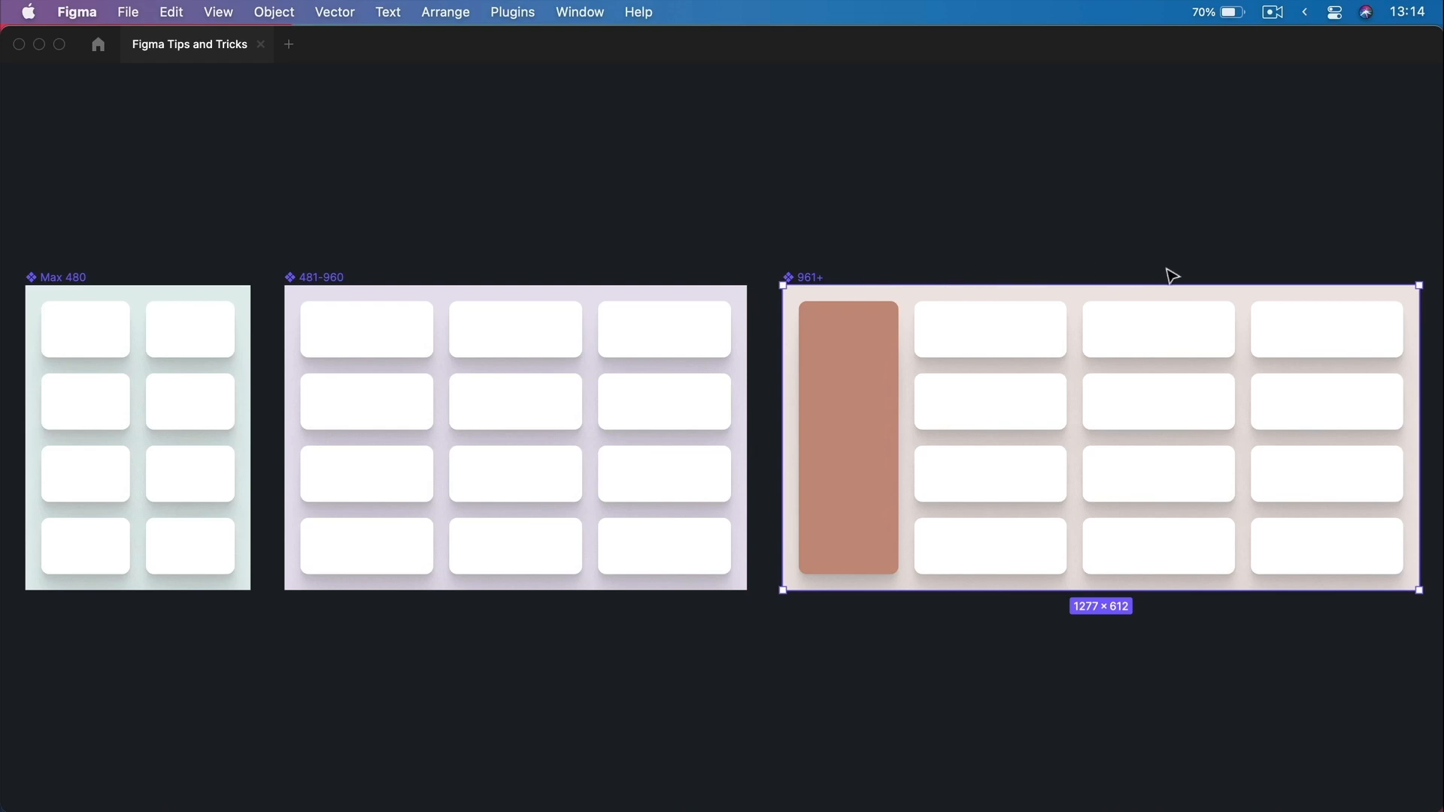
{"action": "mouse_move", "coordinate": [1189, 280]}
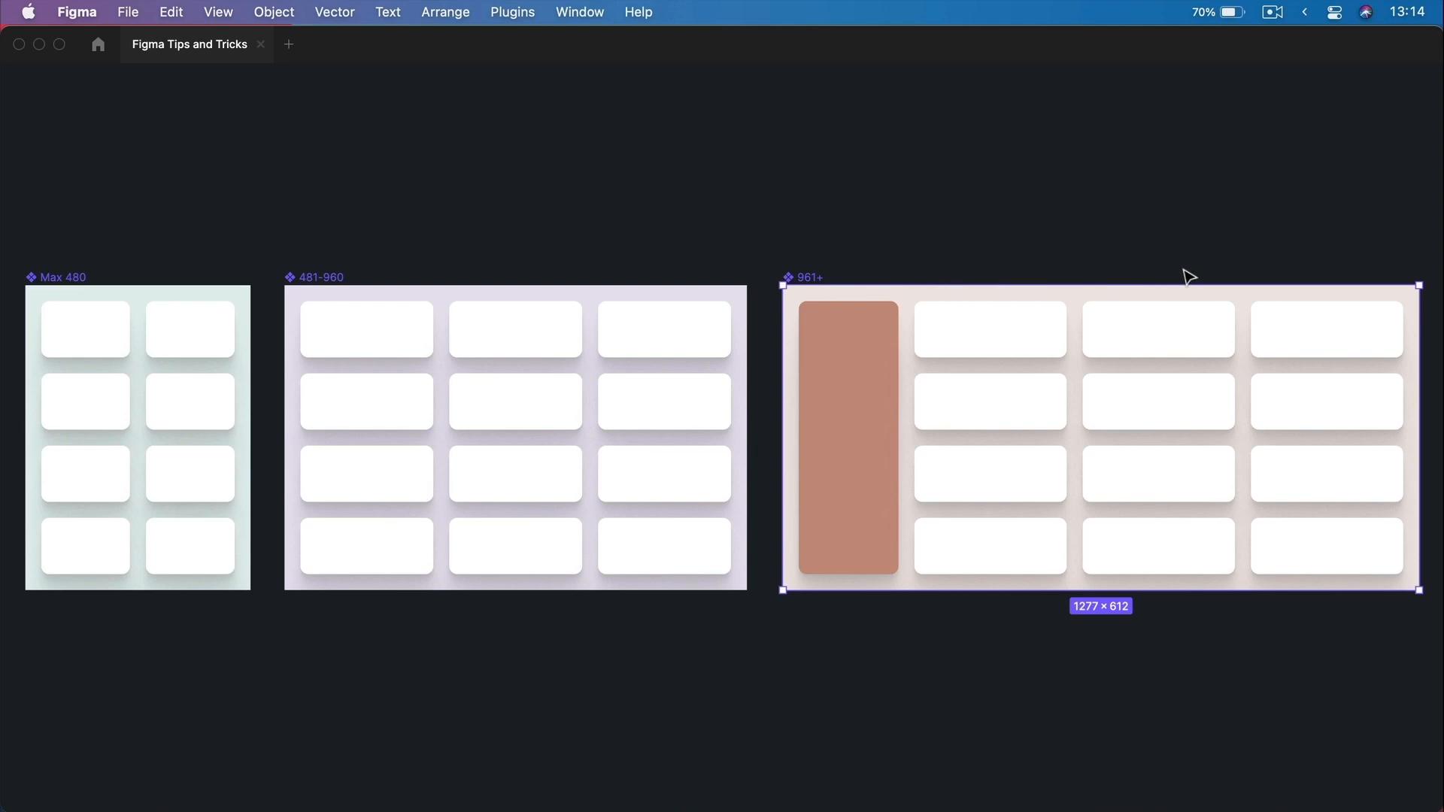
{"action": "mouse_move", "coordinate": [957, 415]}
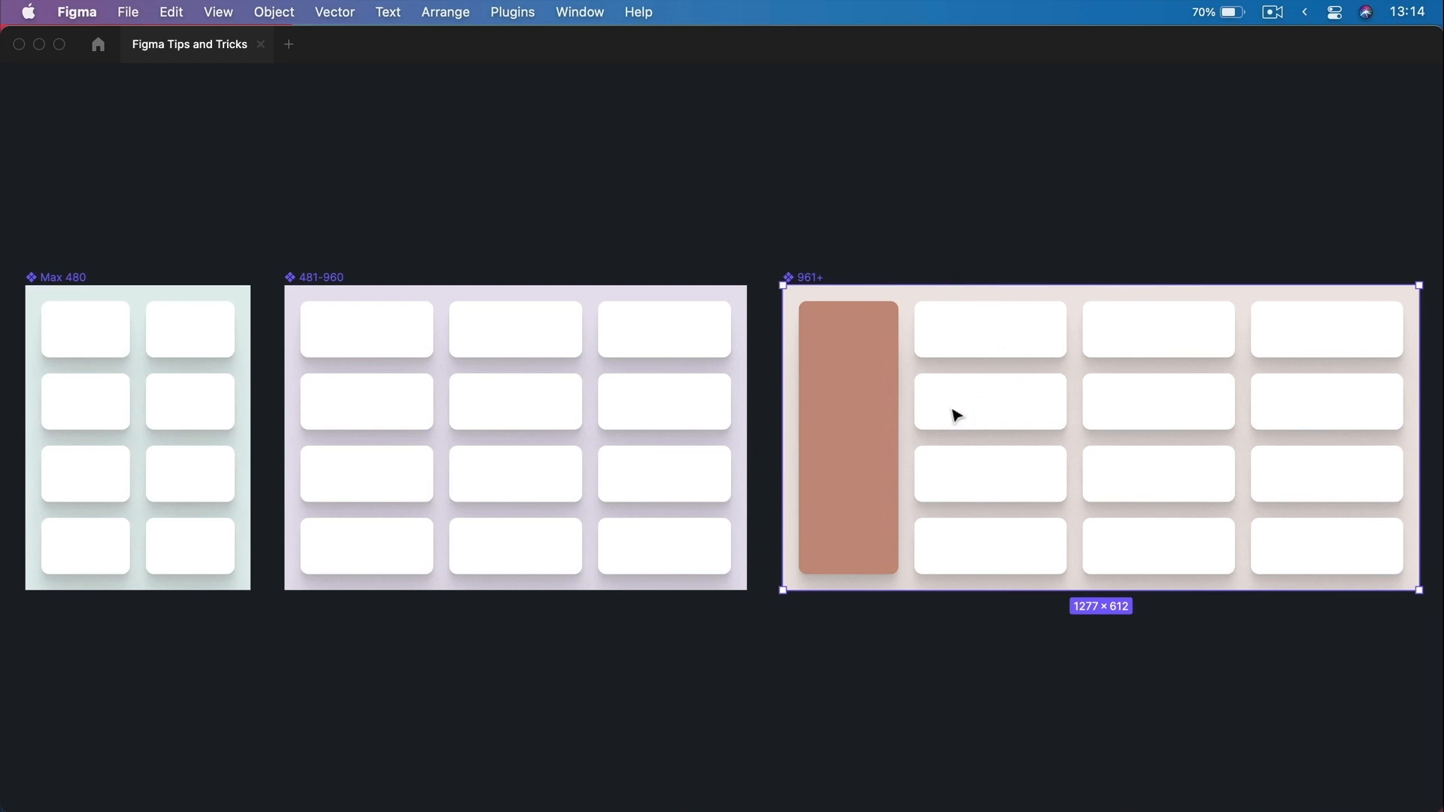
{"action": "mouse_move", "coordinate": [1434, 404]}
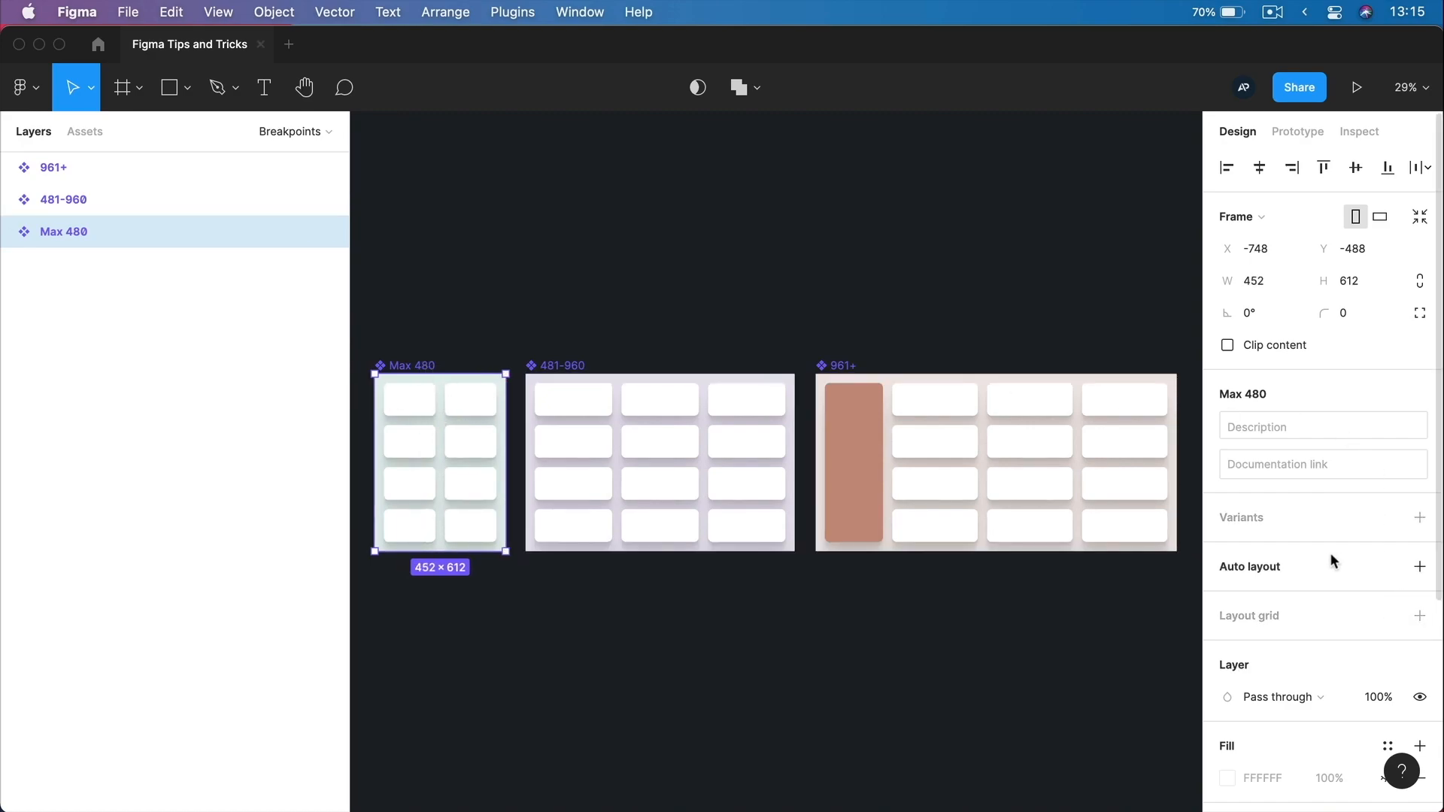
Select a card rectangle in Max 480 to show its Fill container resizing, then deselect.
{"action": "left_click", "coordinate": [413, 401]}
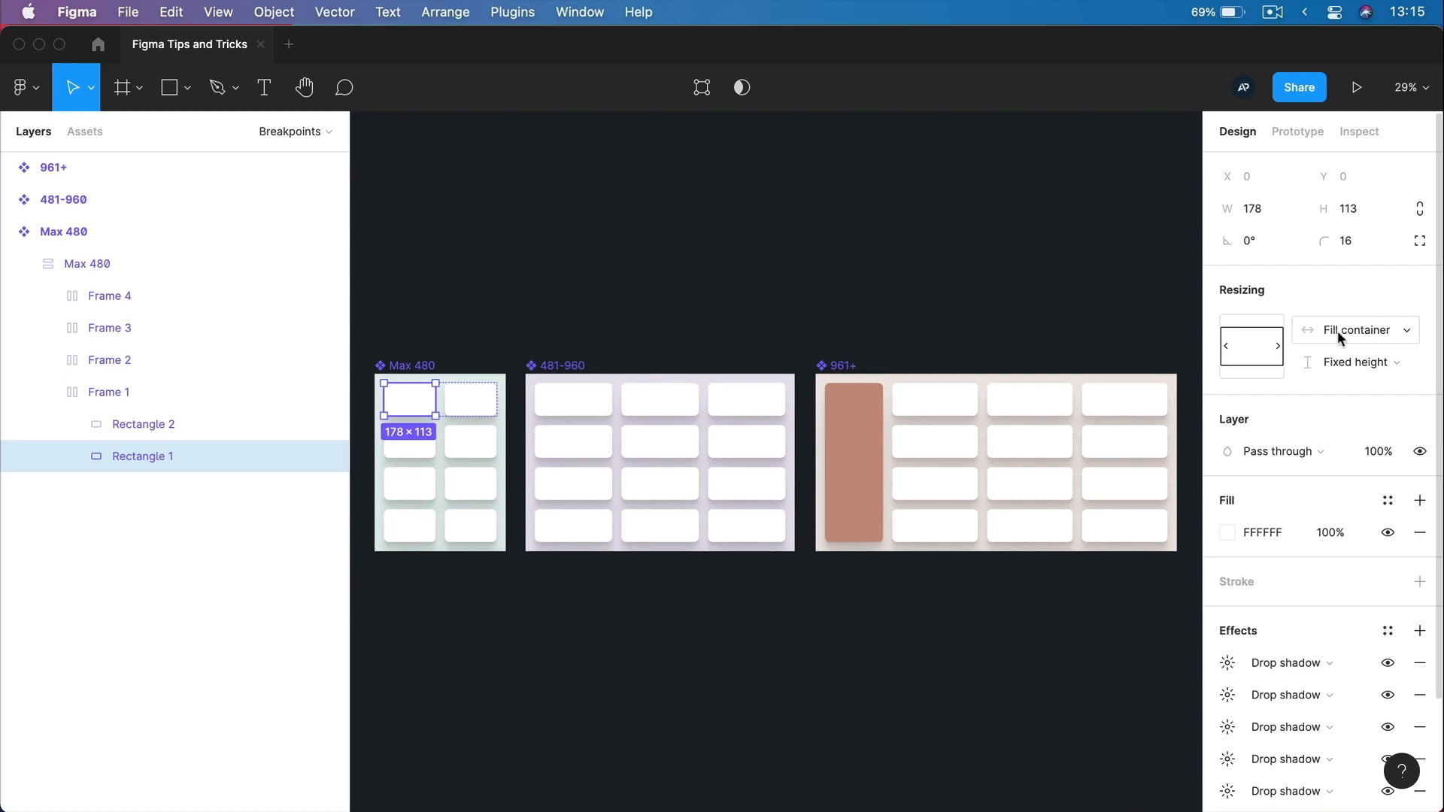
{"action": "mouse_move", "coordinate": [1372, 337]}
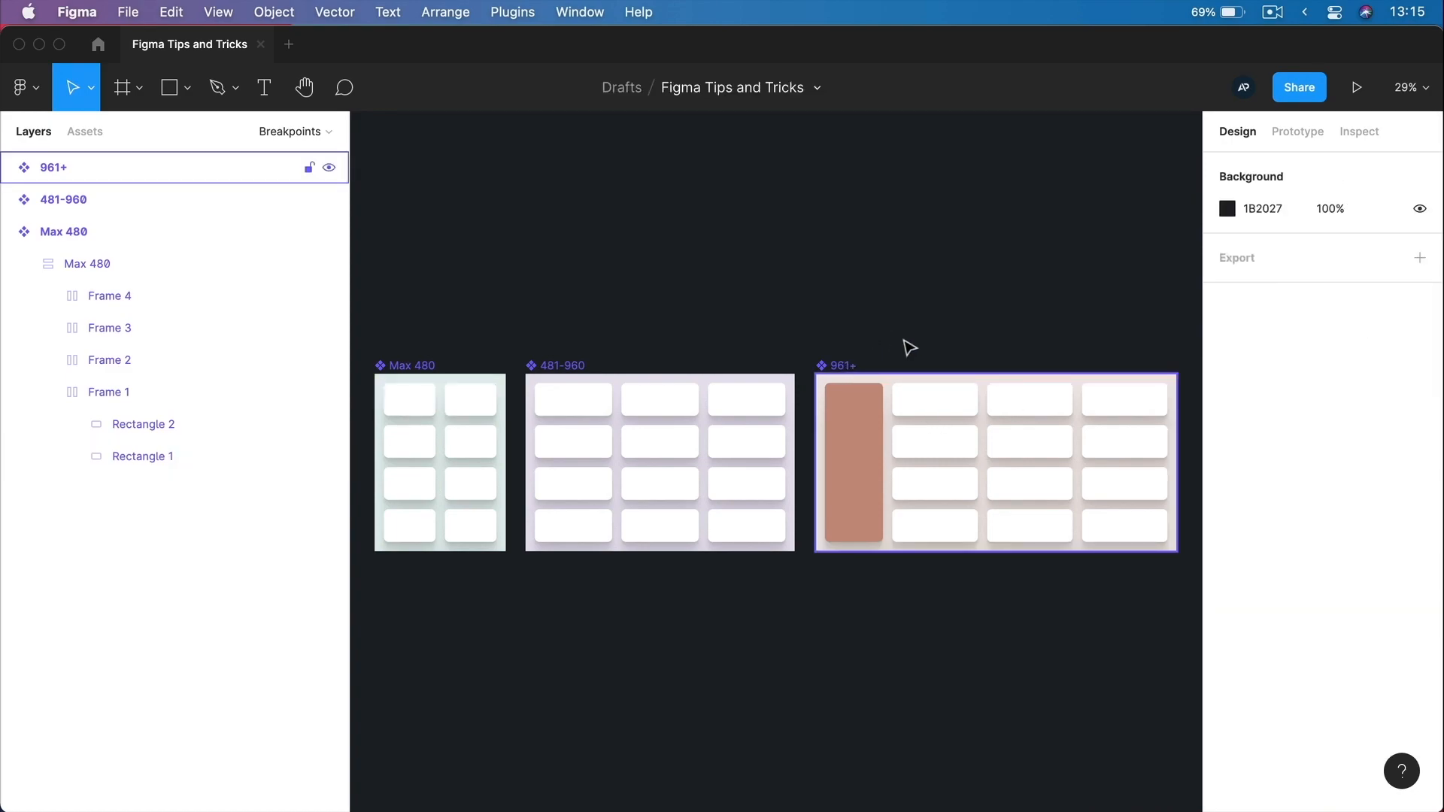
{"action": "left_click", "coordinate": [617, 325]}
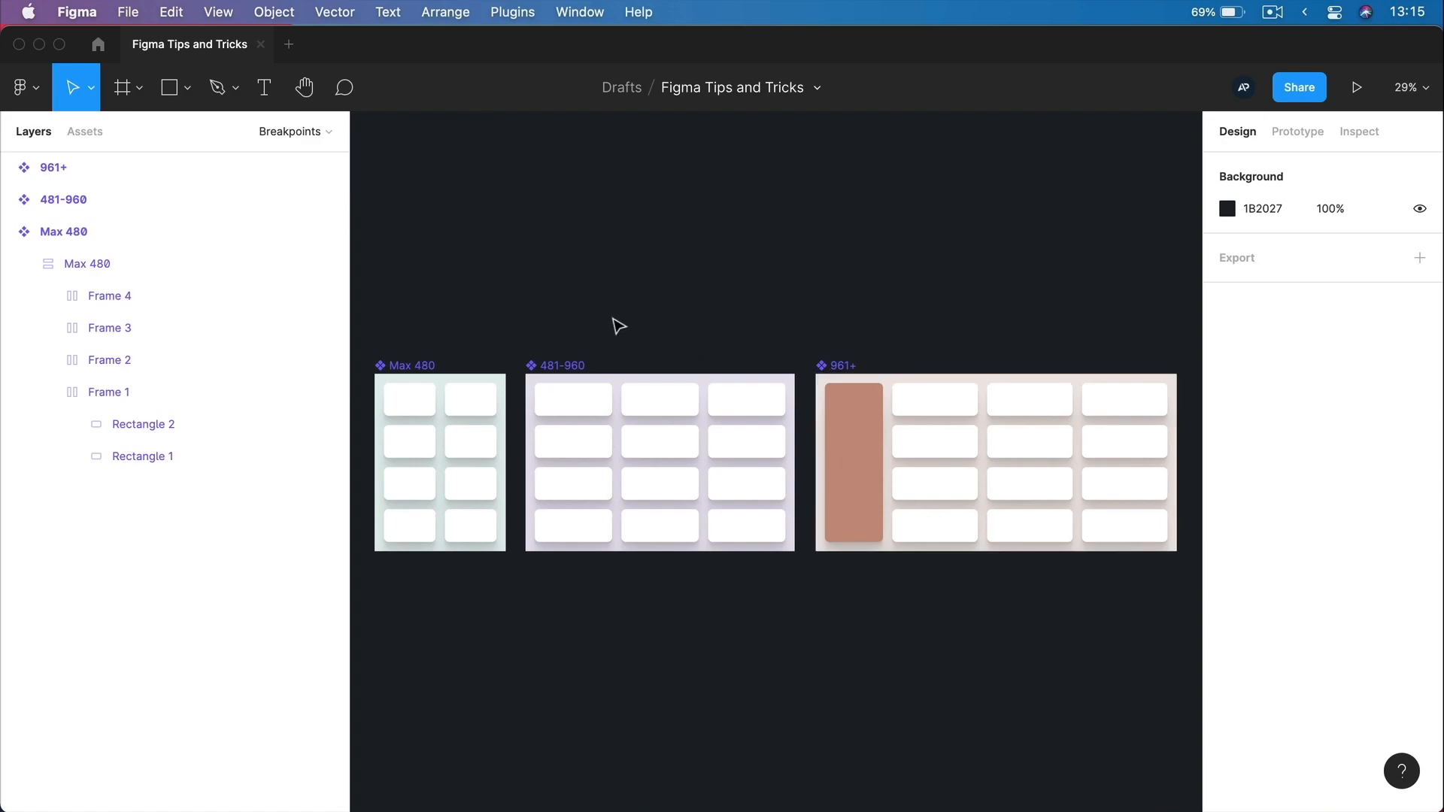
{"action": "mouse_move", "coordinate": [611, 318]}
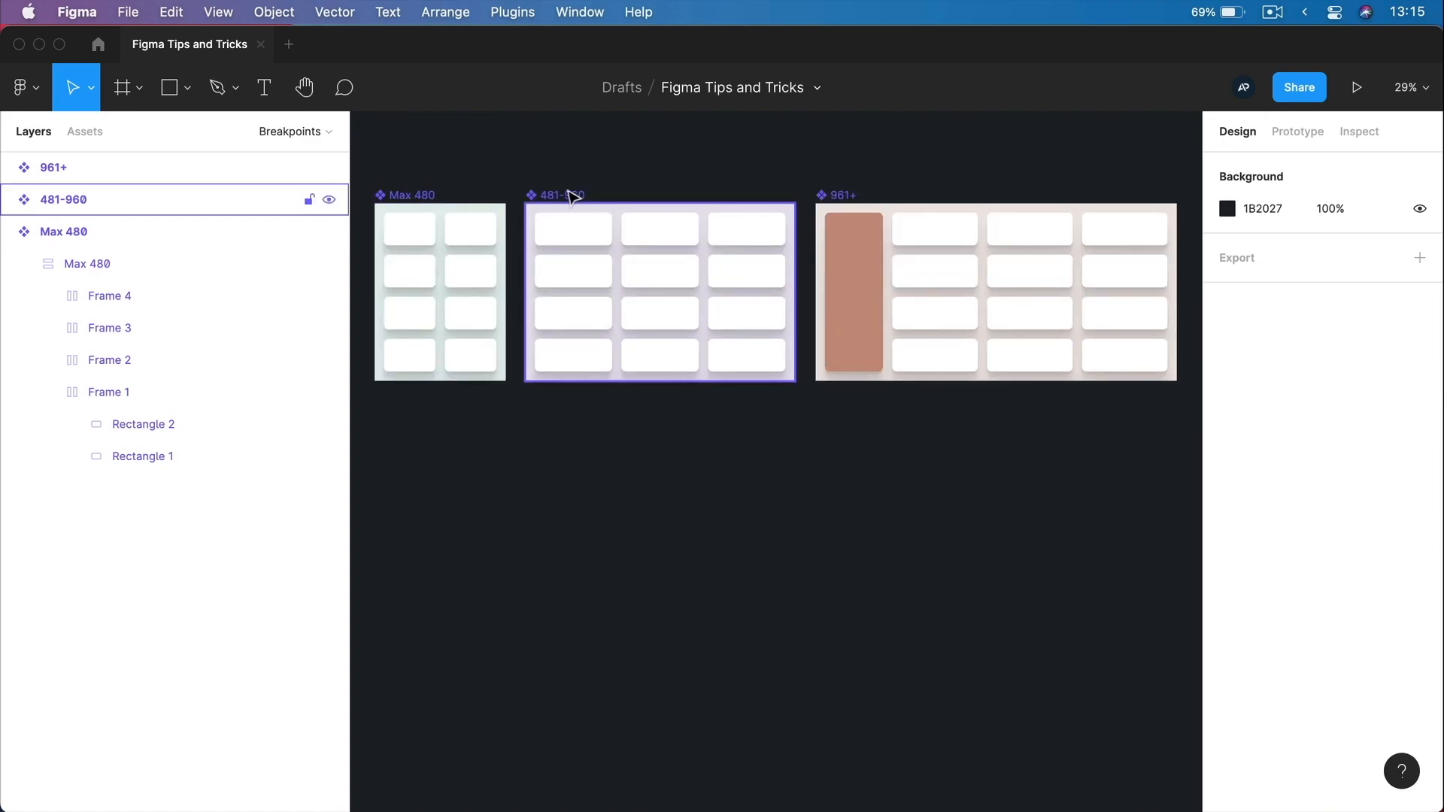
{"action": "left_click", "coordinate": [1184, 191]}
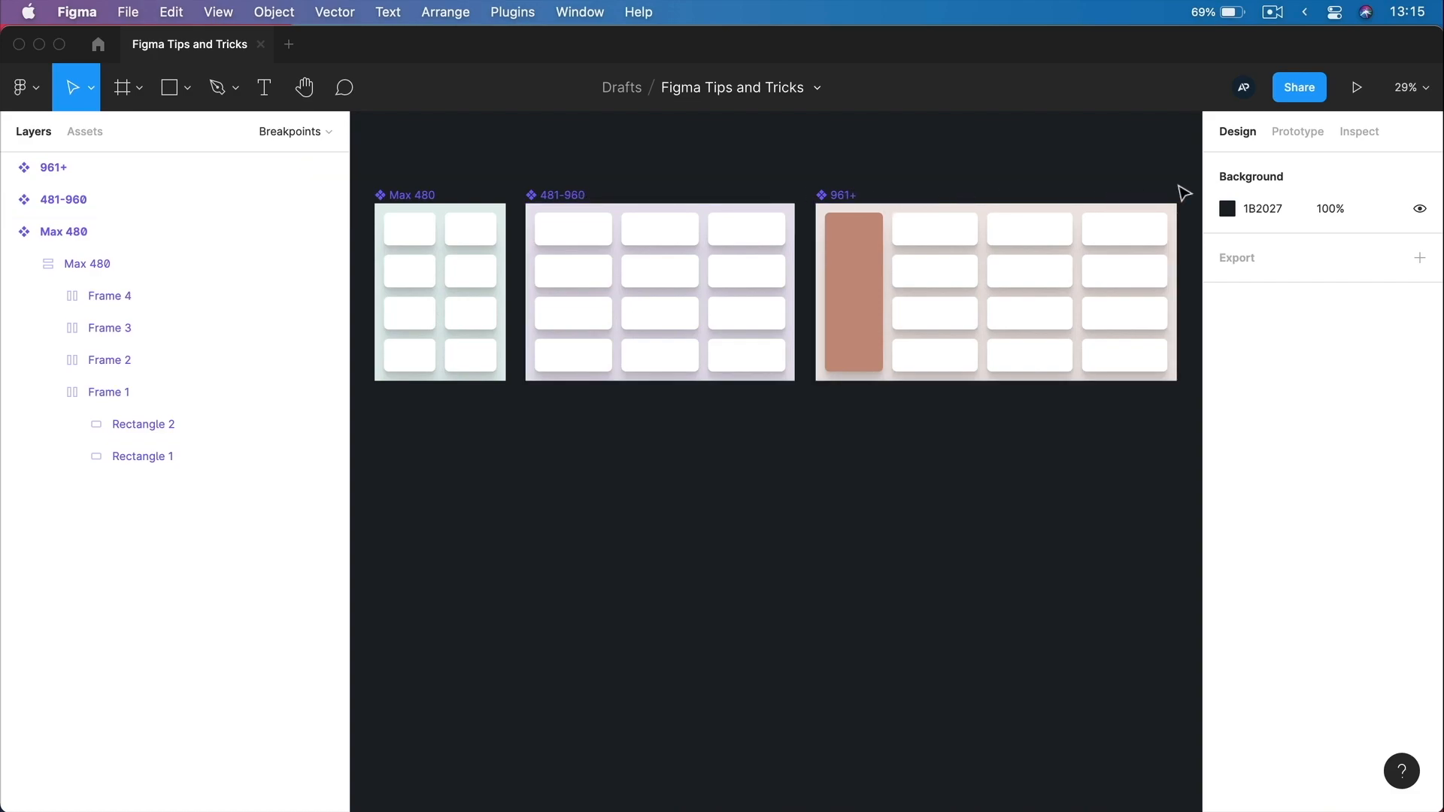
{"action": "left_click", "coordinate": [98, 44]}
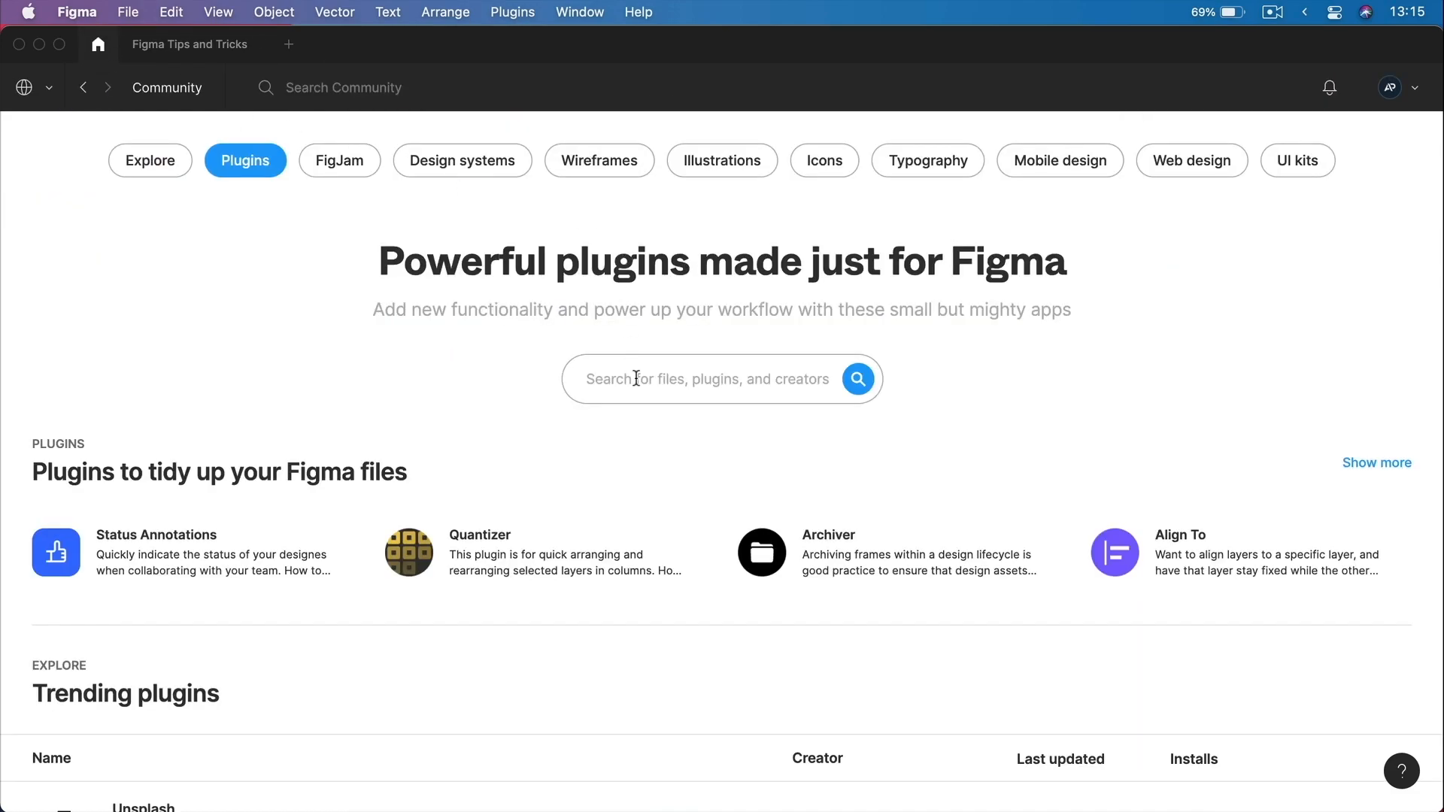
{"action": "type", "text": "breakpoints"}
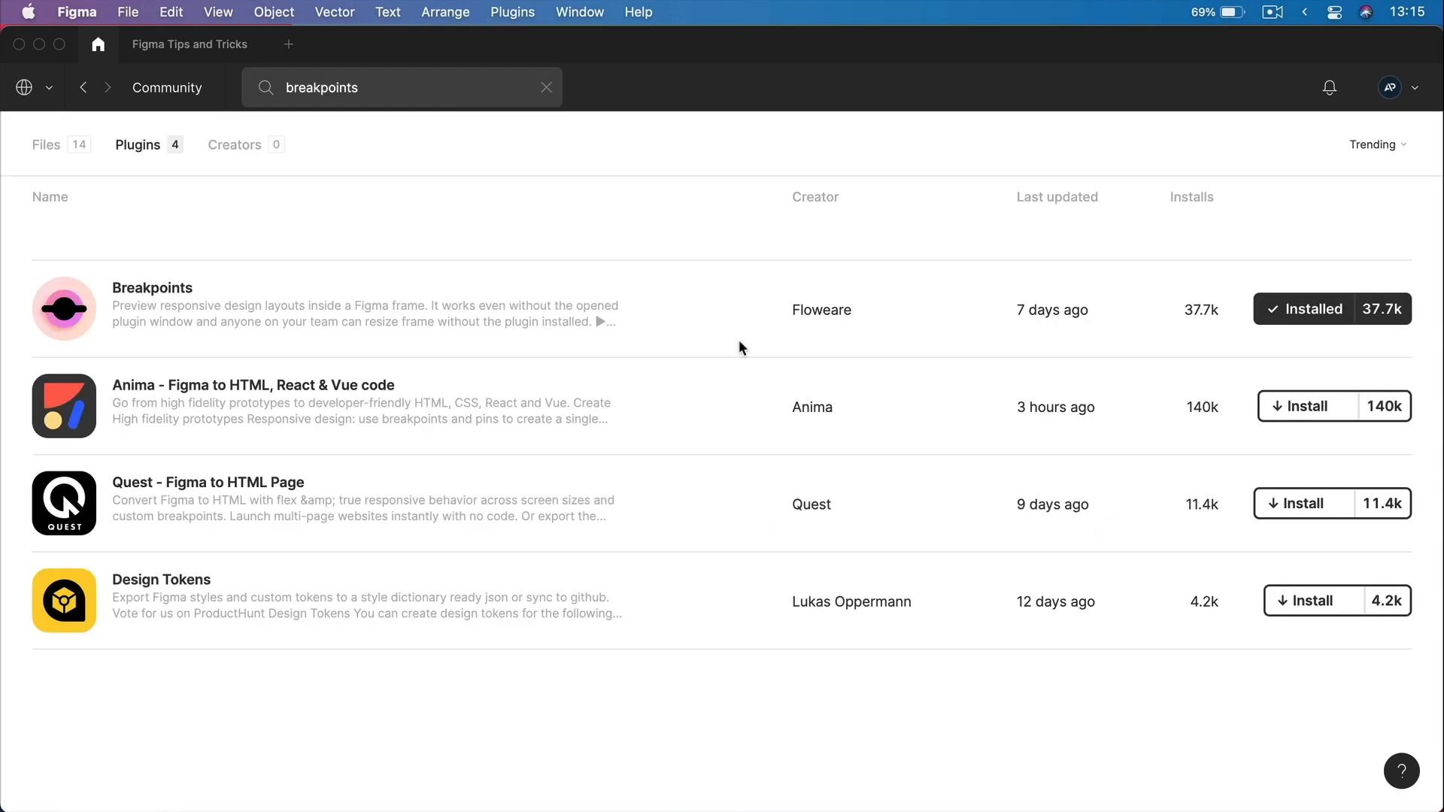
{"action": "mouse_move", "coordinate": [194, 301]}
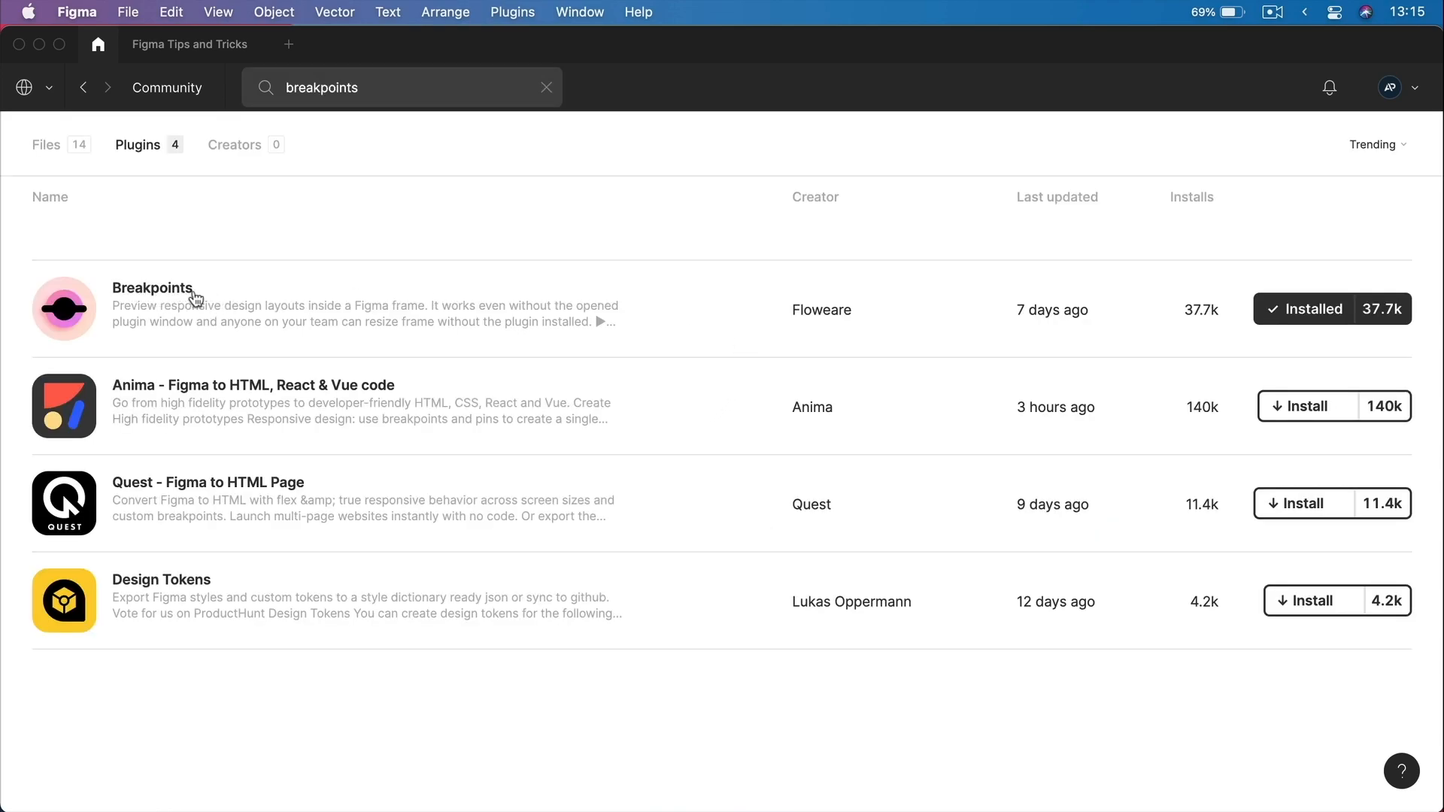
{"action": "mouse_move", "coordinate": [136, 293]}
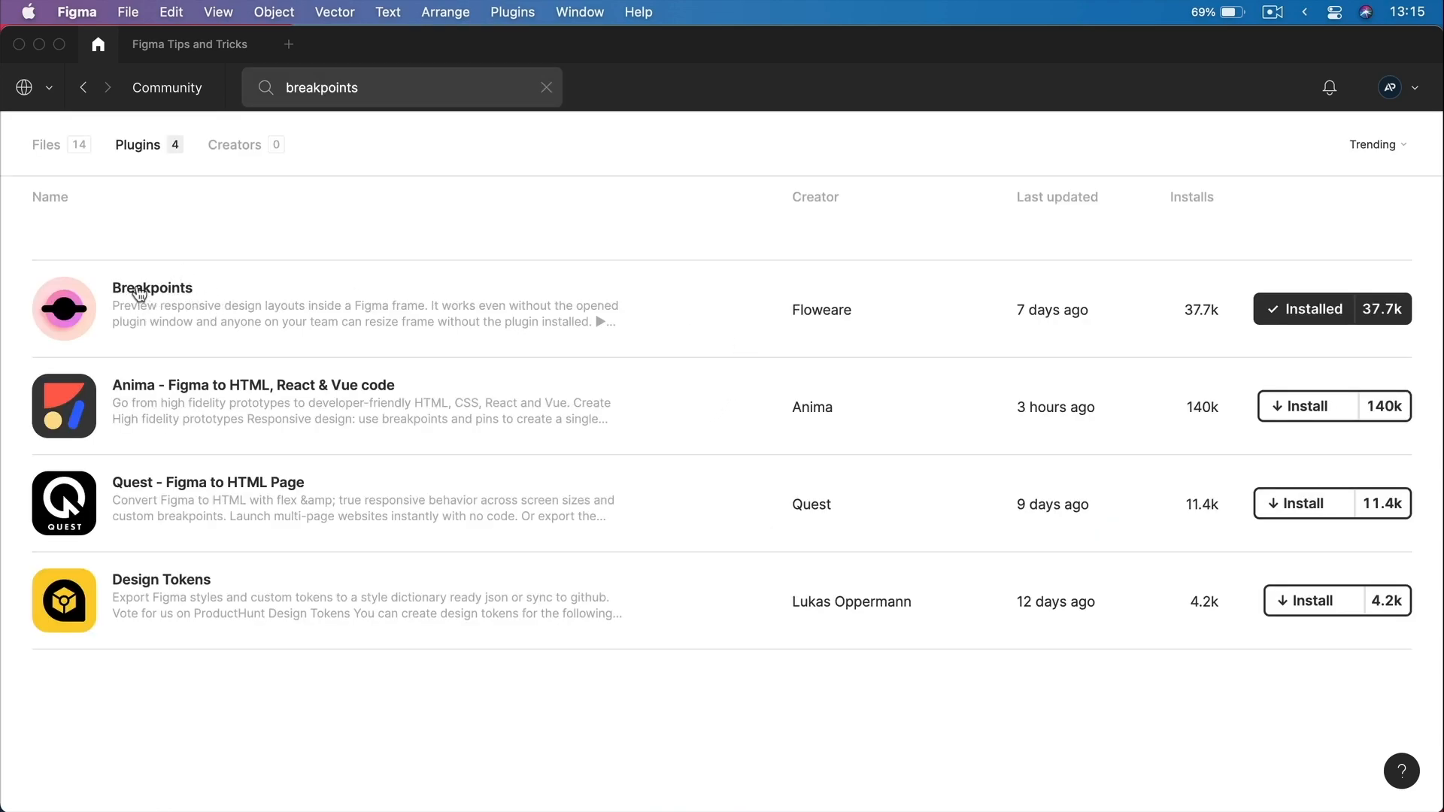
{"action": "mouse_move", "coordinate": [149, 327]}
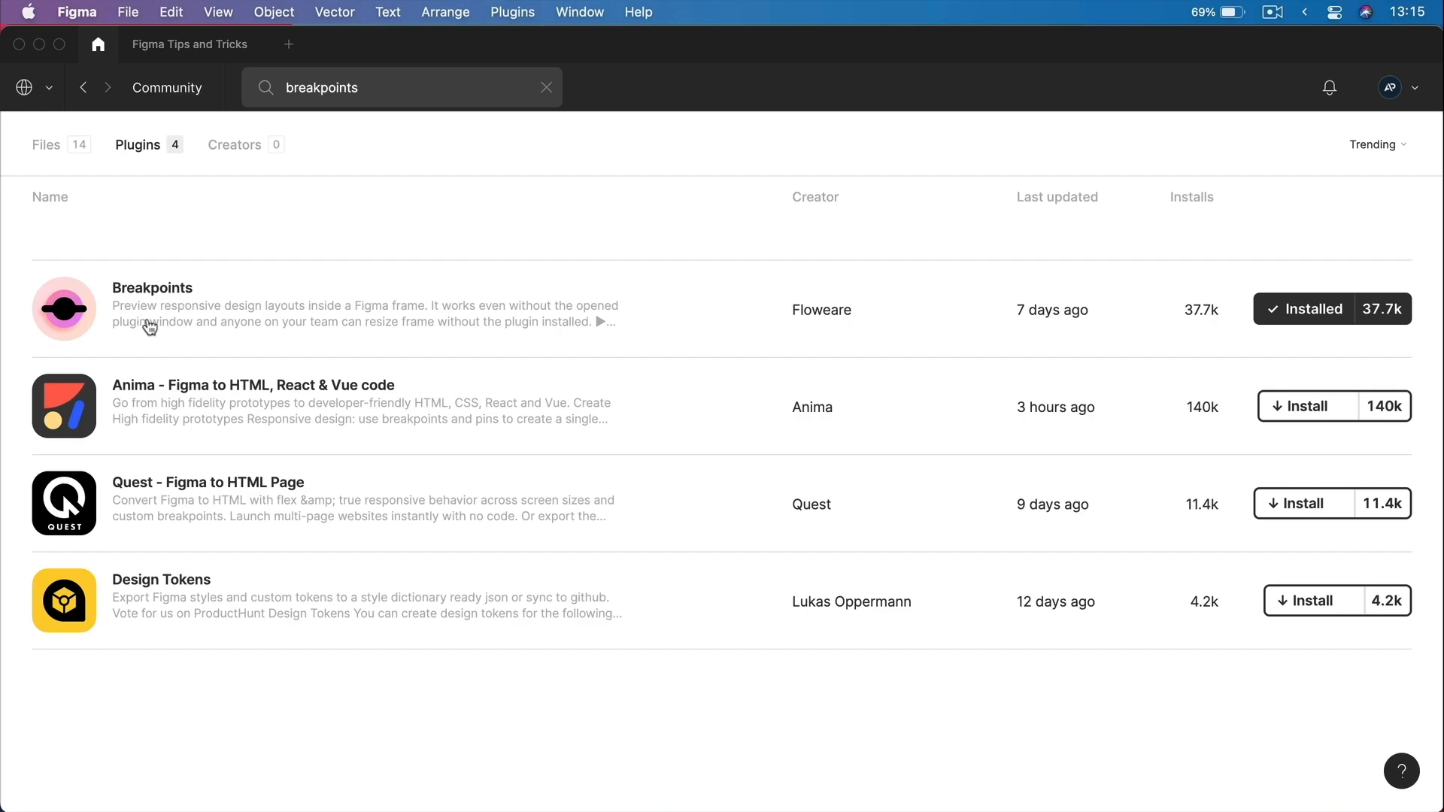
{"action": "left_click", "coordinate": [190, 44]}
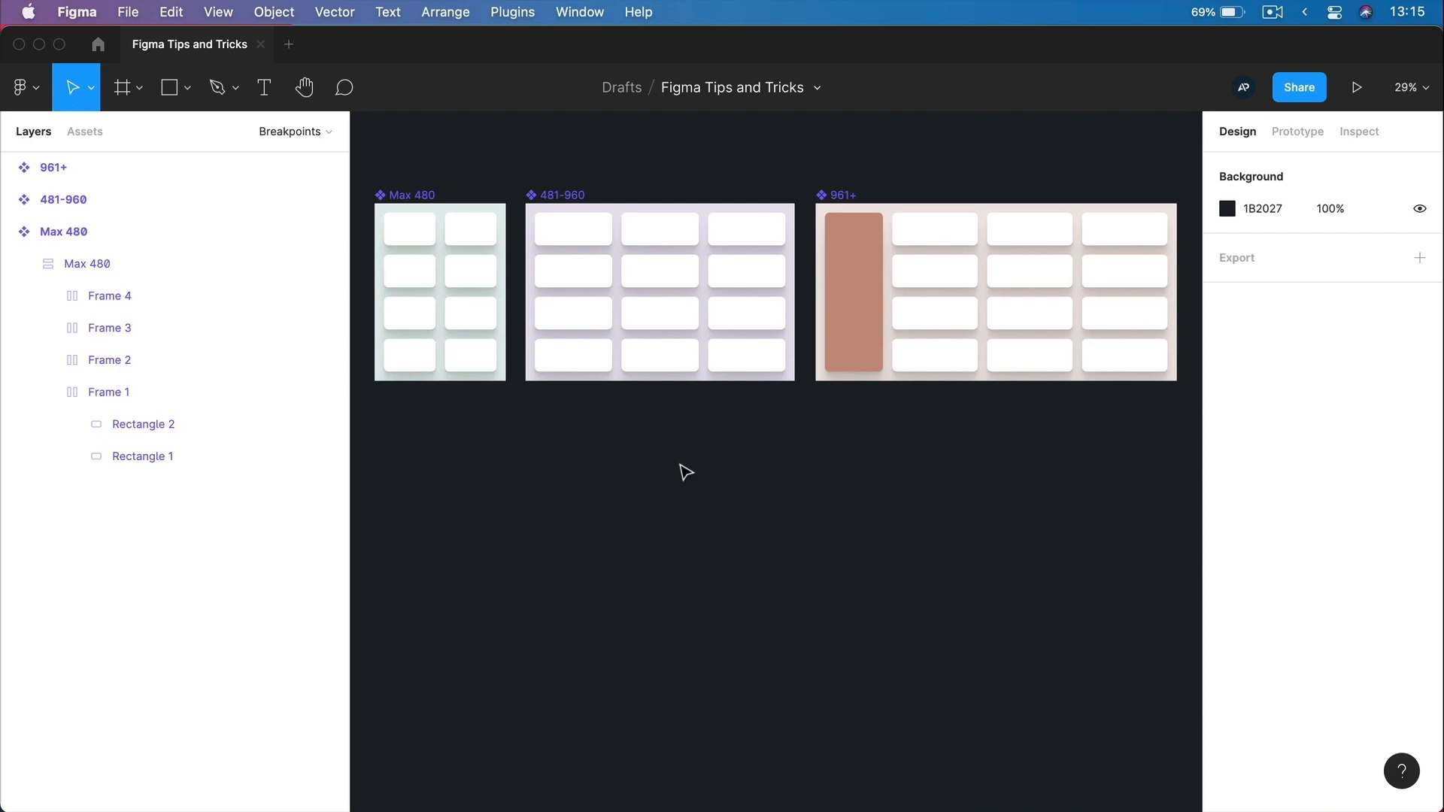
Create a new empty Adaptive Layout frame with the Breakpoints plugin and hide the UI.
{"action": "left_click", "coordinate": [290, 131]}
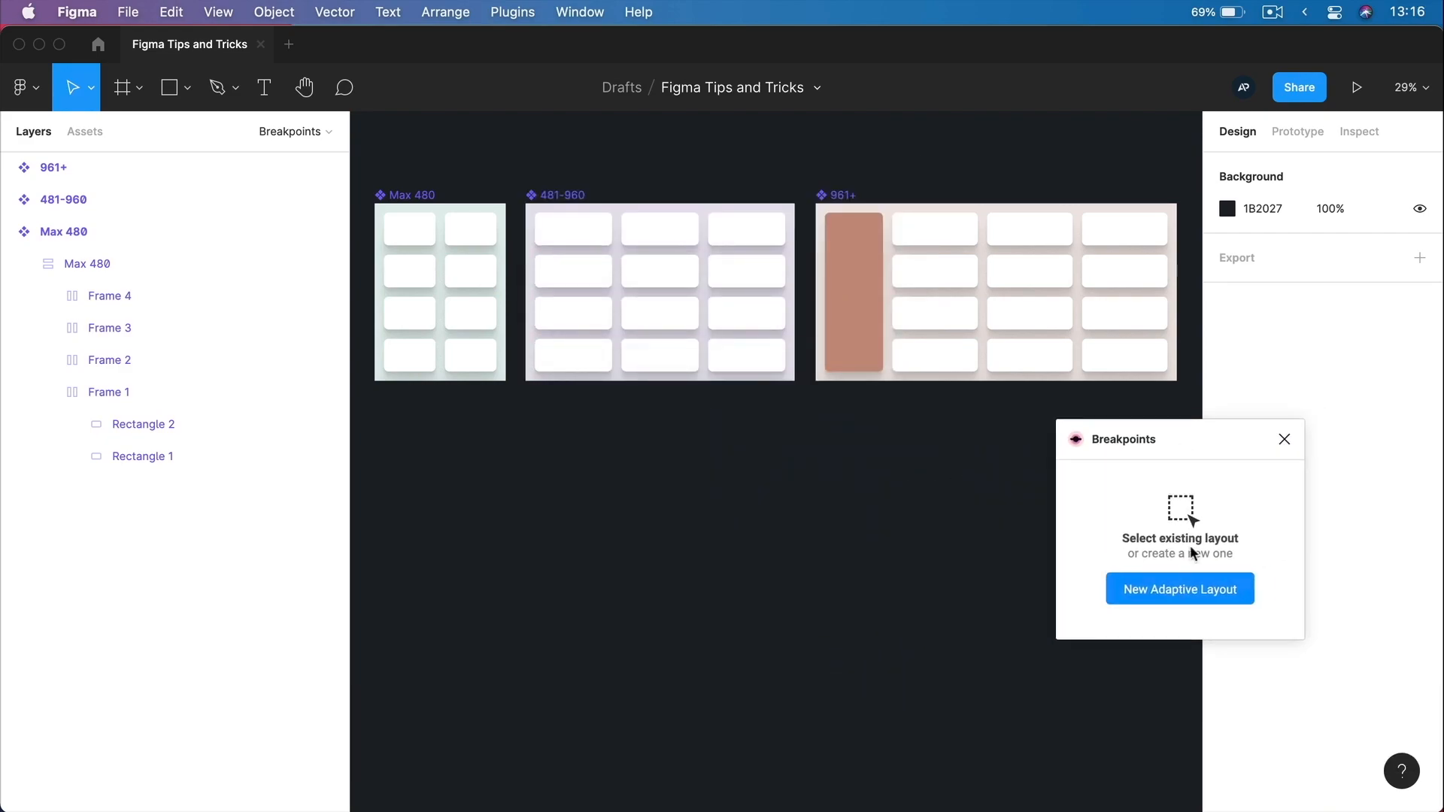
{"action": "mouse_move", "coordinate": [1180, 590]}
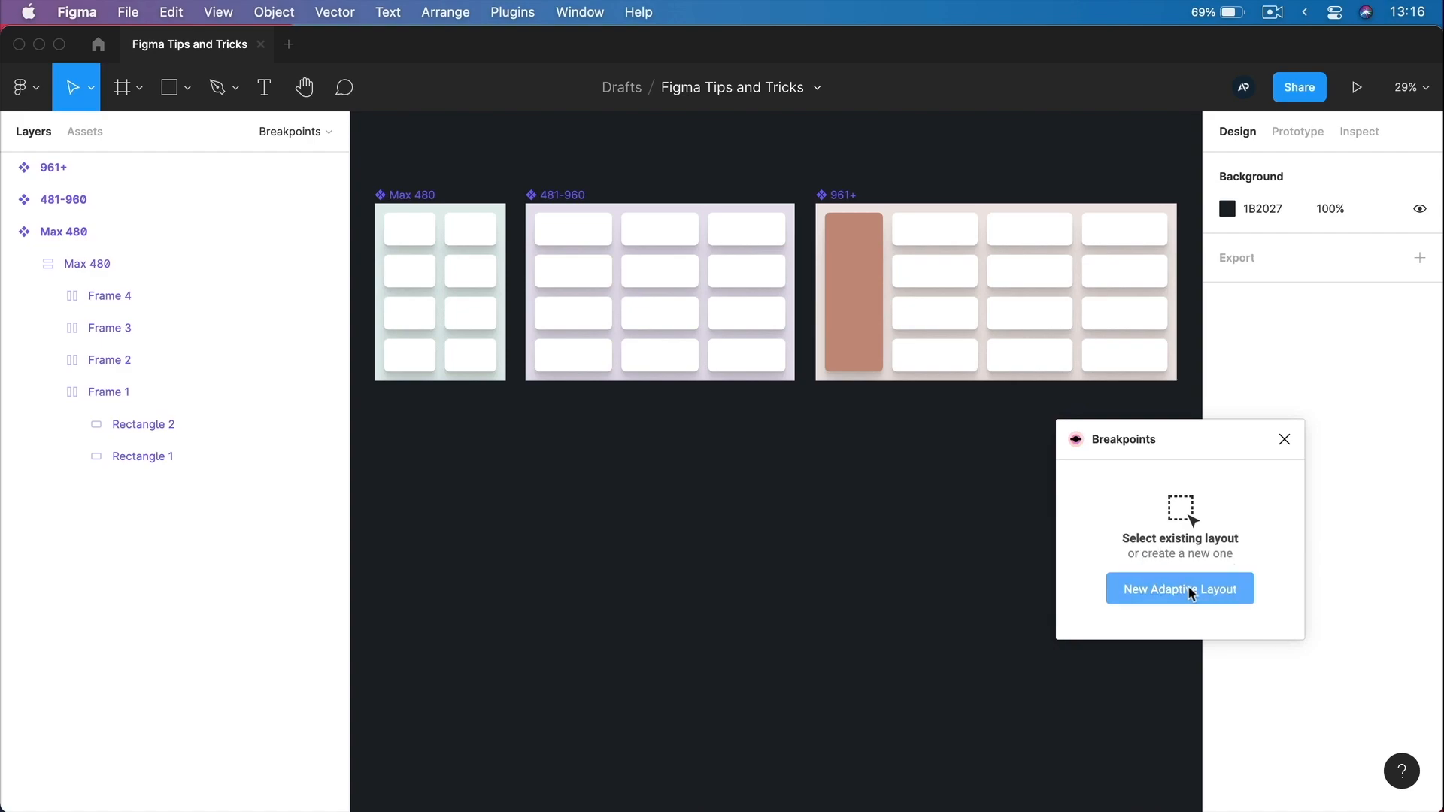
{"action": "left_click", "coordinate": [1179, 590]}
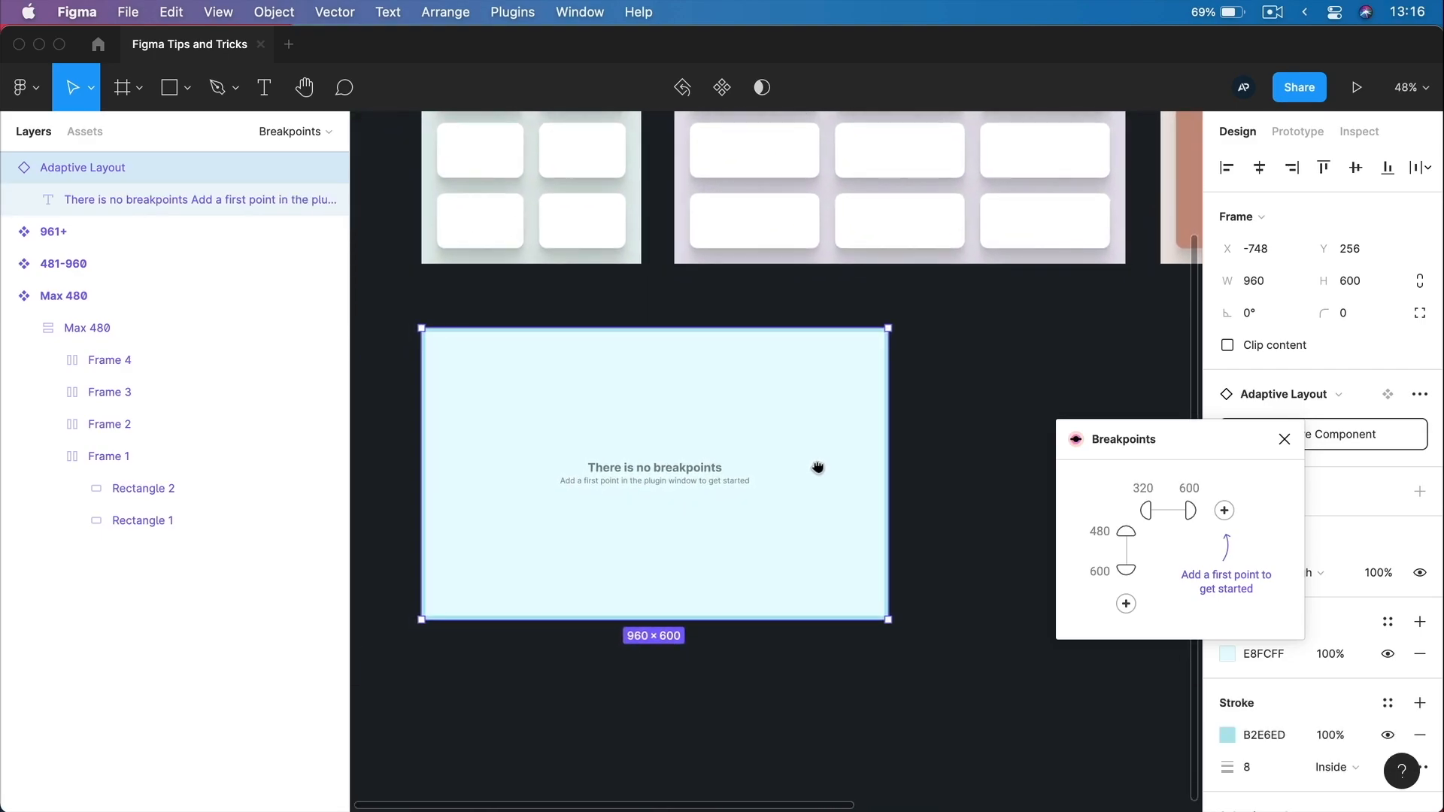
{"action": "key", "text": "cmd+."}
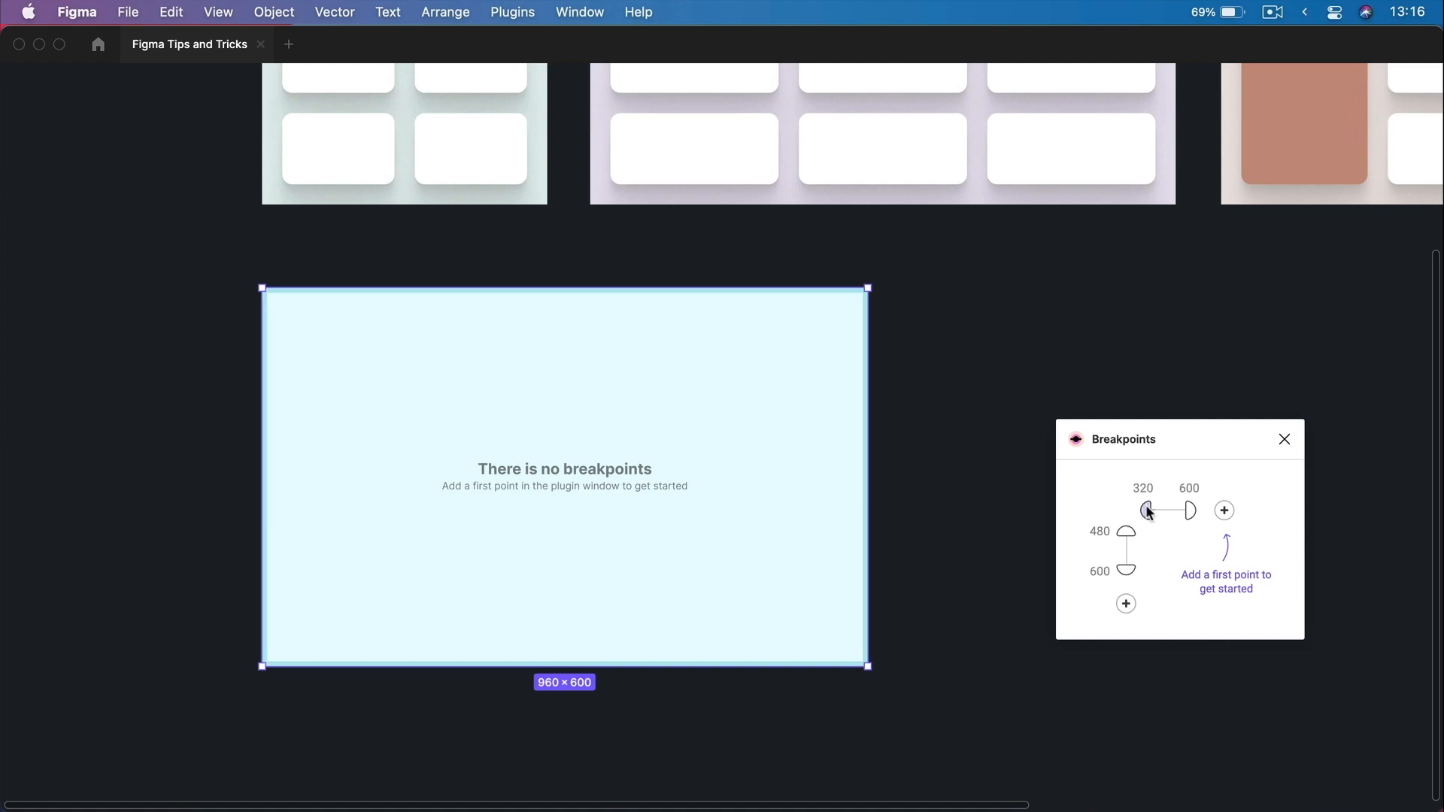
{"action": "mouse_move", "coordinate": [1148, 506]}
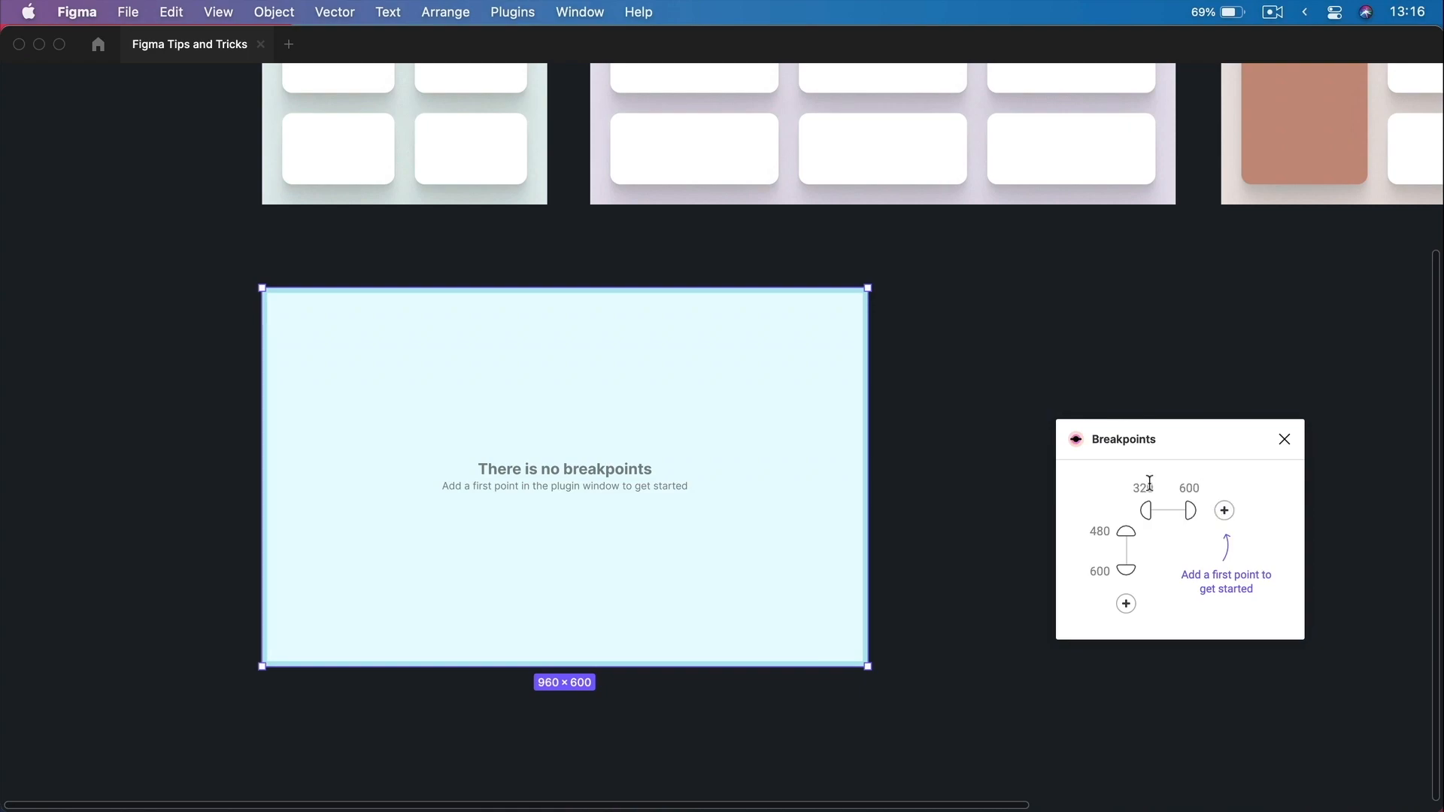
Set horizontal breakpoints at 1, 480, 960 and 1800 for the adaptive layout.
{"action": "scroll", "scroll_direction": "down", "scroll_amount": 3}
{"action": "type", "text": "1"}
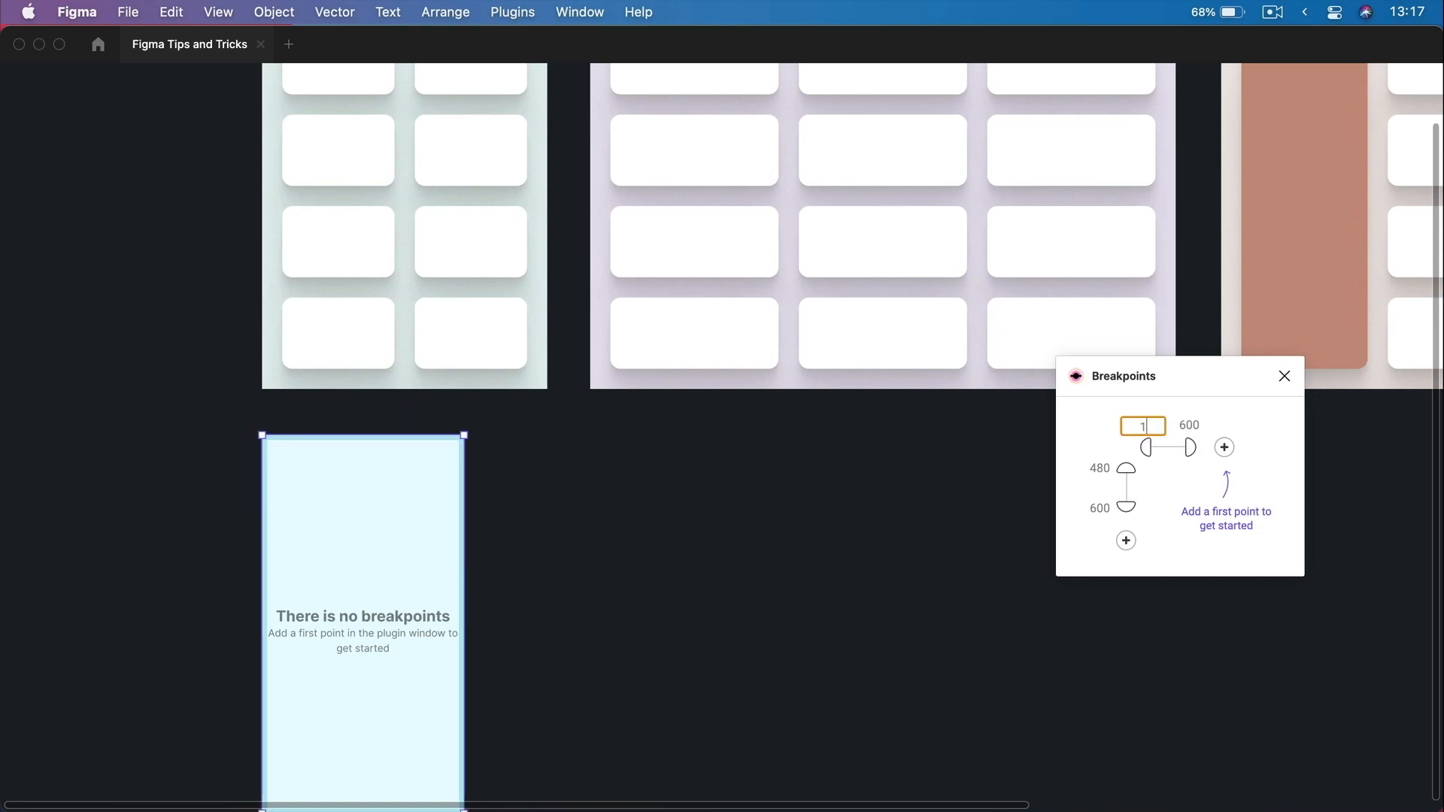
{"action": "left_click", "coordinate": [1189, 424]}
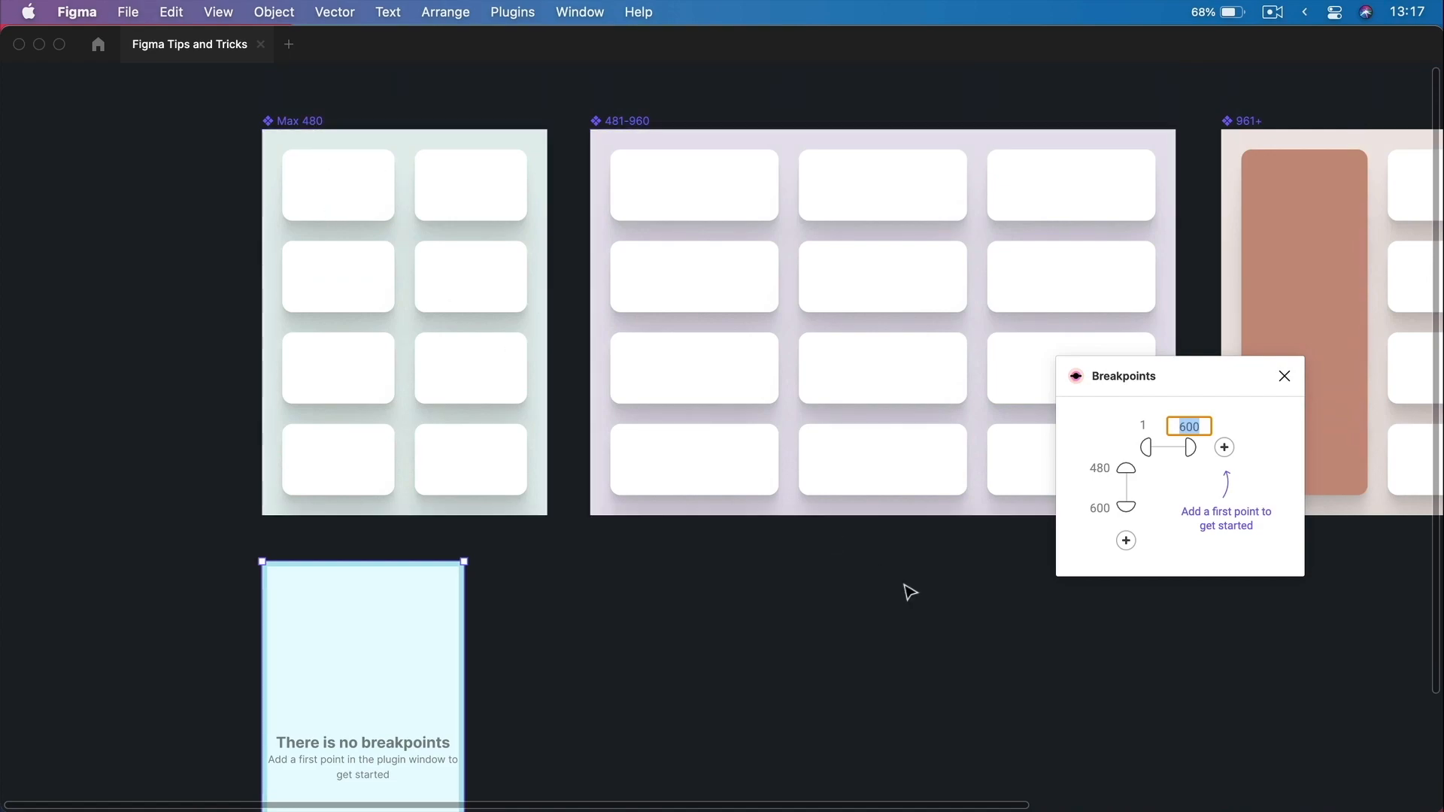
{"action": "type", "text": "480"}
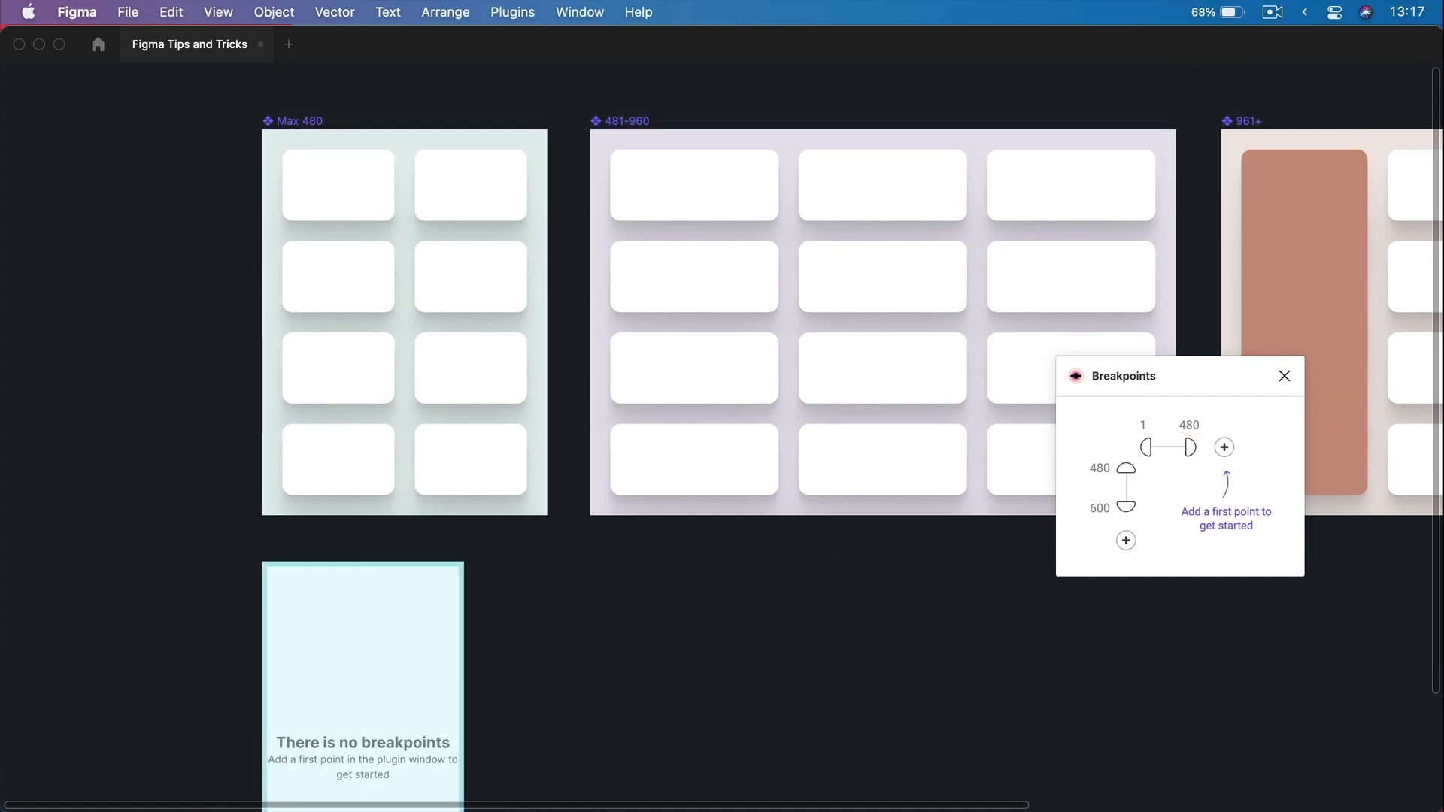
{"action": "left_click", "coordinate": [1225, 448]}
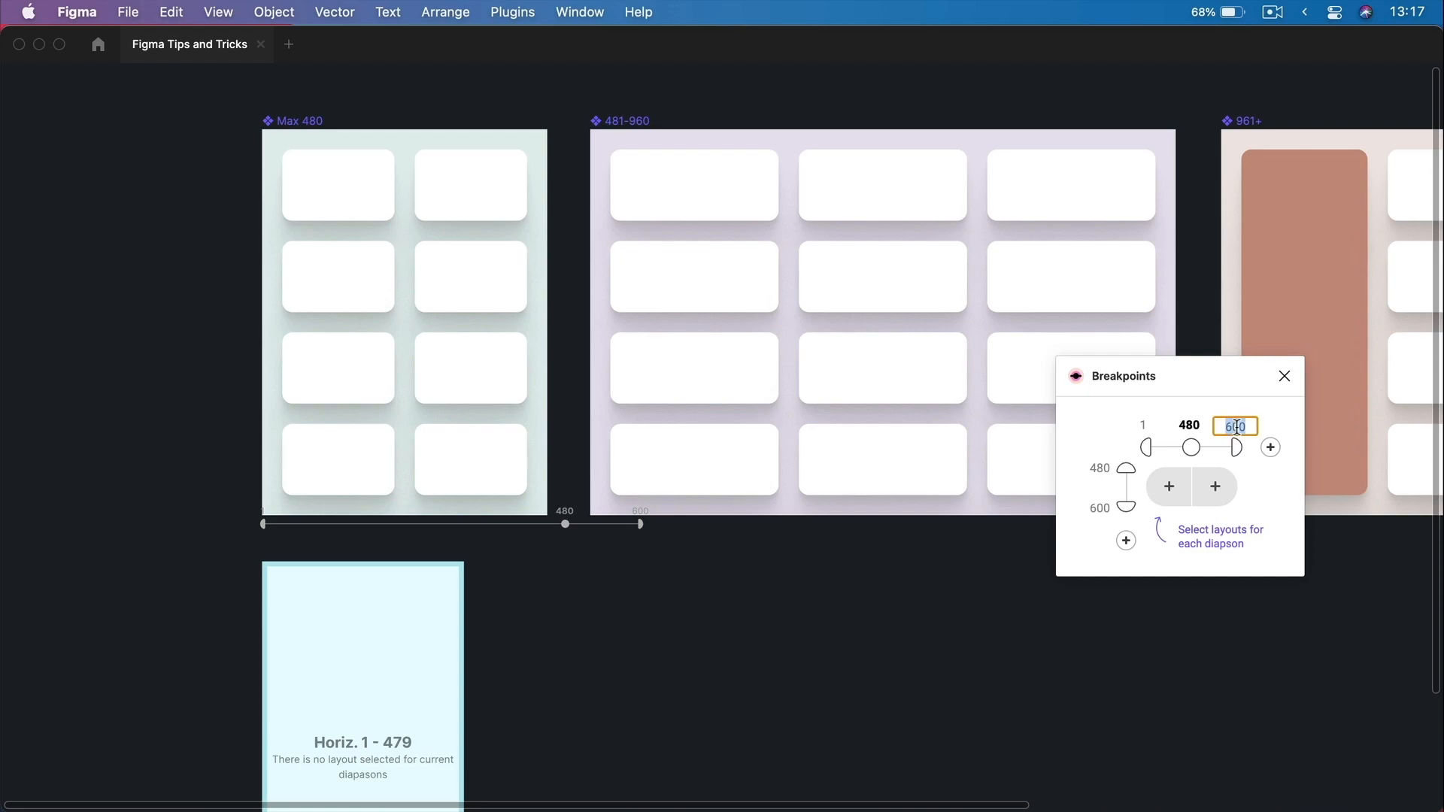
{"action": "left_click", "coordinate": [629, 120]}
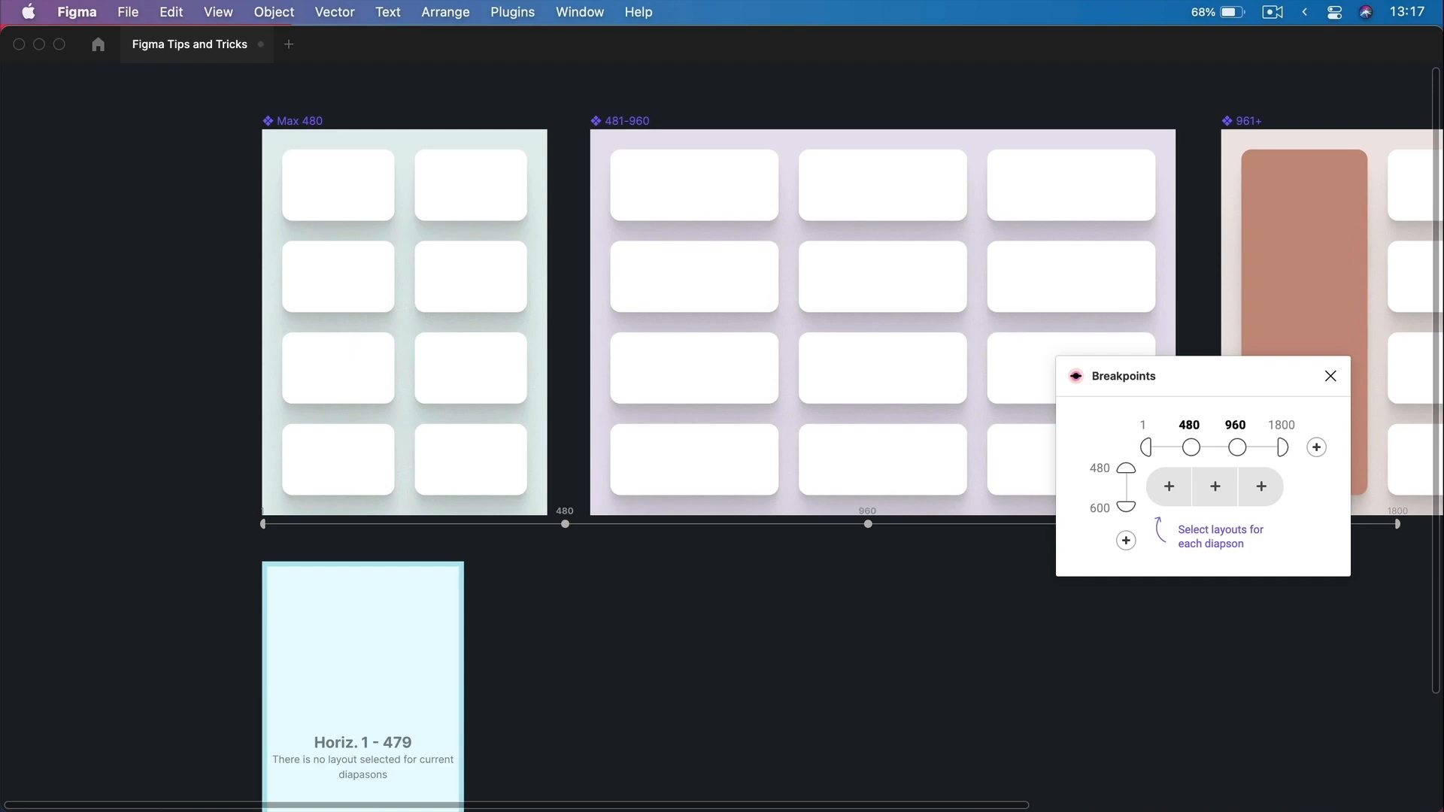
{"action": "left_click", "coordinate": [363, 681]}
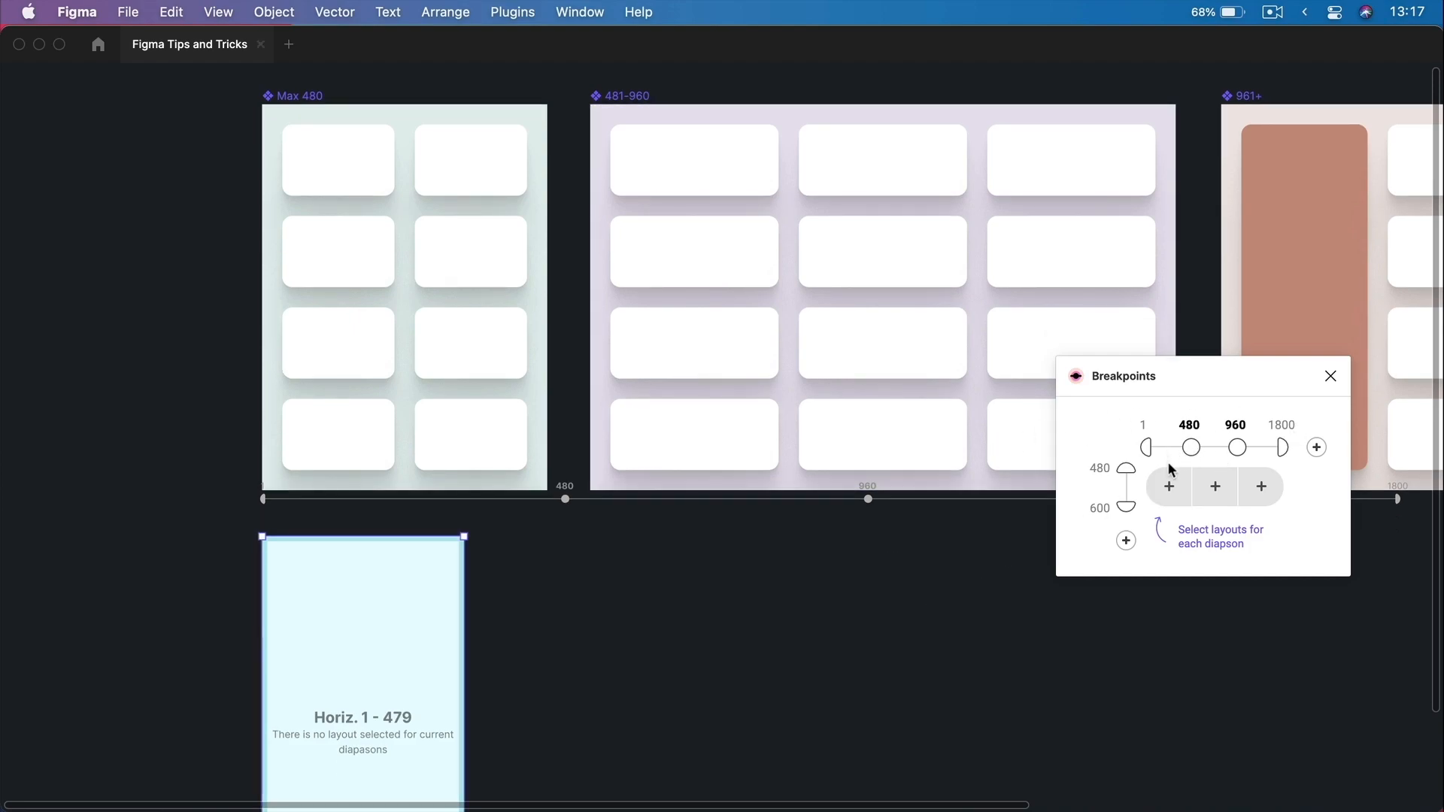
{"action": "mouse_move", "coordinate": [1179, 505]}
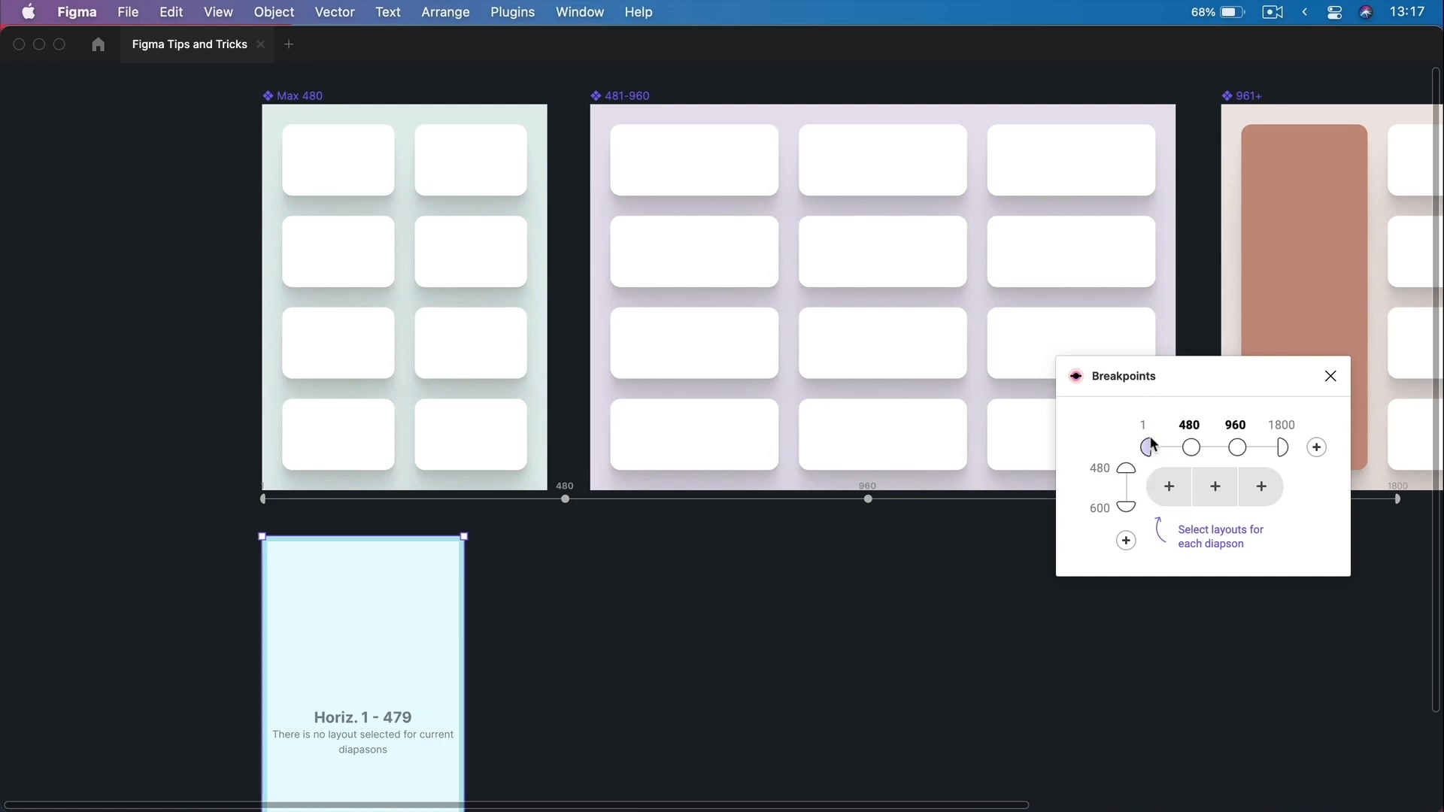
Assign the Max 480 frame as the master layout for the 1–479 width range.
{"action": "left_click", "coordinate": [1190, 448]}
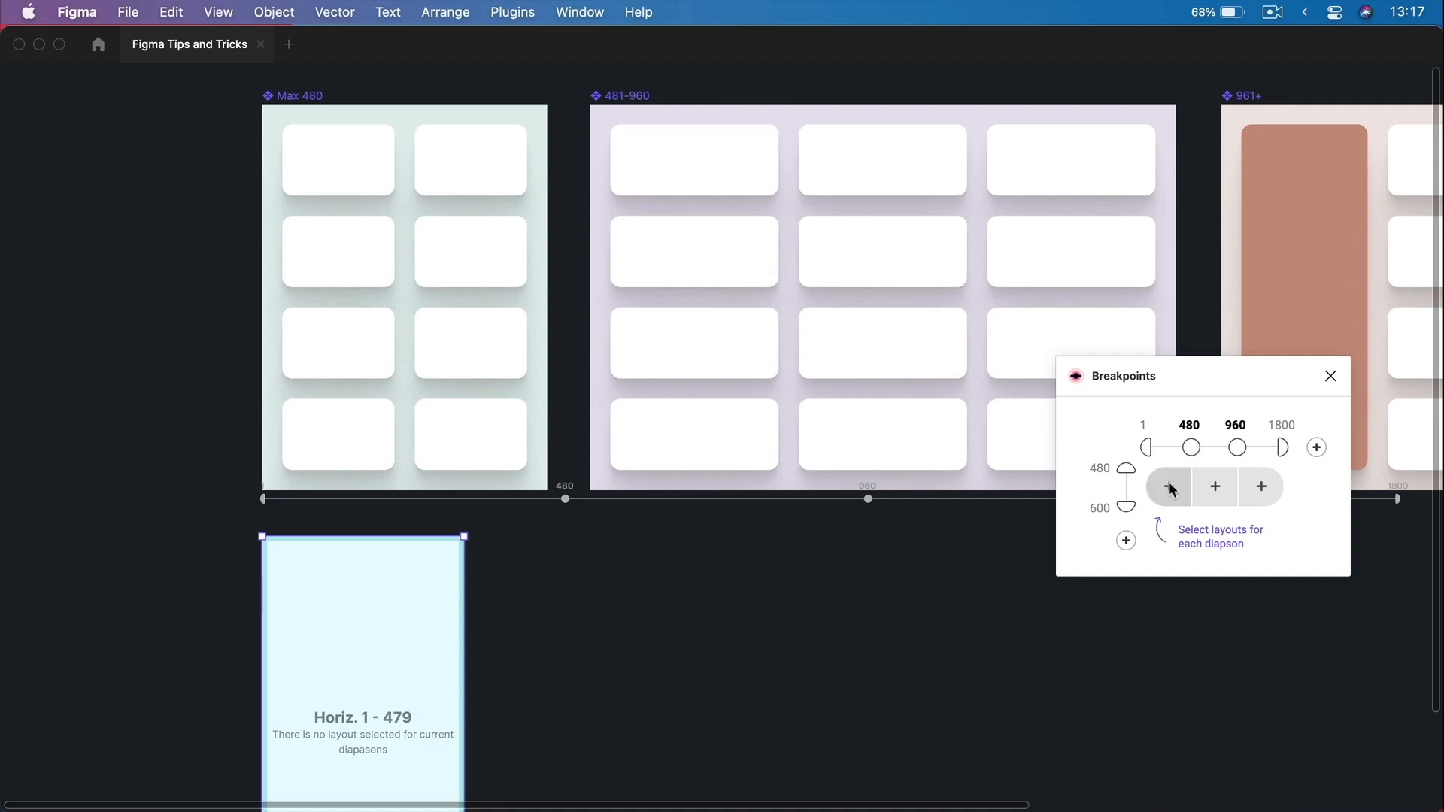
{"action": "left_click", "coordinate": [1169, 486]}
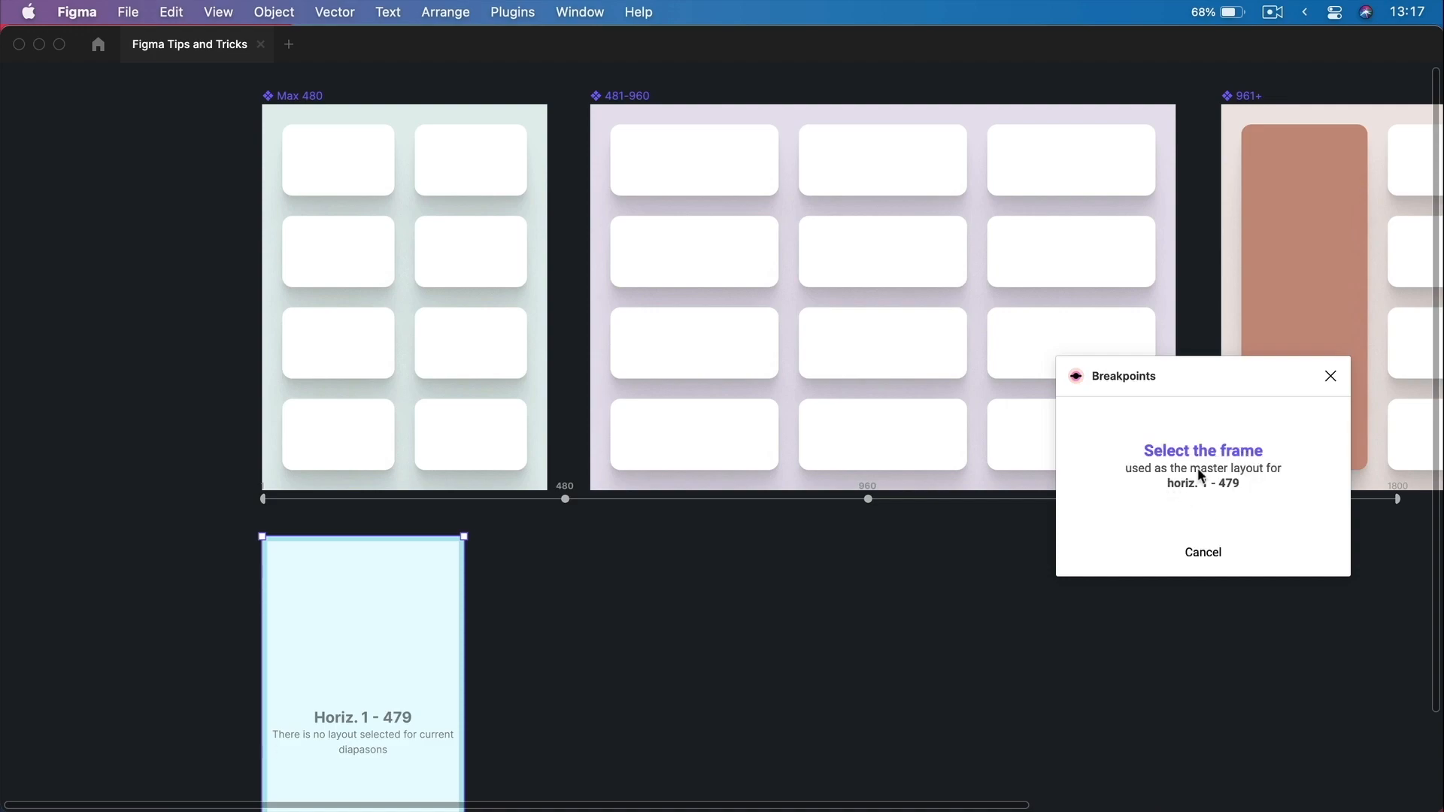
{"action": "mouse_move", "coordinate": [1225, 491]}
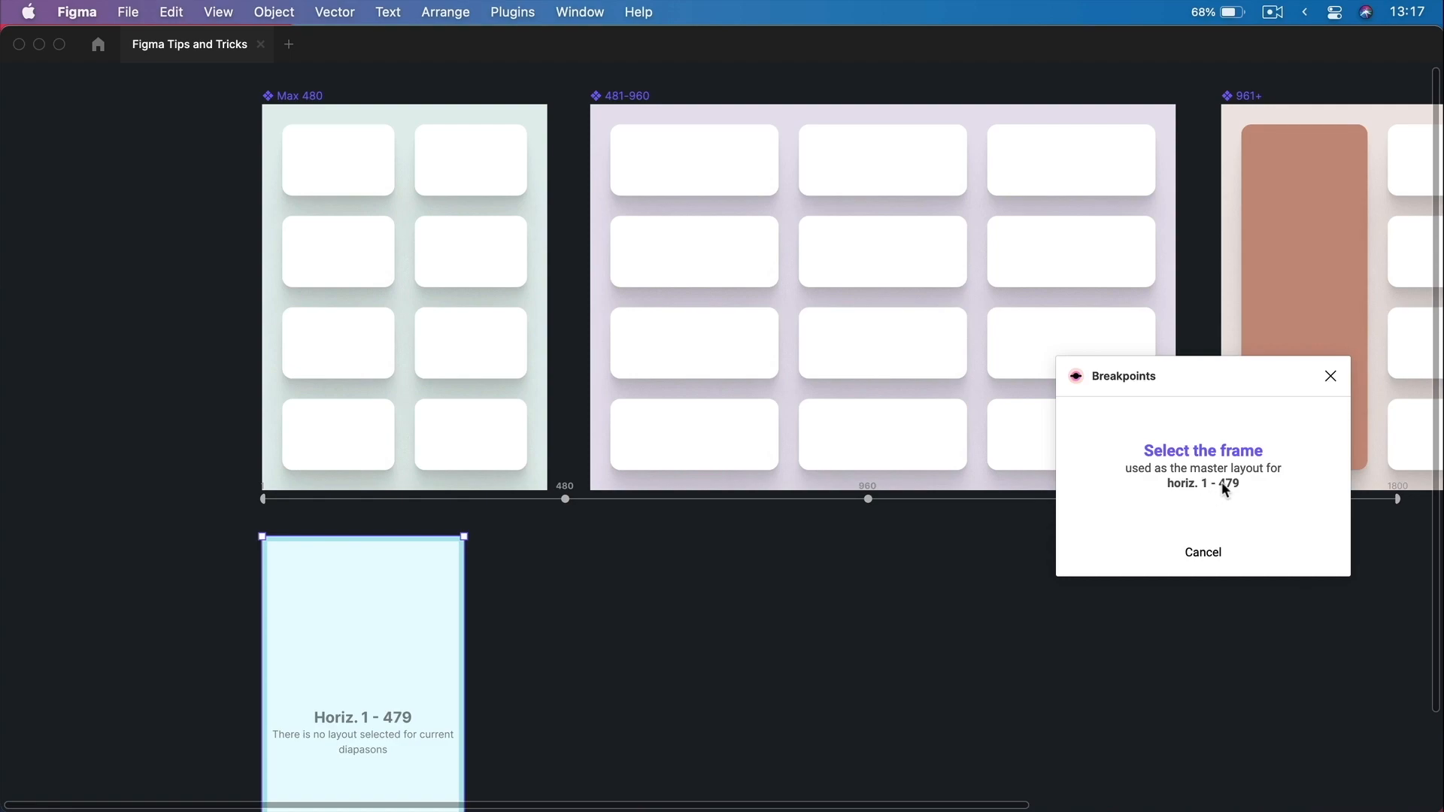
{"action": "left_click", "coordinate": [386, 194]}
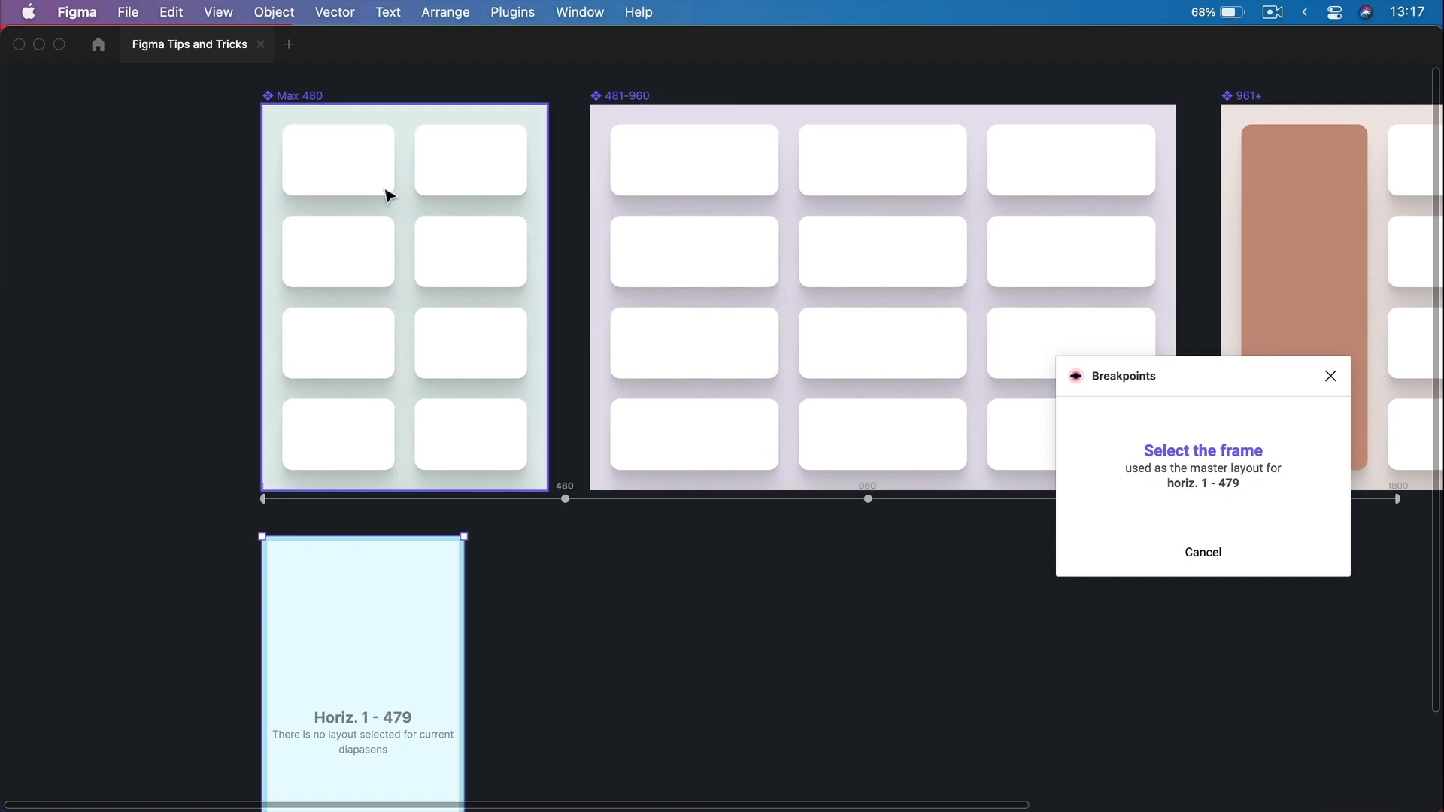
{"action": "left_click", "coordinate": [403, 109]}
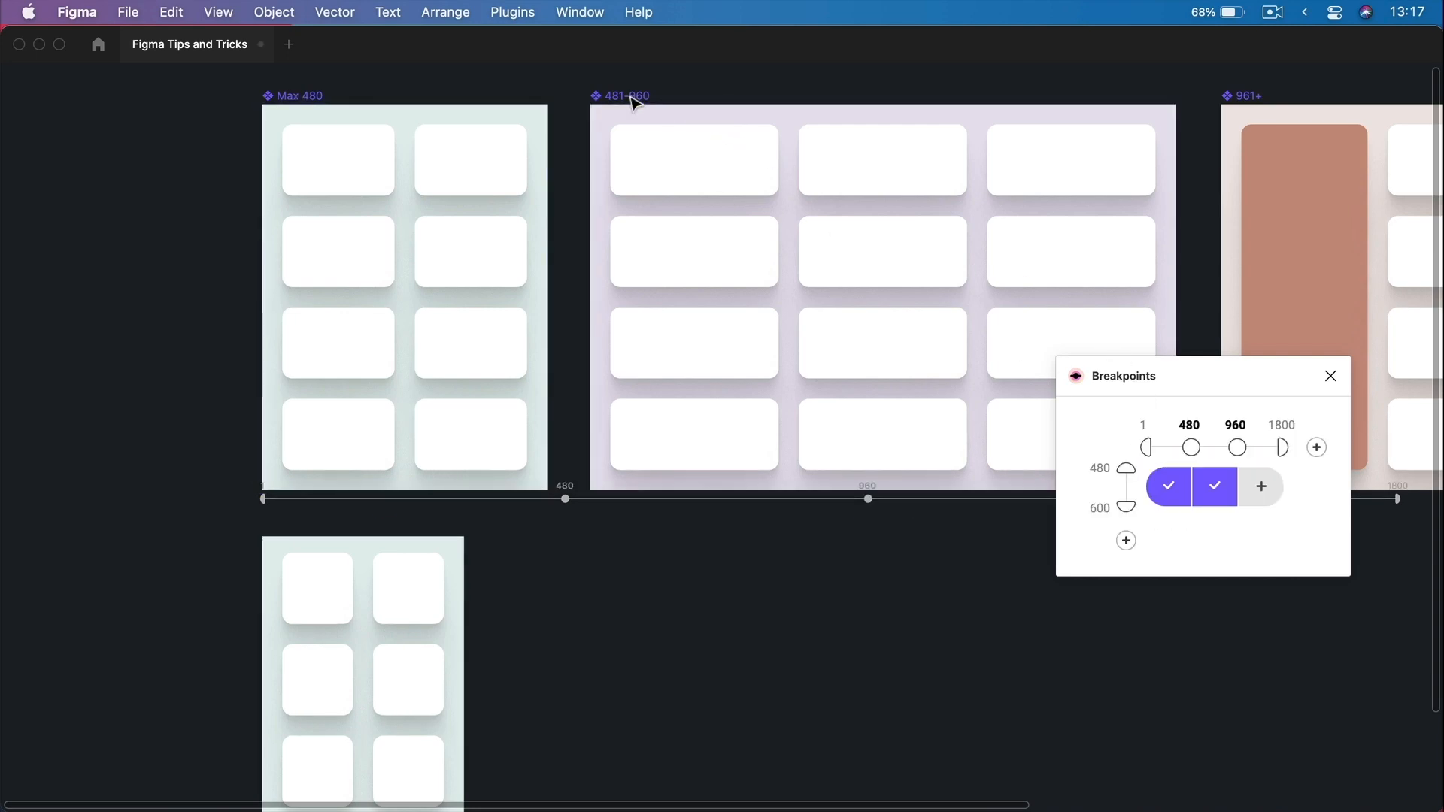
{"action": "left_click", "coordinate": [1261, 486]}
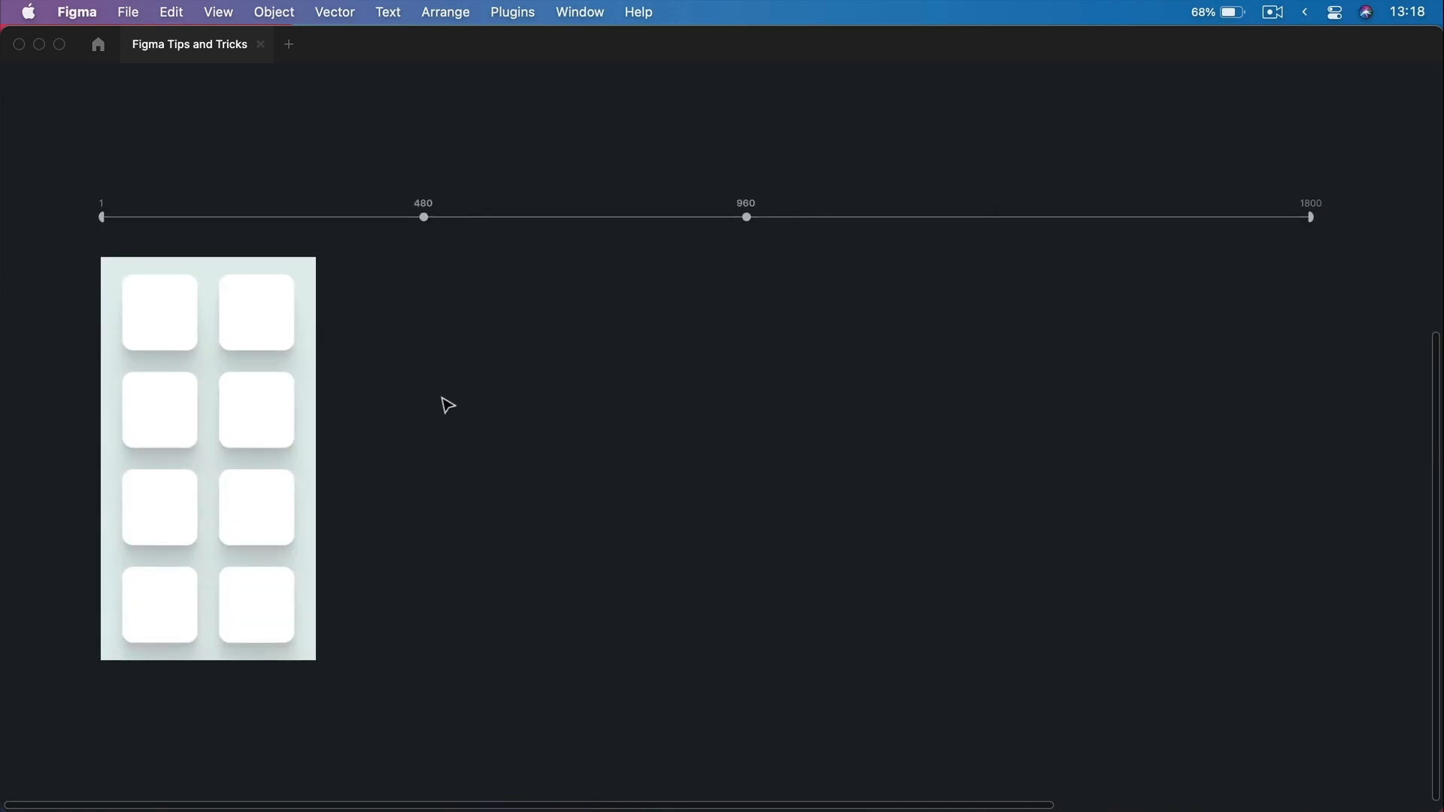
{"action": "mouse_move", "coordinate": [713, 258]}
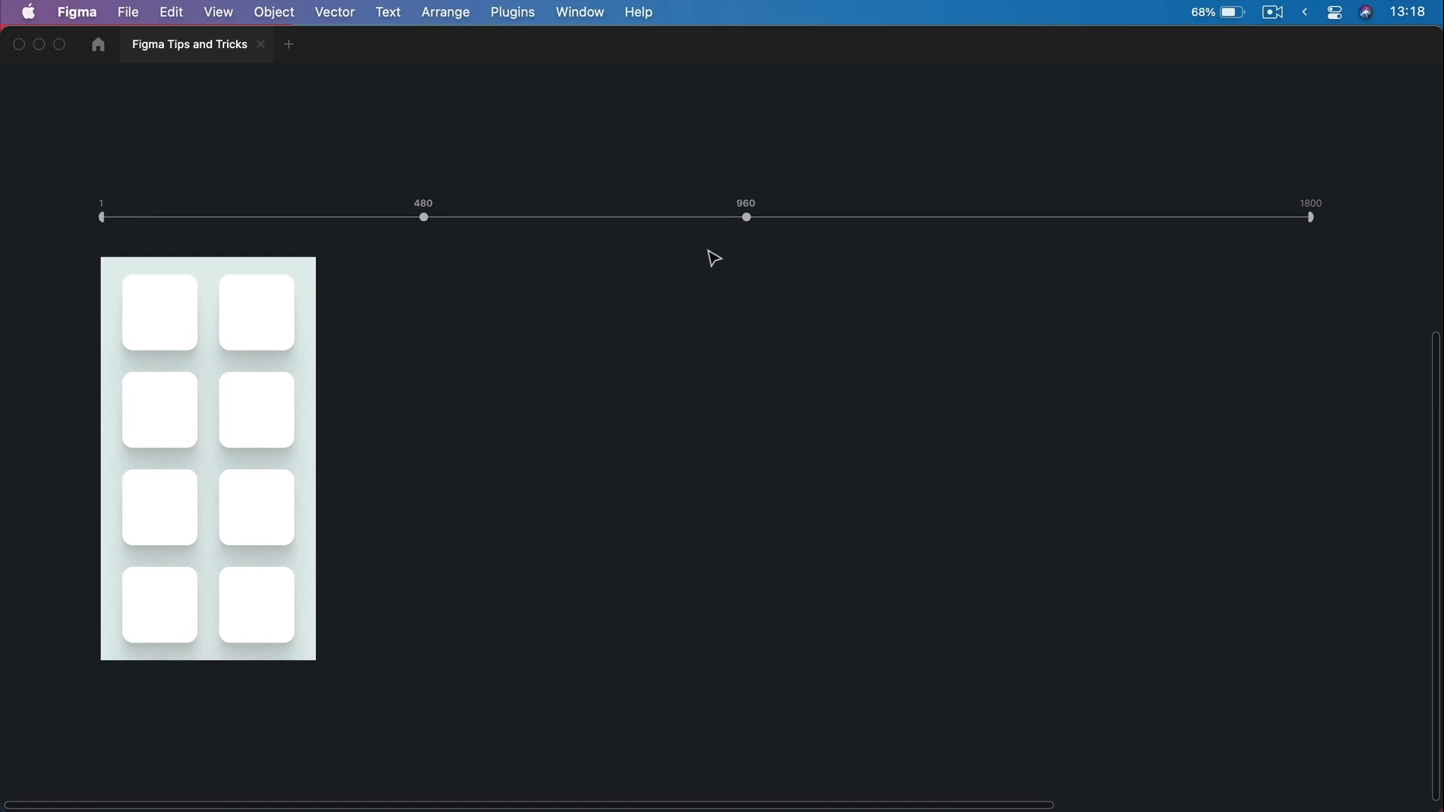
{"action": "mouse_move", "coordinate": [101, 191]}
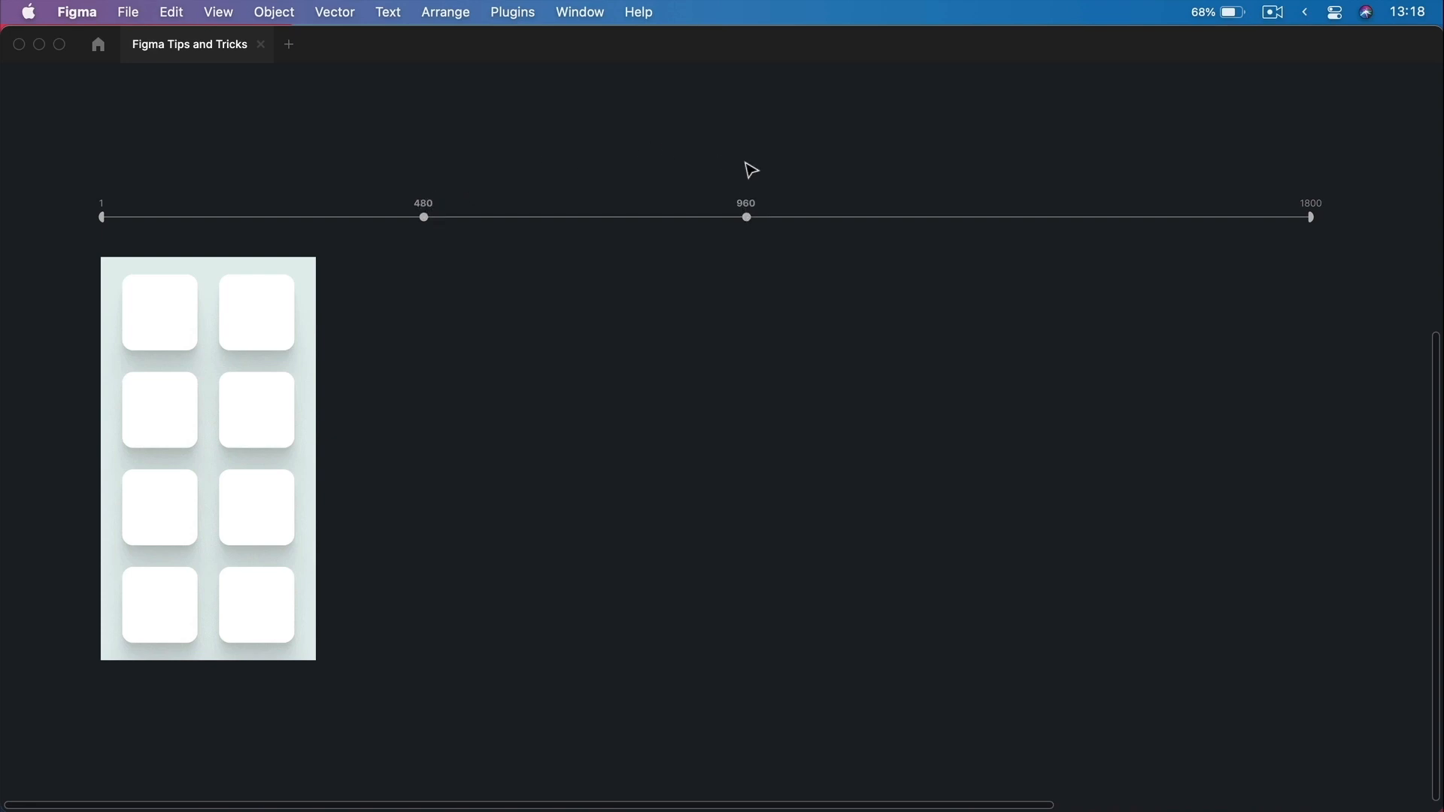
{"action": "mouse_move", "coordinate": [947, 179]}
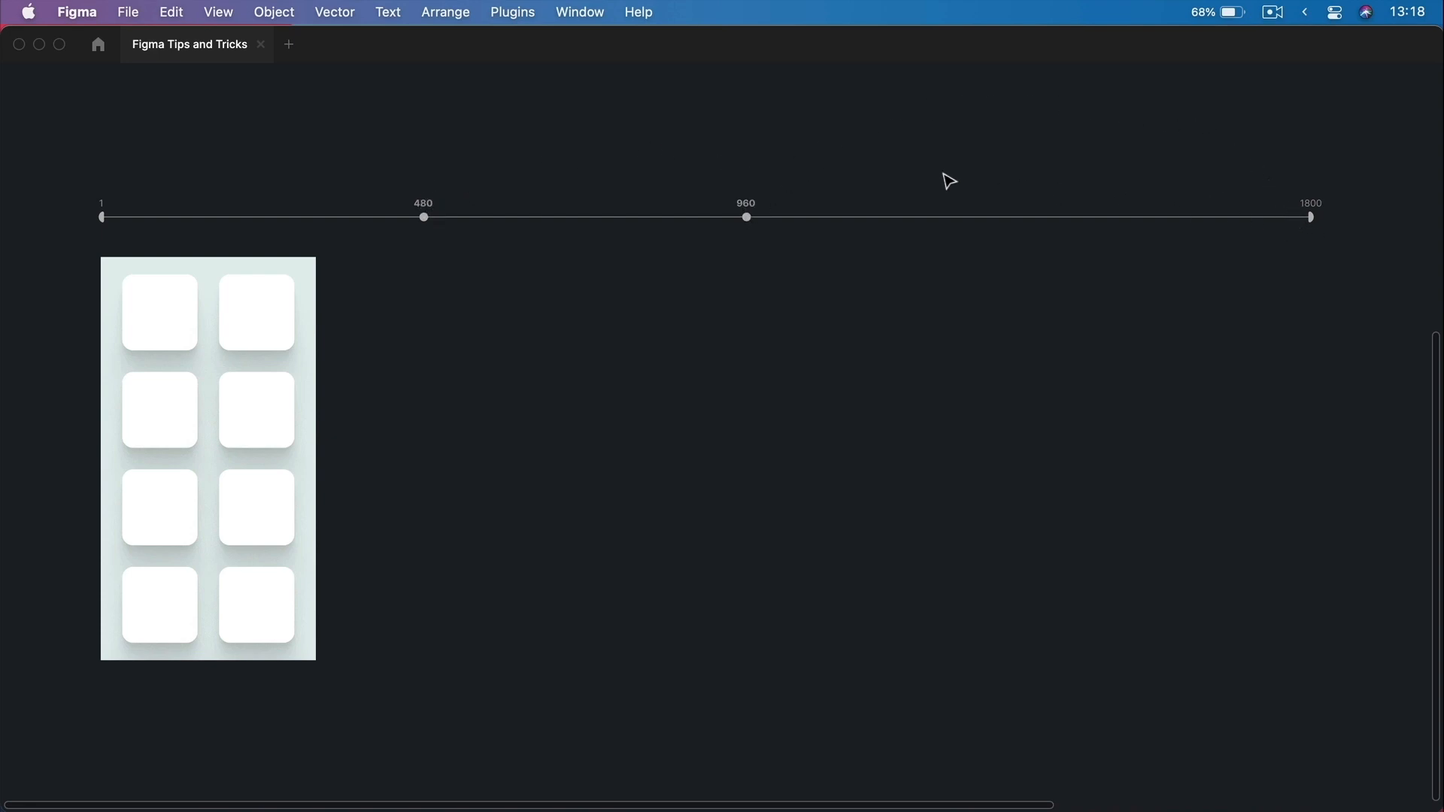
Widen the adaptive frame past 480 so it swaps to the three-column 481-960 layout.
{"action": "left_click", "coordinate": [207, 459]}
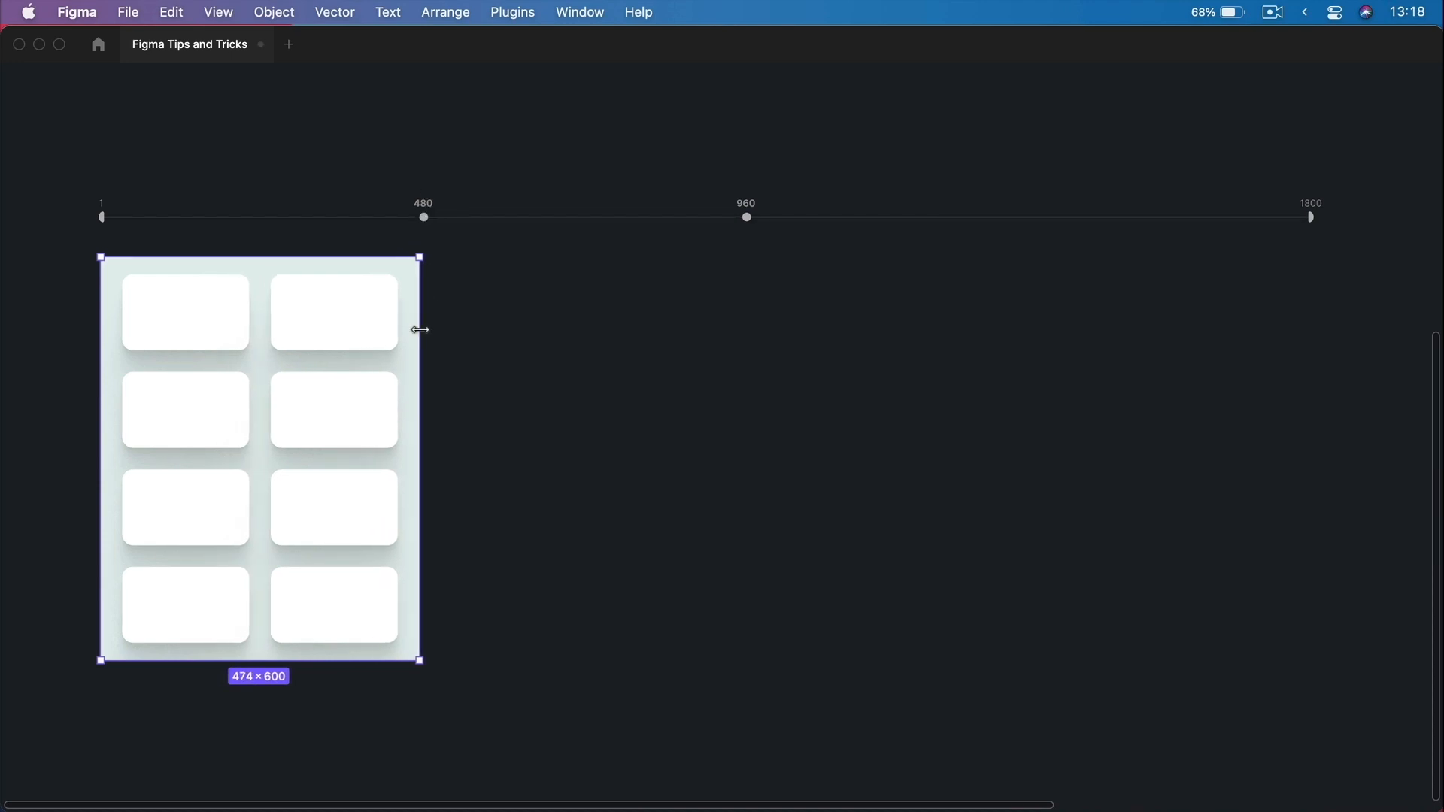
{"action": "left_click_drag", "start_coordinate": [419, 329], "coordinate": [426, 330]}
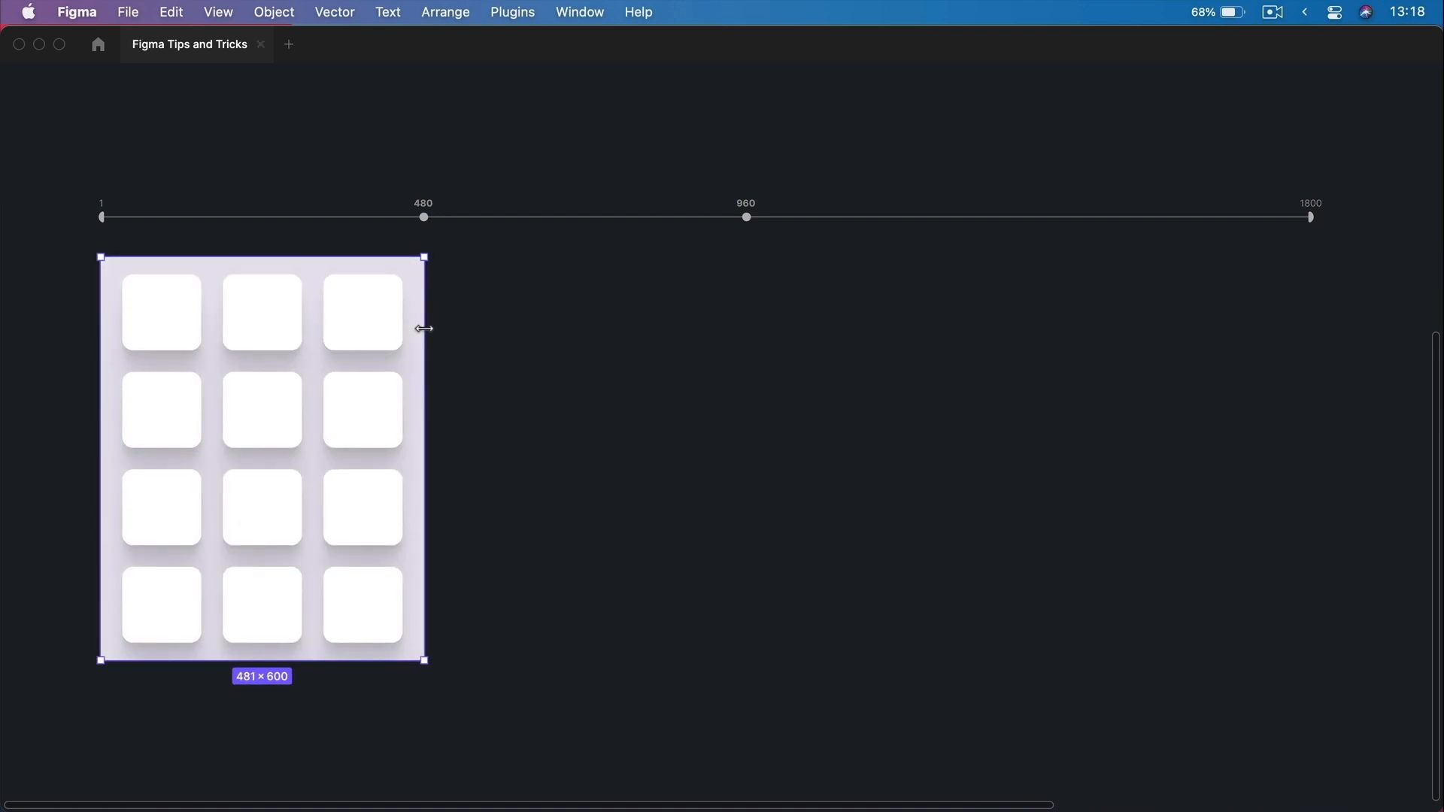
{"action": "mouse_move", "coordinate": [430, 353]}
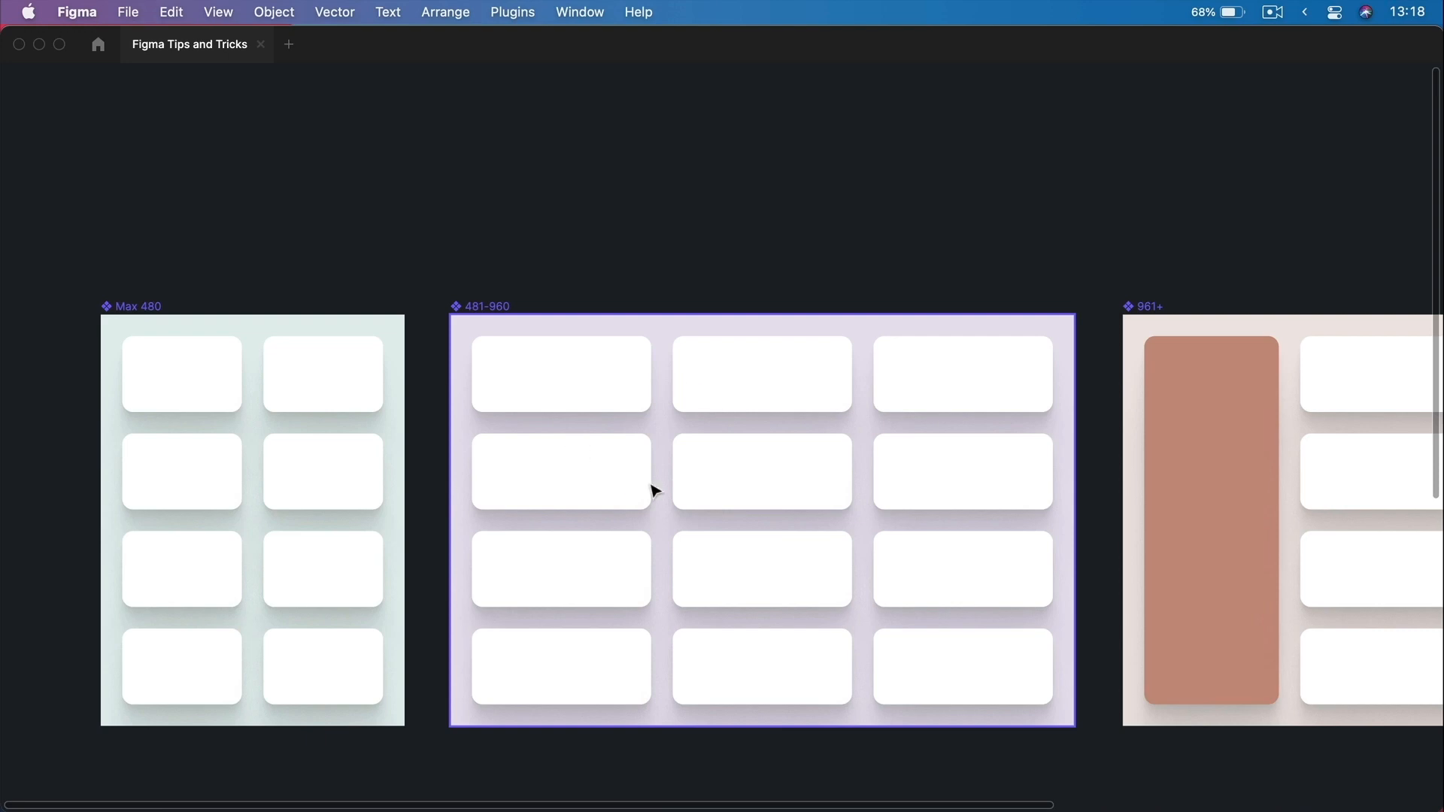
{"action": "mouse_move", "coordinate": [481, 473]}
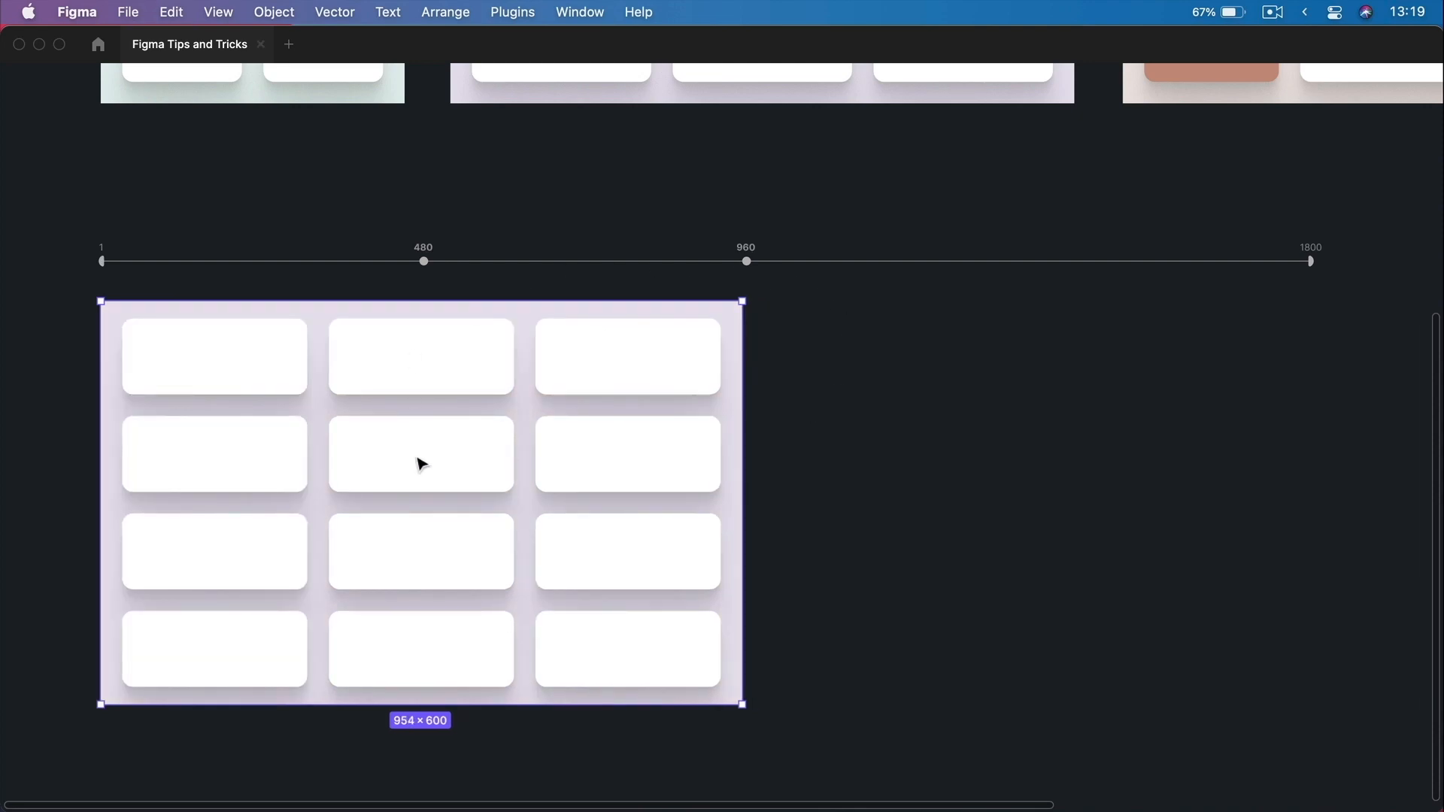
{"action": "mouse_move", "coordinate": [880, 449]}
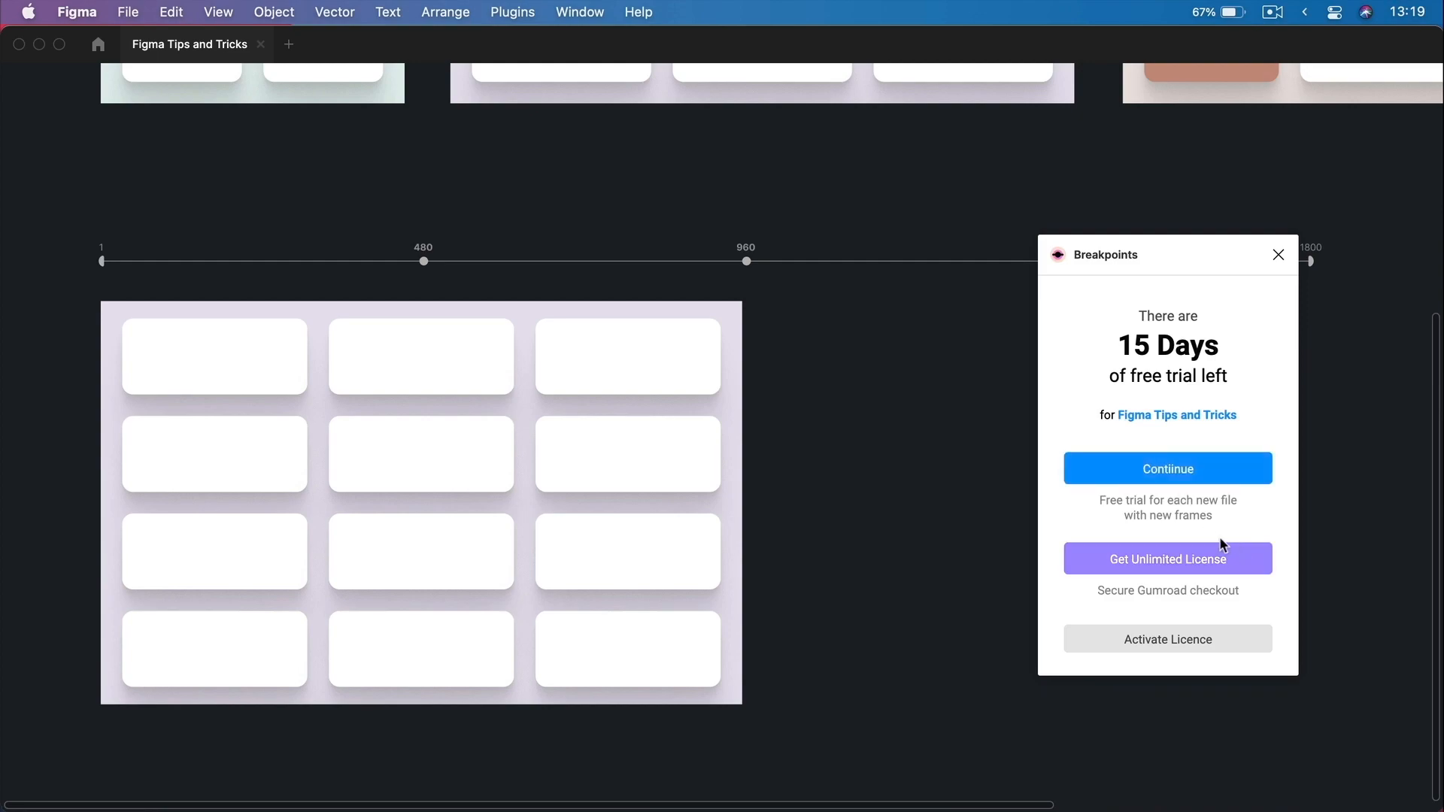
{"action": "mouse_move", "coordinate": [1148, 348]}
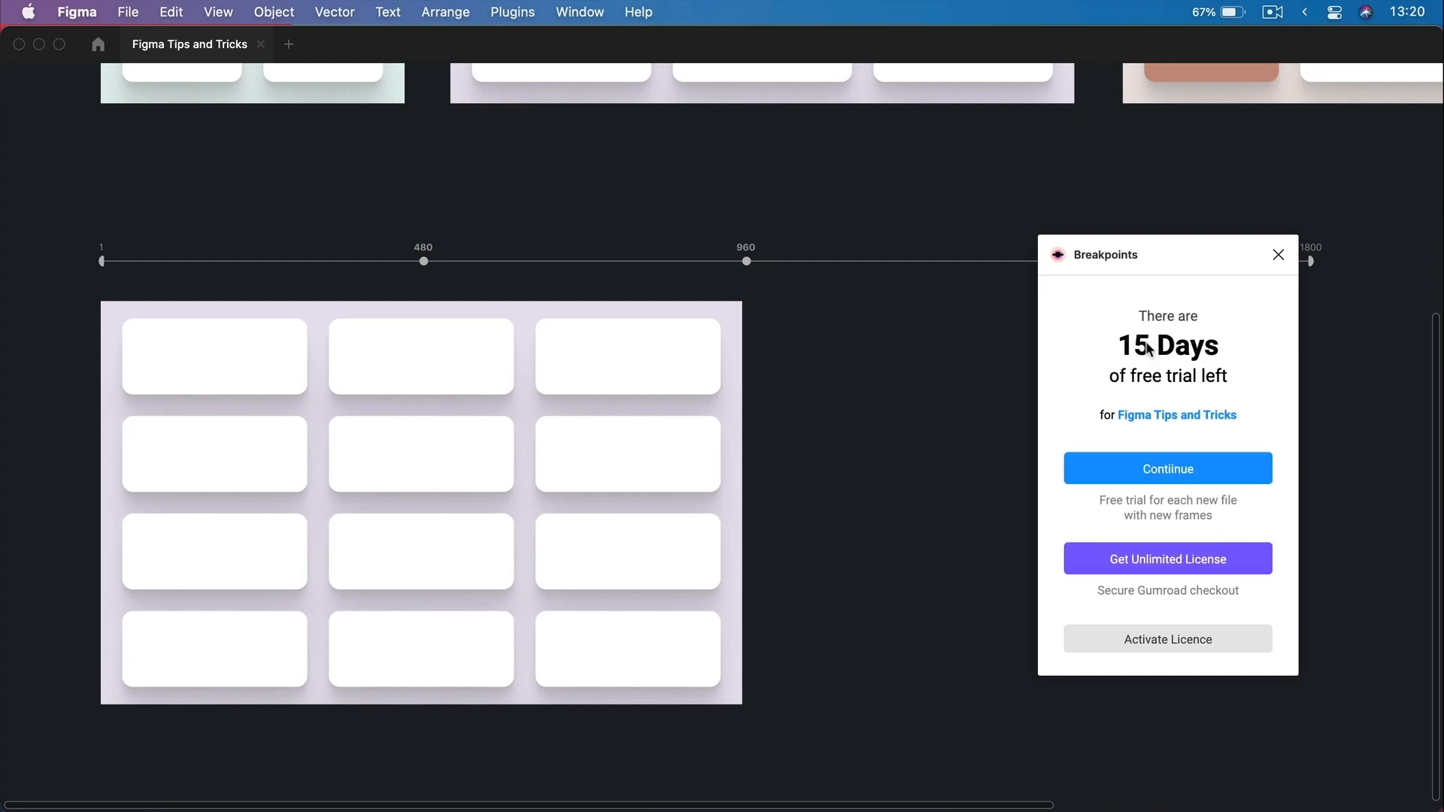
{"action": "mouse_move", "coordinate": [1168, 483]}
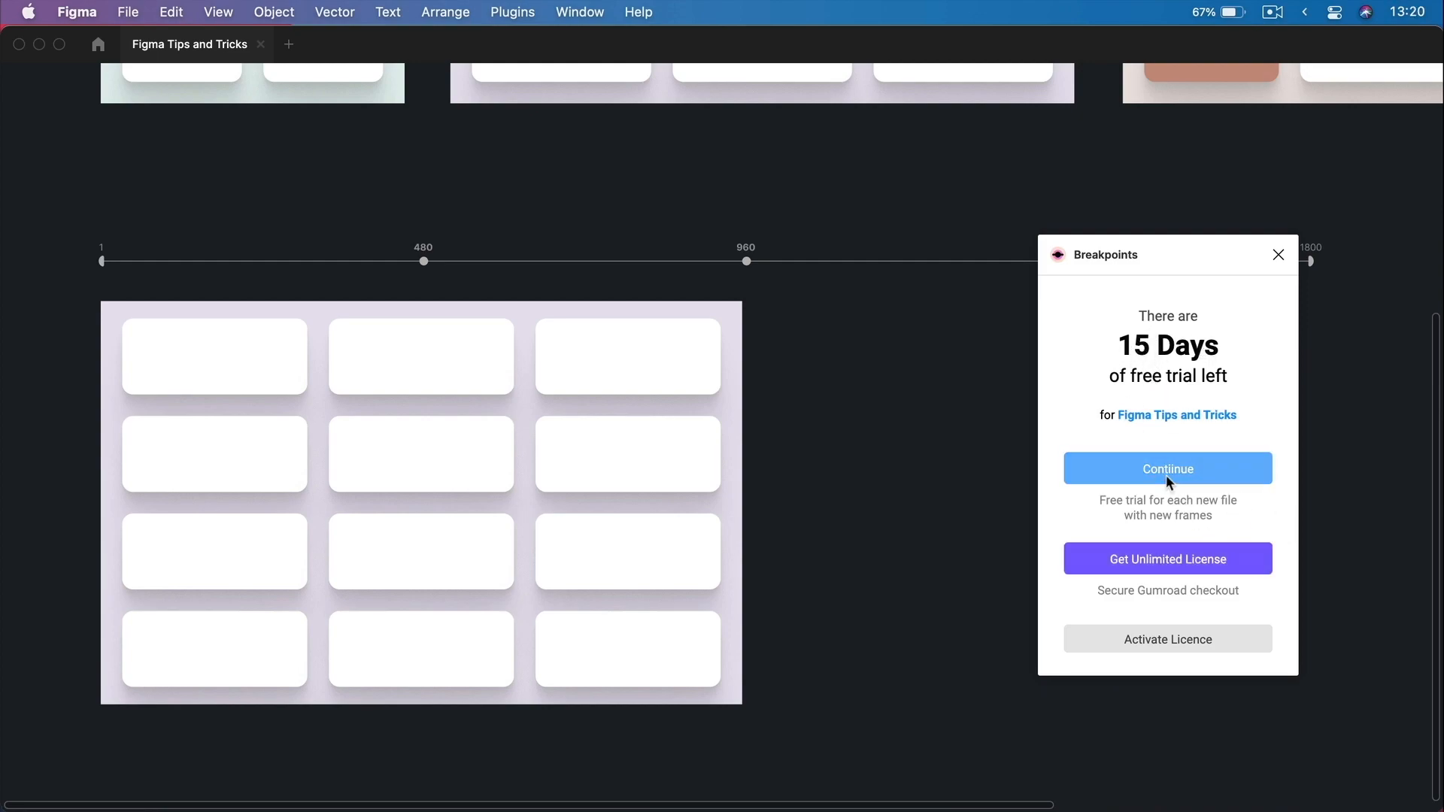
Continue past the trial notice and inspect the layouts assigned to the first and middle ranges.
{"action": "left_click", "coordinate": [1168, 468]}
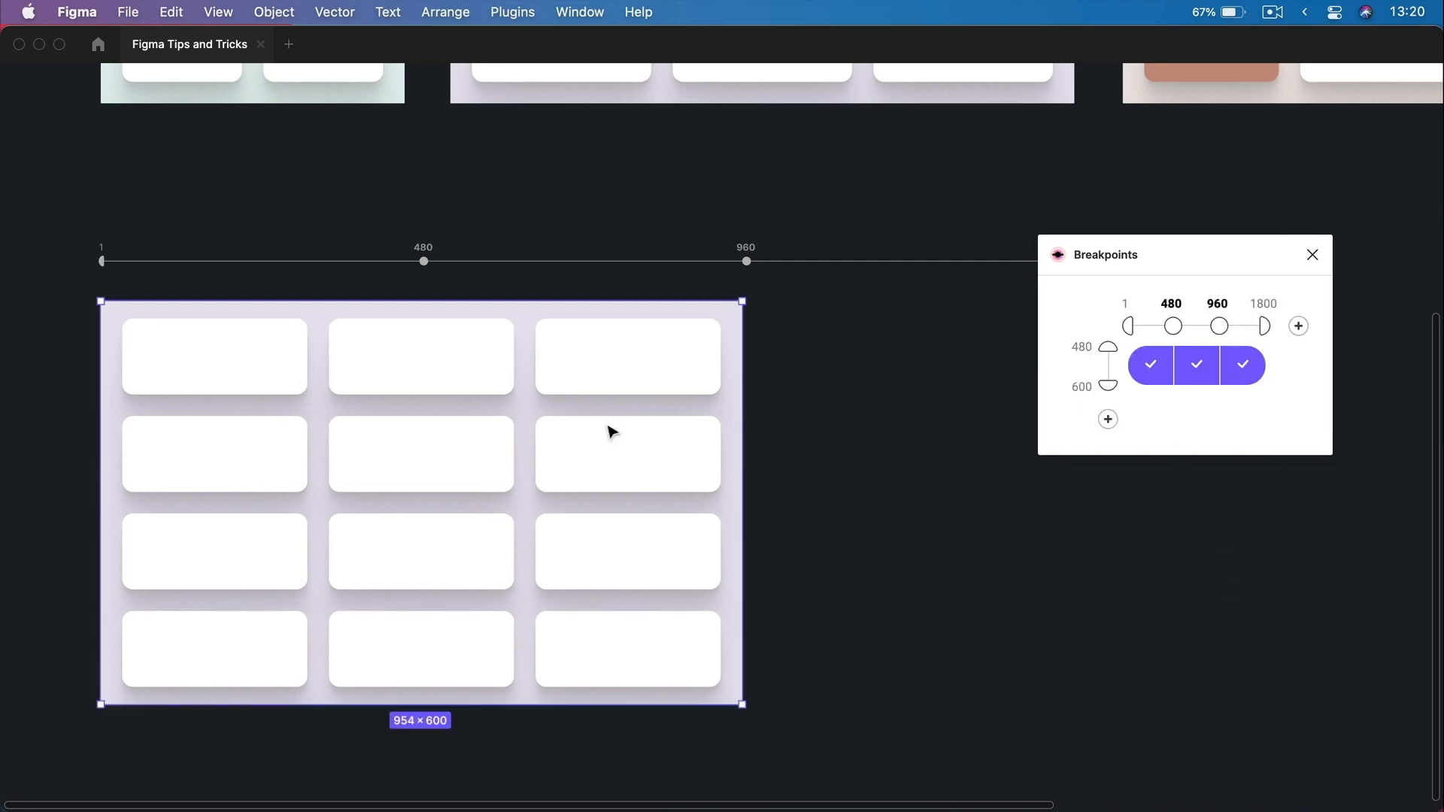
{"action": "mouse_move", "coordinate": [806, 447]}
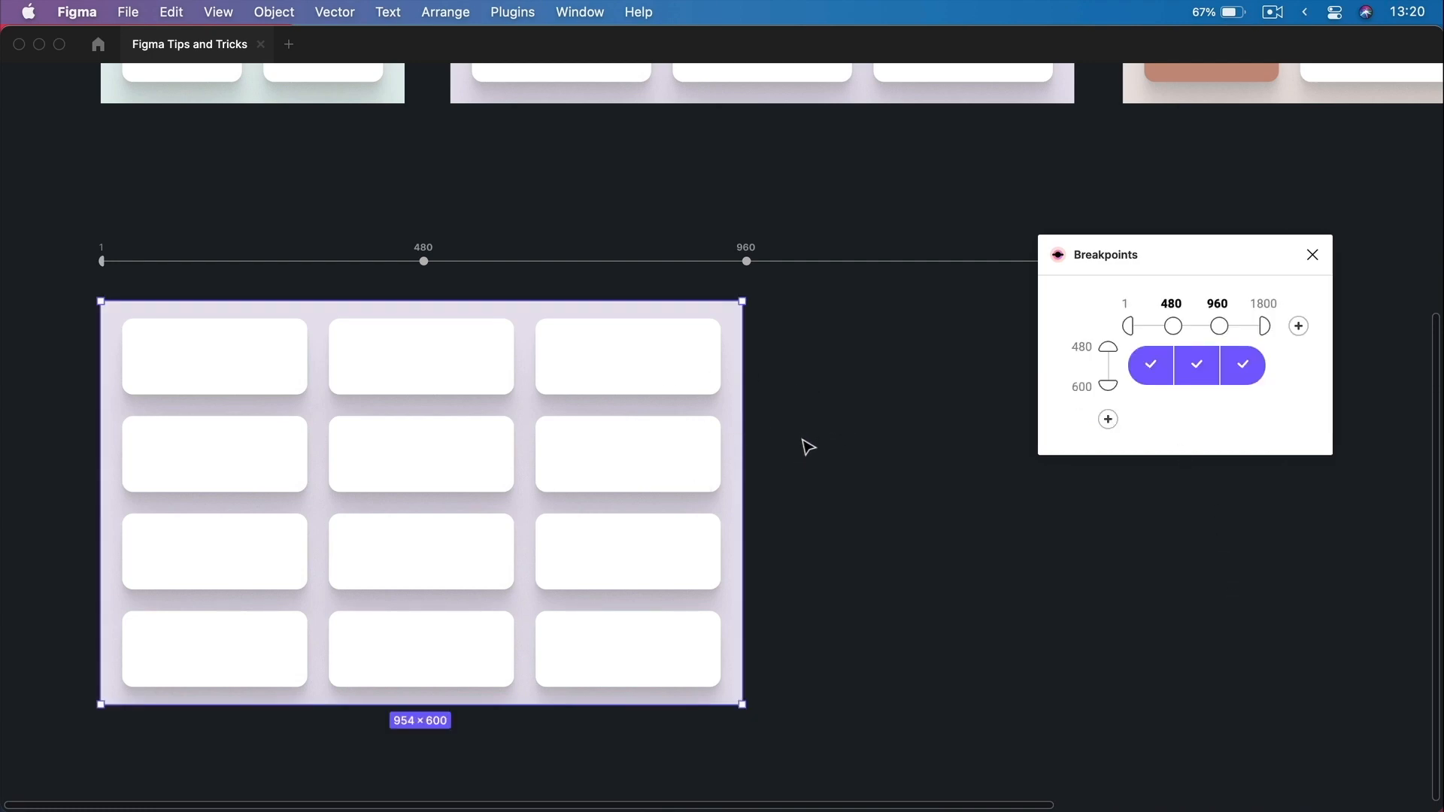
{"action": "mouse_move", "coordinate": [1237, 307]}
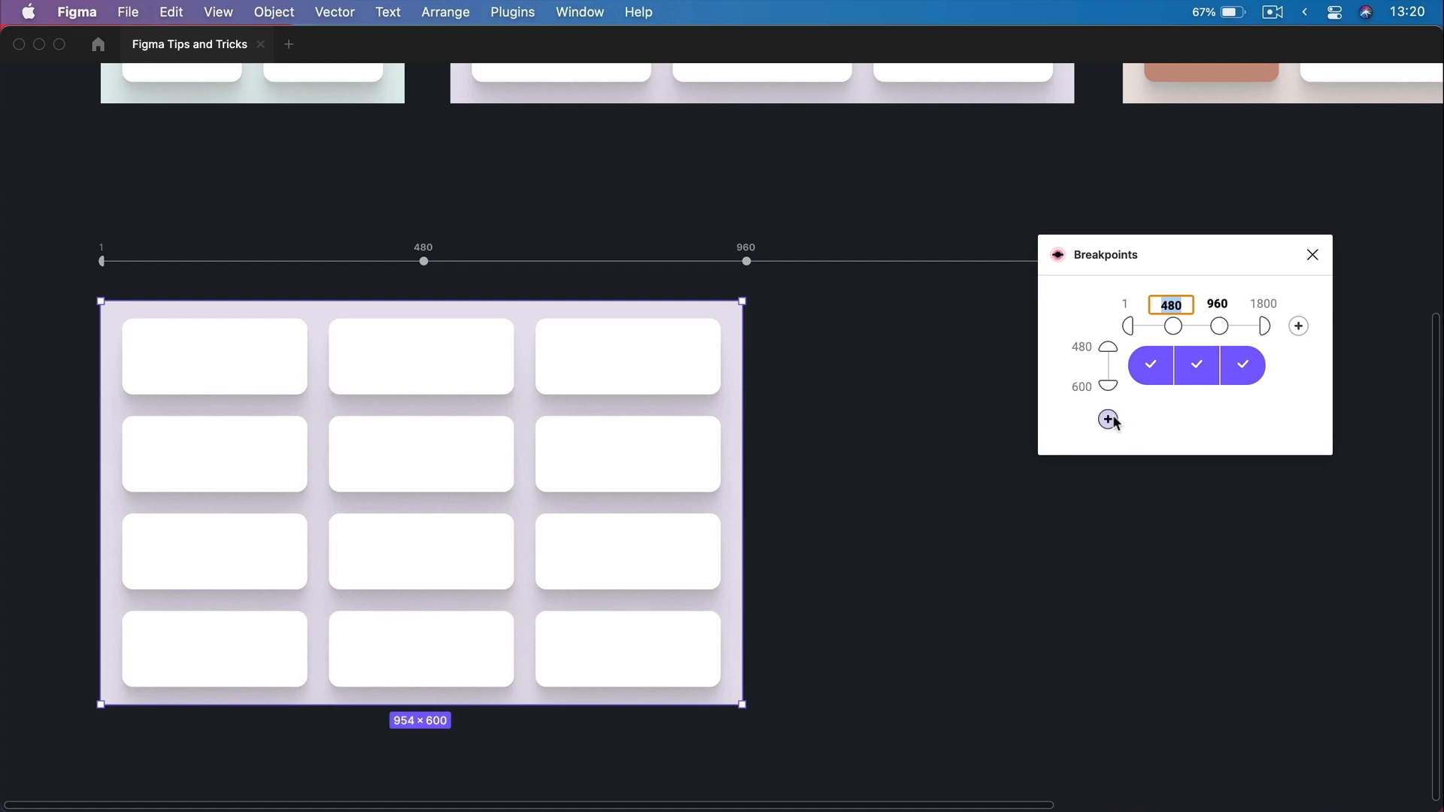
{"action": "mouse_move", "coordinate": [1108, 417]}
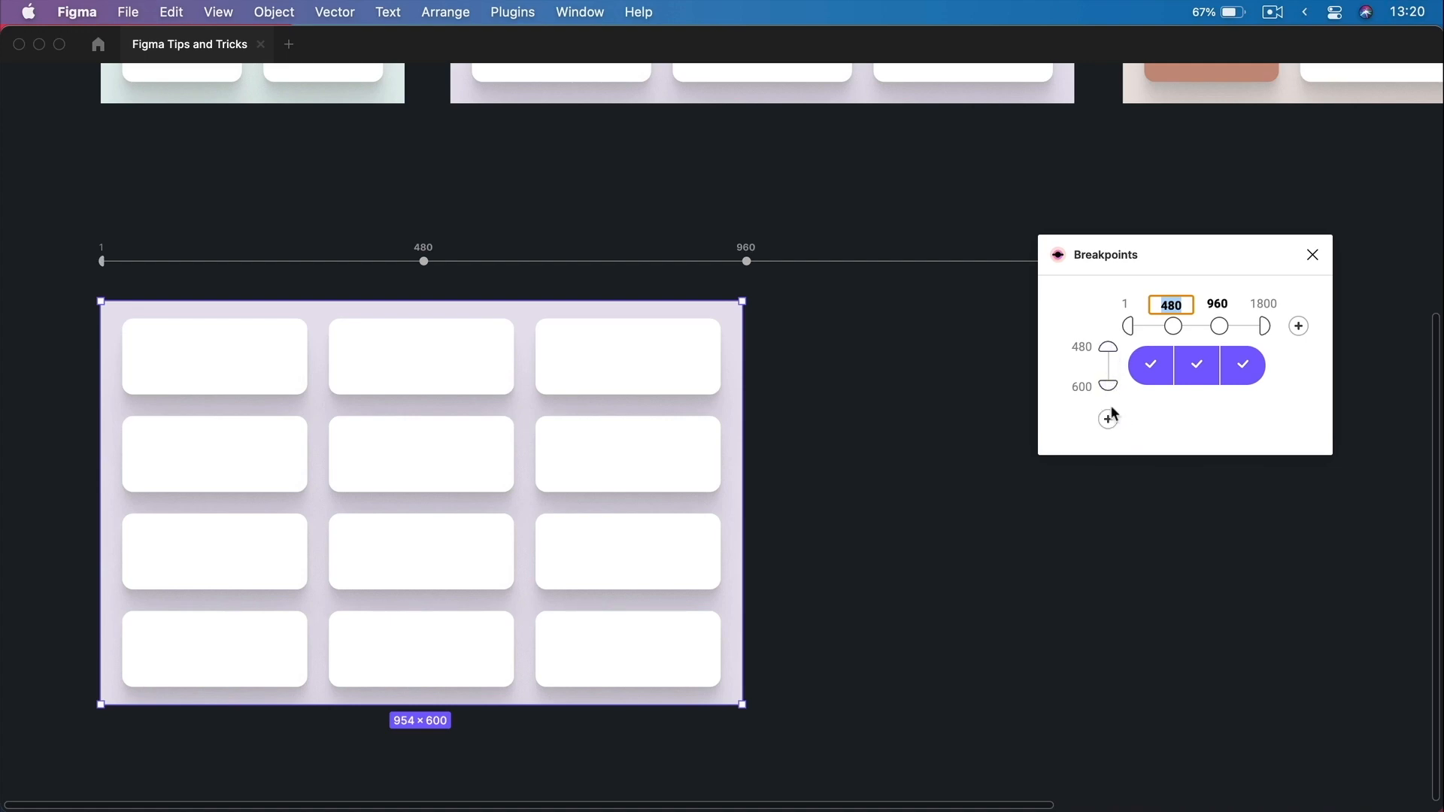
{"action": "mouse_move", "coordinate": [1297, 316]}
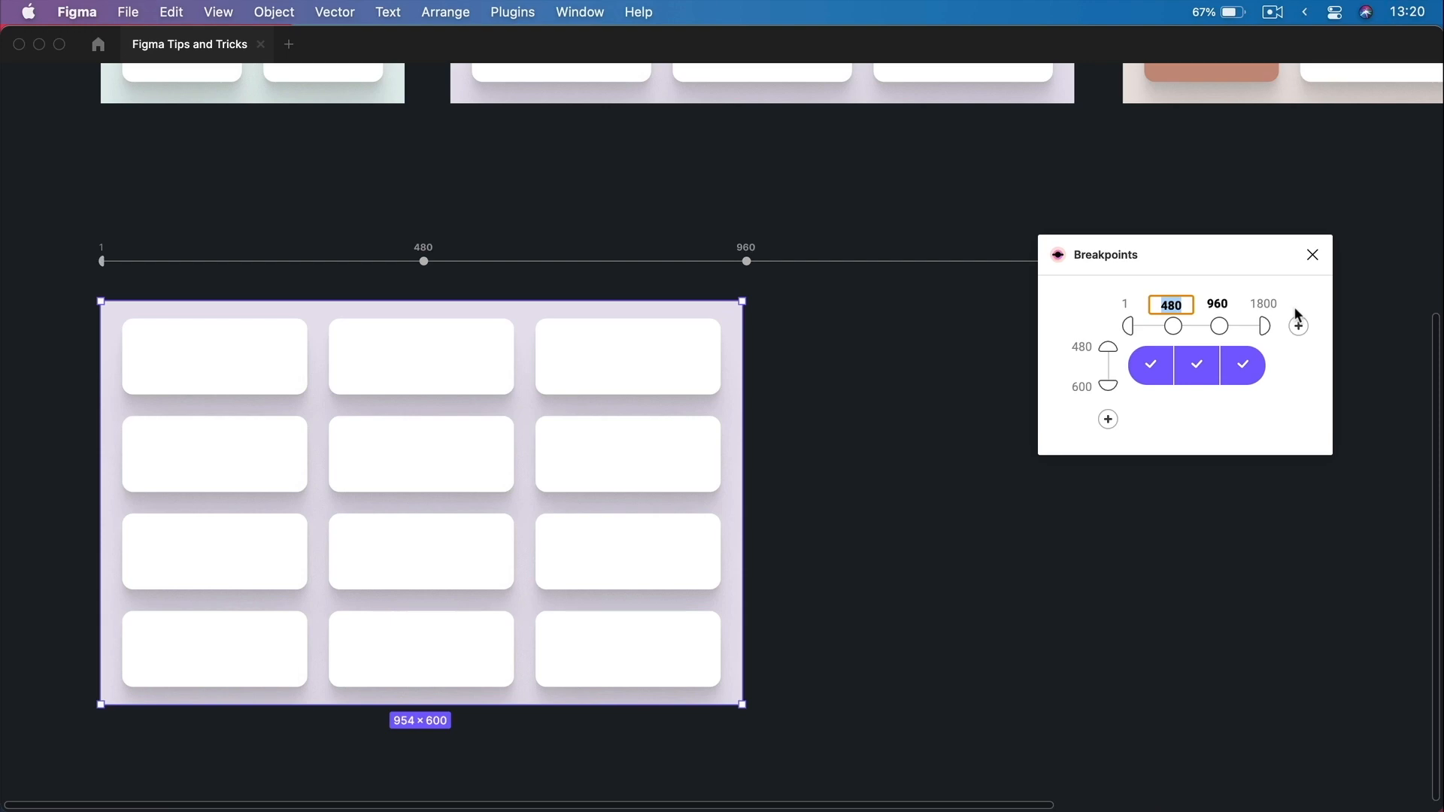
{"action": "mouse_move", "coordinate": [312, 465]}
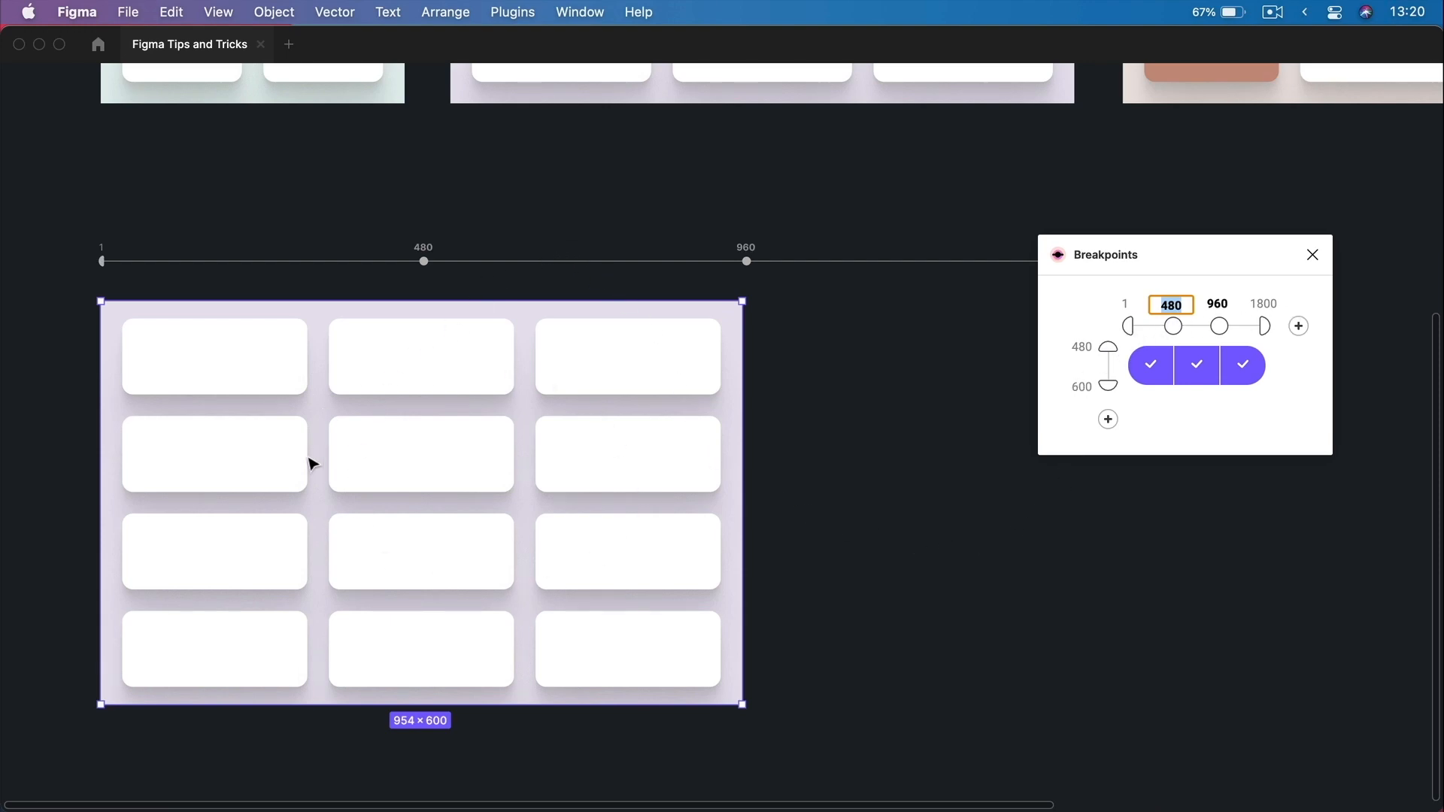
{"action": "mouse_move", "coordinate": [557, 633]}
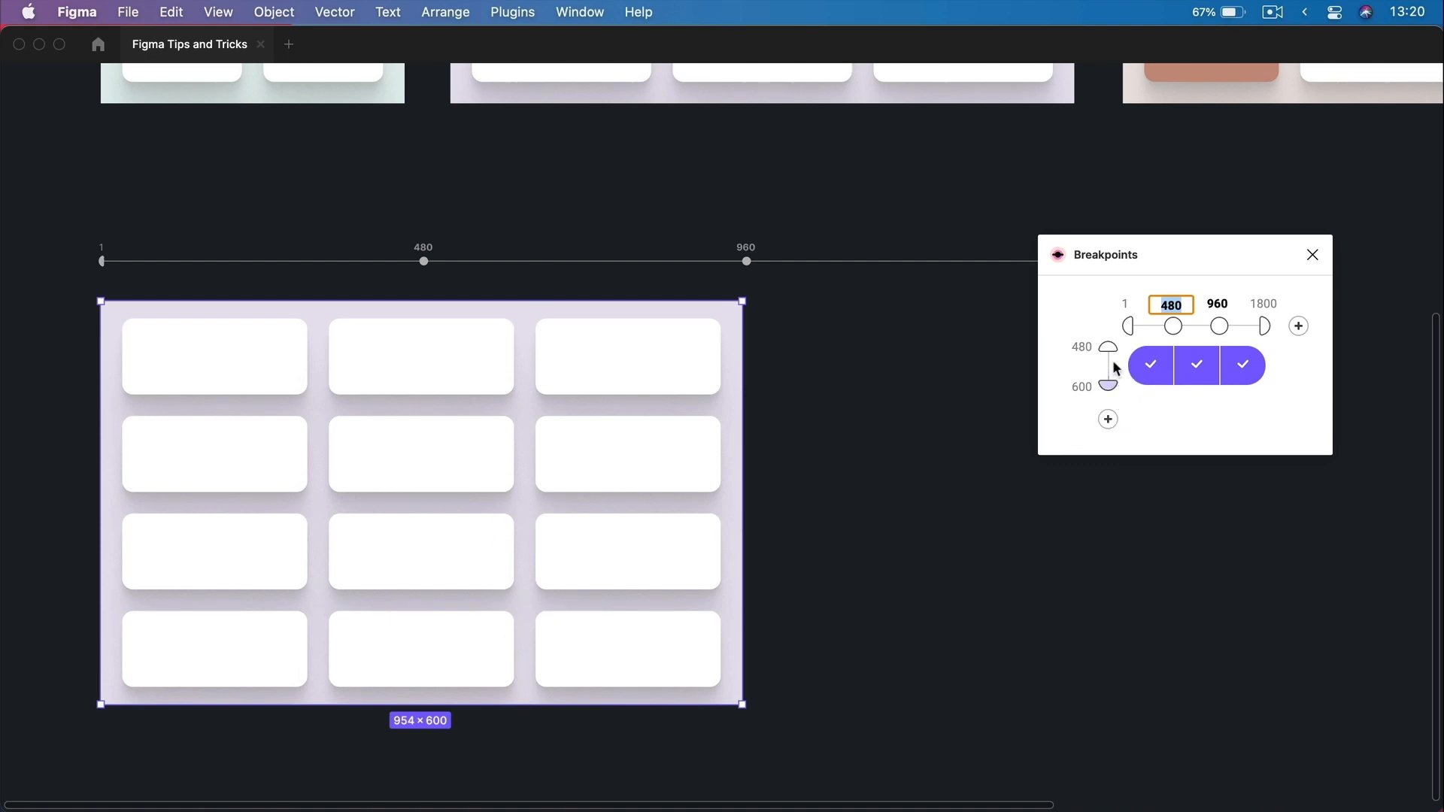
{"action": "left_click", "coordinate": [1106, 348]}
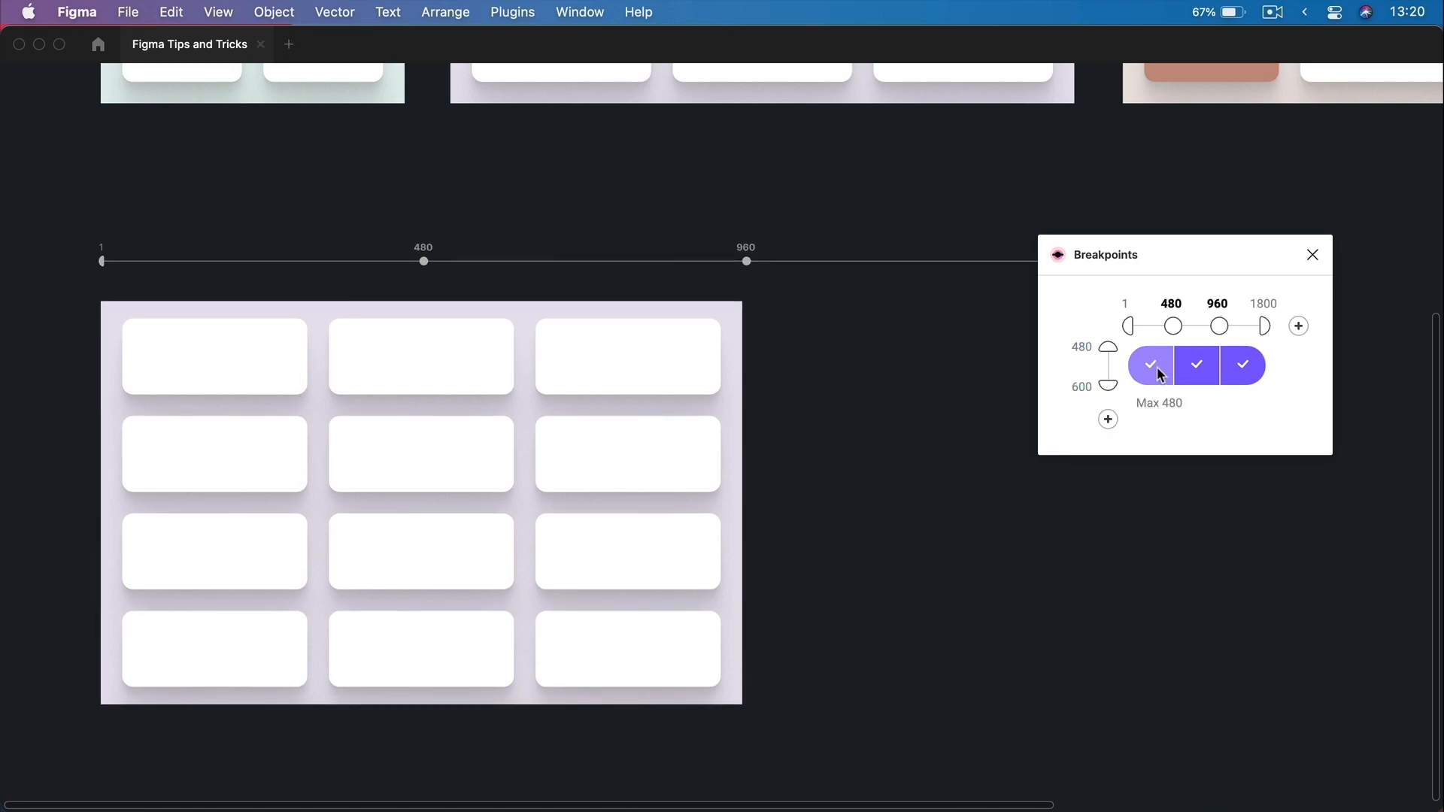
{"action": "left_click", "coordinate": [1197, 364]}
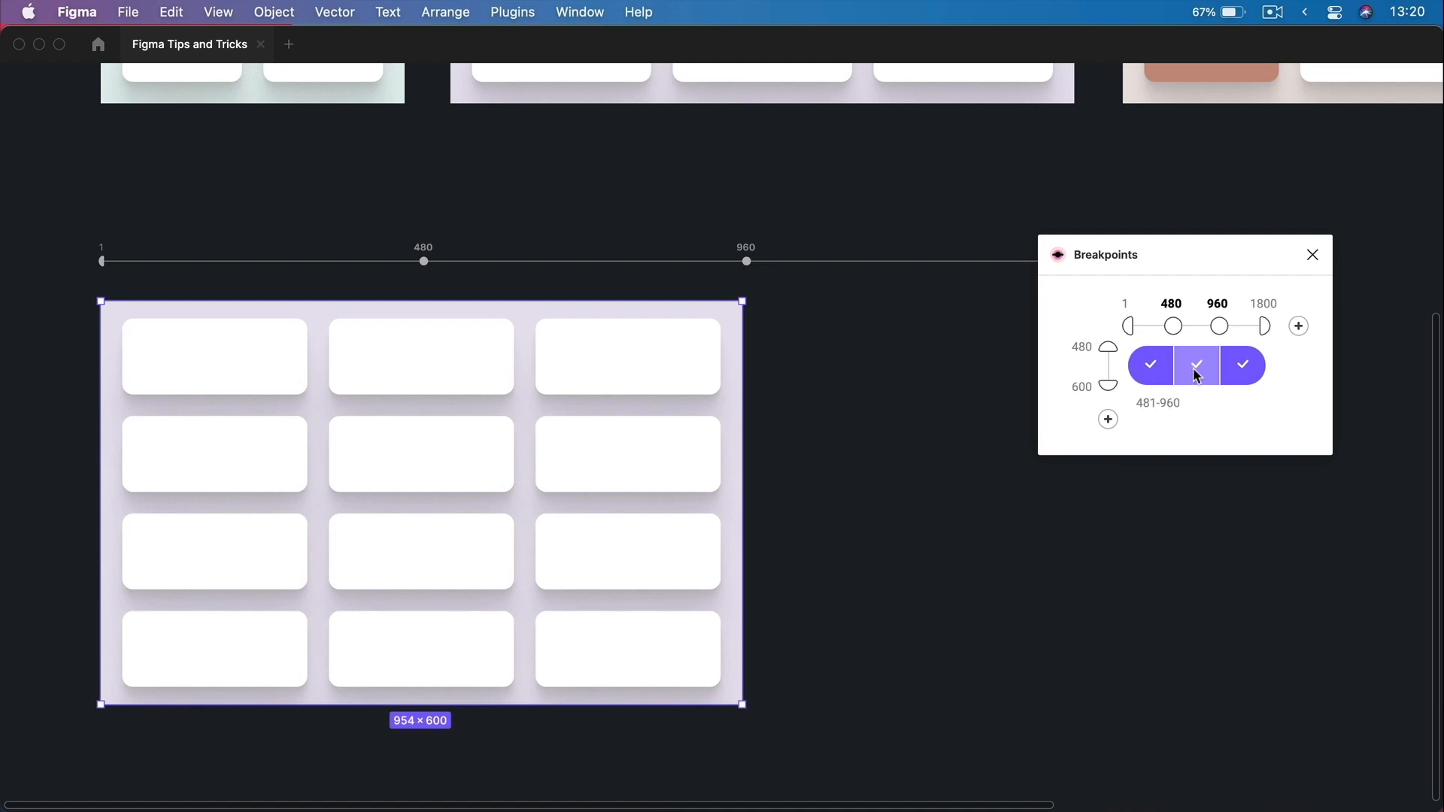
{"action": "left_click", "coordinate": [1196, 364]}
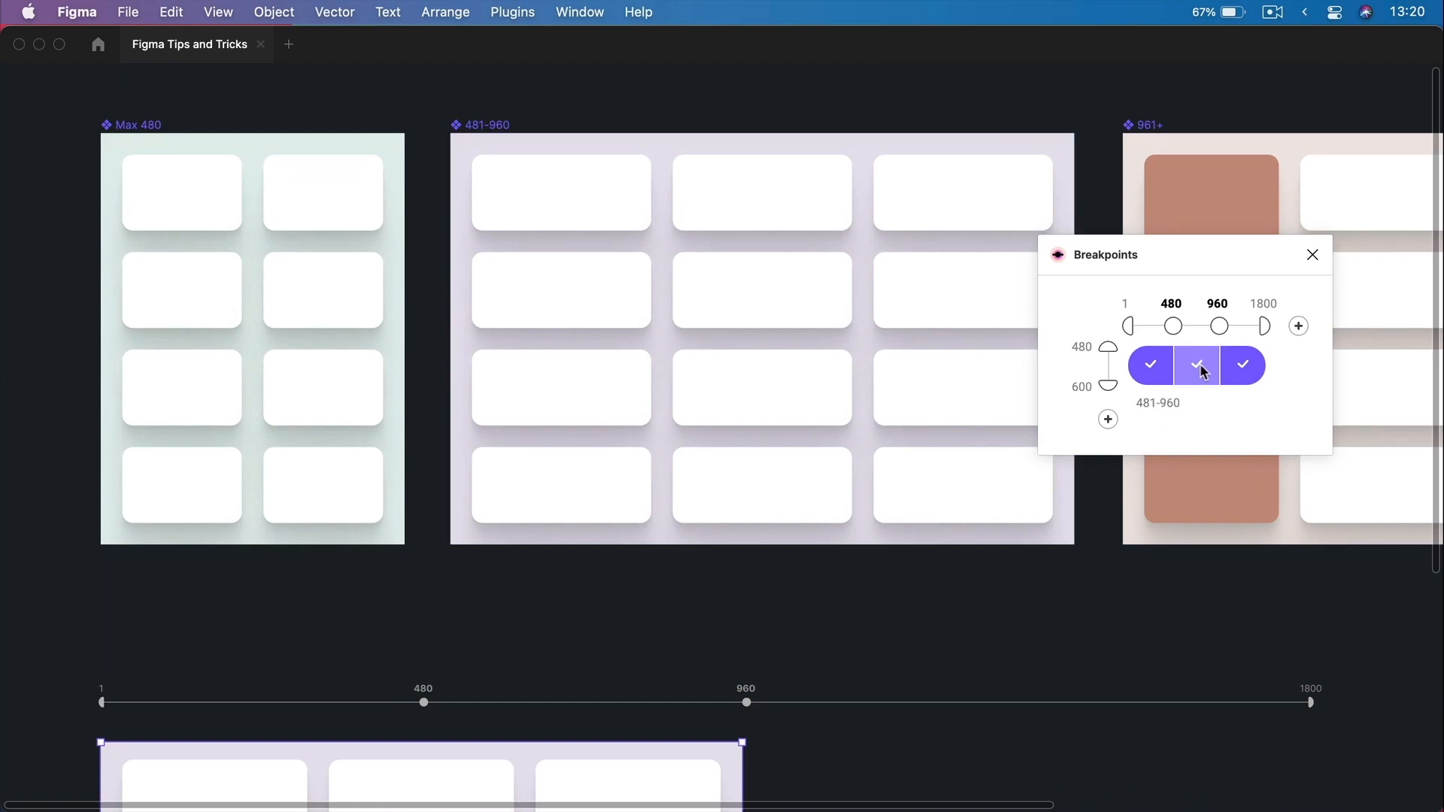
Cancel the middle range's layout reassignment and close the Breakpoints plugin window.
{"action": "left_click", "coordinate": [1196, 366]}
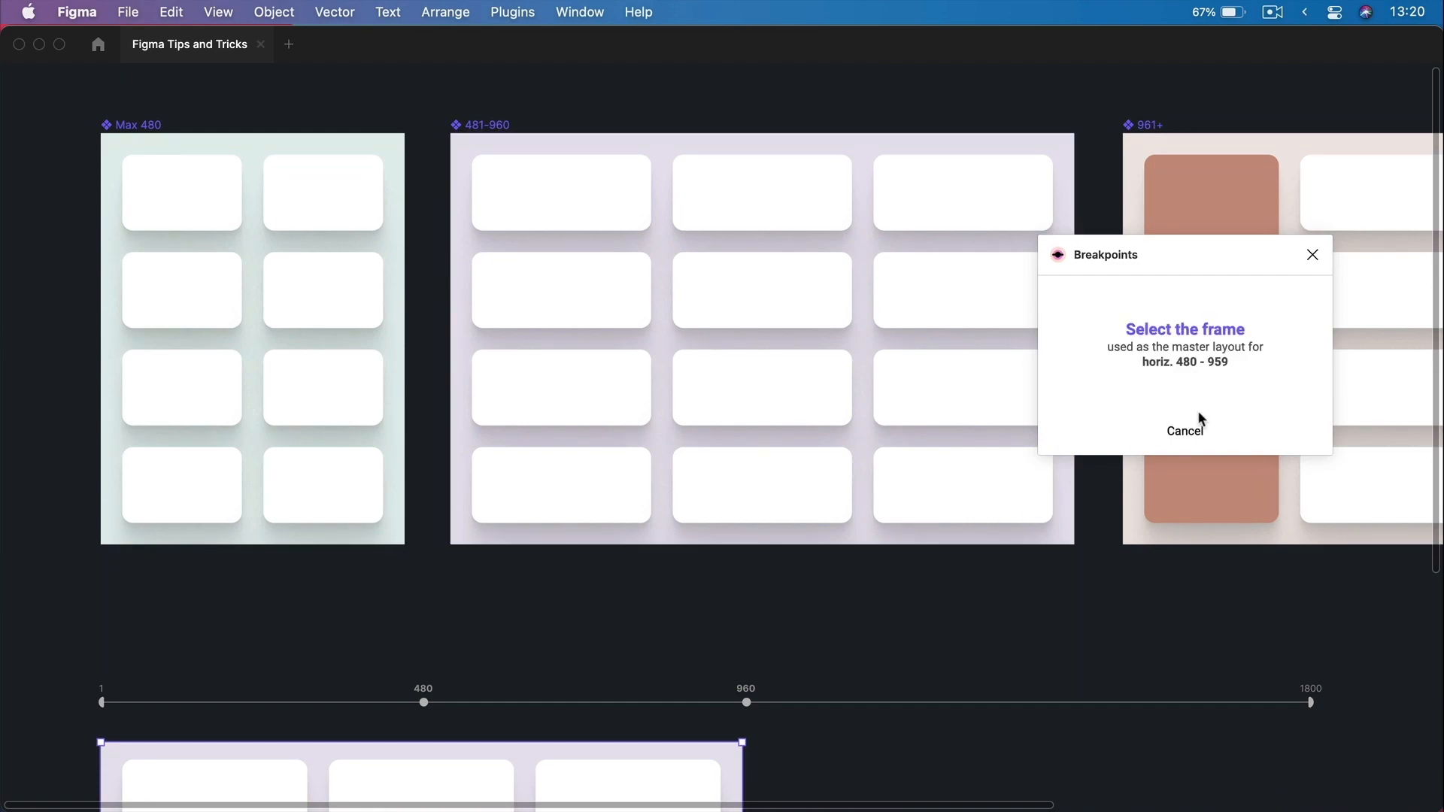
{"action": "left_click", "coordinate": [498, 143]}
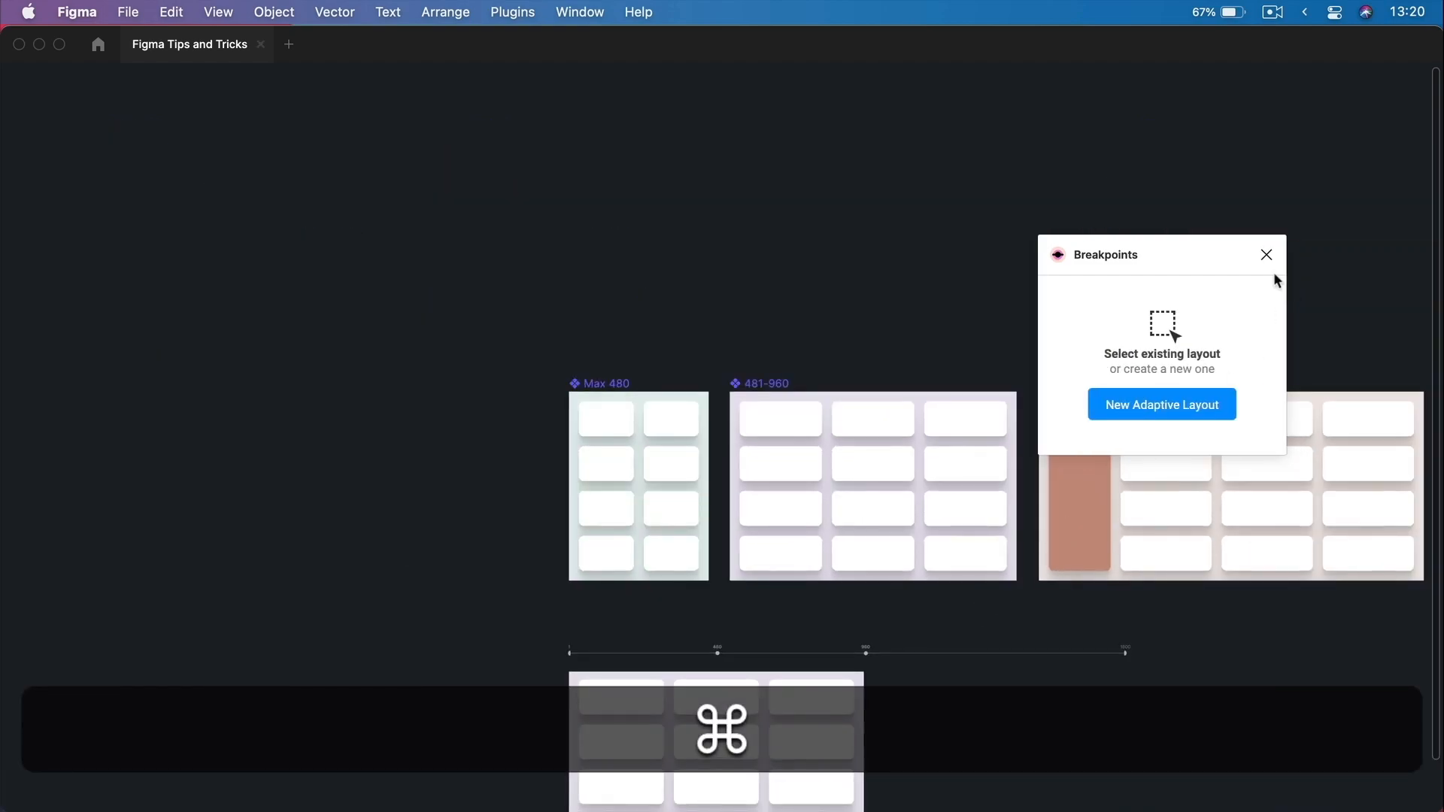
{"action": "left_click", "coordinate": [1265, 256]}
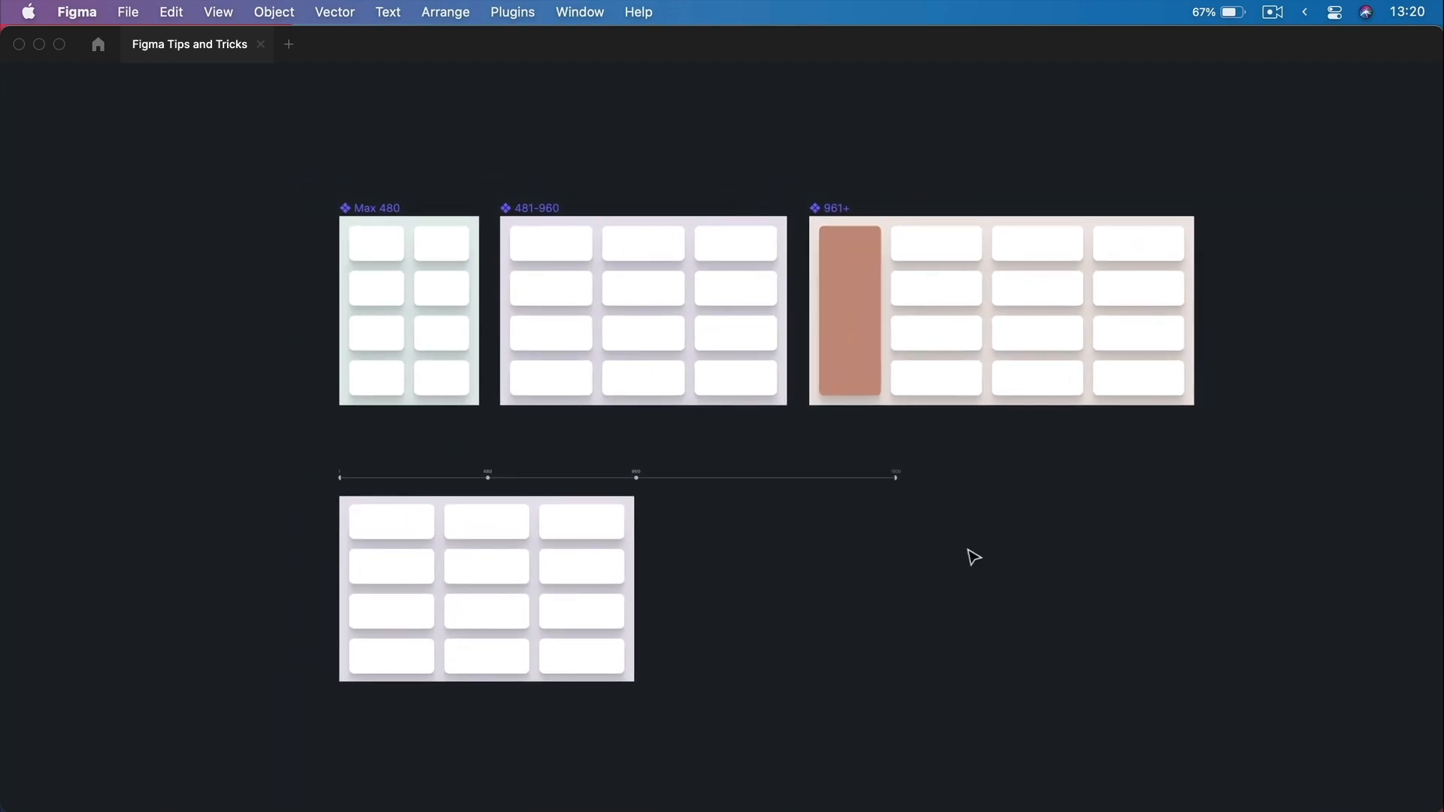
{"action": "key", "text": "cmd"}
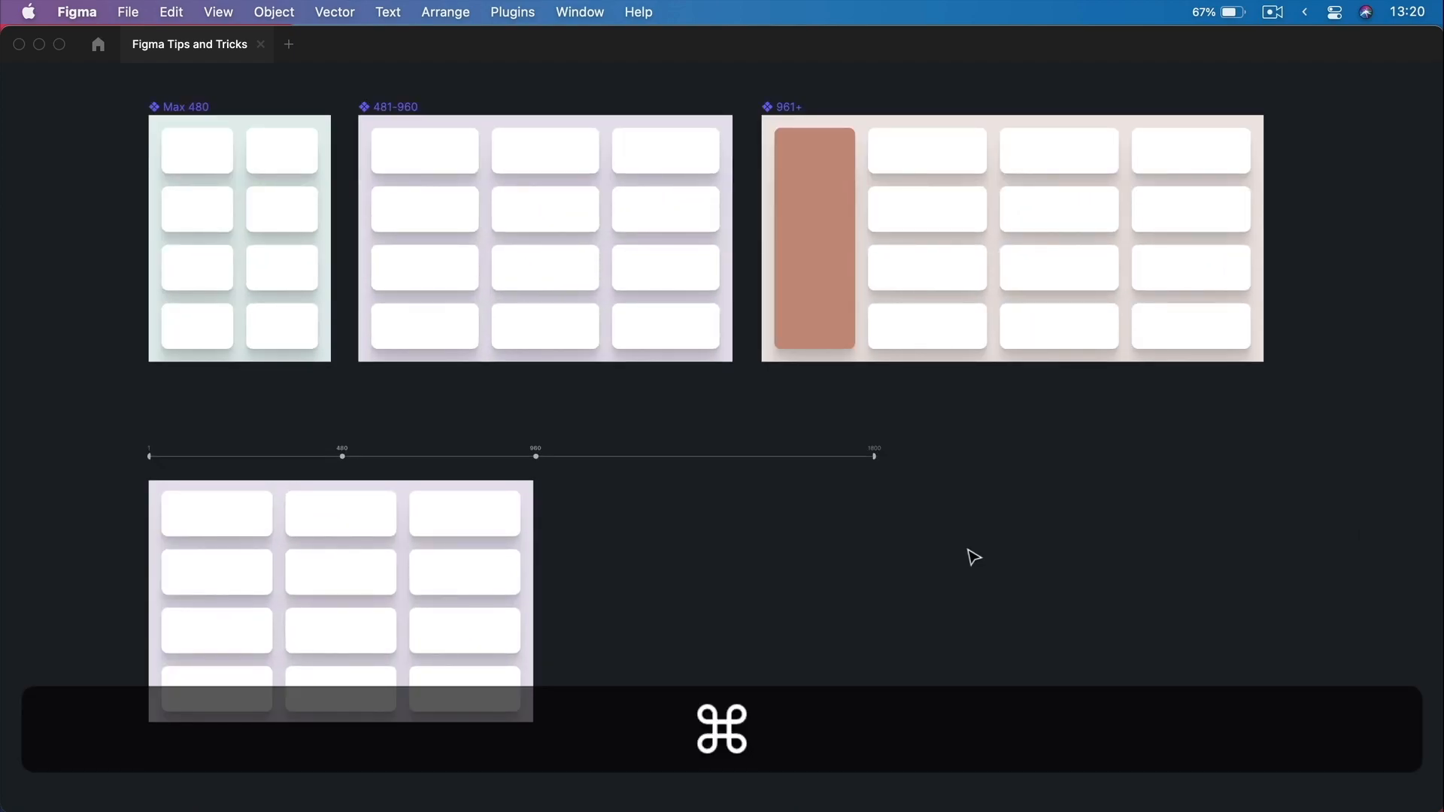